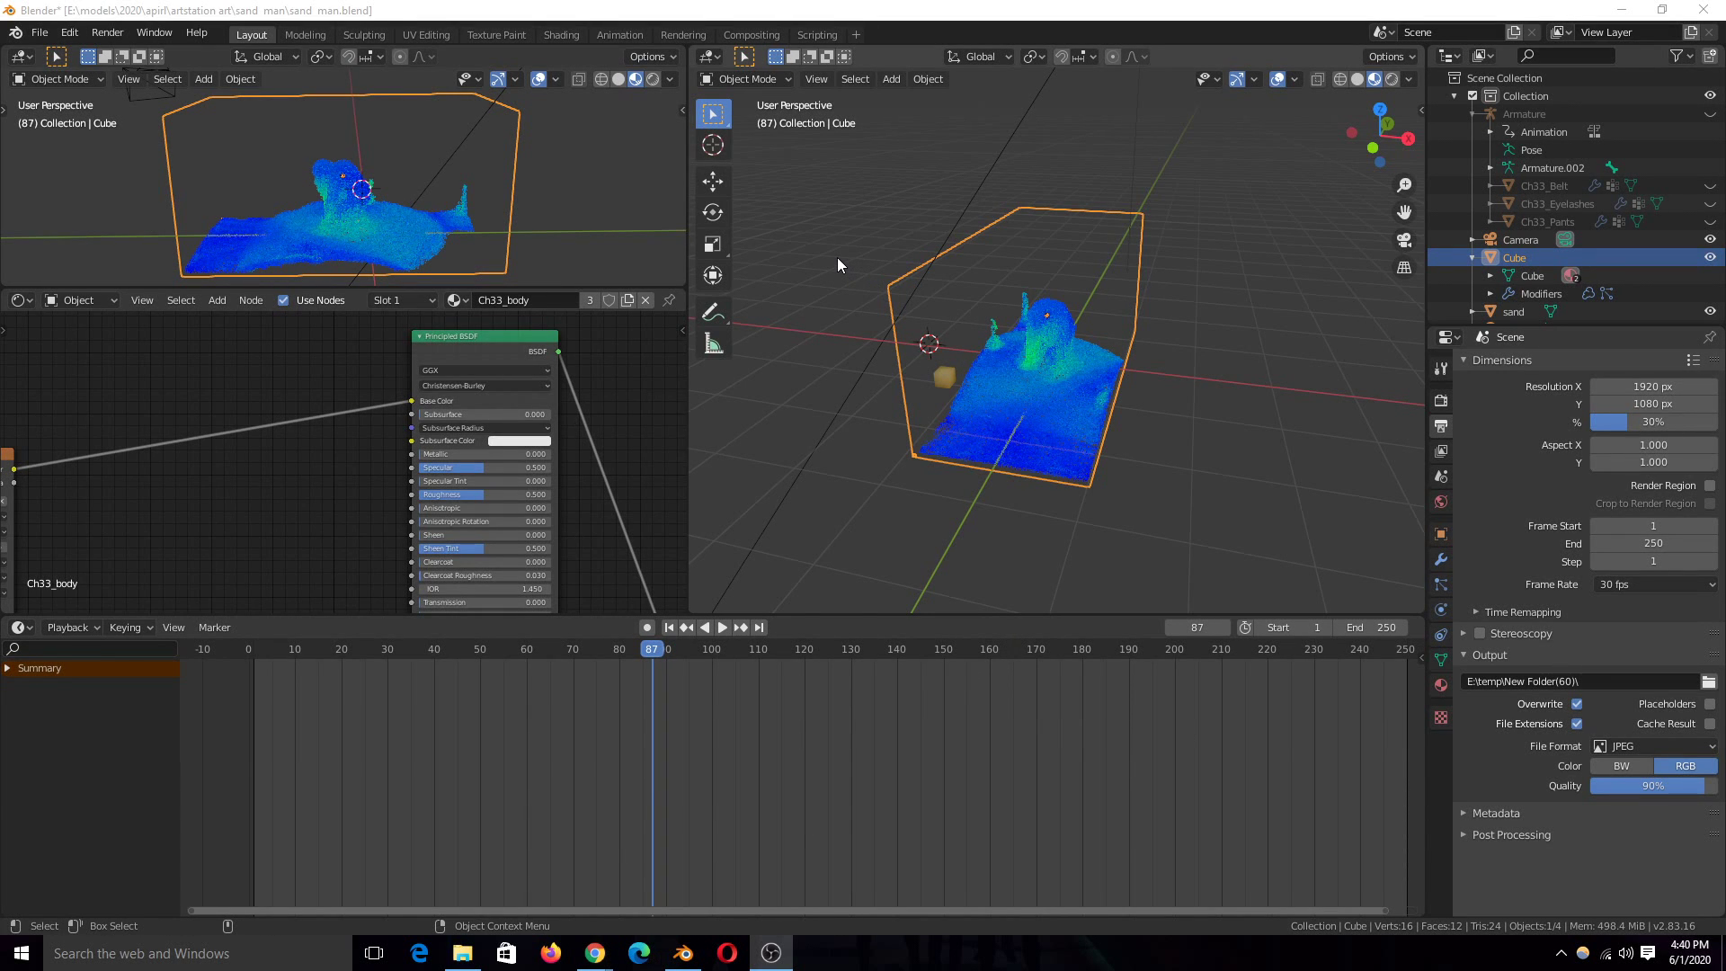
Deselect the fluid domain box so only the blue sand particle figure is shown.
left_click(836, 265)
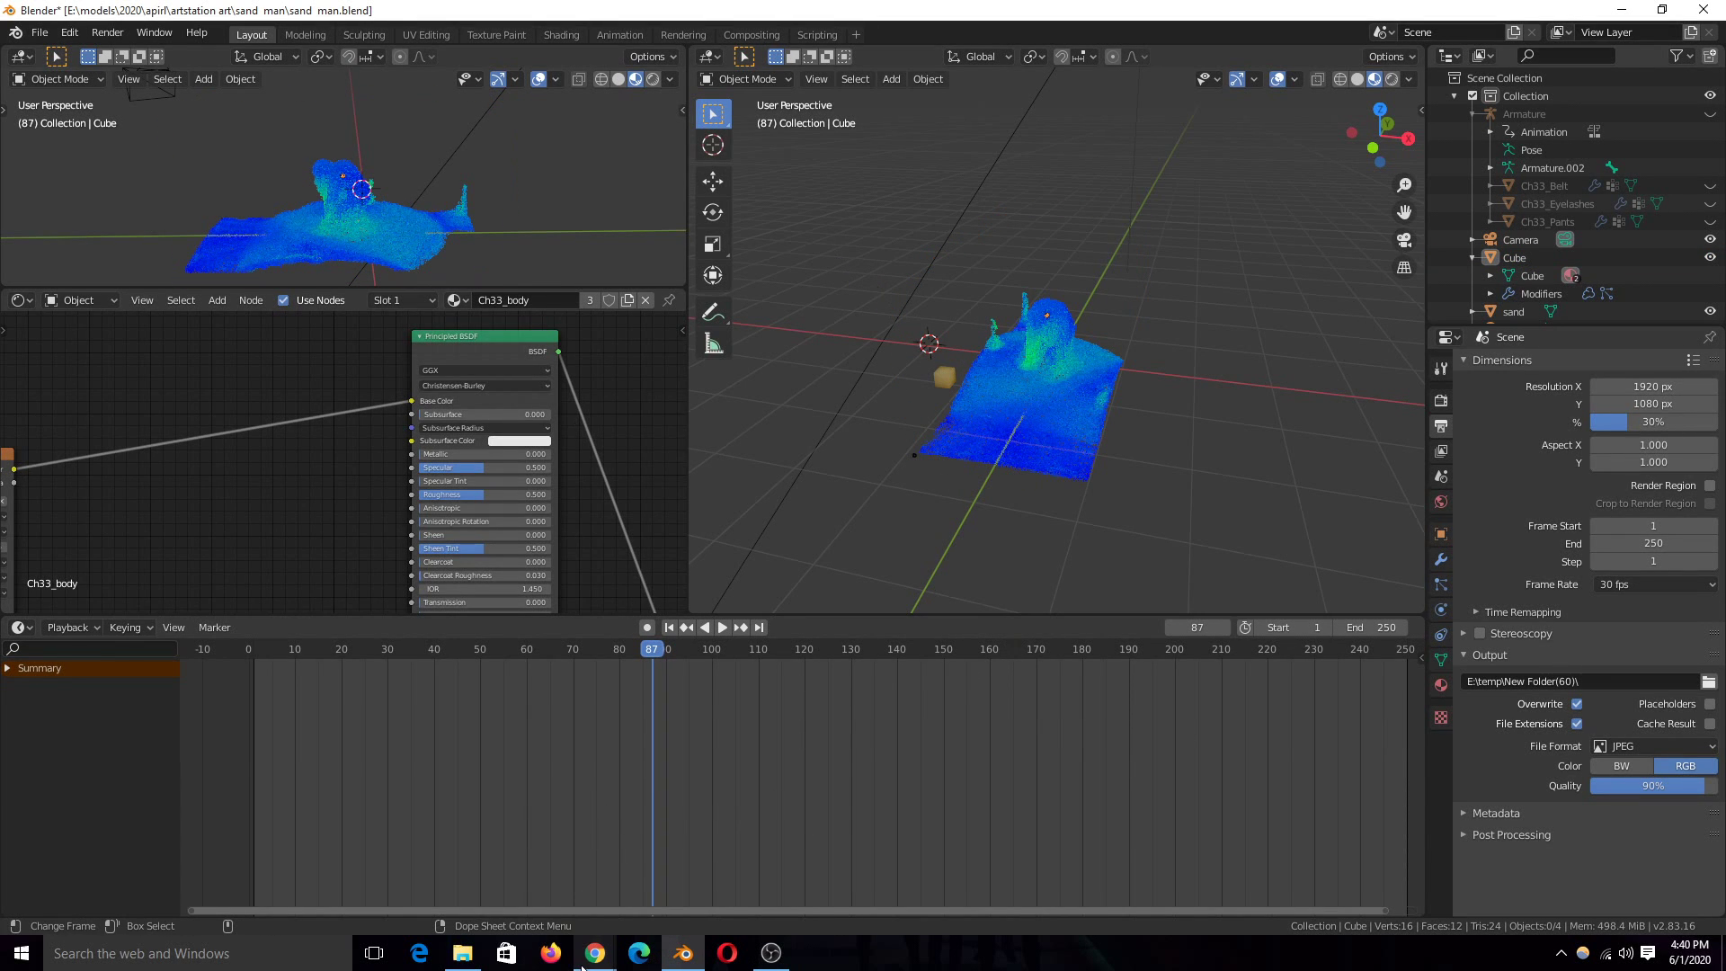
Switch to the Sandman YouTube clip and seek ahead to the sand face close-up at 1:47.
left_click(594, 953)
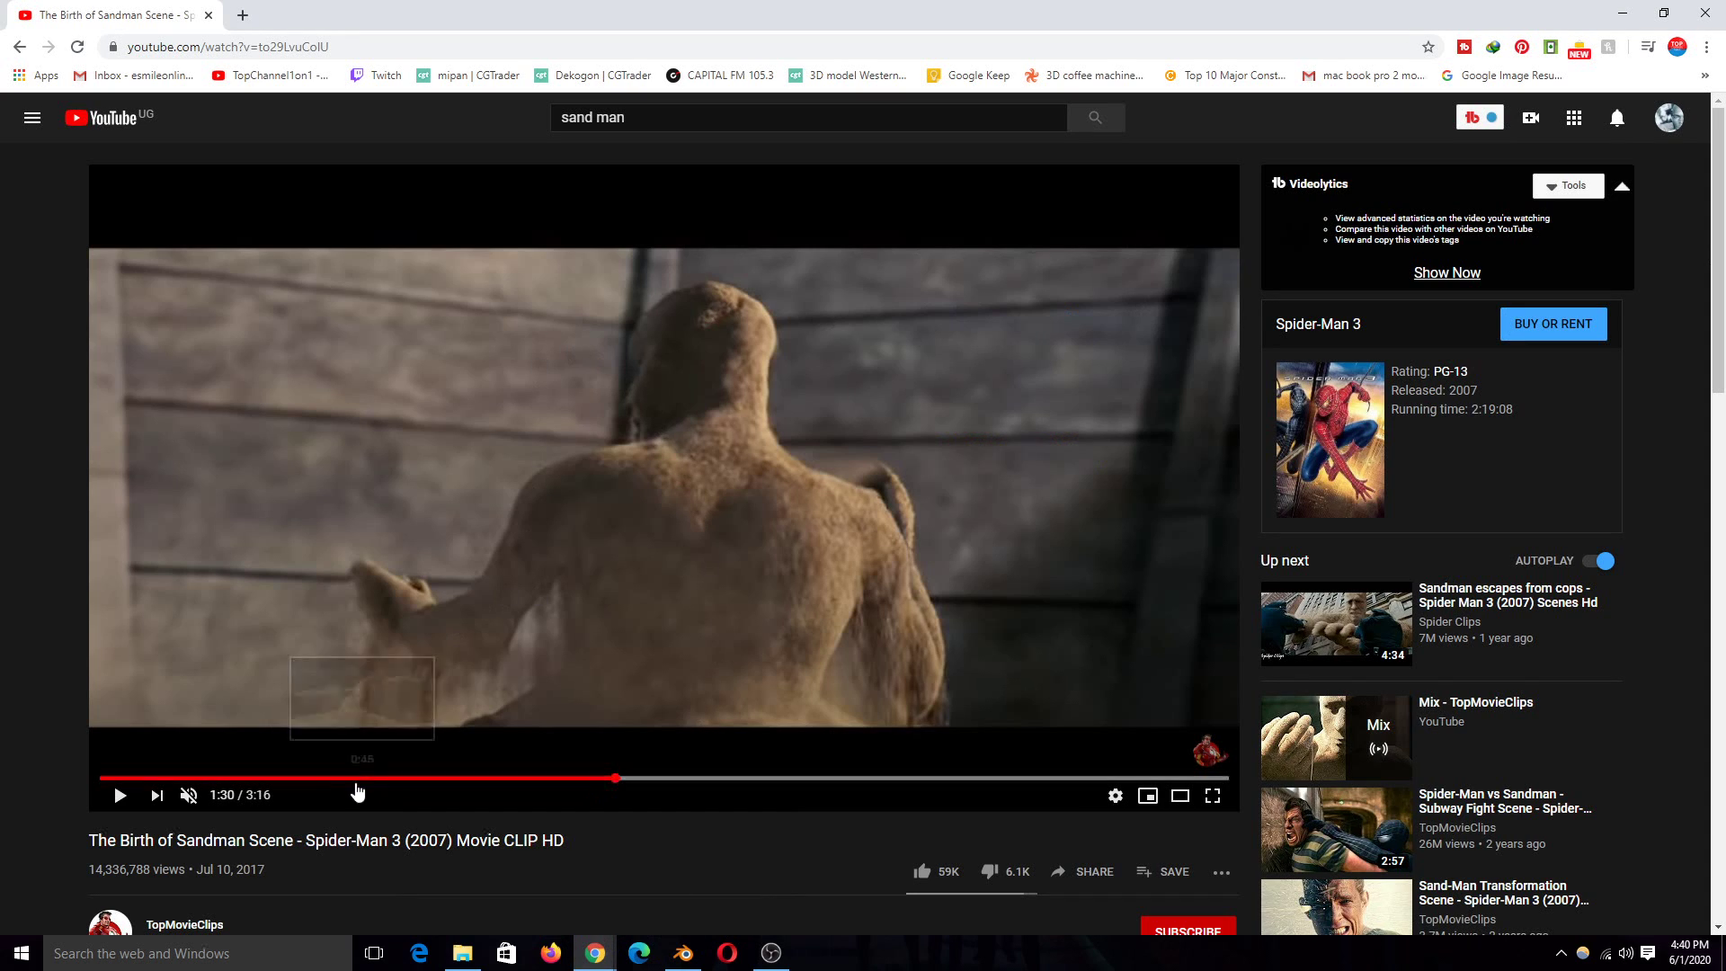
mouse_move(232, 779)
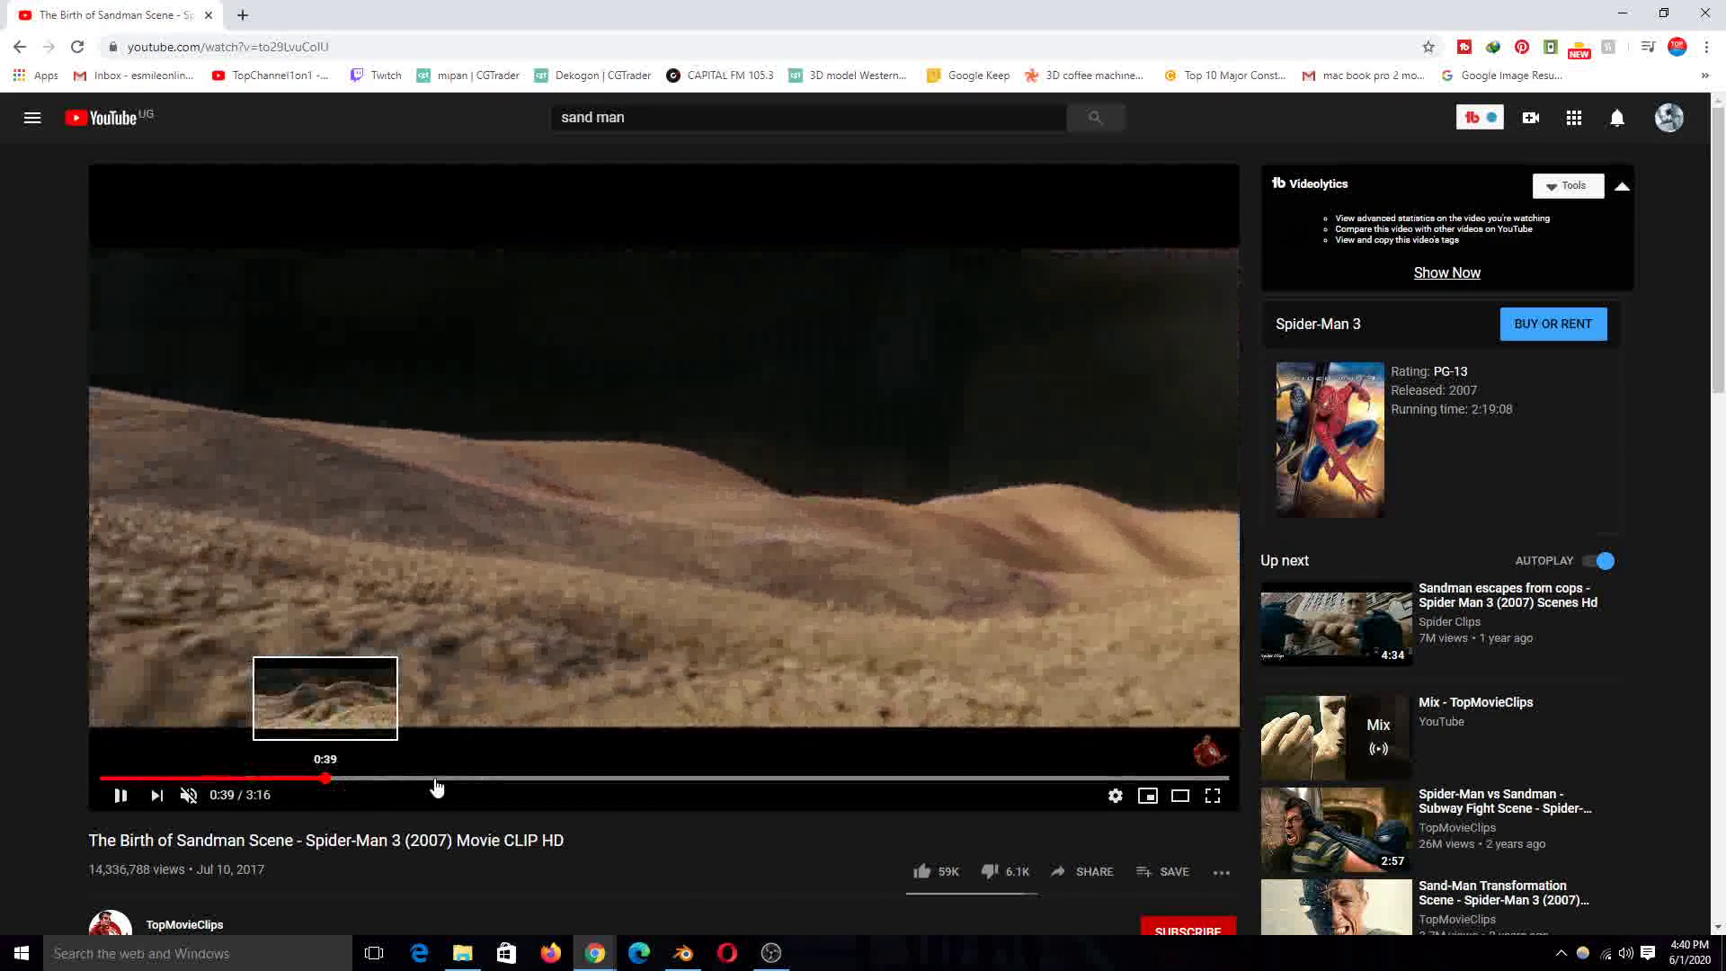
left_click(542, 778)
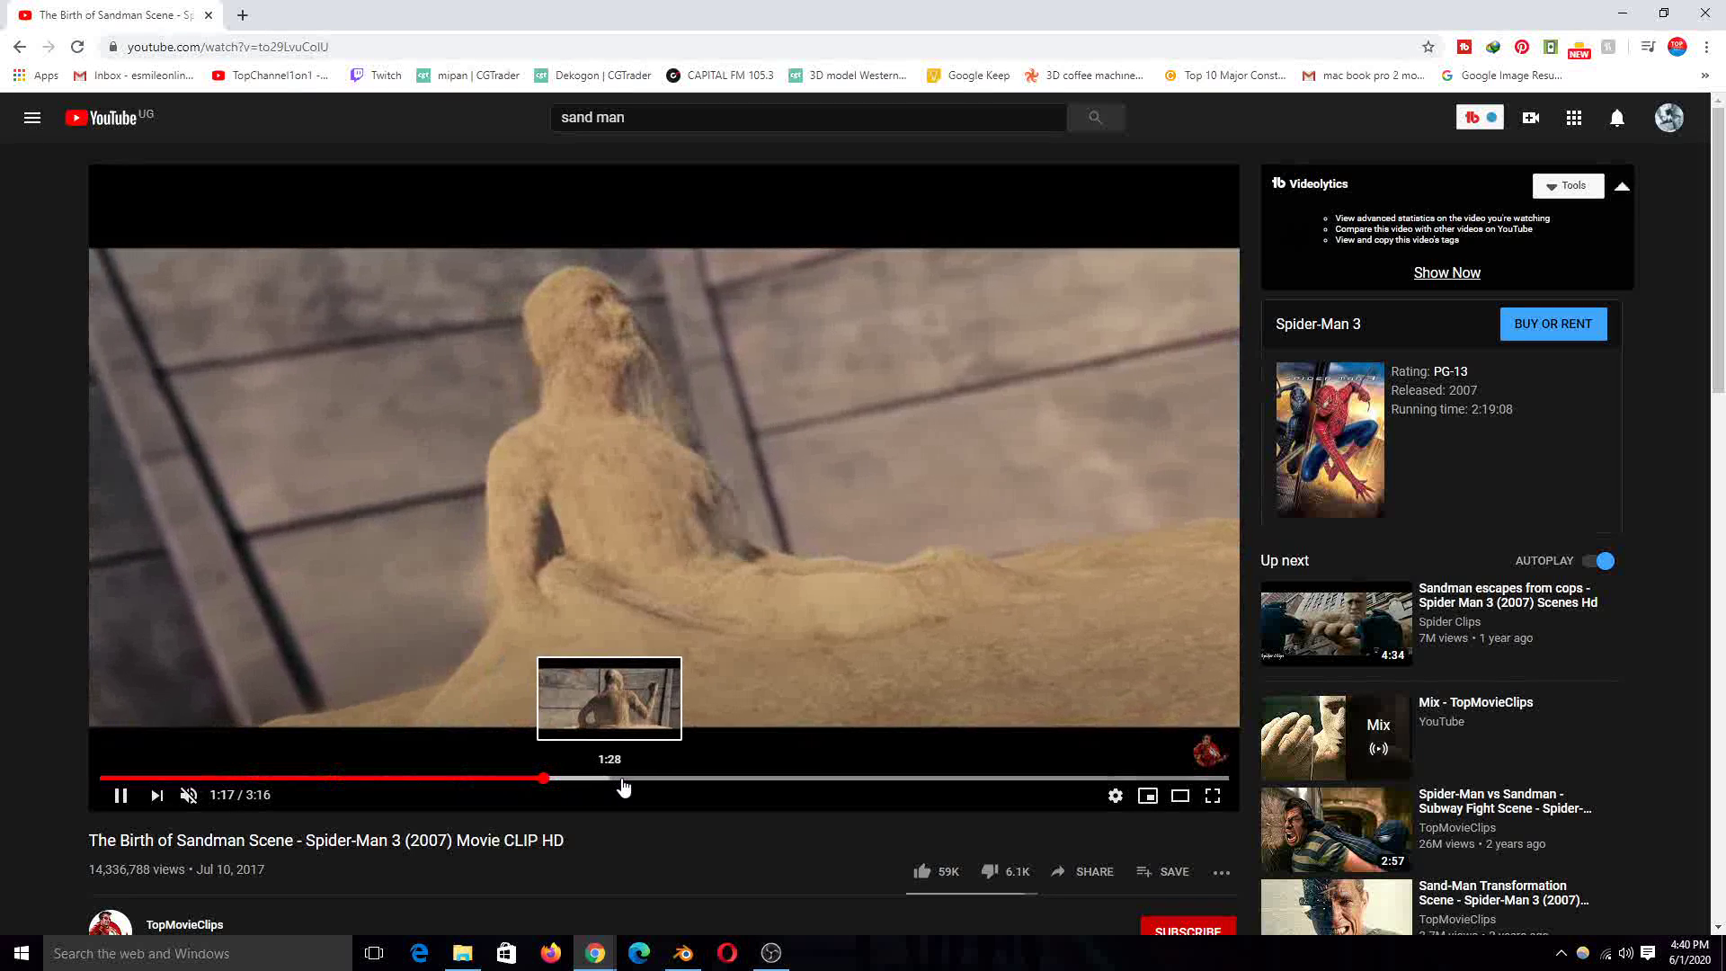
left_click(694, 779)
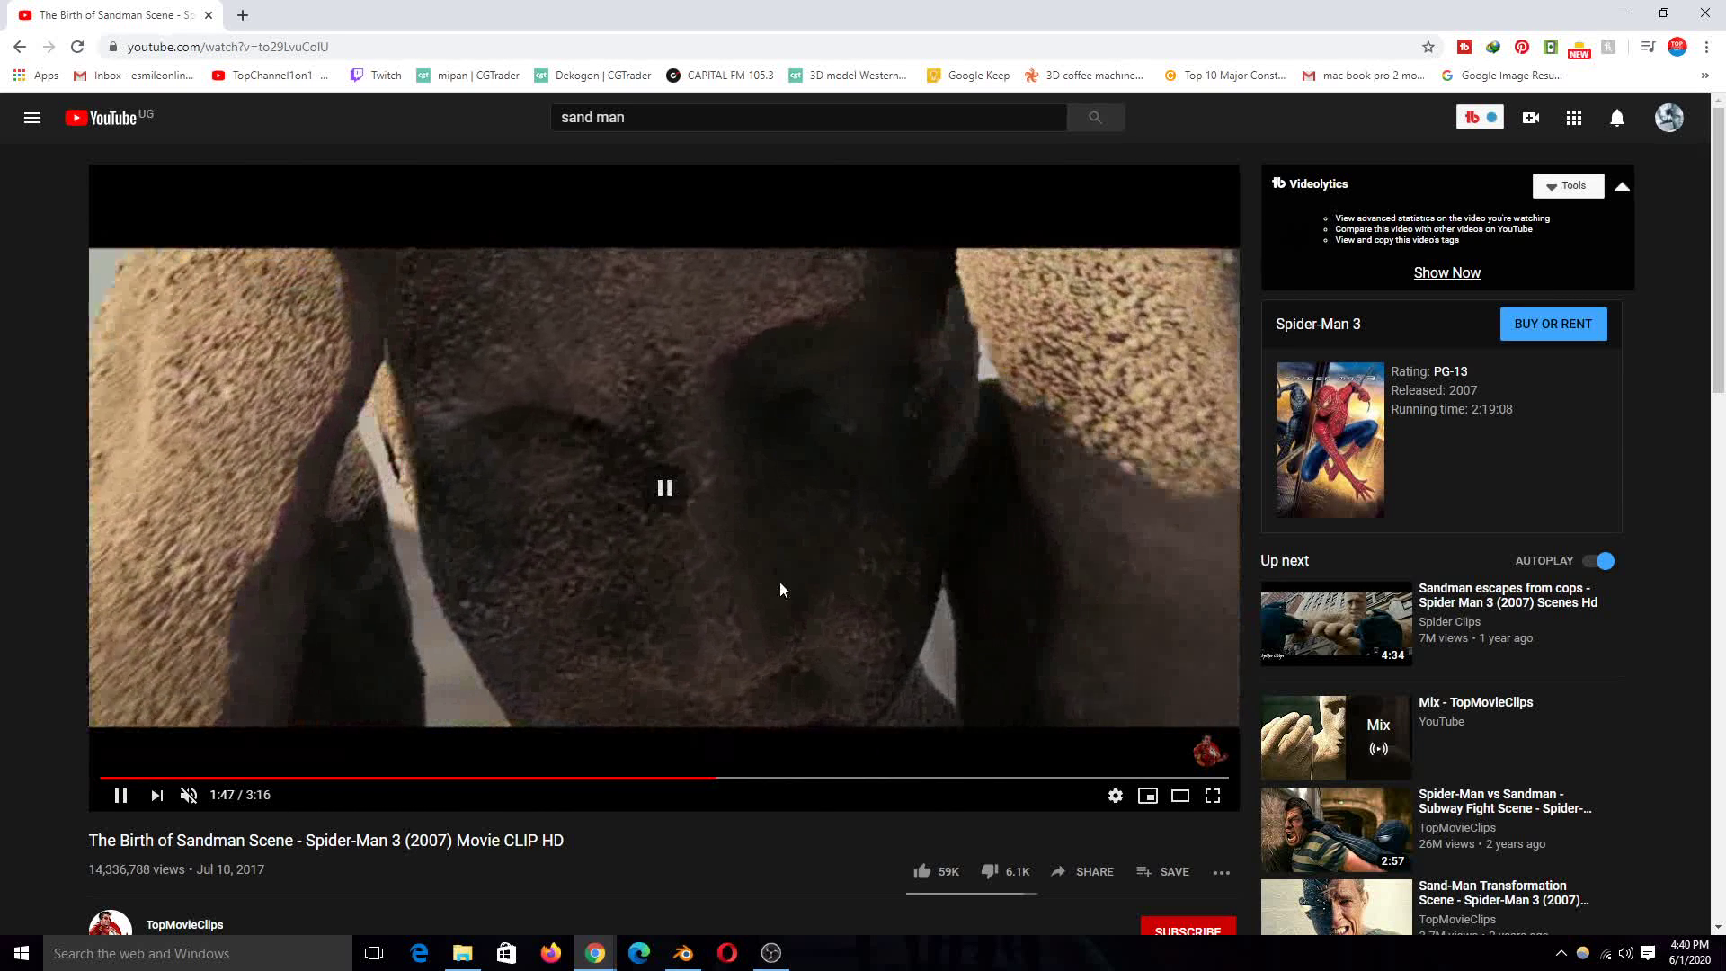
Return to Blender and play back the rendered sand frames via Render > View Animation.
left_click(680, 953)
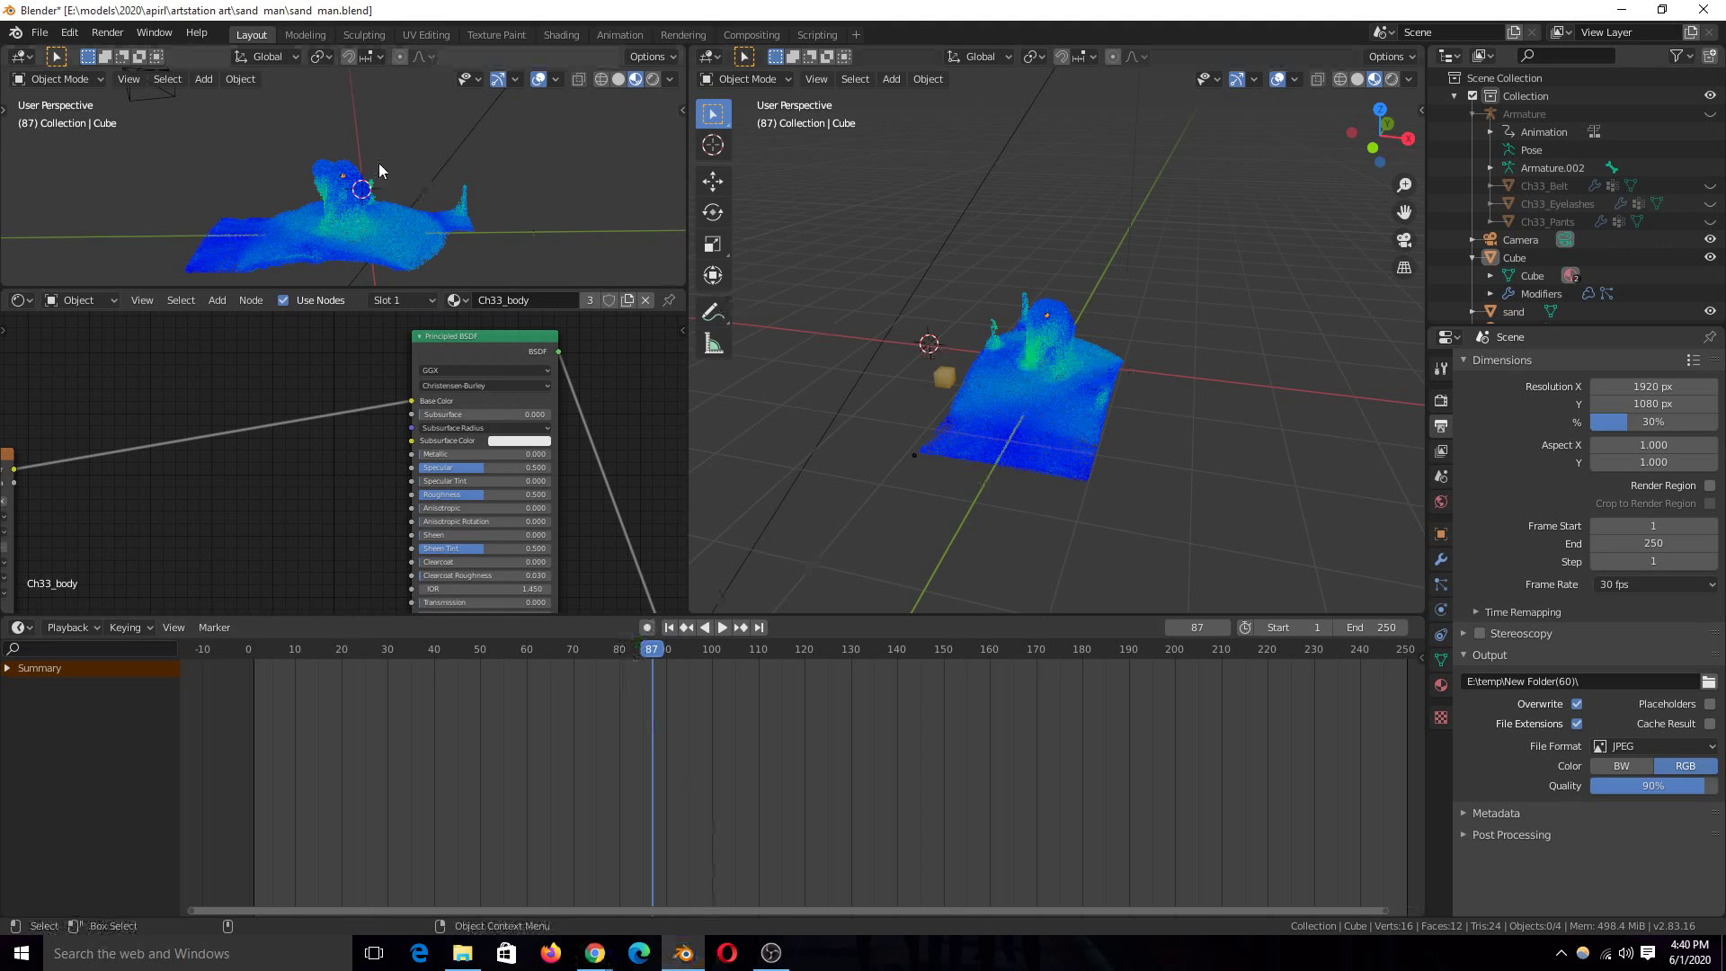
left_click(106, 33)
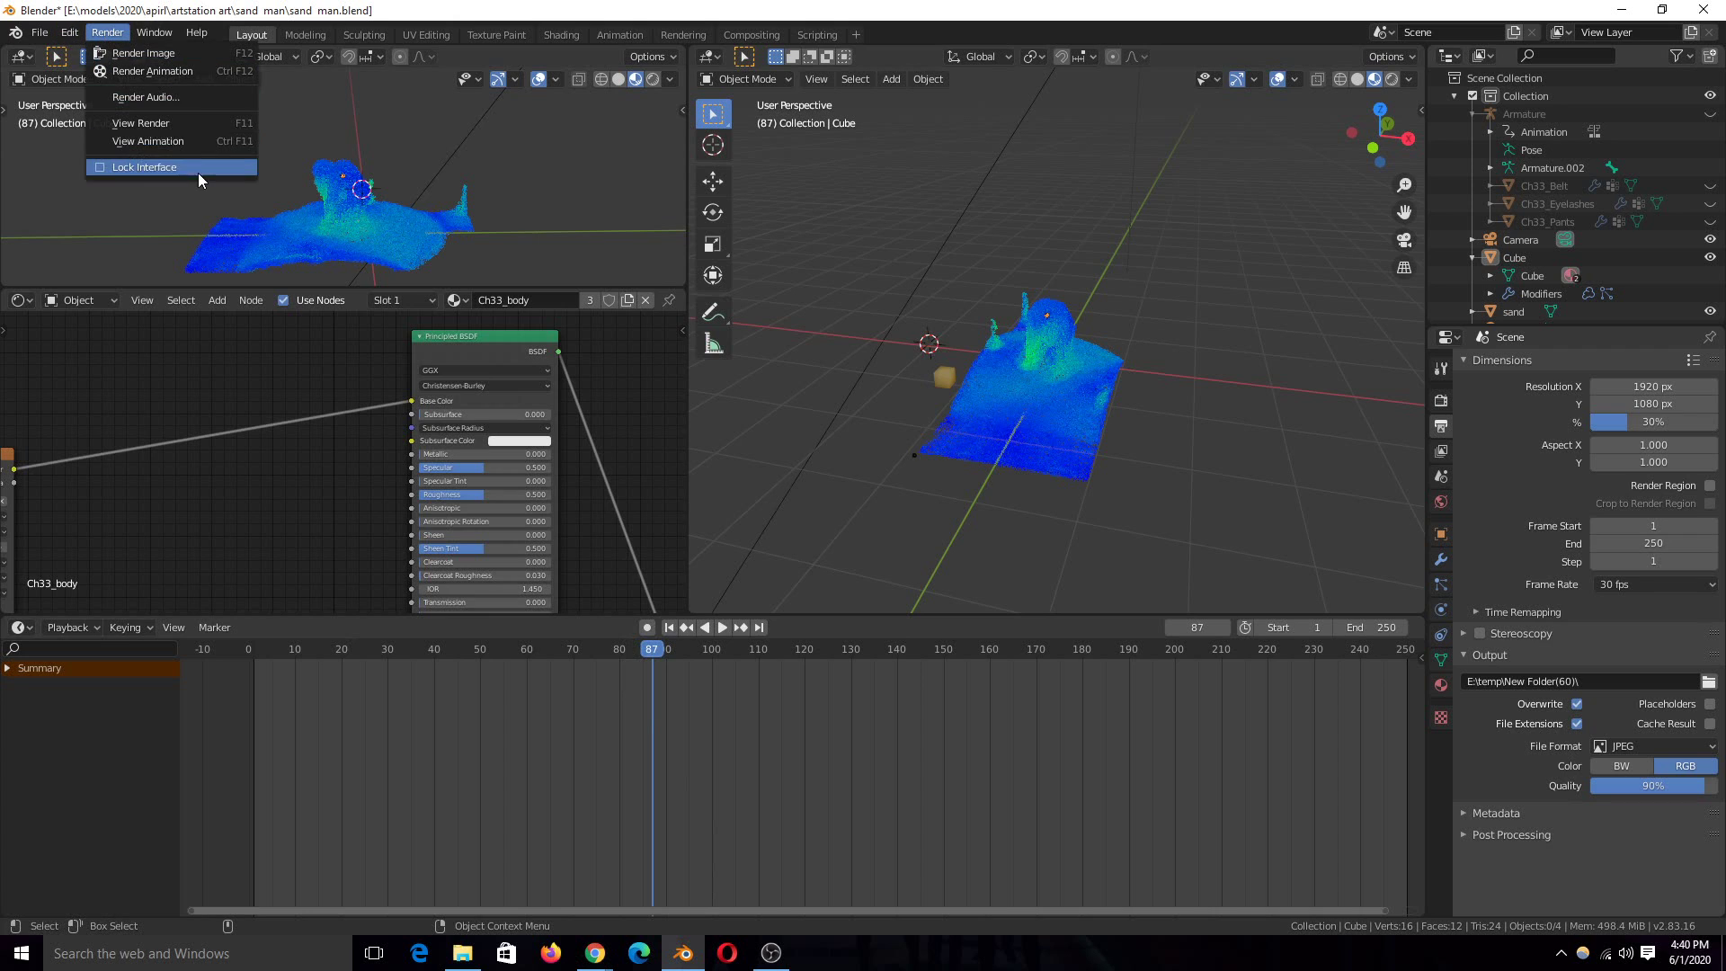
left_click(147, 140)
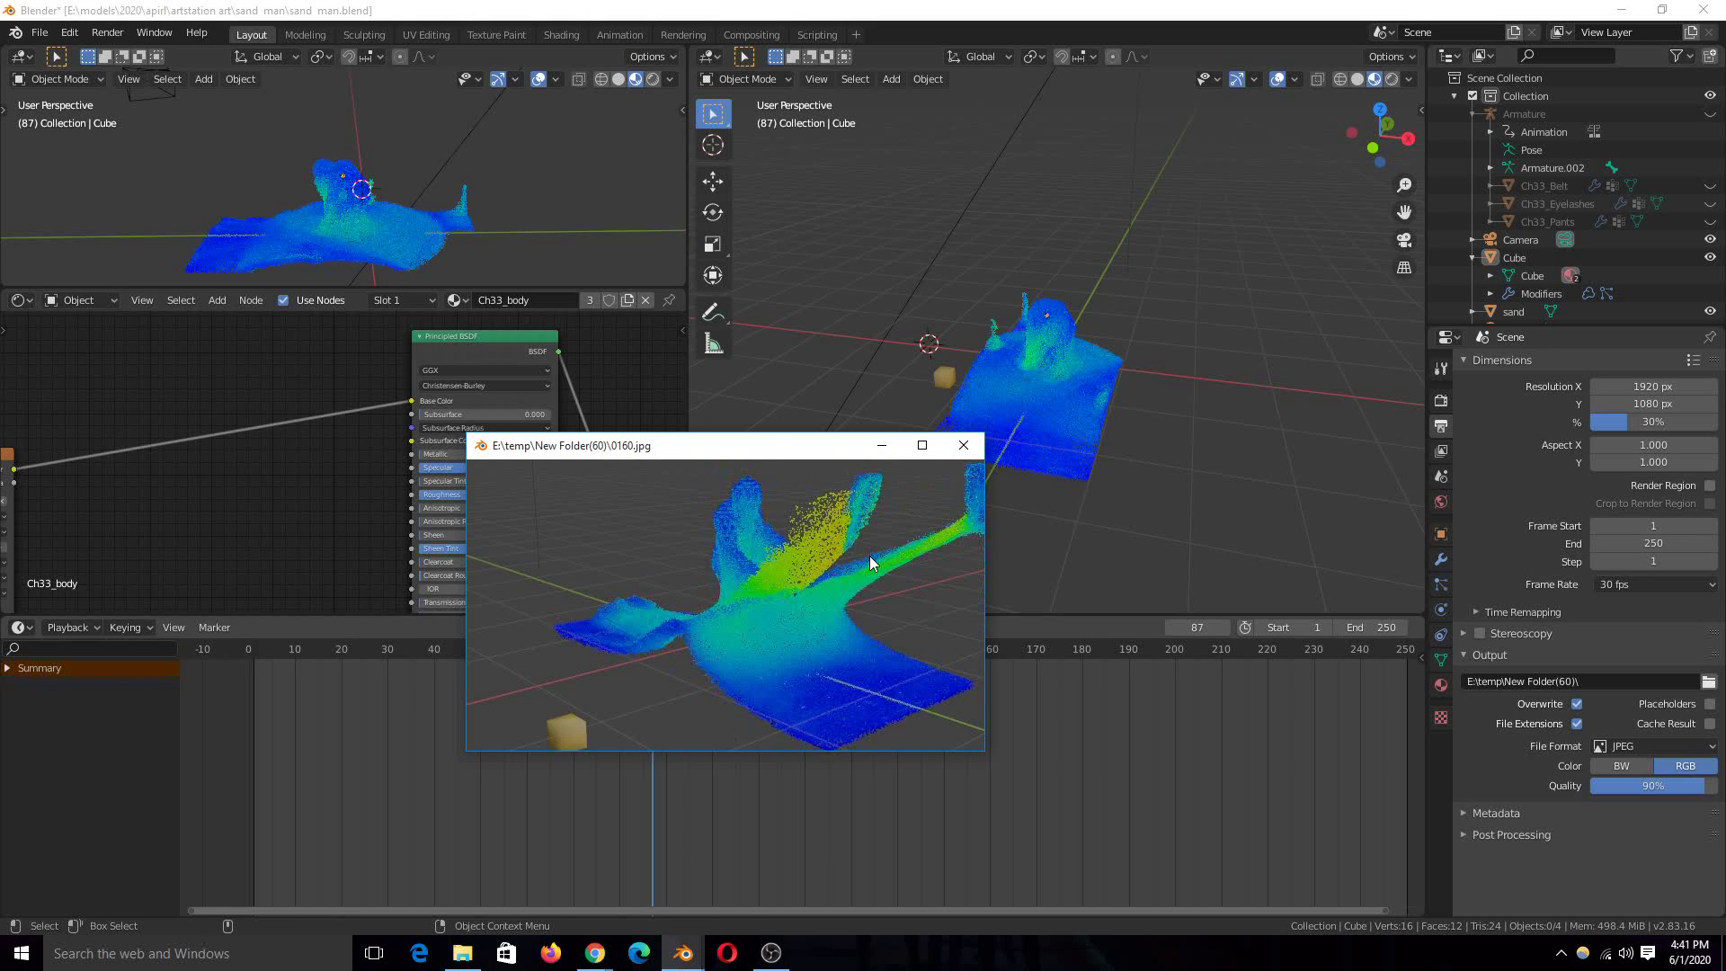
Close the frame player and play the sand simulation in the viewport.
left_click(964, 444)
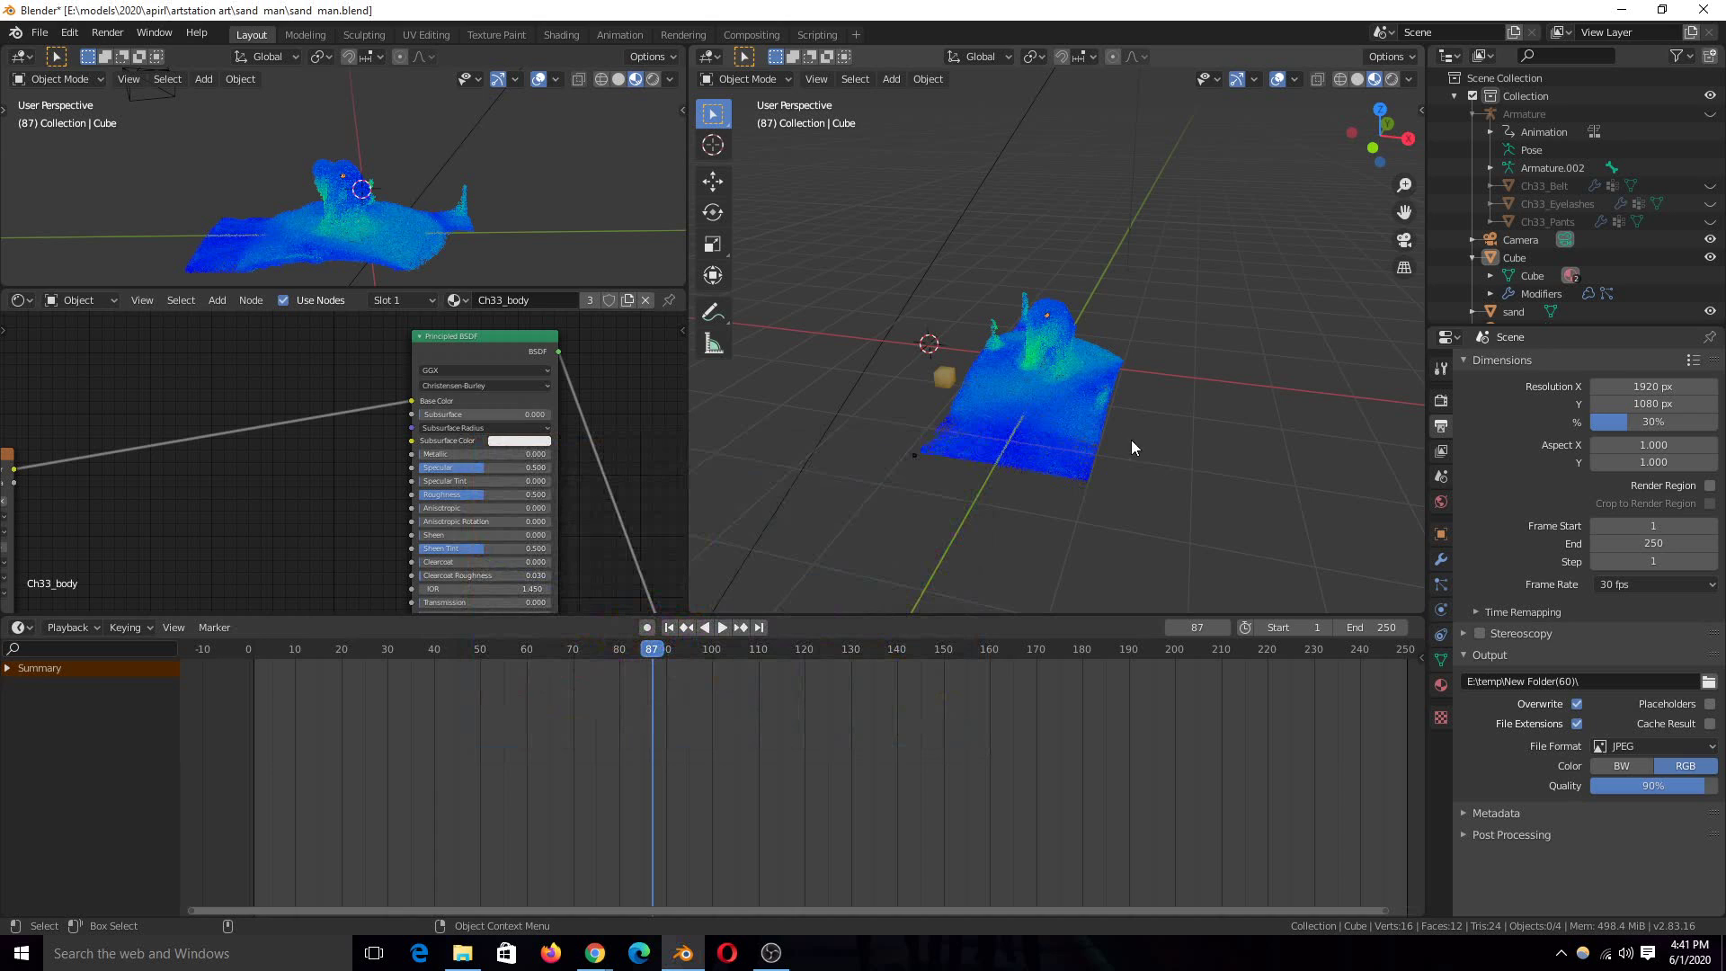
mouse_move(1291, 393)
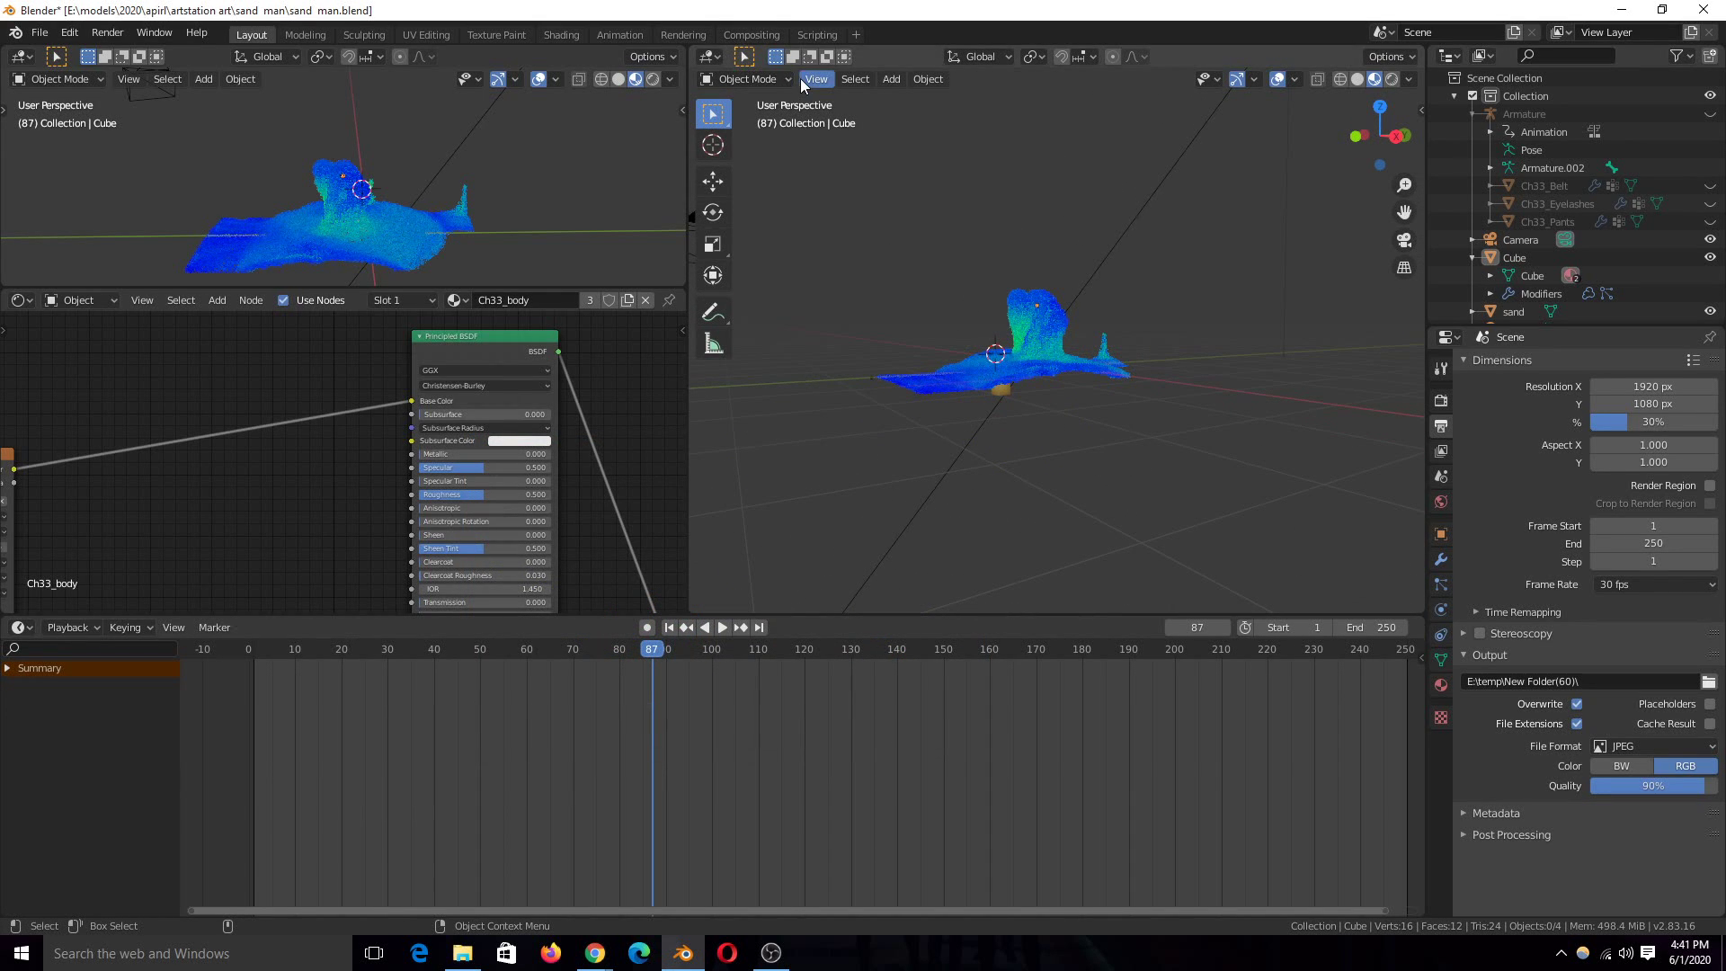
left_click(816, 77)
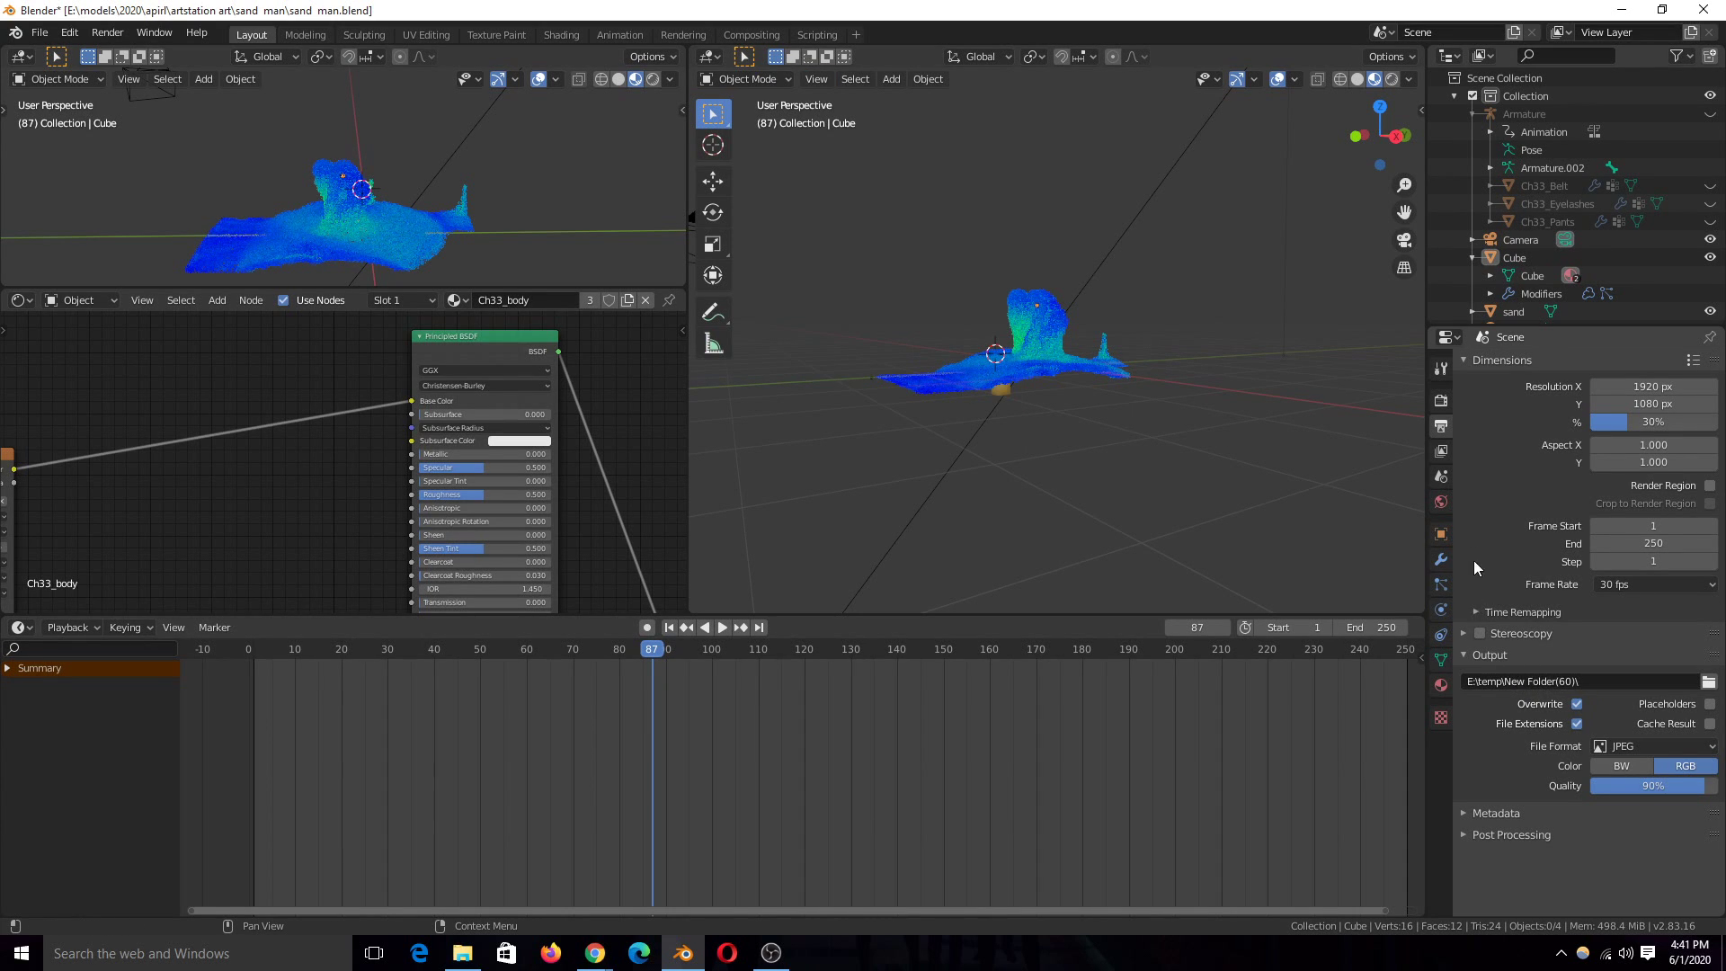
mouse_move(1230, 430)
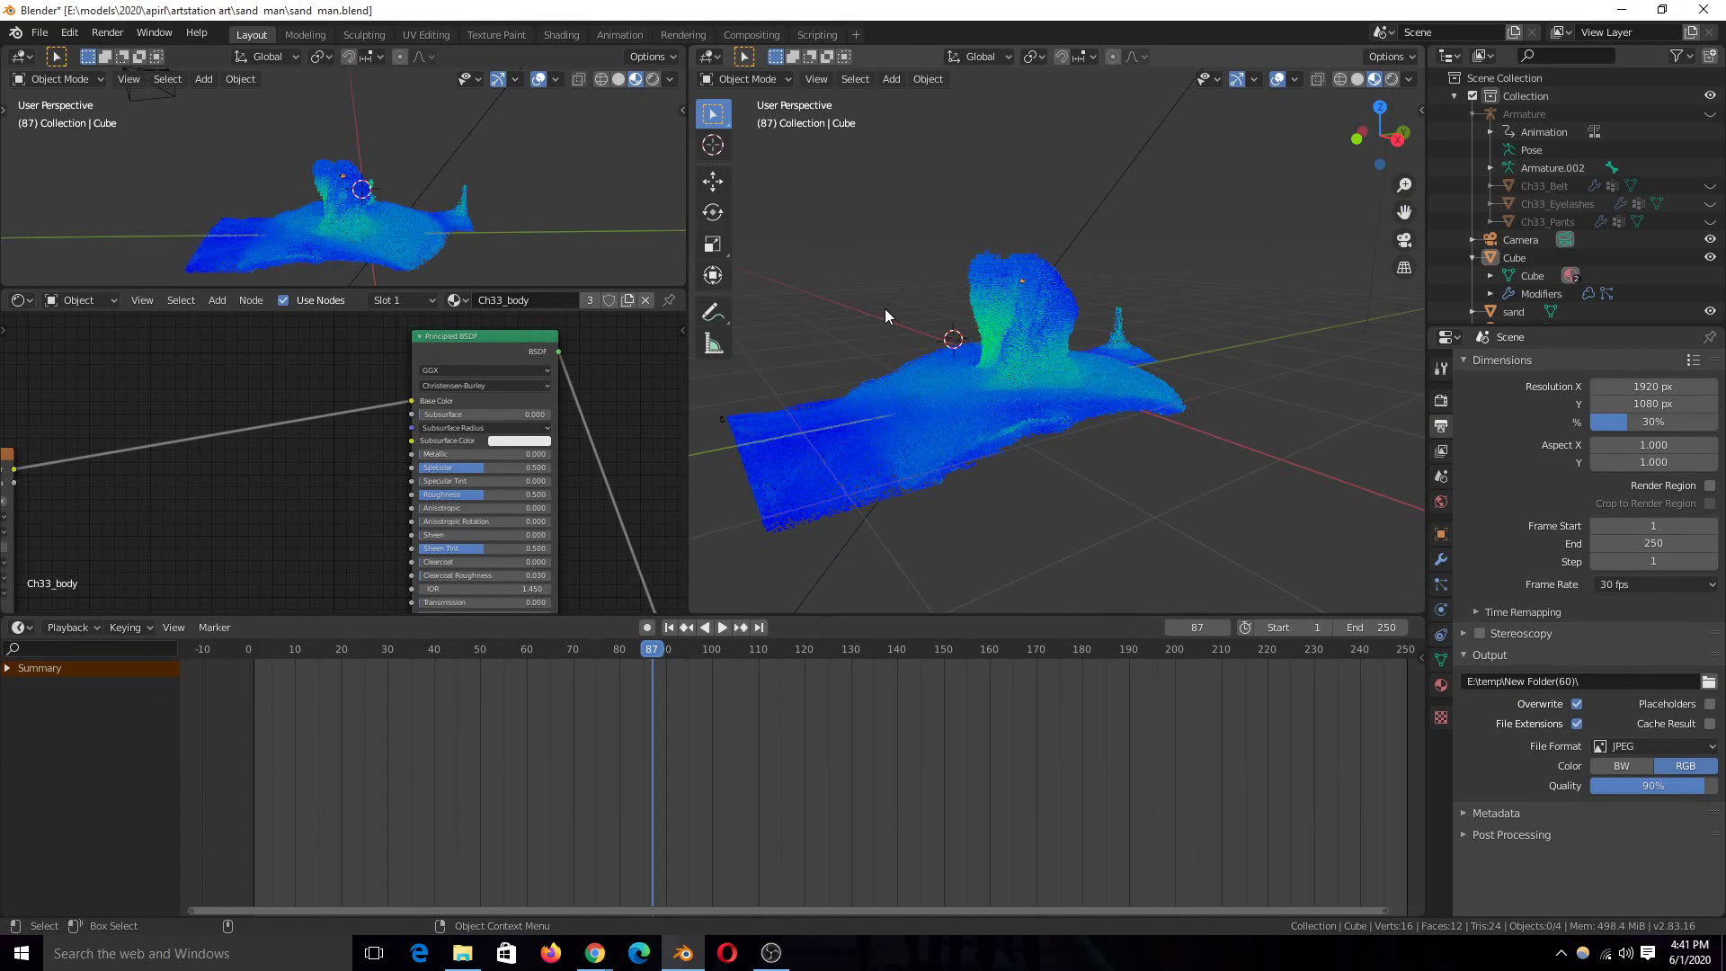
left_click(667, 626)
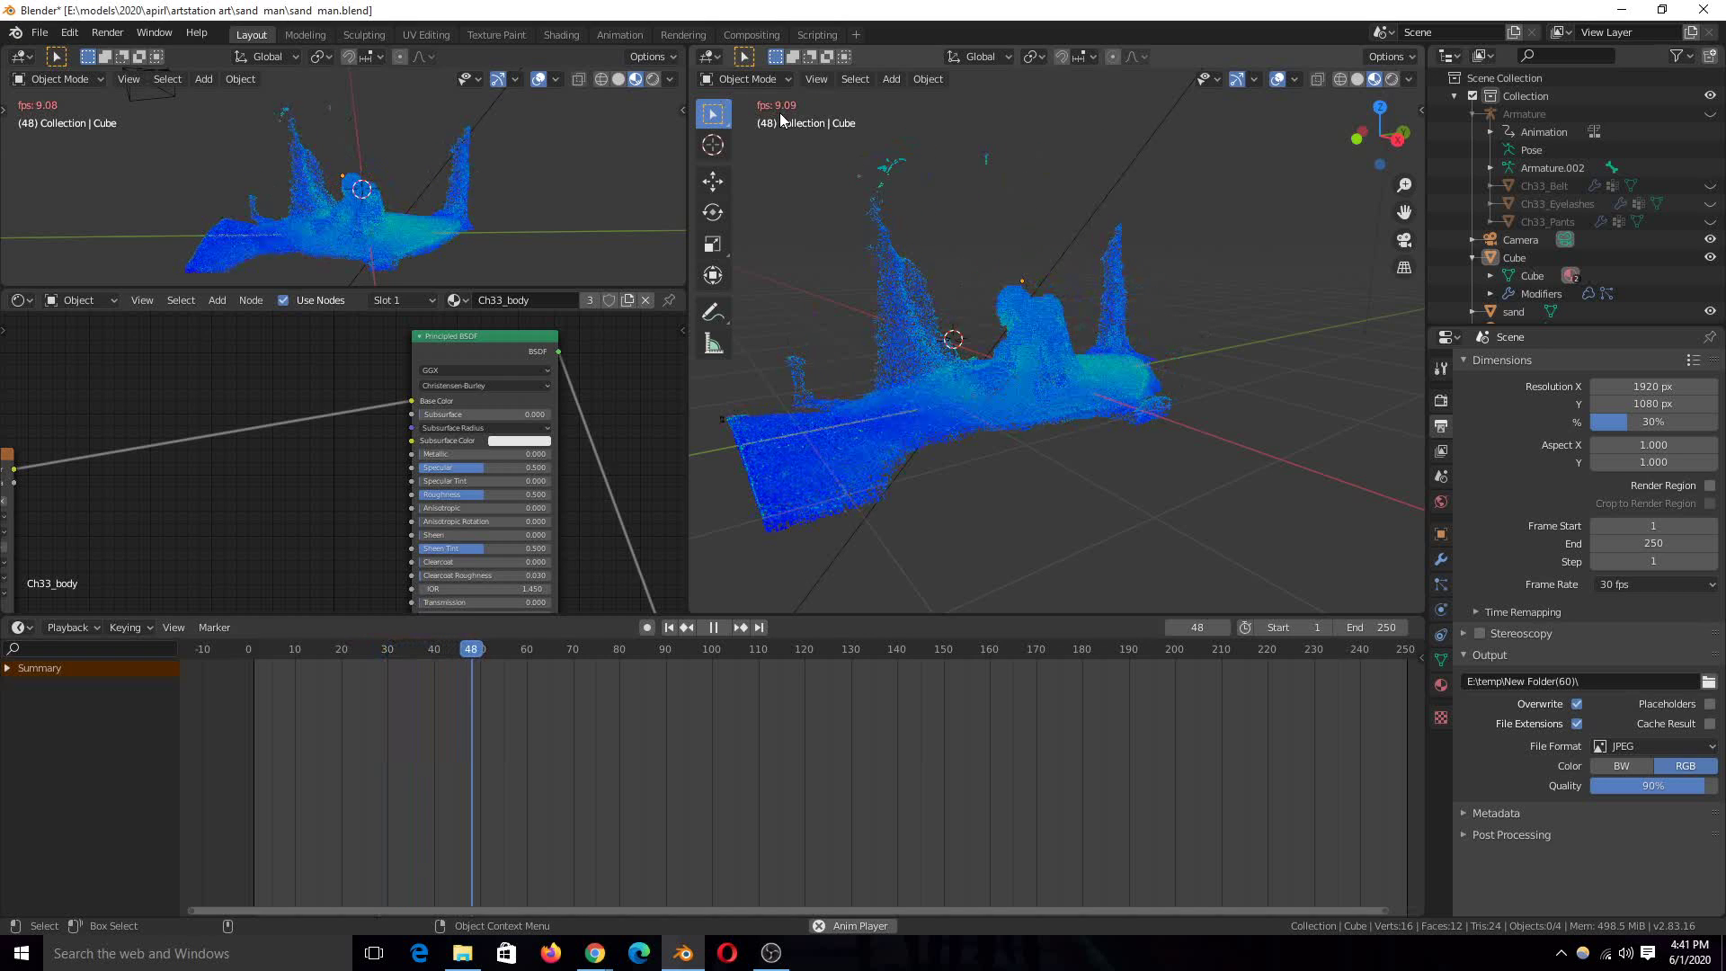
left_click(816, 77)
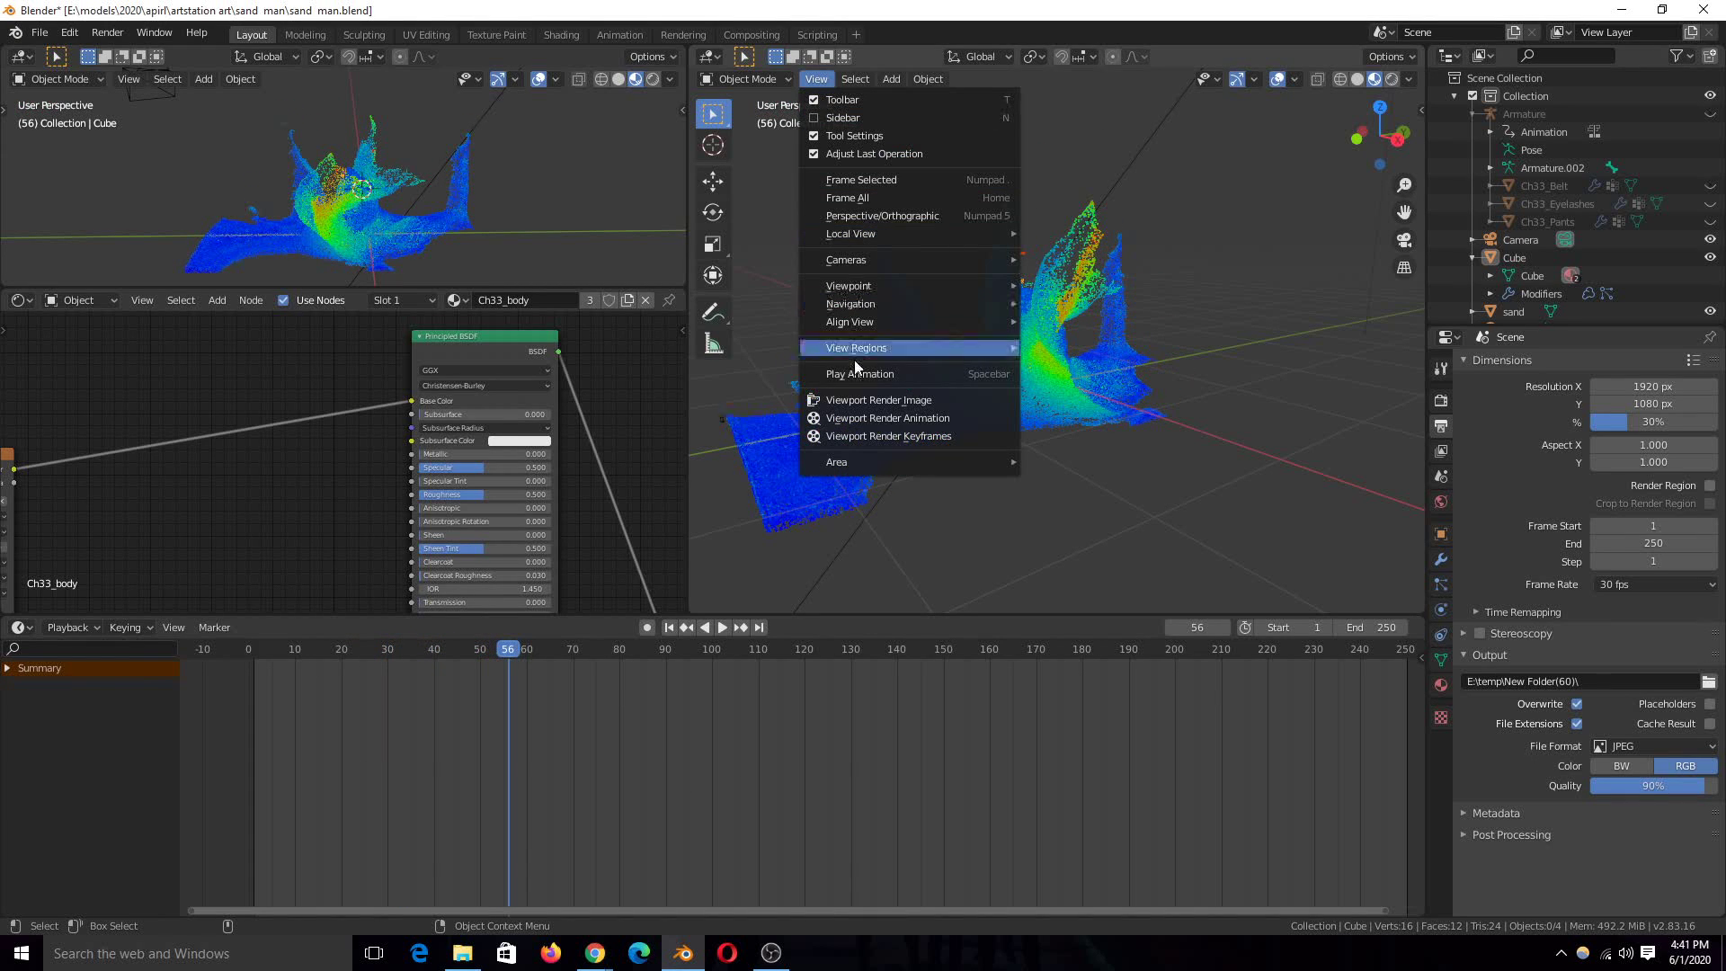
mouse_move(924, 400)
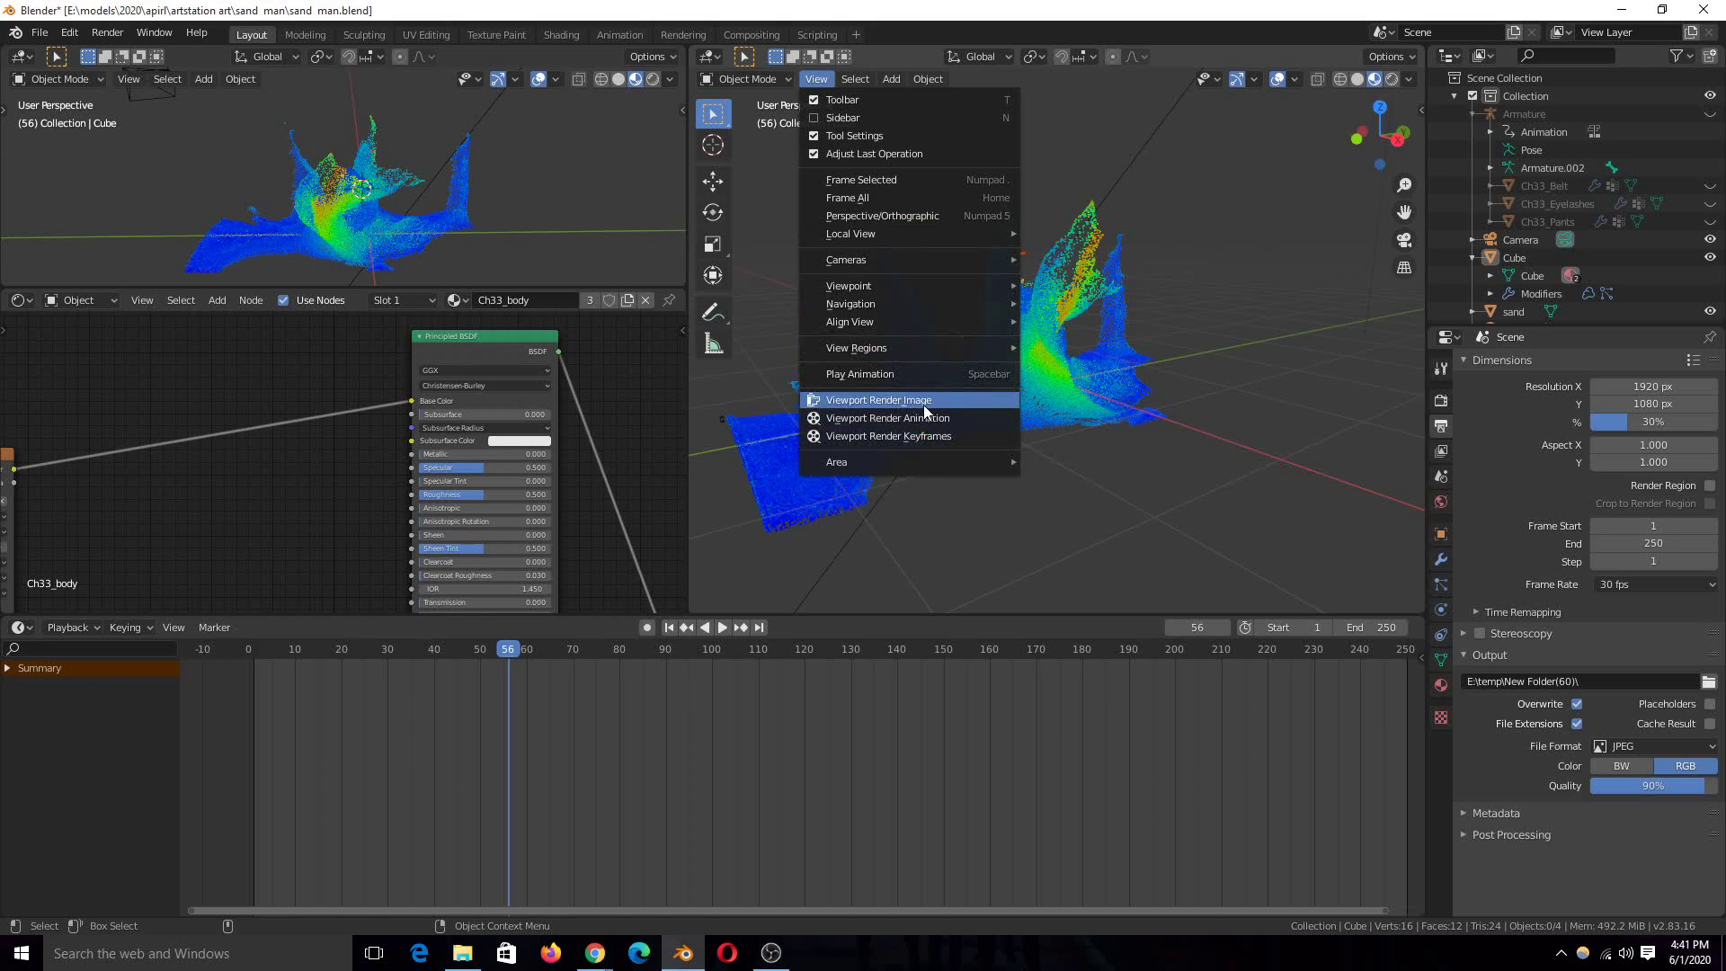
mouse_move(865, 286)
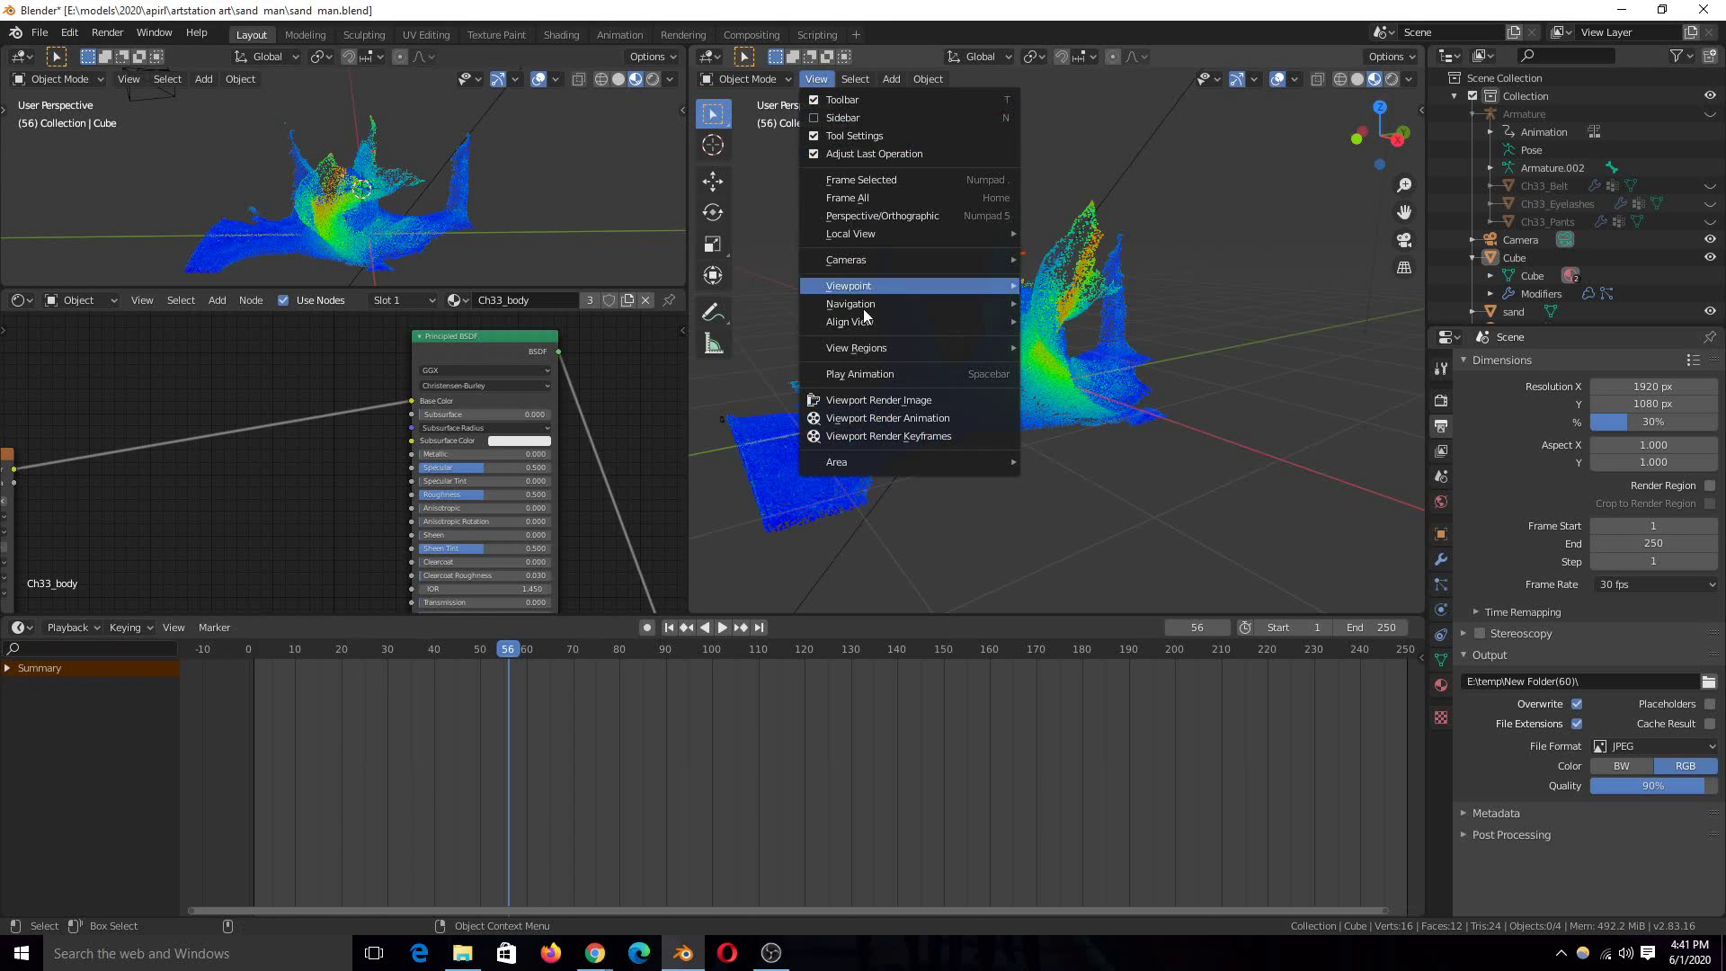
mouse_move(888, 435)
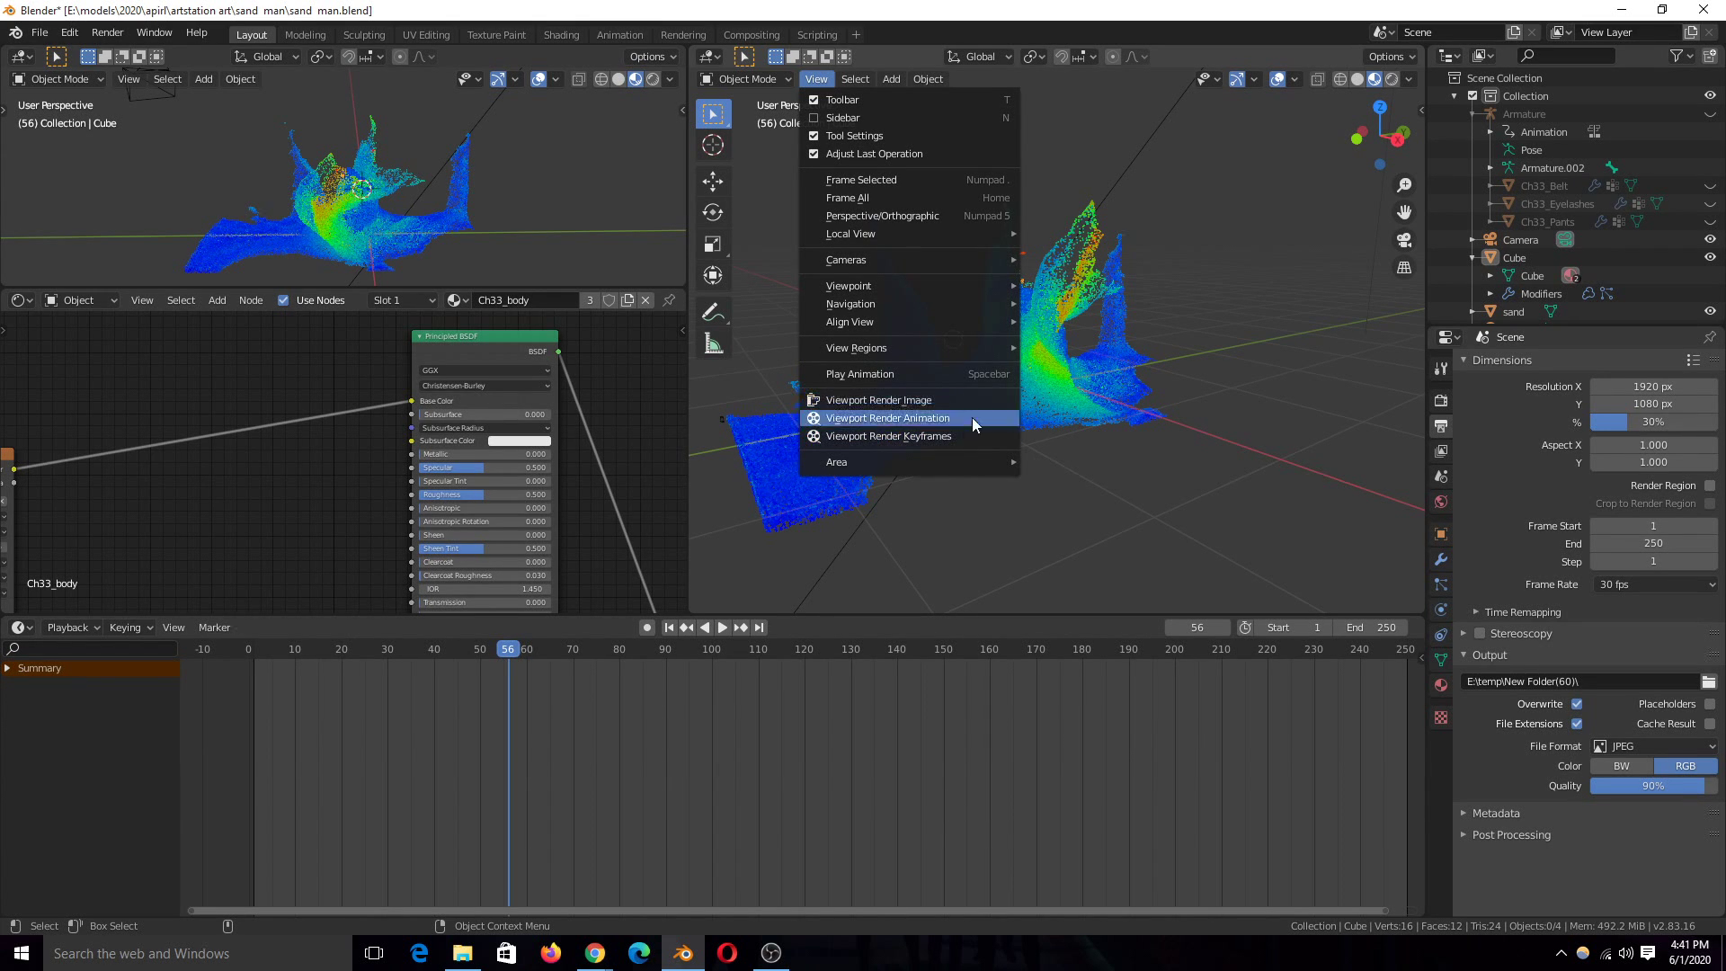
Run a Viewport Render Animation of the sand simulation and view the output frames.
left_click(887, 417)
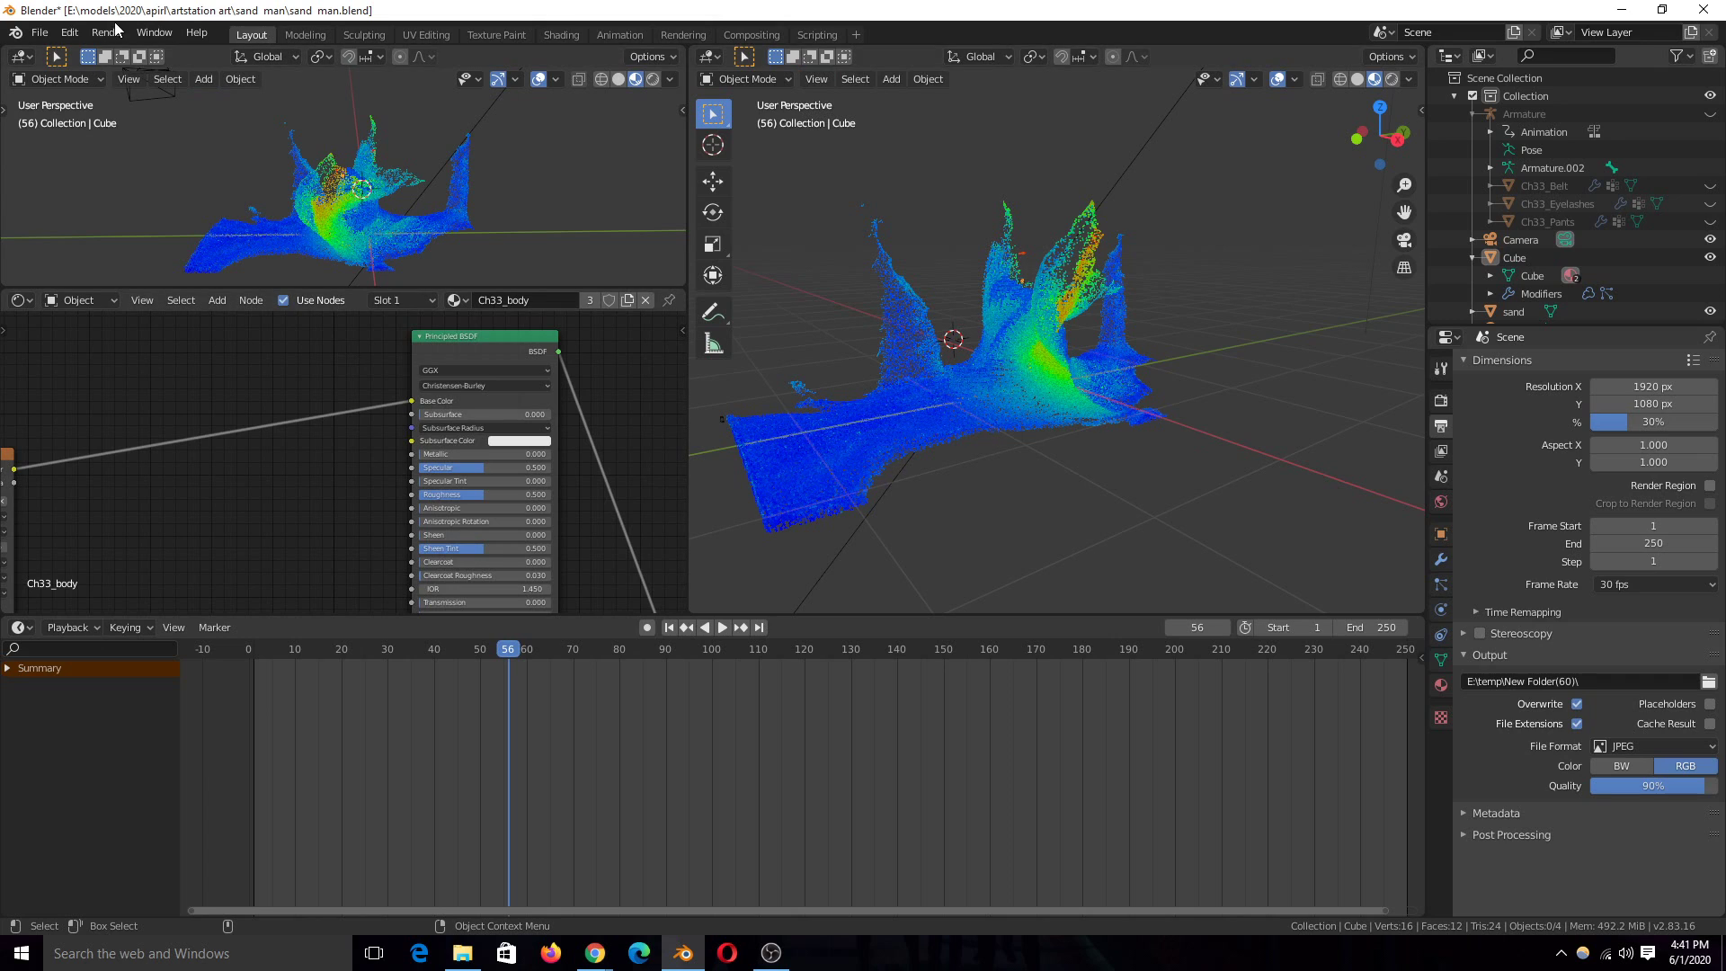
left_click(816, 77)
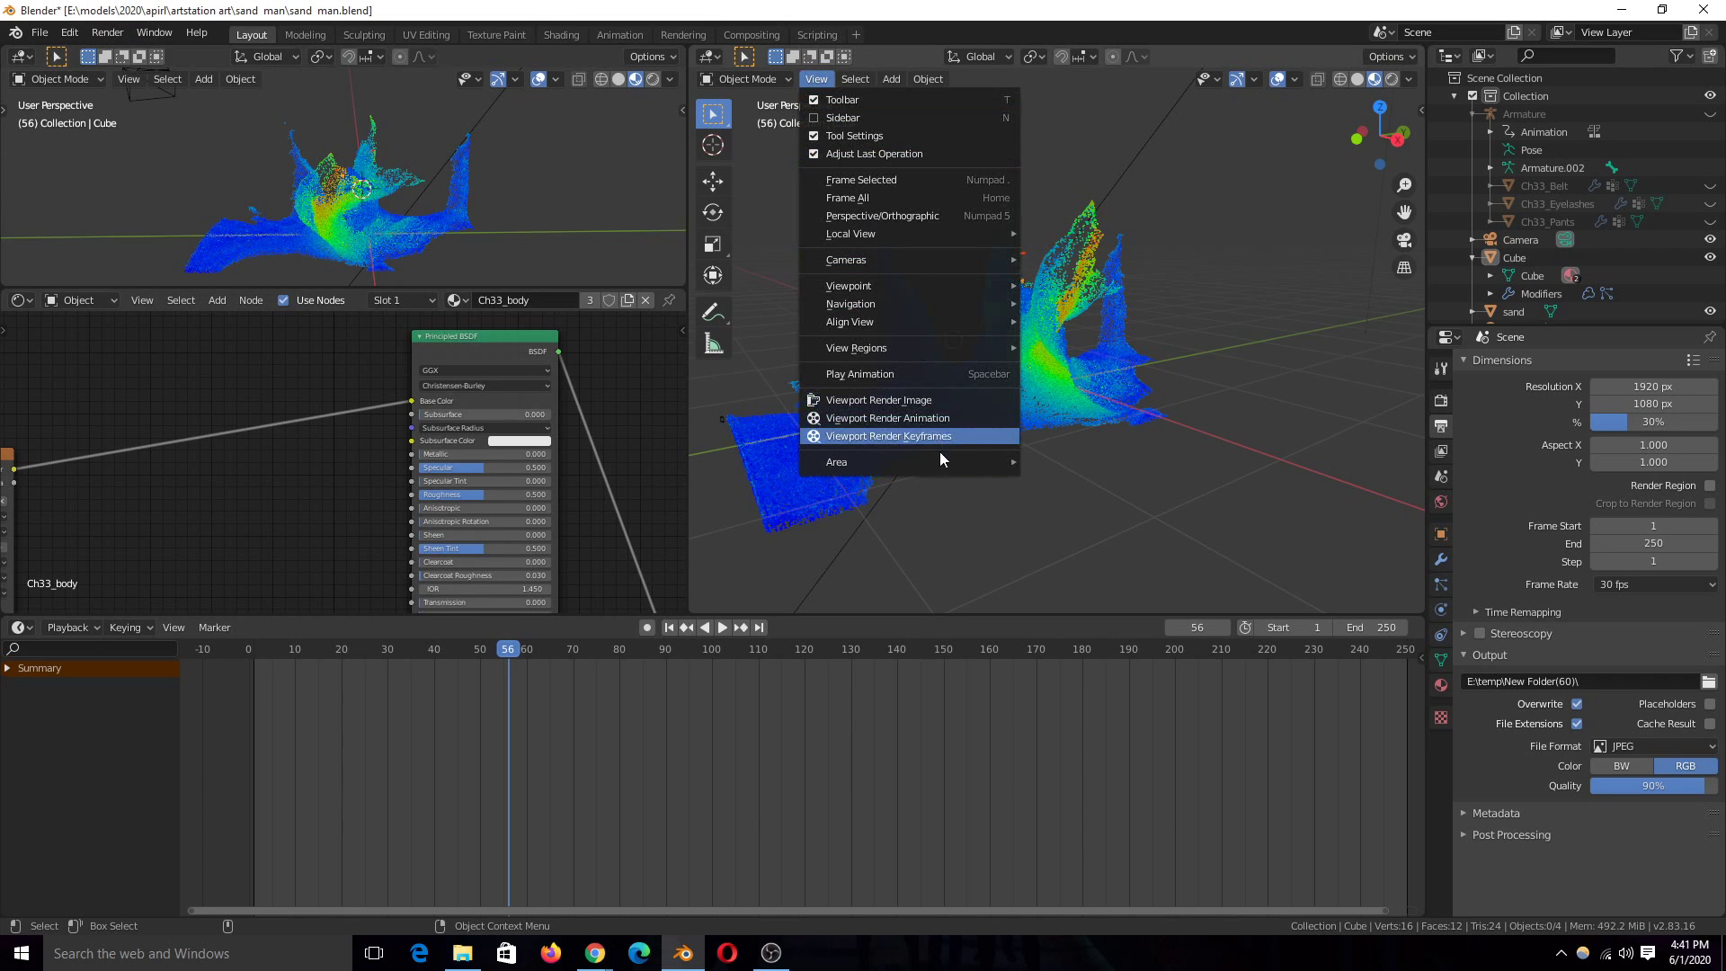
left_click(106, 32)
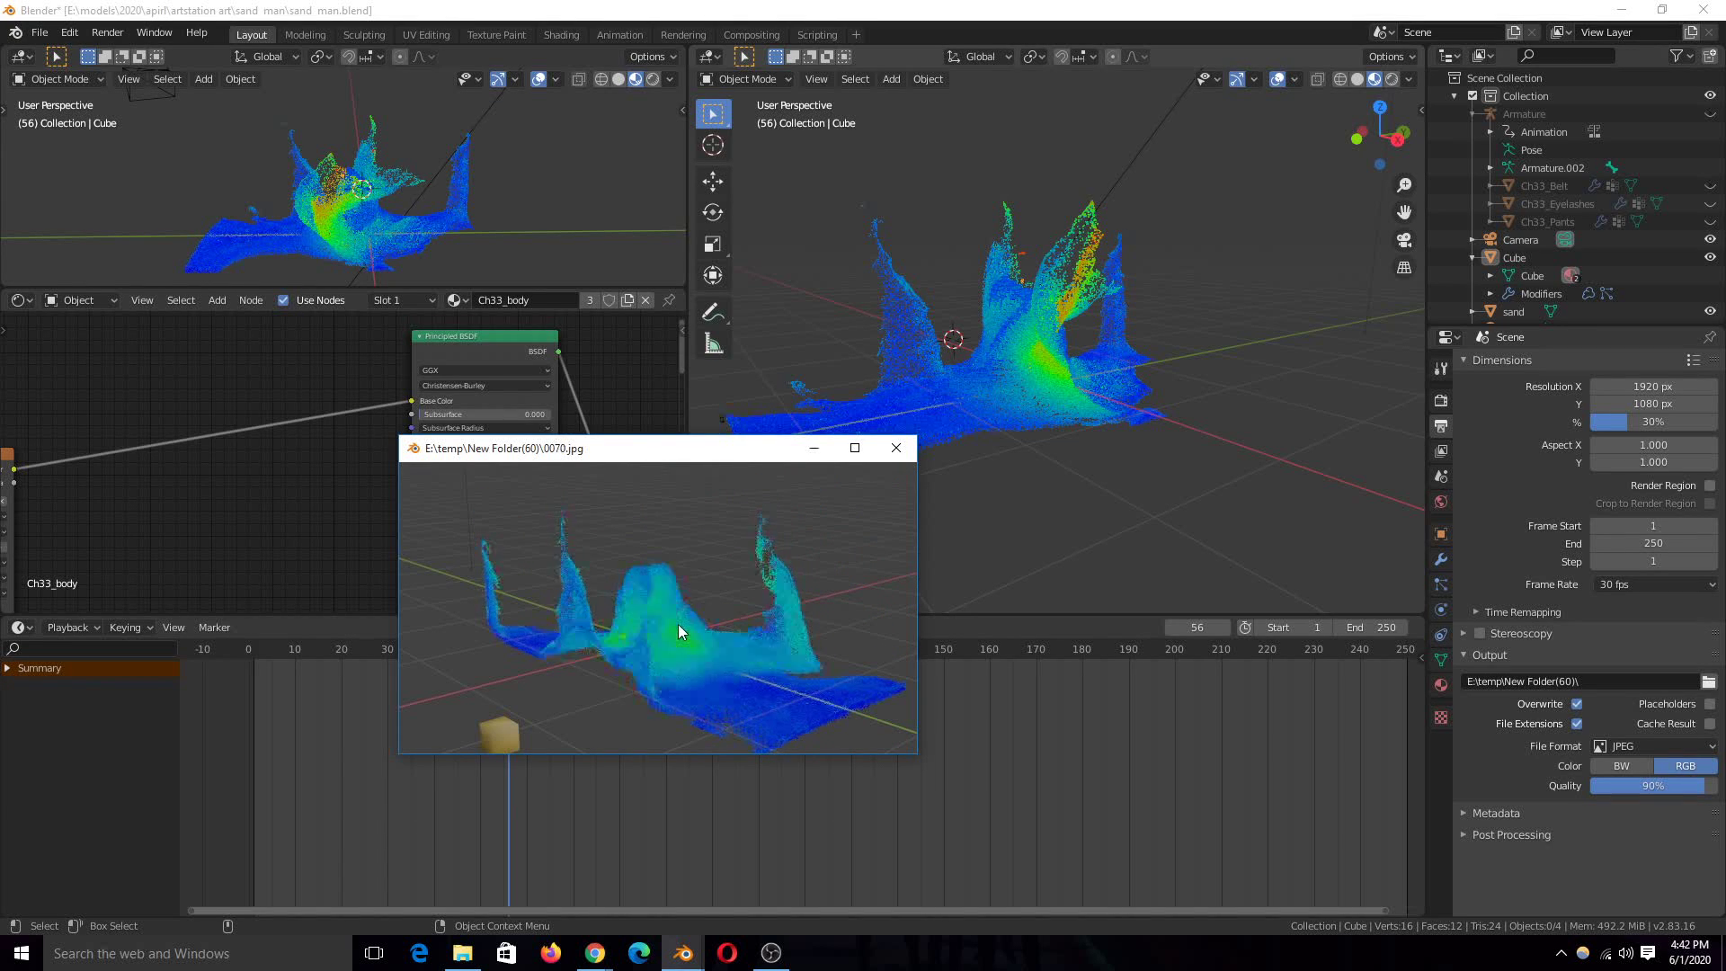
Close the player, resume the Sandman clip on YouTube, then return to the Blender sand scene.
left_click(895, 448)
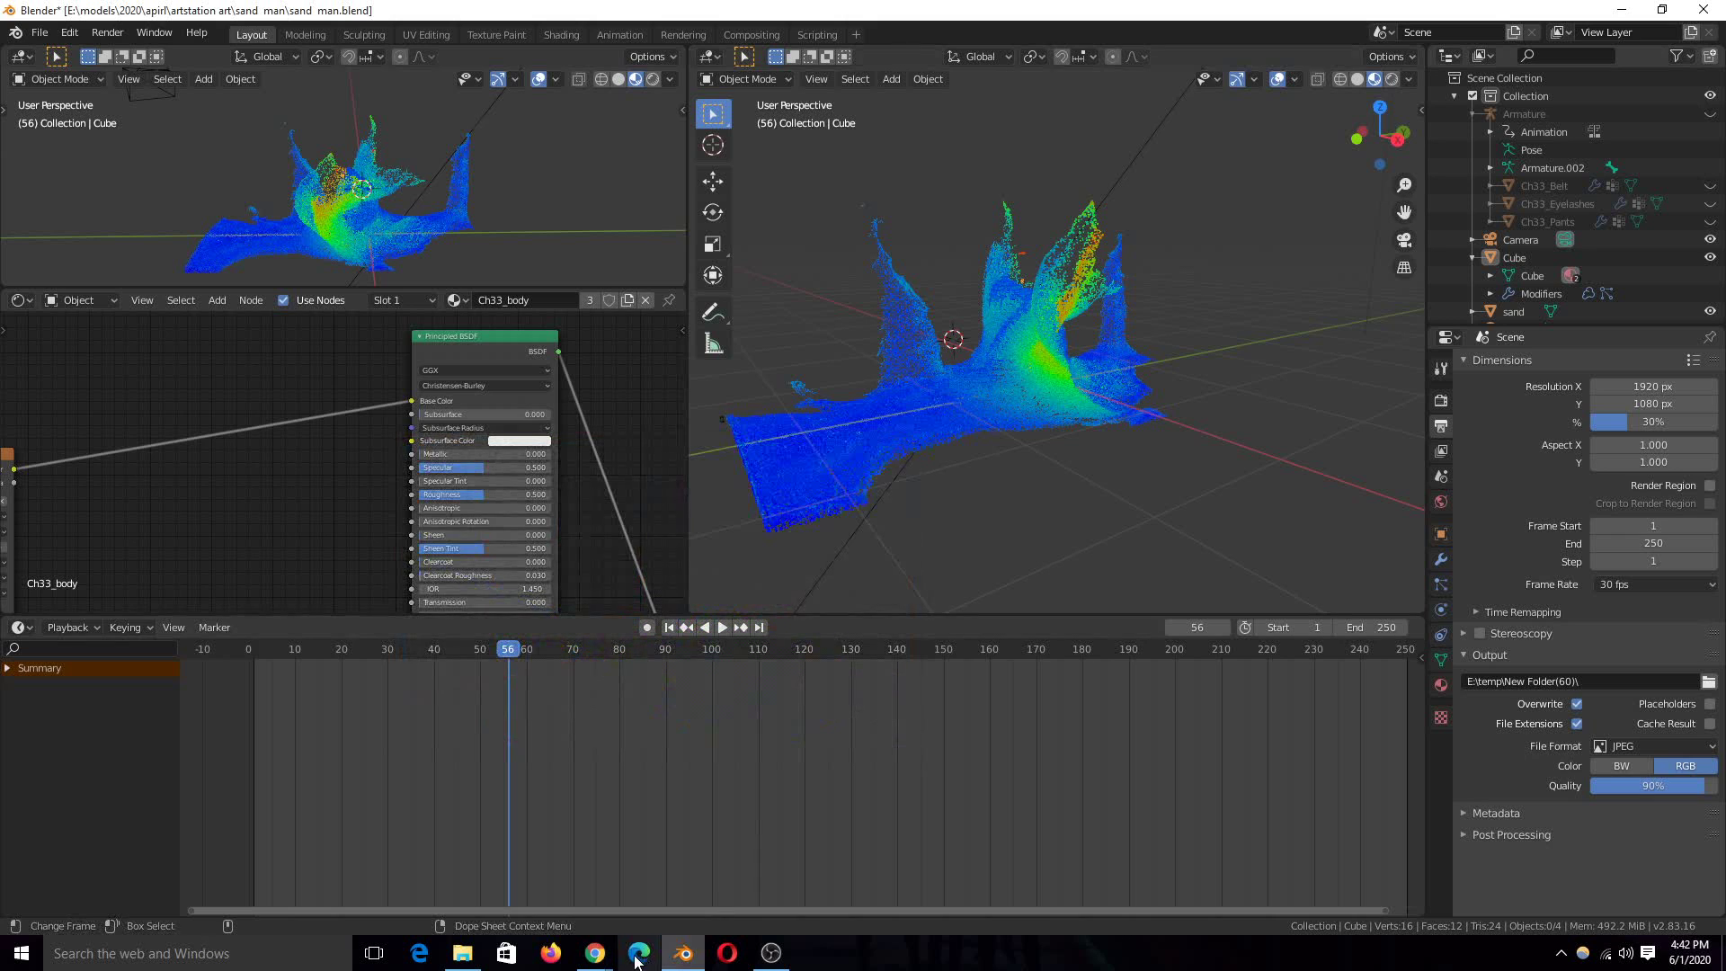
left_click(593, 953)
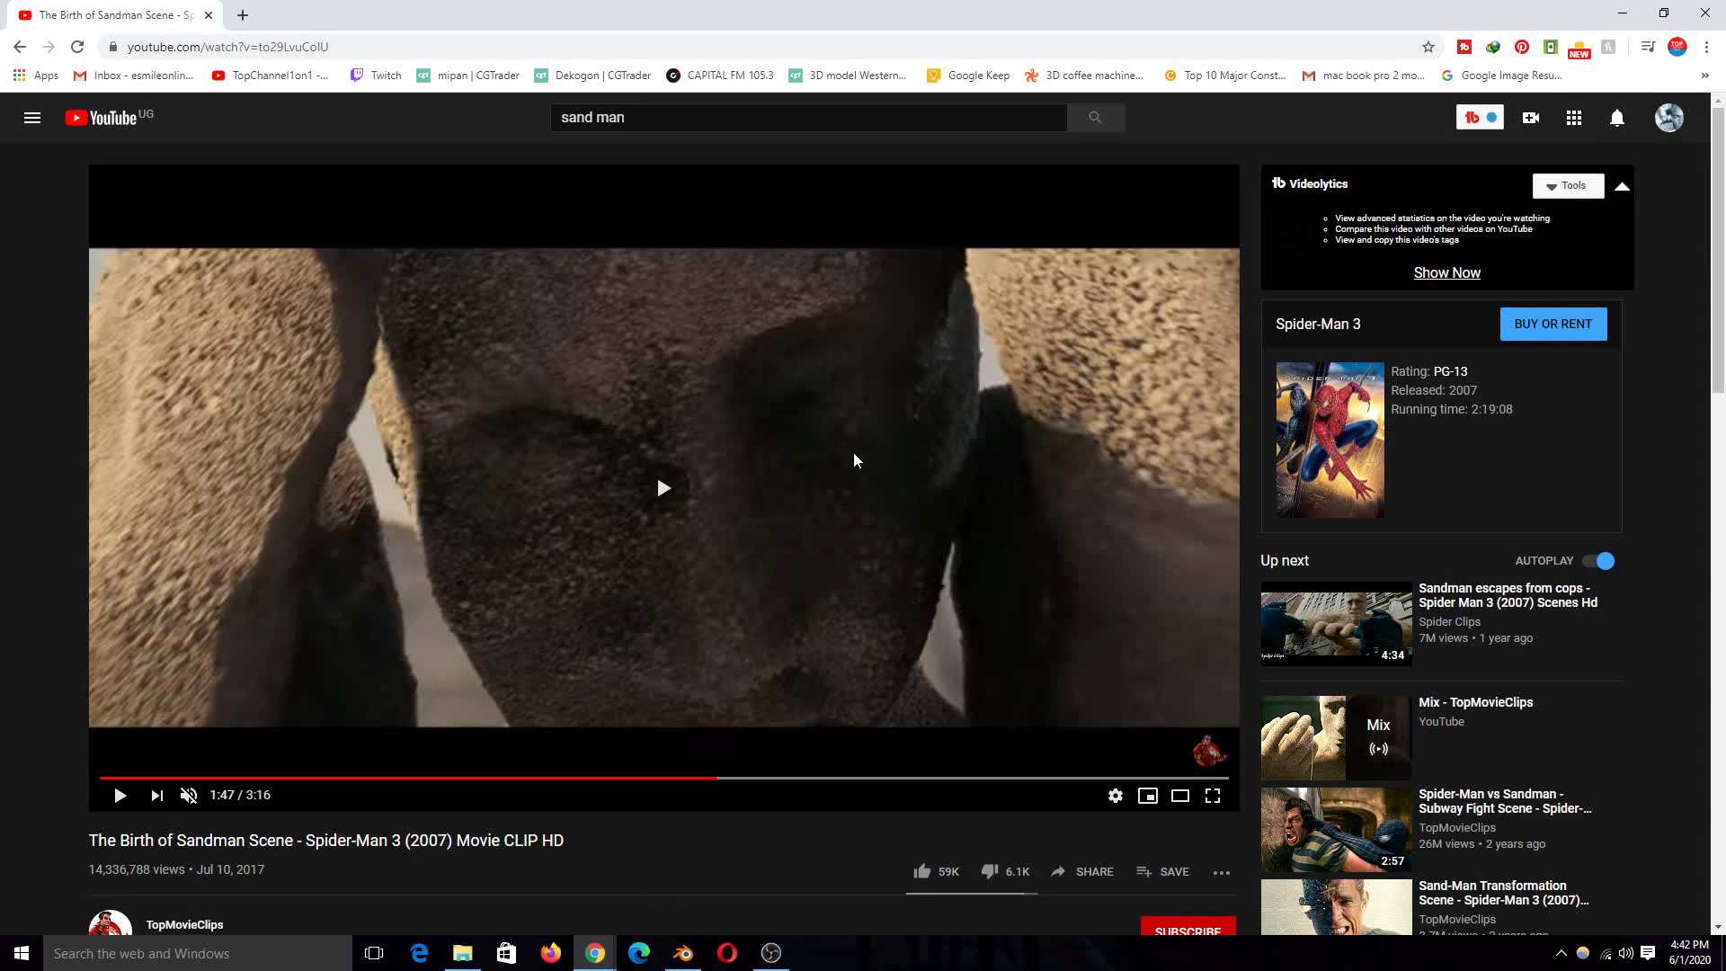
left_click(663, 488)
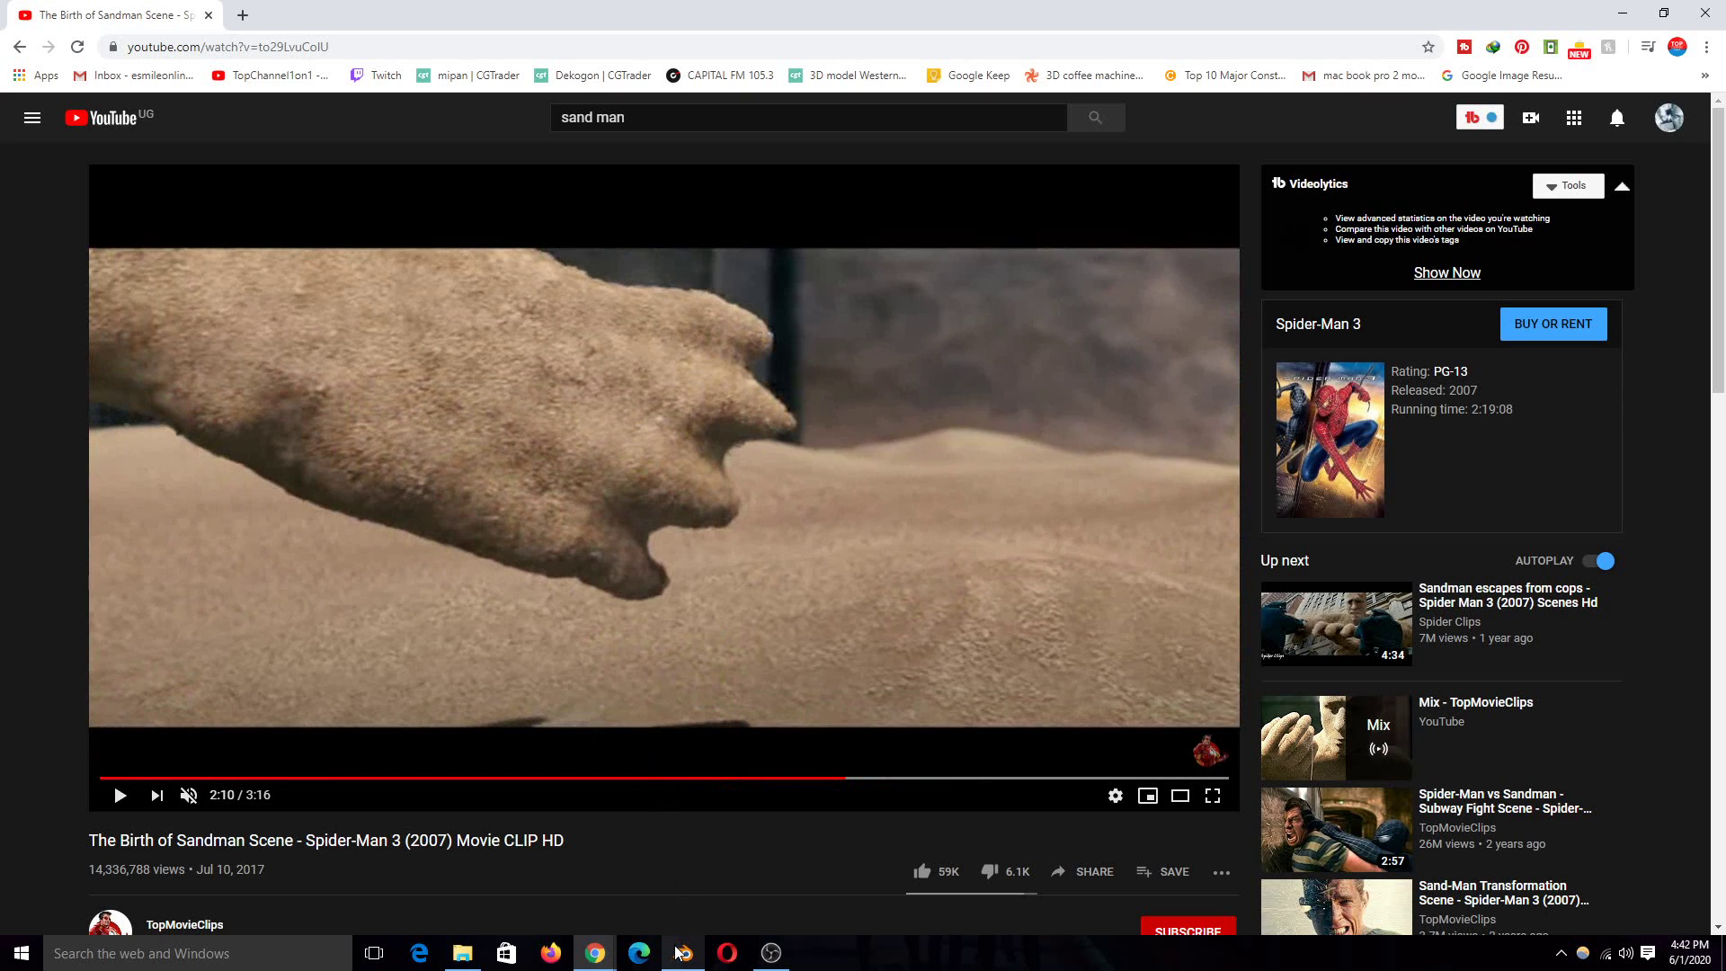
left_click(682, 953)
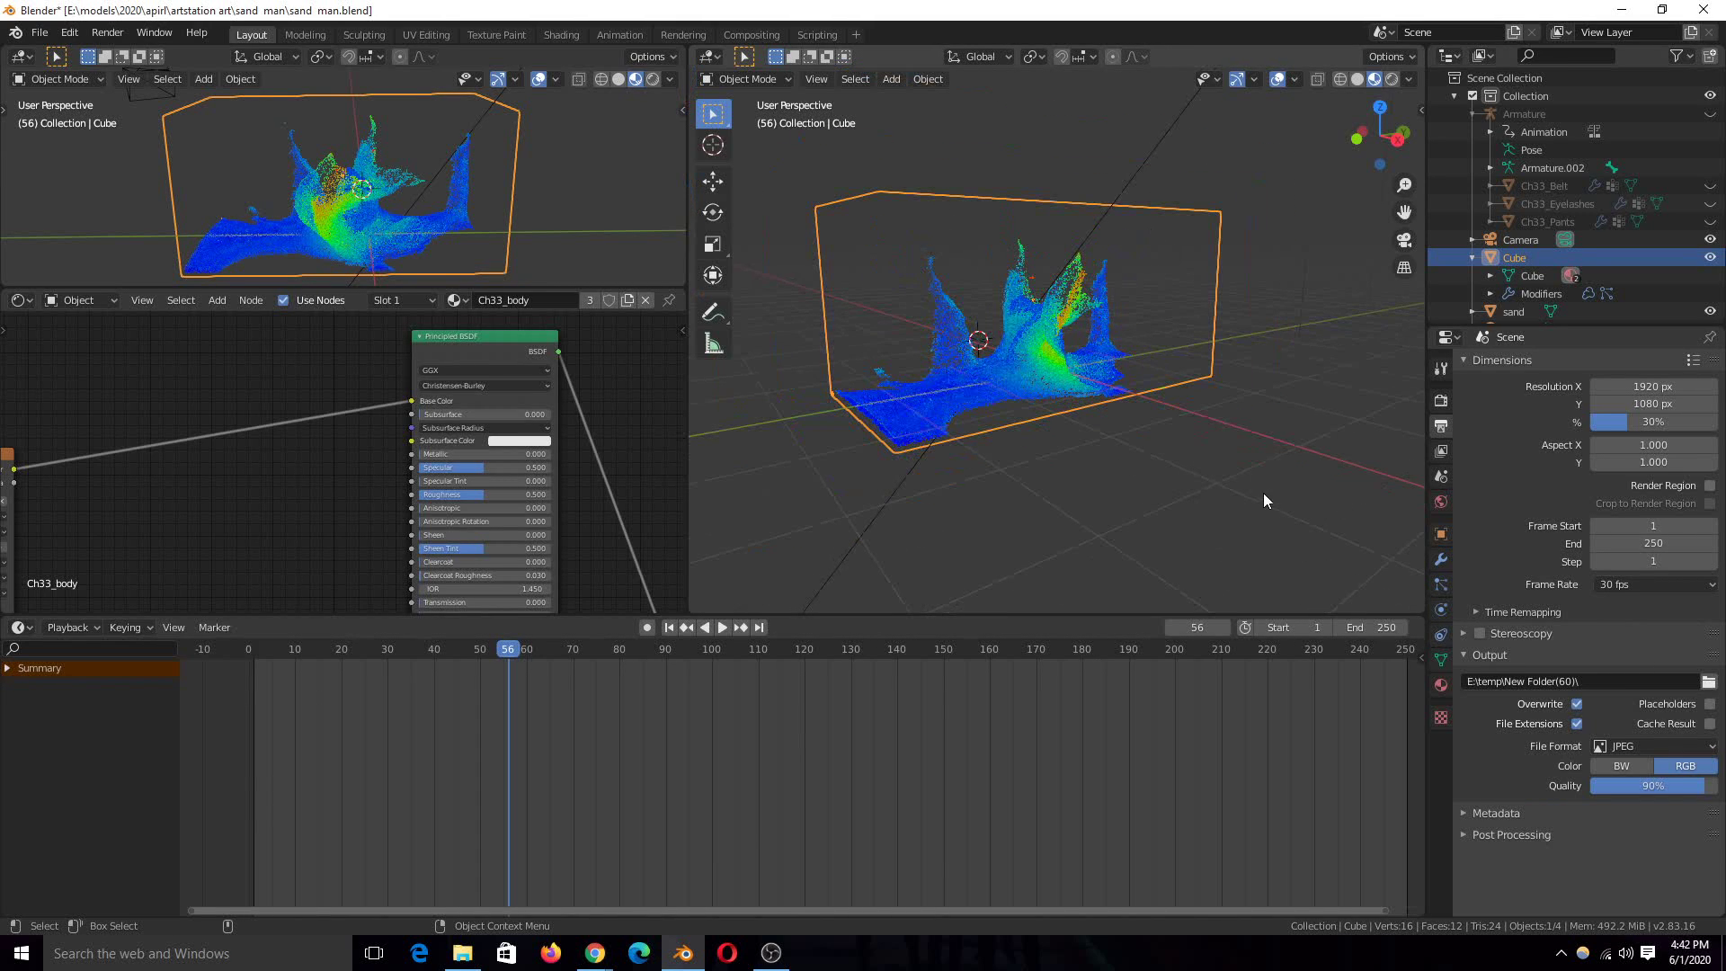
Enable Diffusion in the liquid domain settings of the box.
left_click(1440, 584)
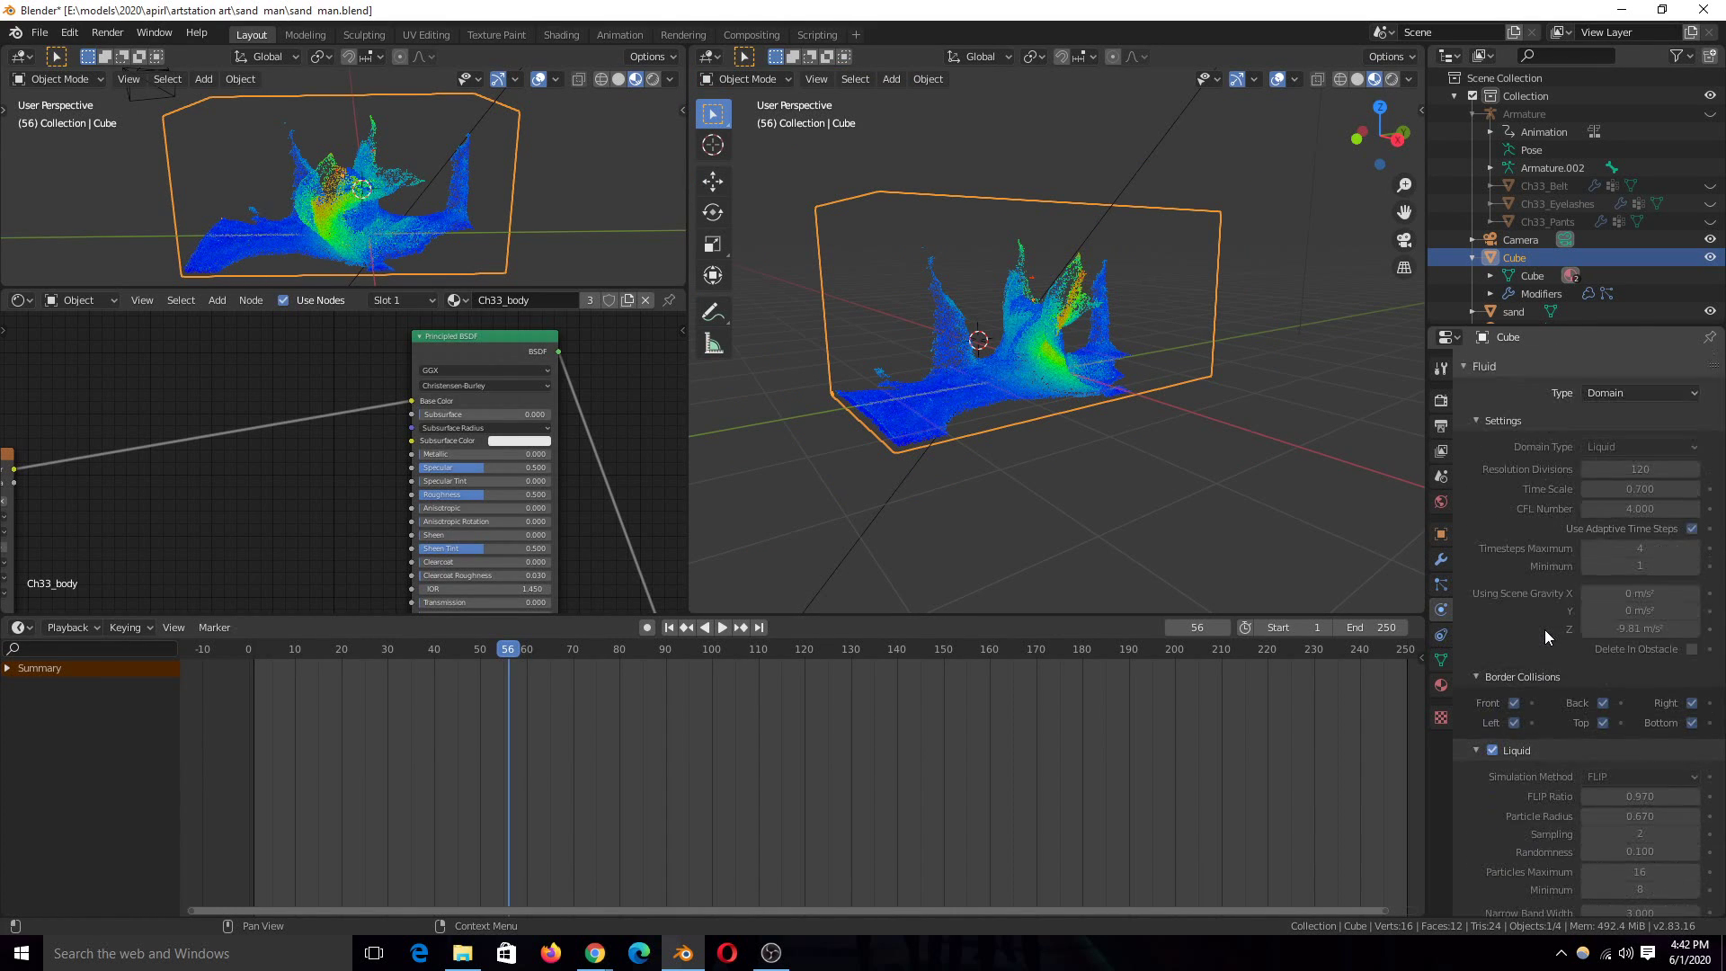
scroll("down", 3)
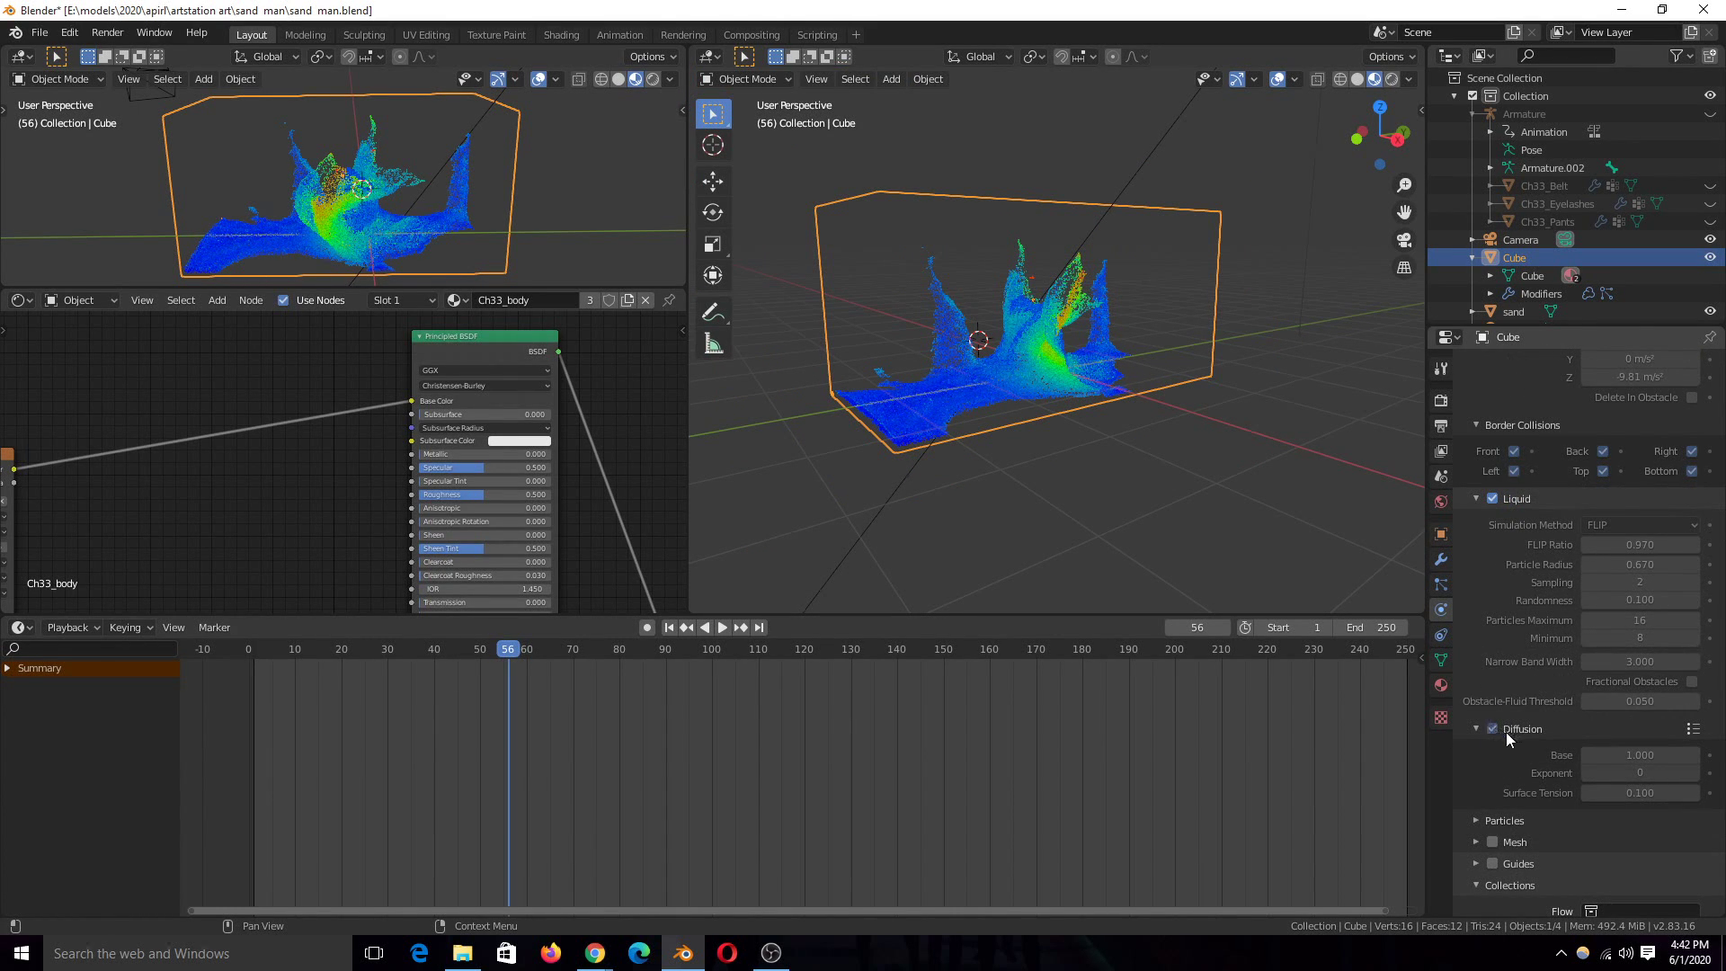
mouse_move(1528, 743)
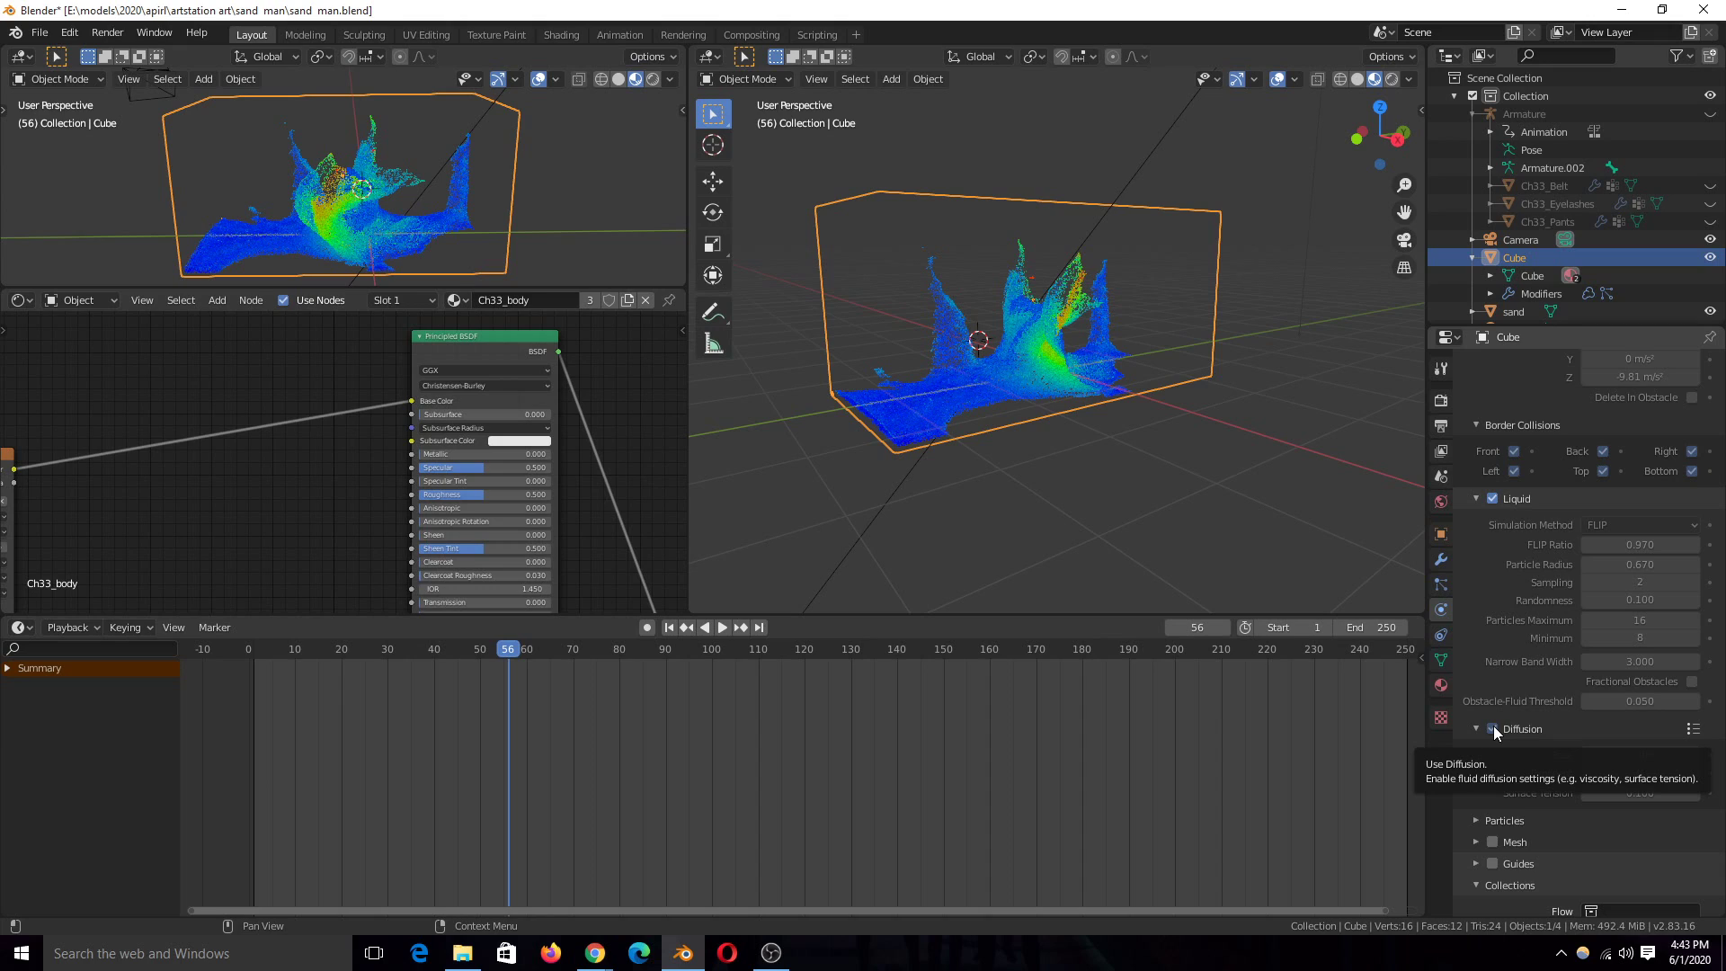
left_click(1494, 728)
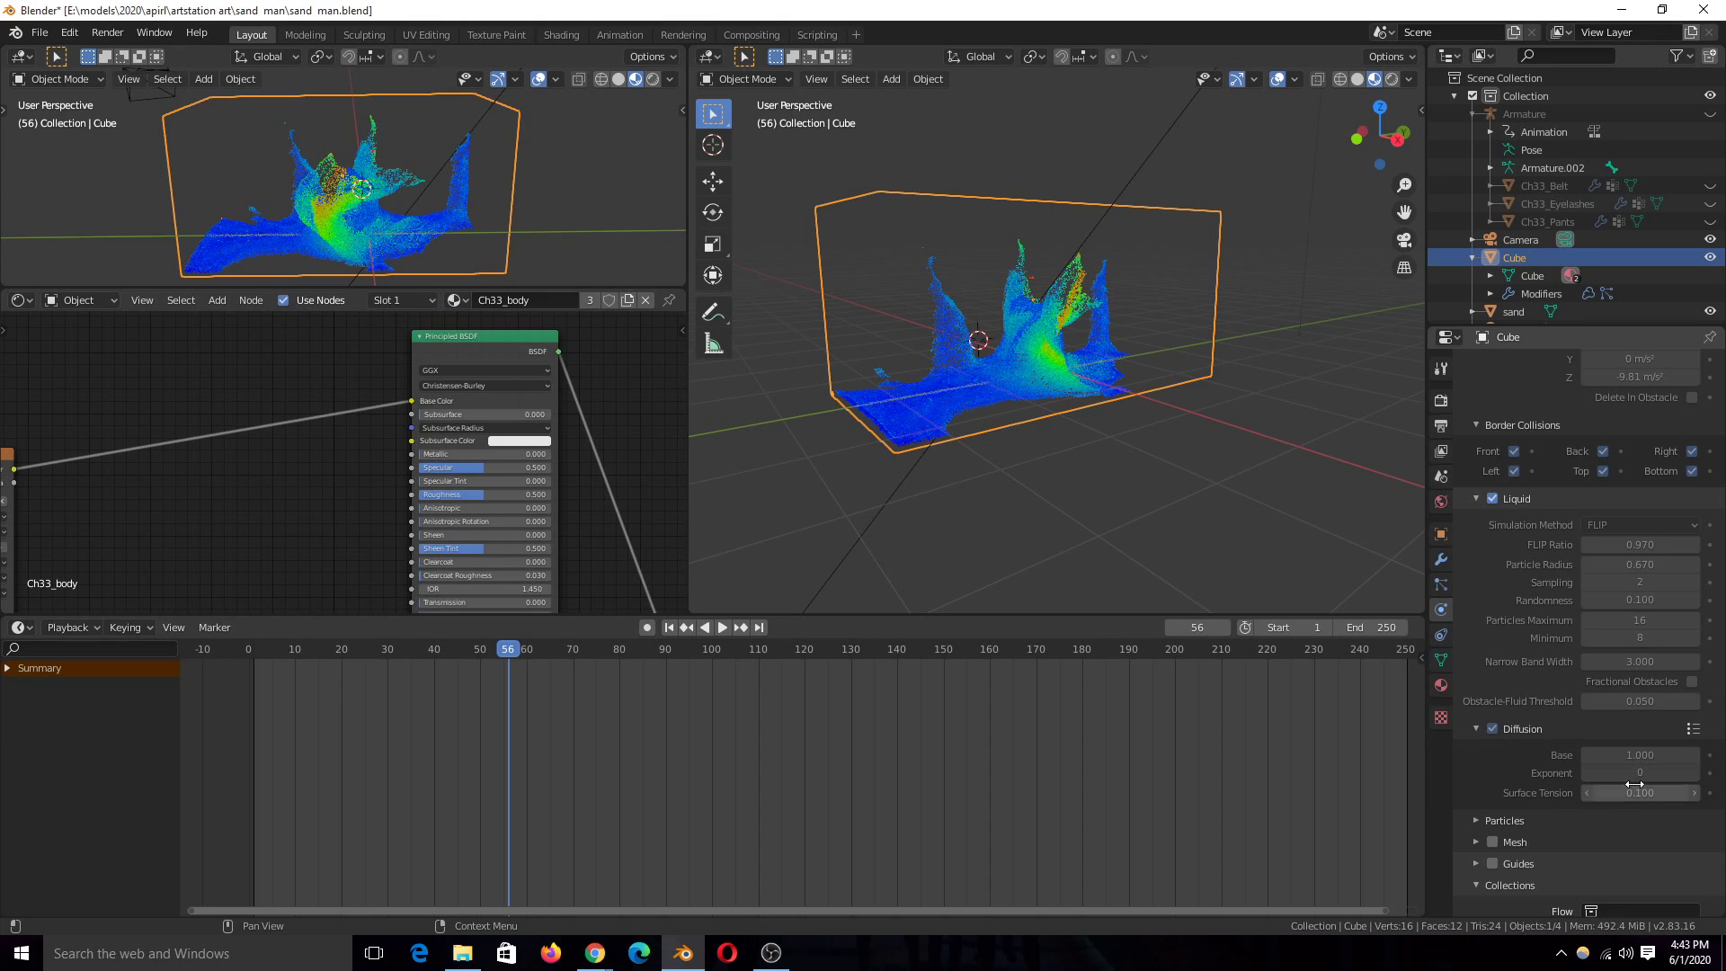
mouse_move(1640, 771)
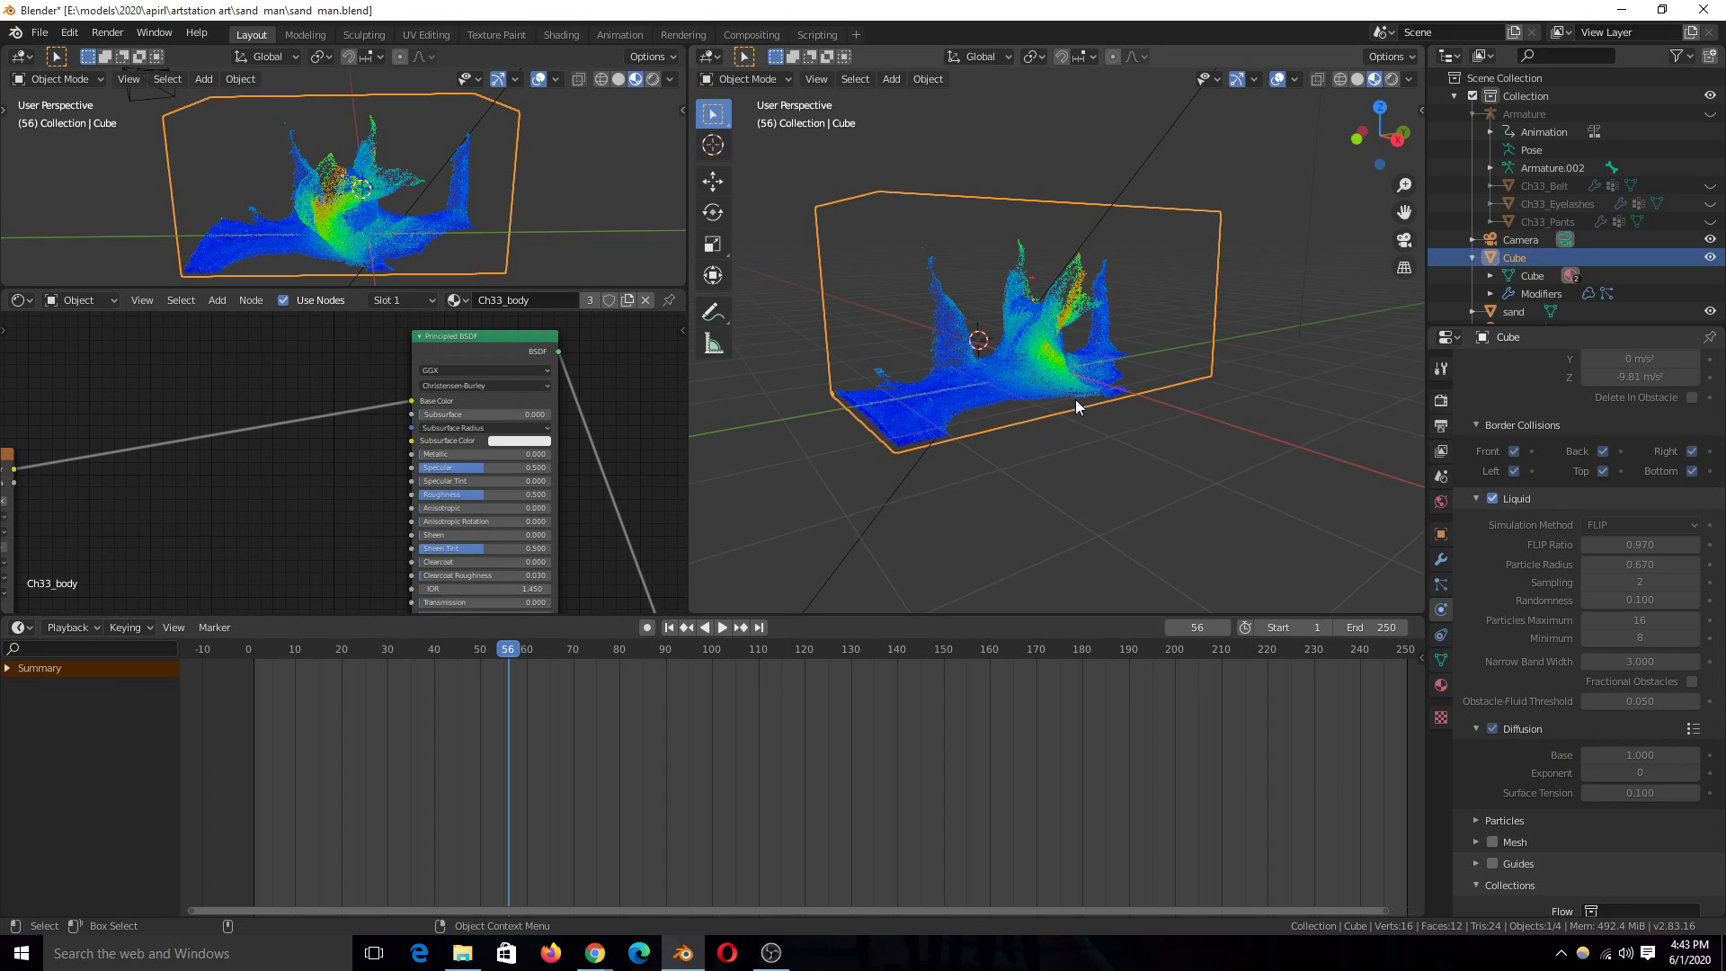
Play the sand simulation forward and pause it around frame 81 as the figure breaks apart.
left_click(722, 628)
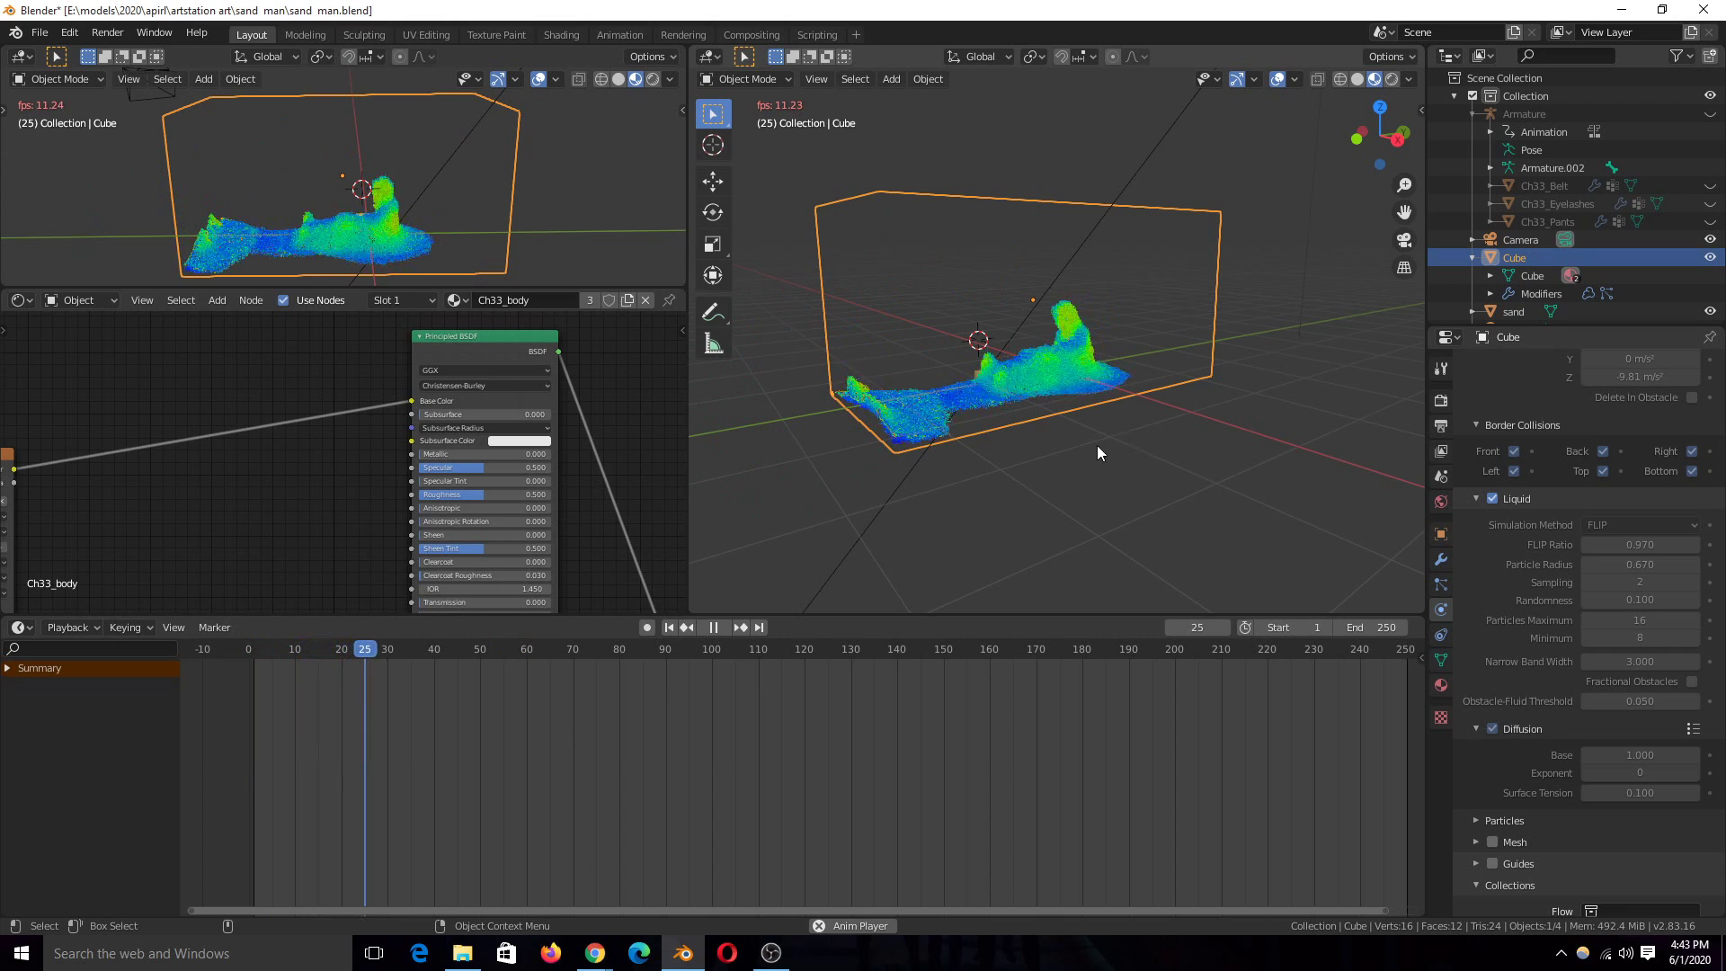
left_click(712, 626)
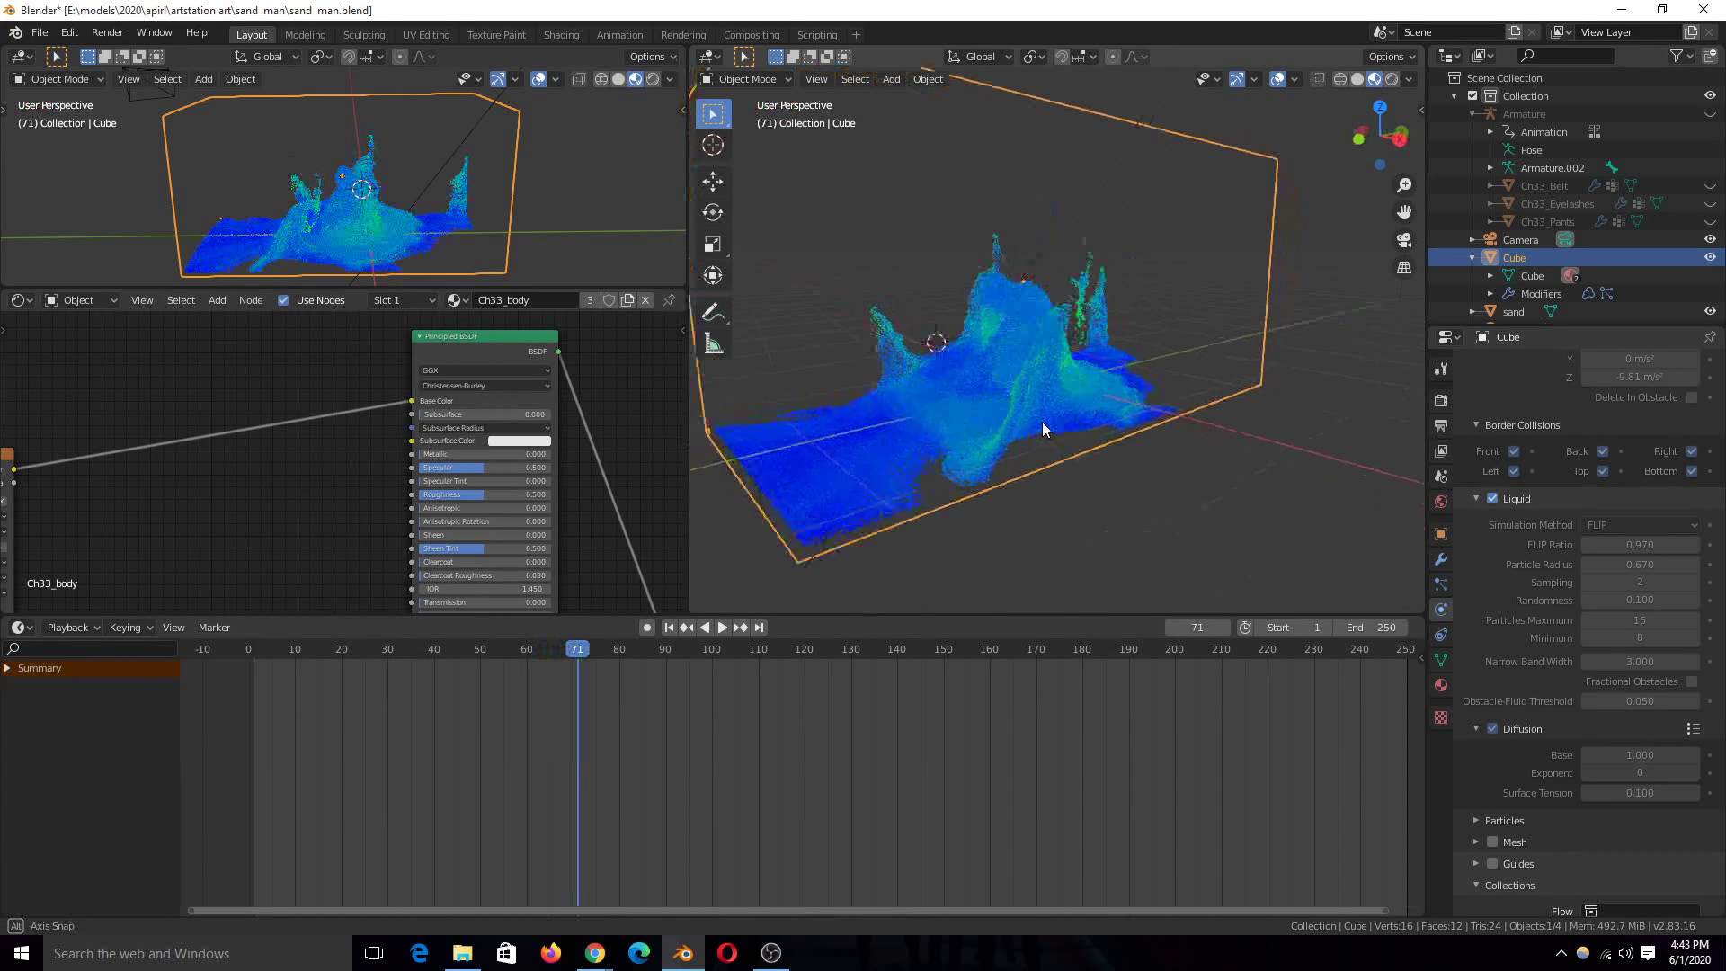
left_click(721, 626)
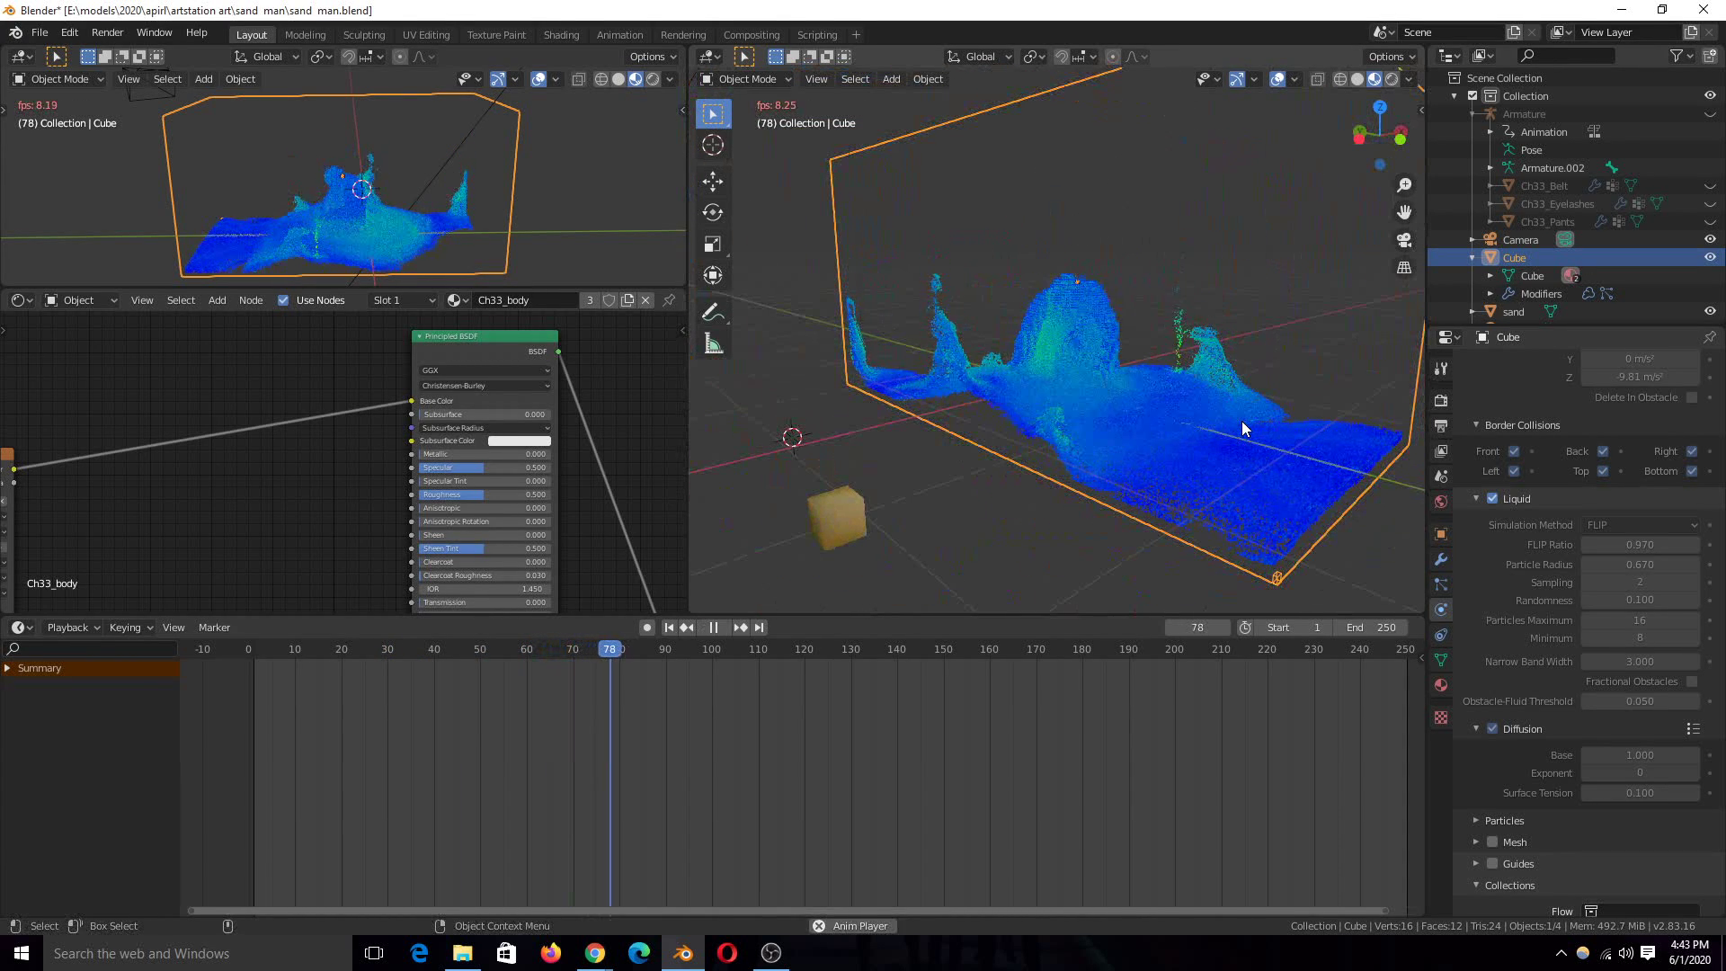
left_click(723, 625)
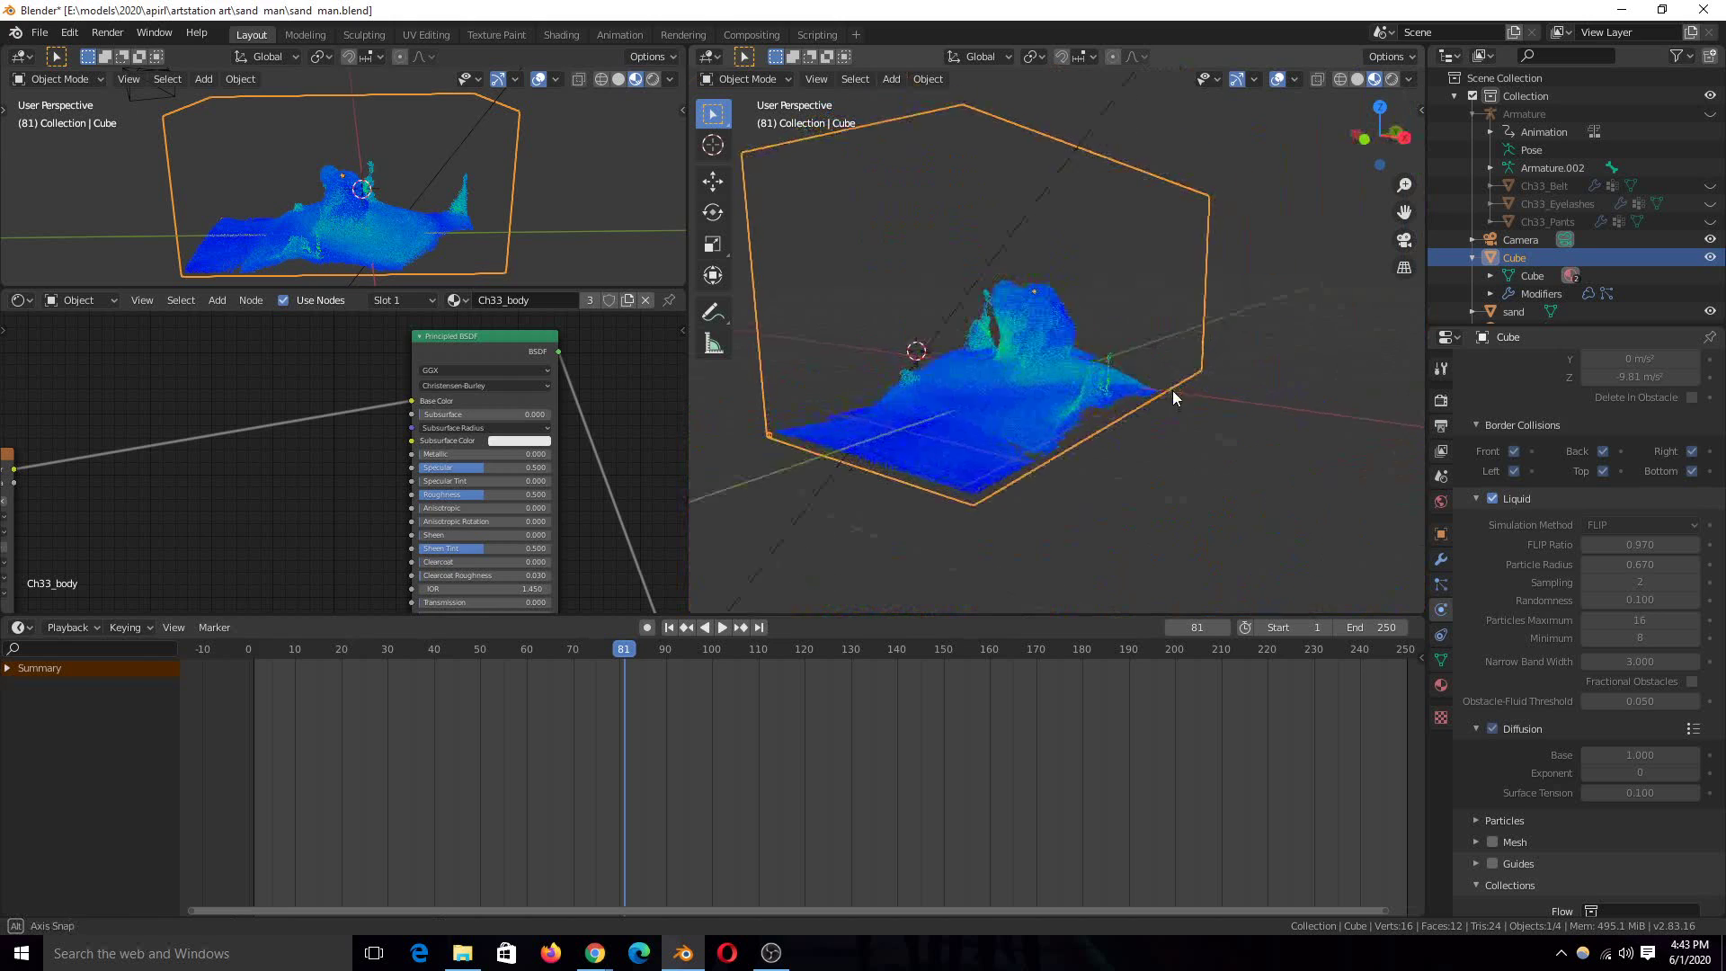
Select the domain cube and show its liquid particle Render settings (Halo, Ch33_body material).
left_click(1514, 311)
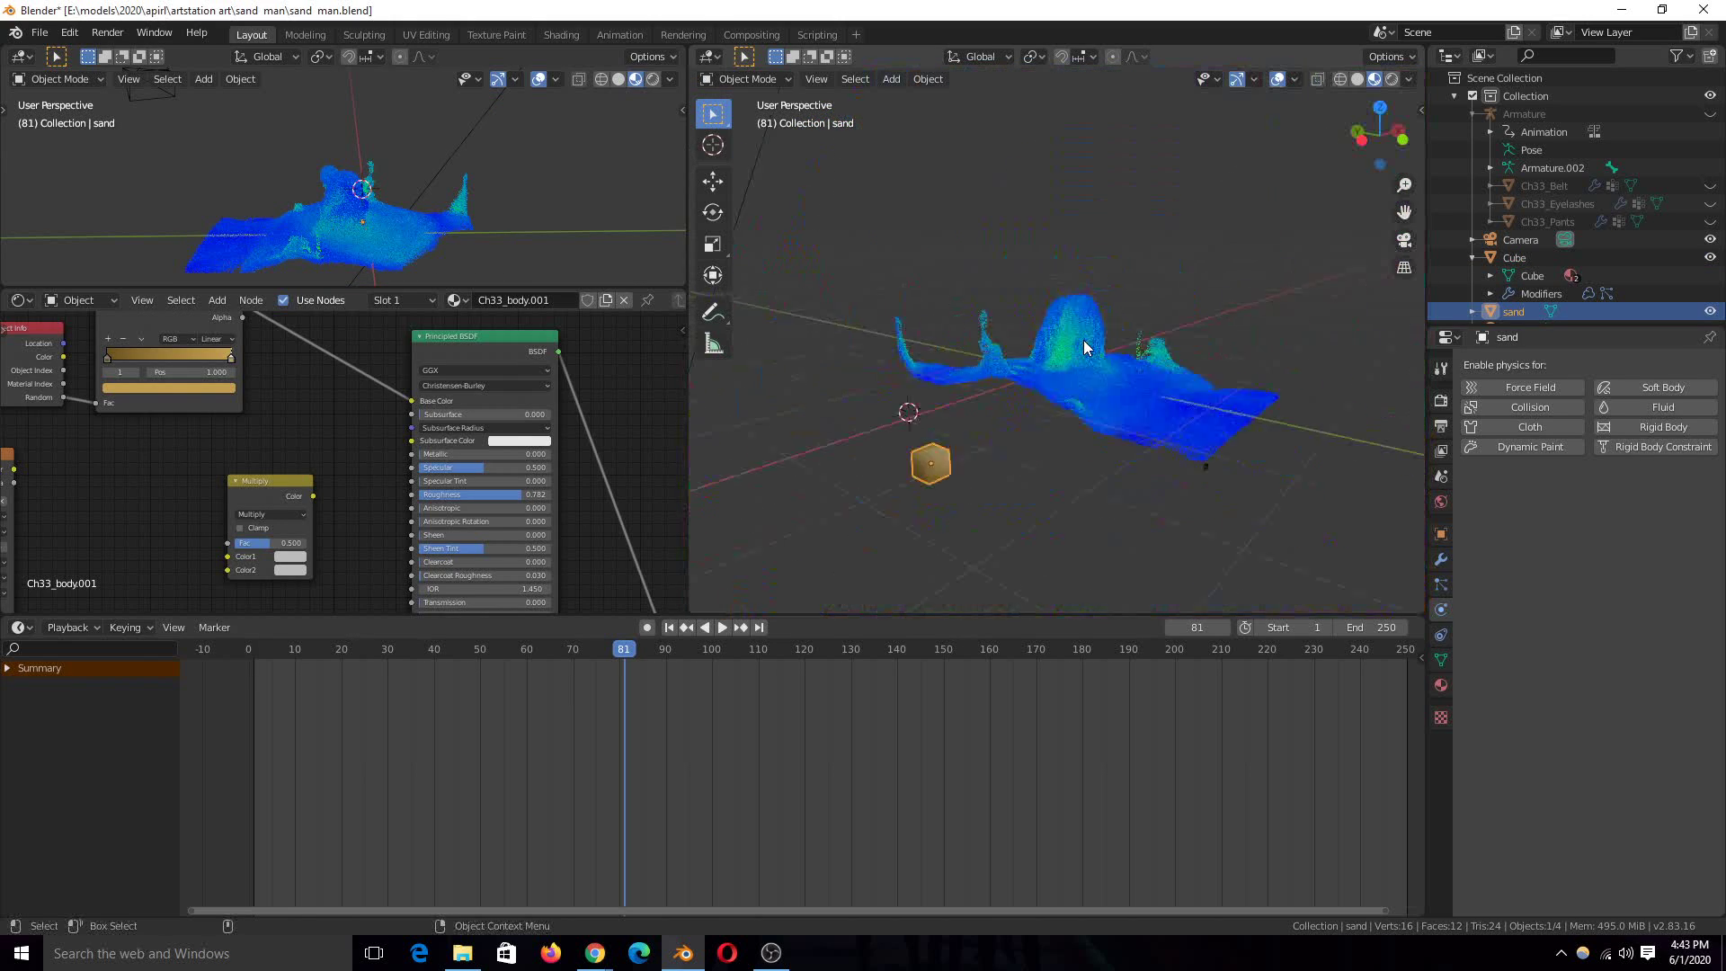
left_click(1514, 257)
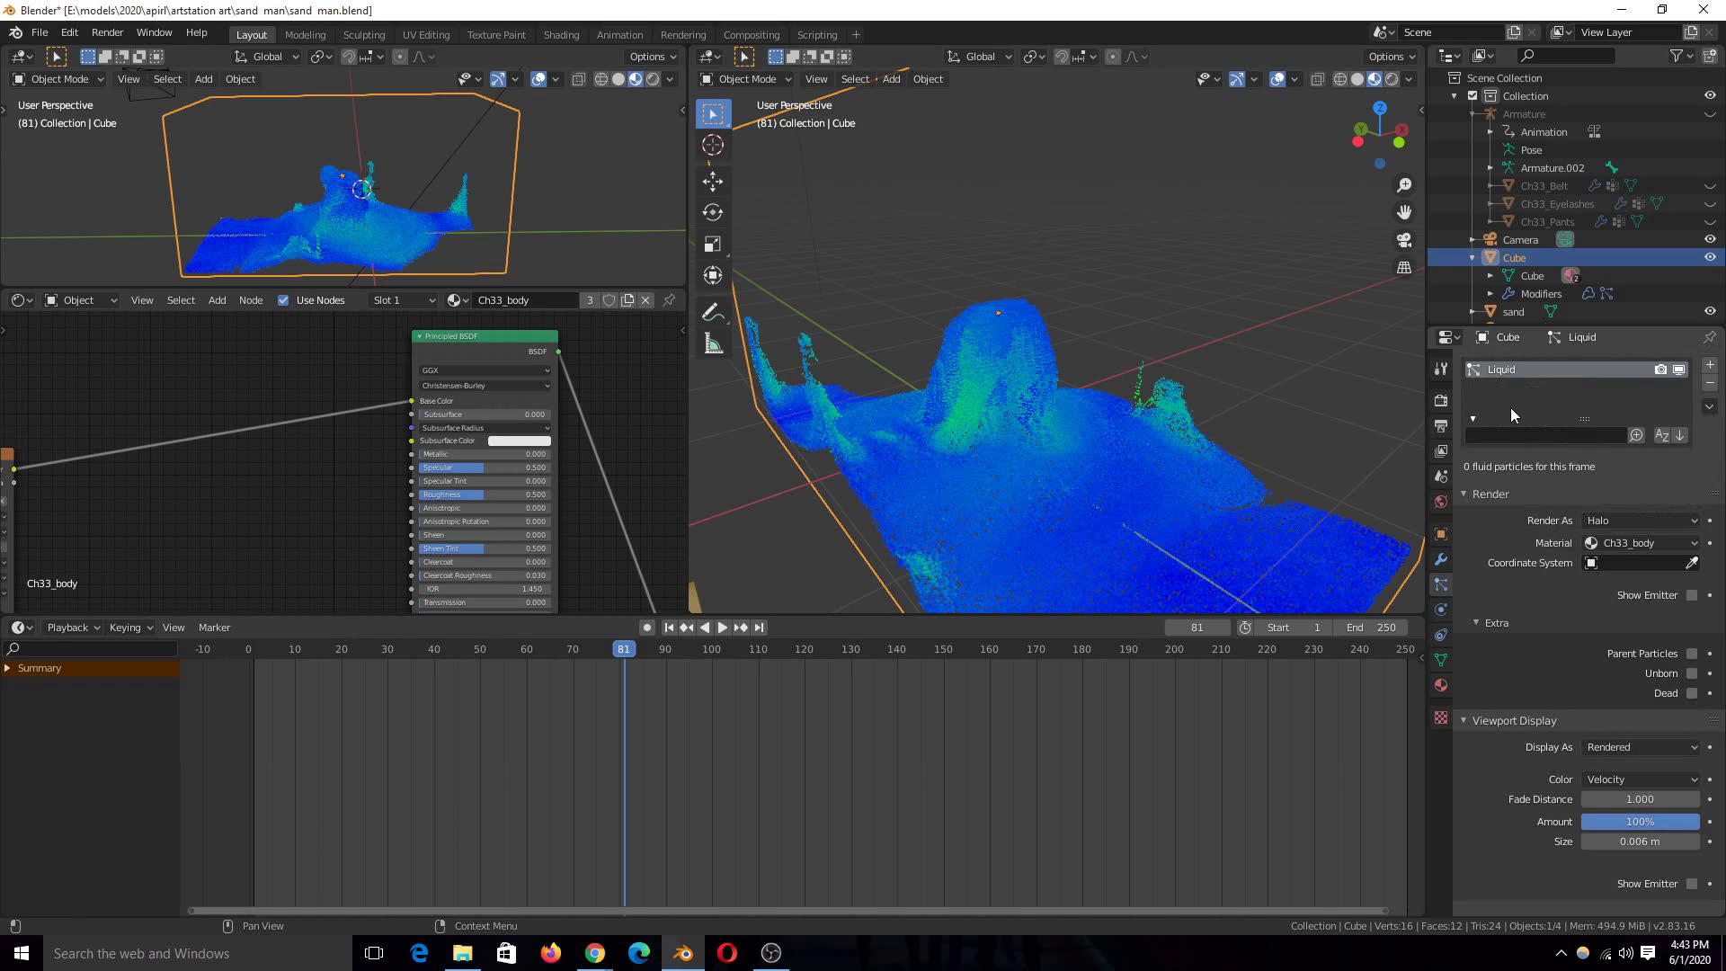
left_click(1488, 492)
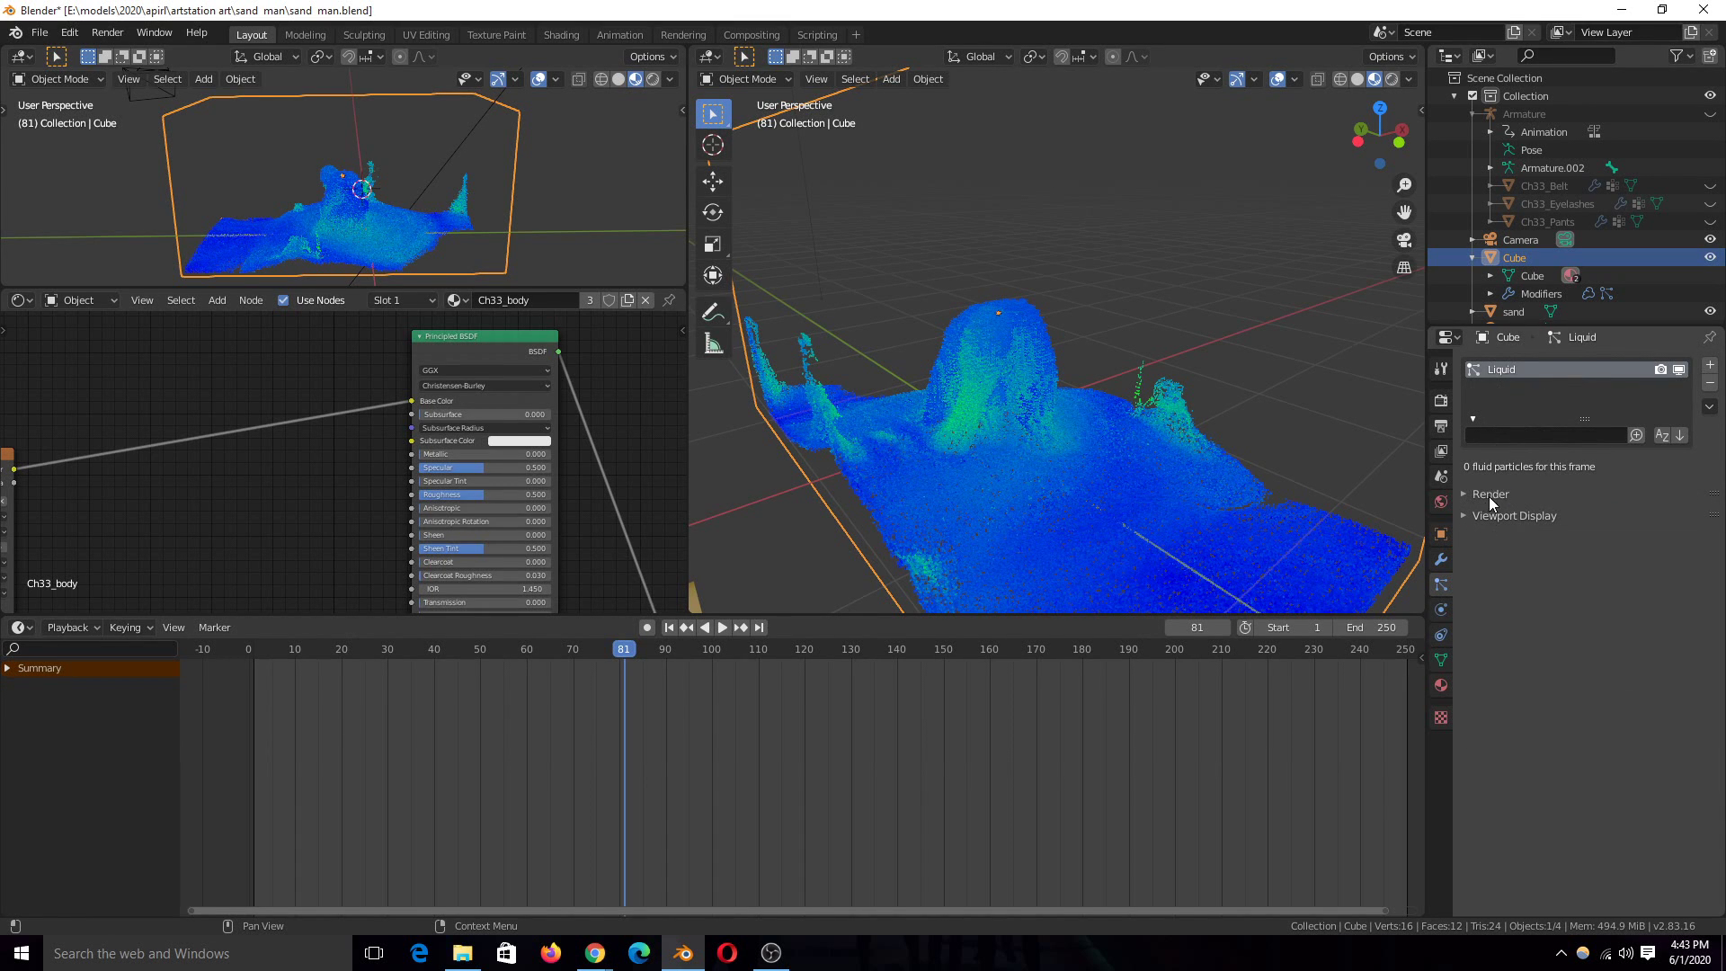
left_click(1489, 493)
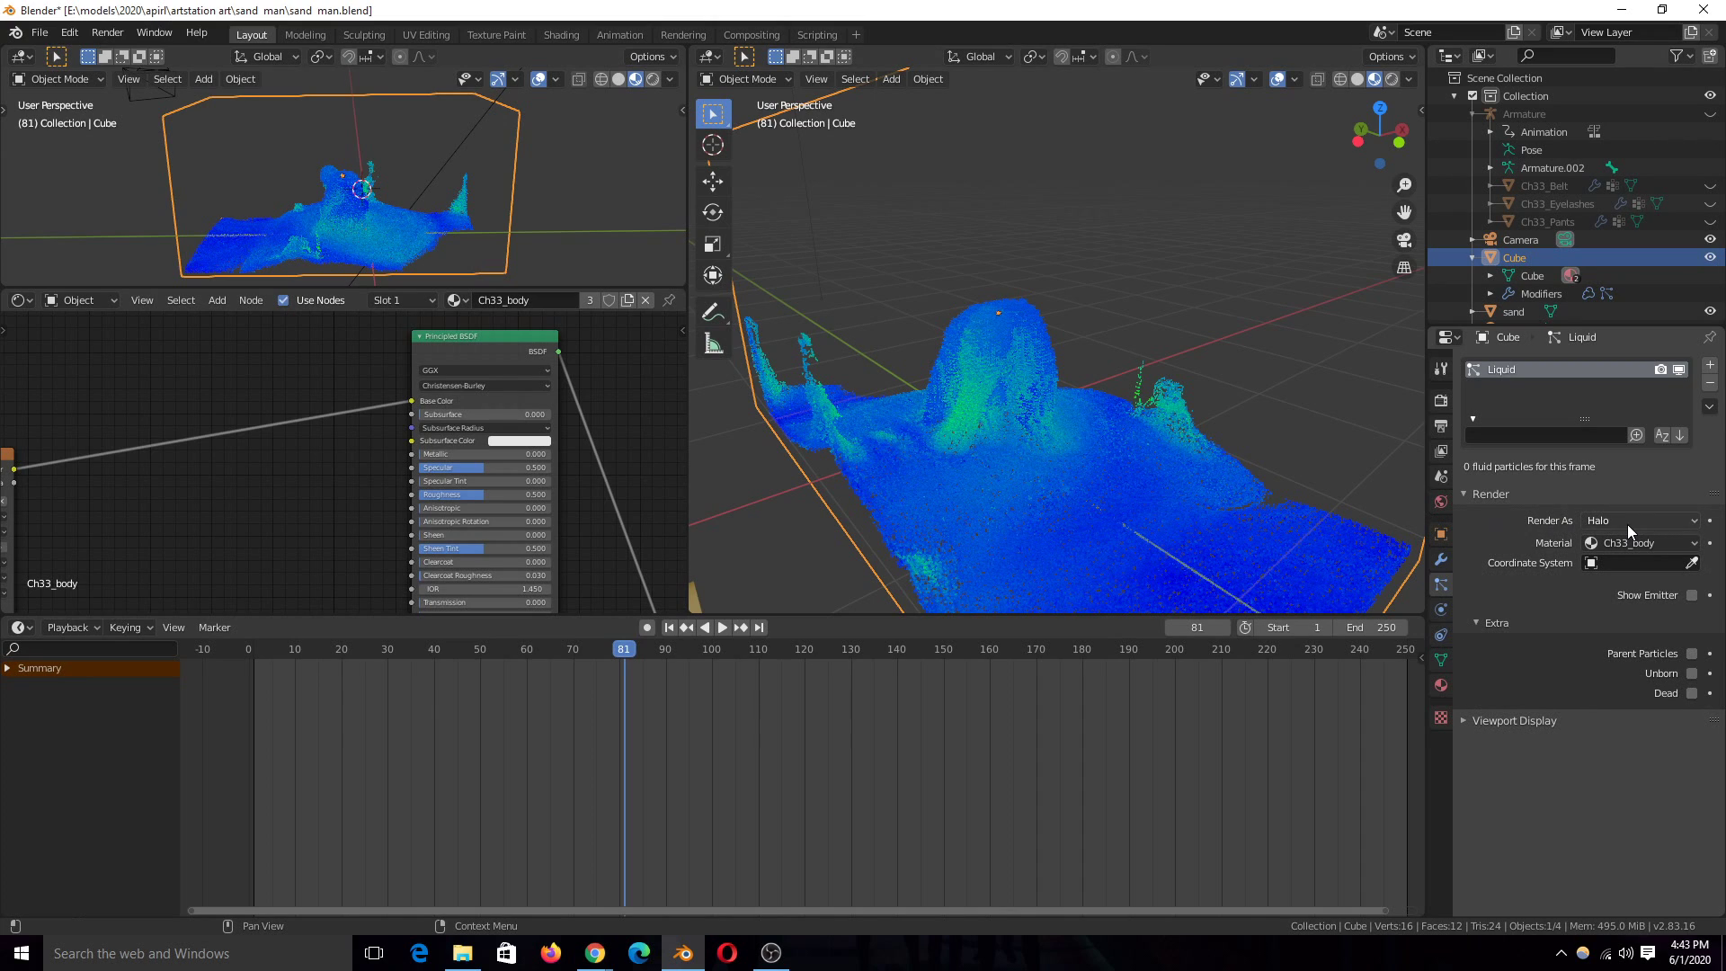
mouse_move(1557, 597)
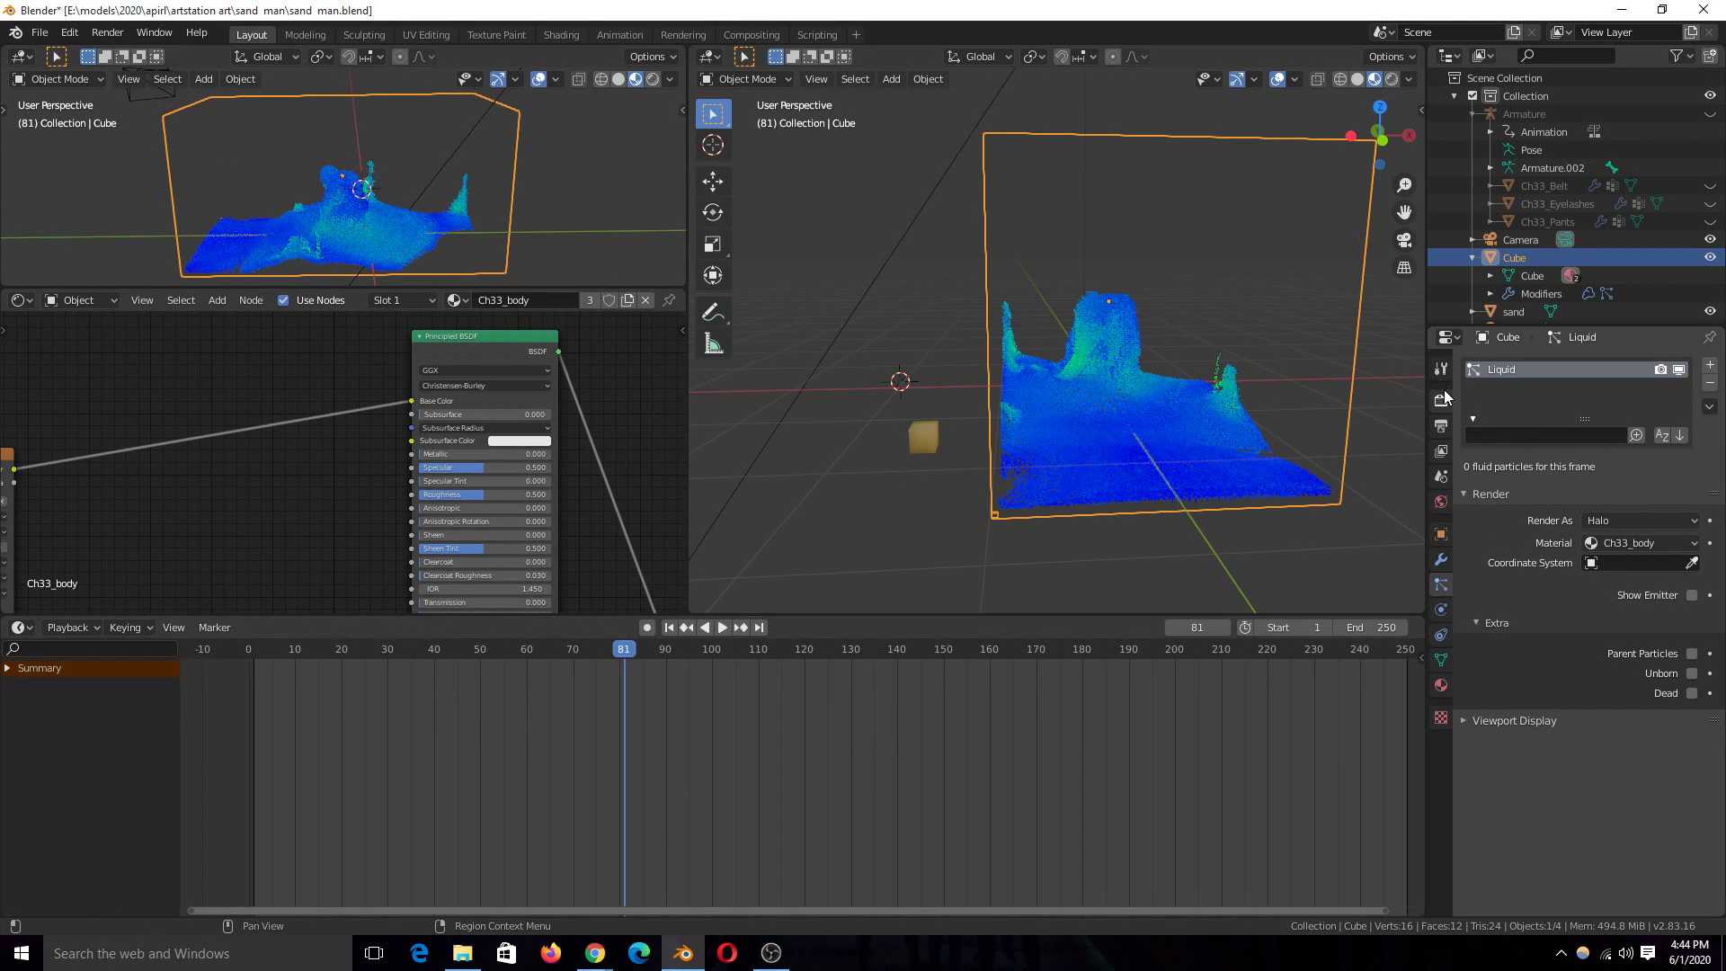
Browse the temp render folders, preview frames from New Folder(59), and close the preview.
left_click(1440, 428)
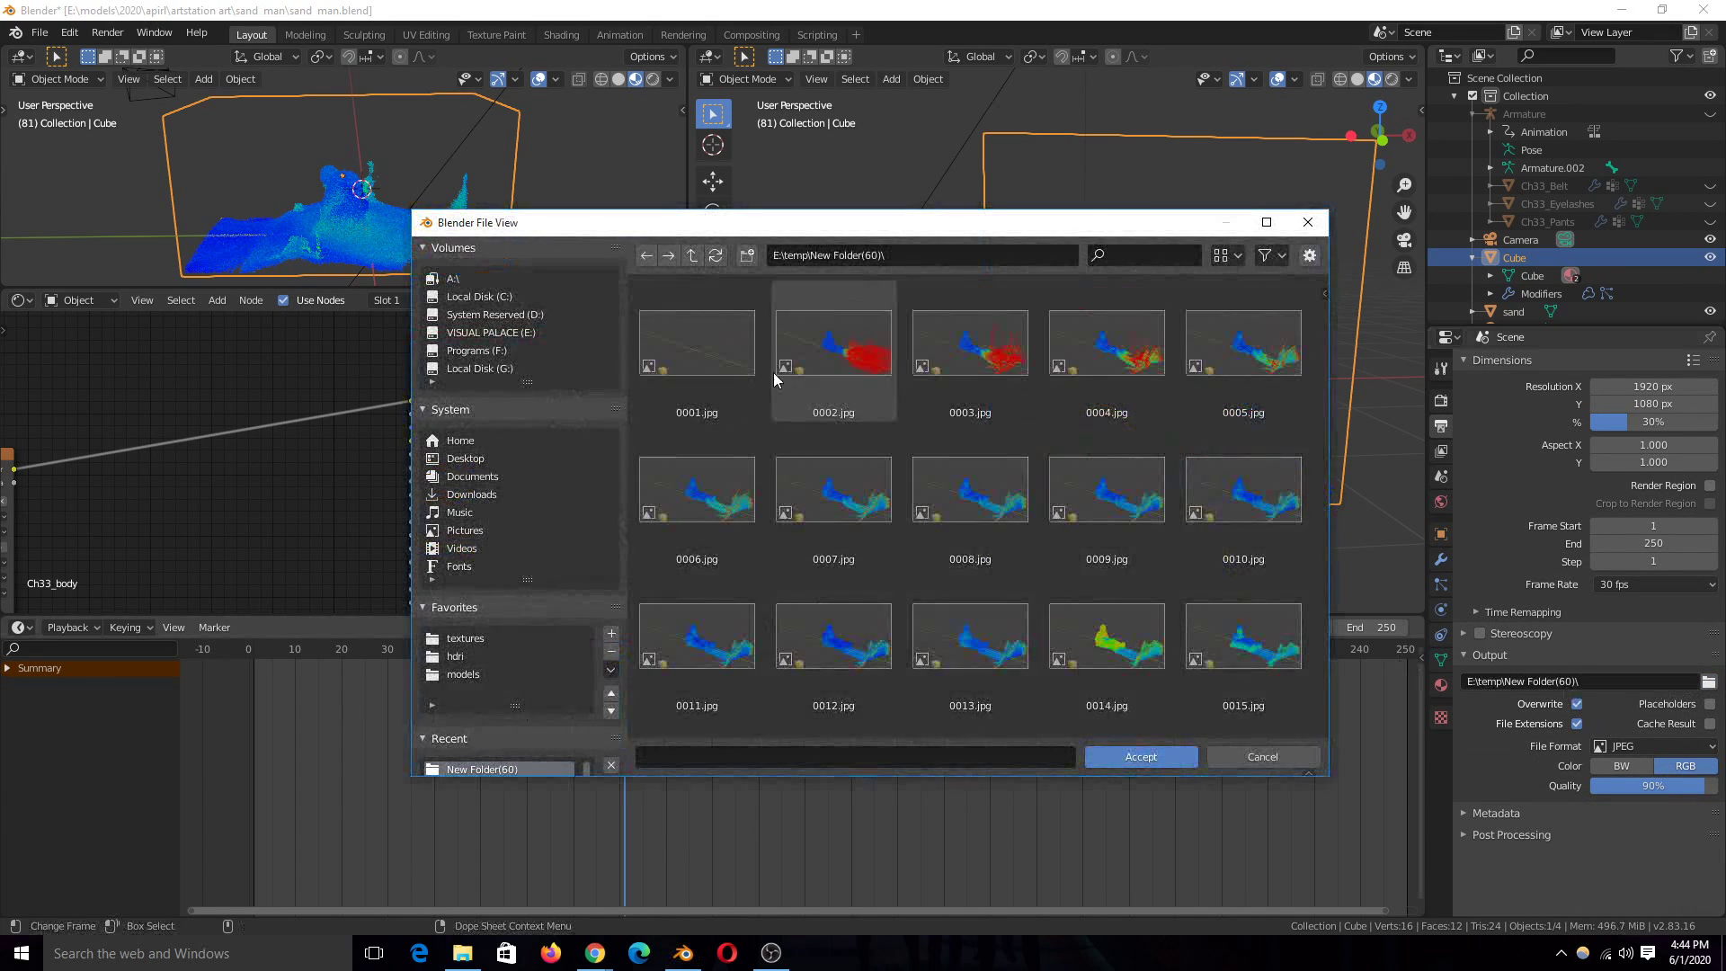
left_click(691, 254)
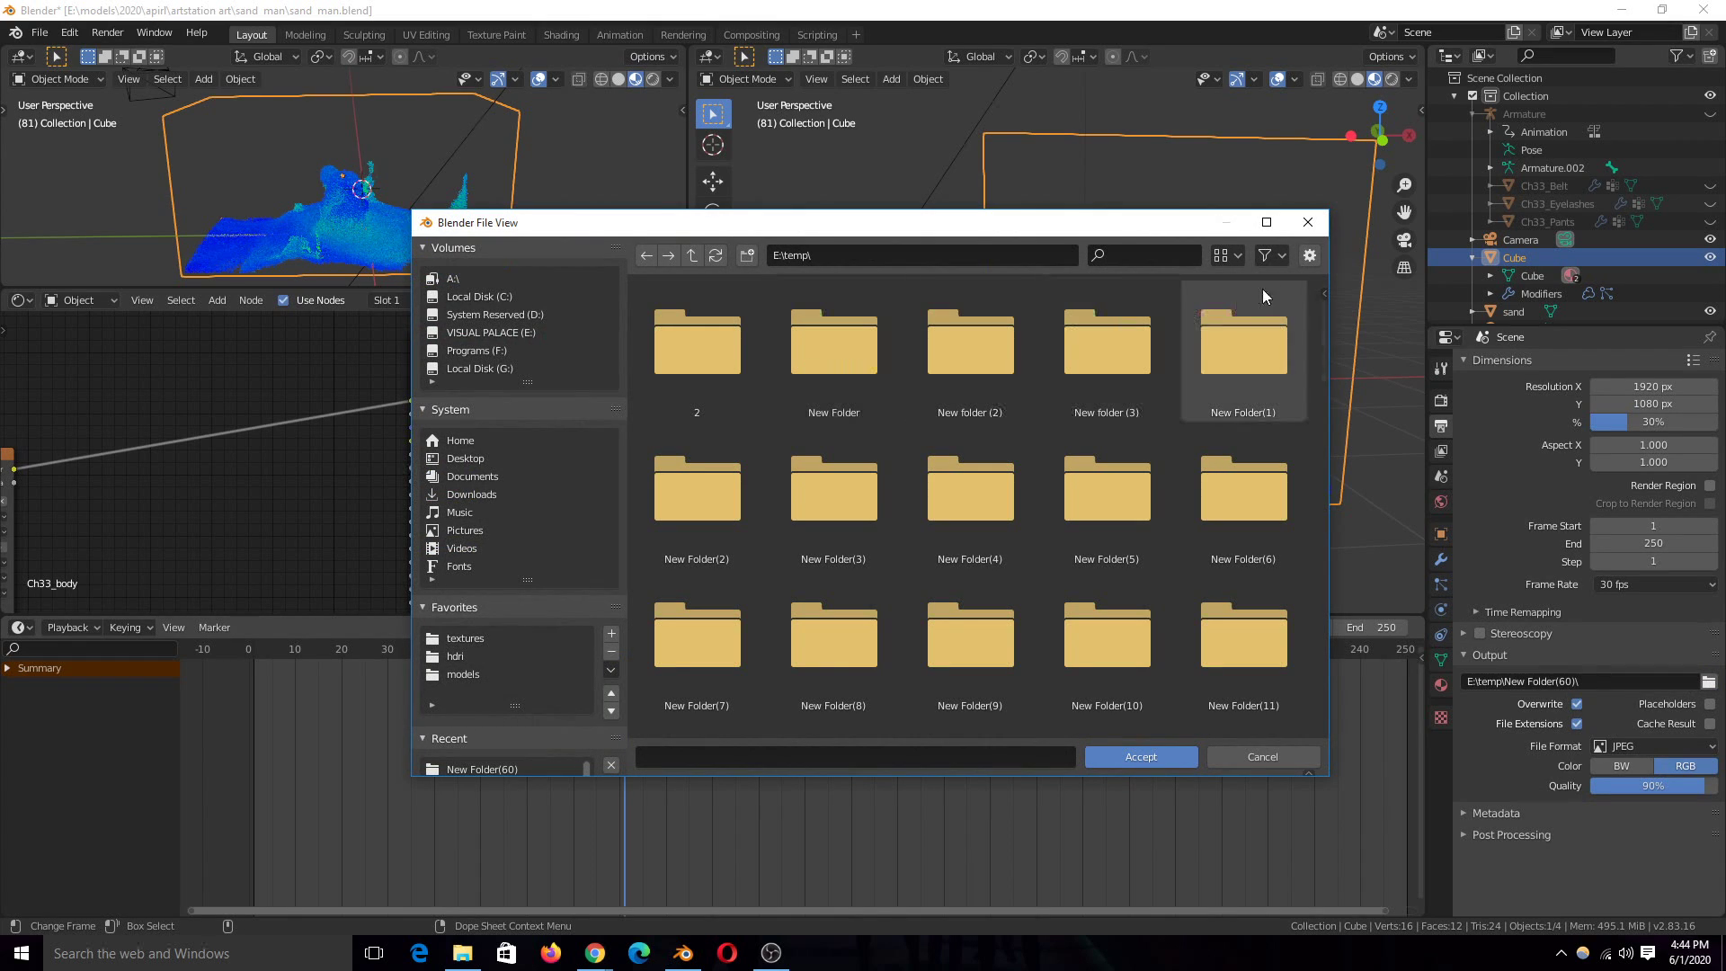
left_click(1221, 253)
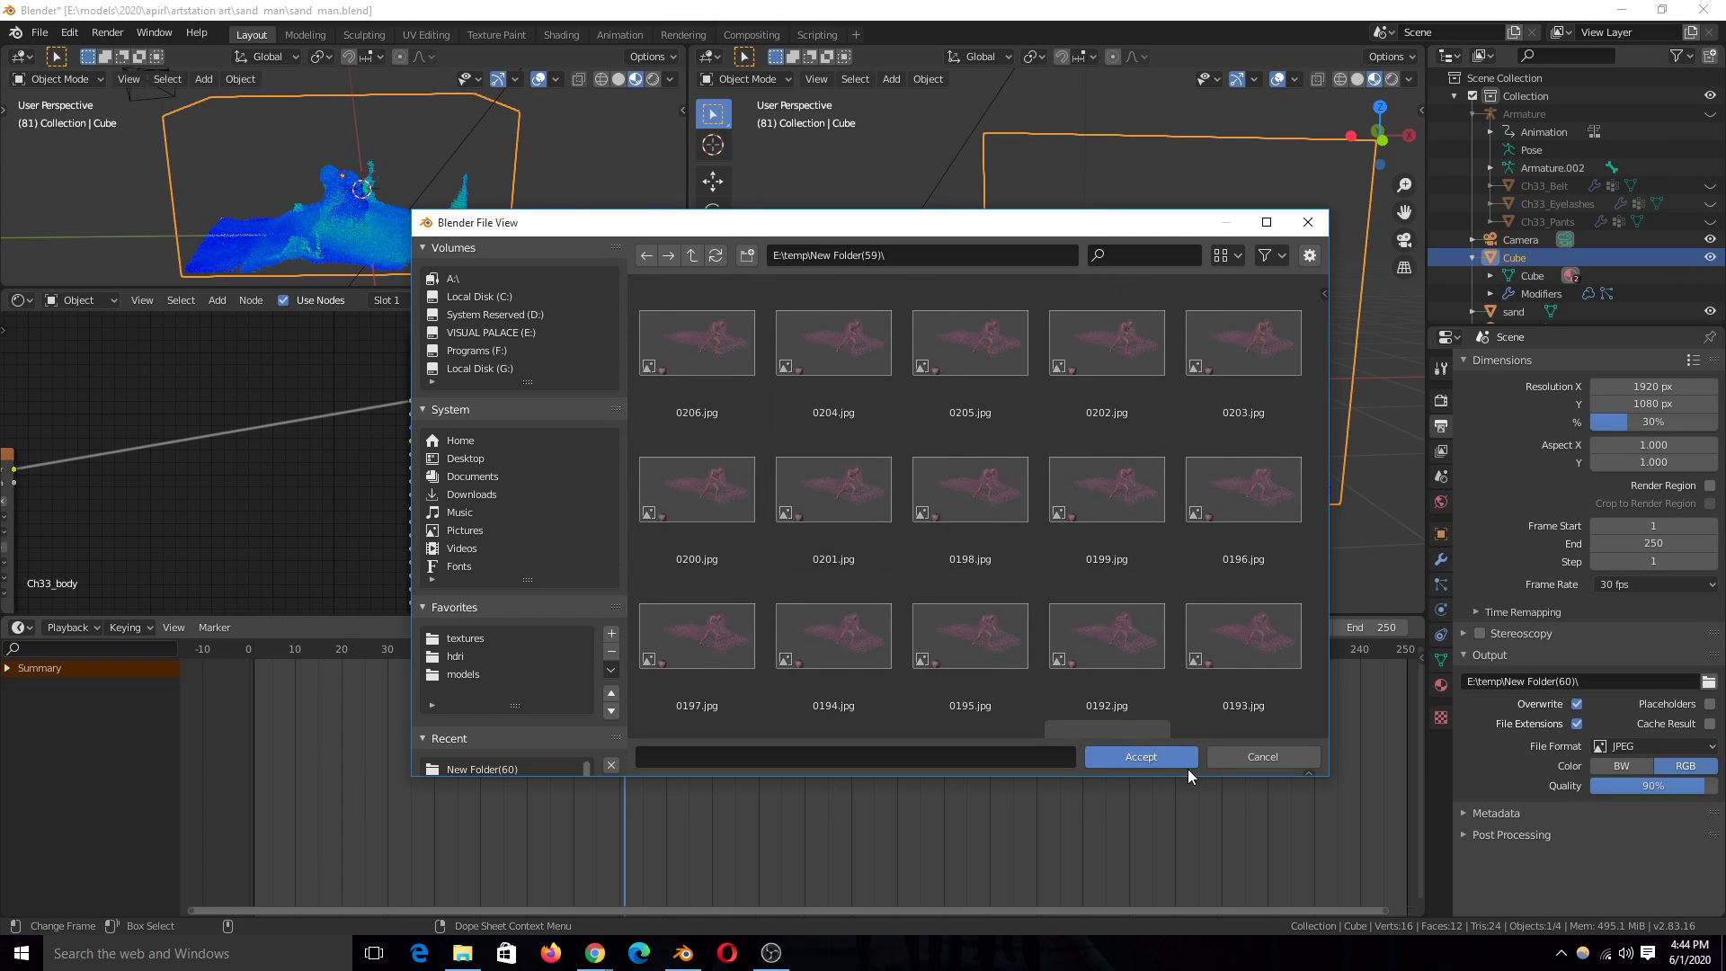
left_click(106, 32)
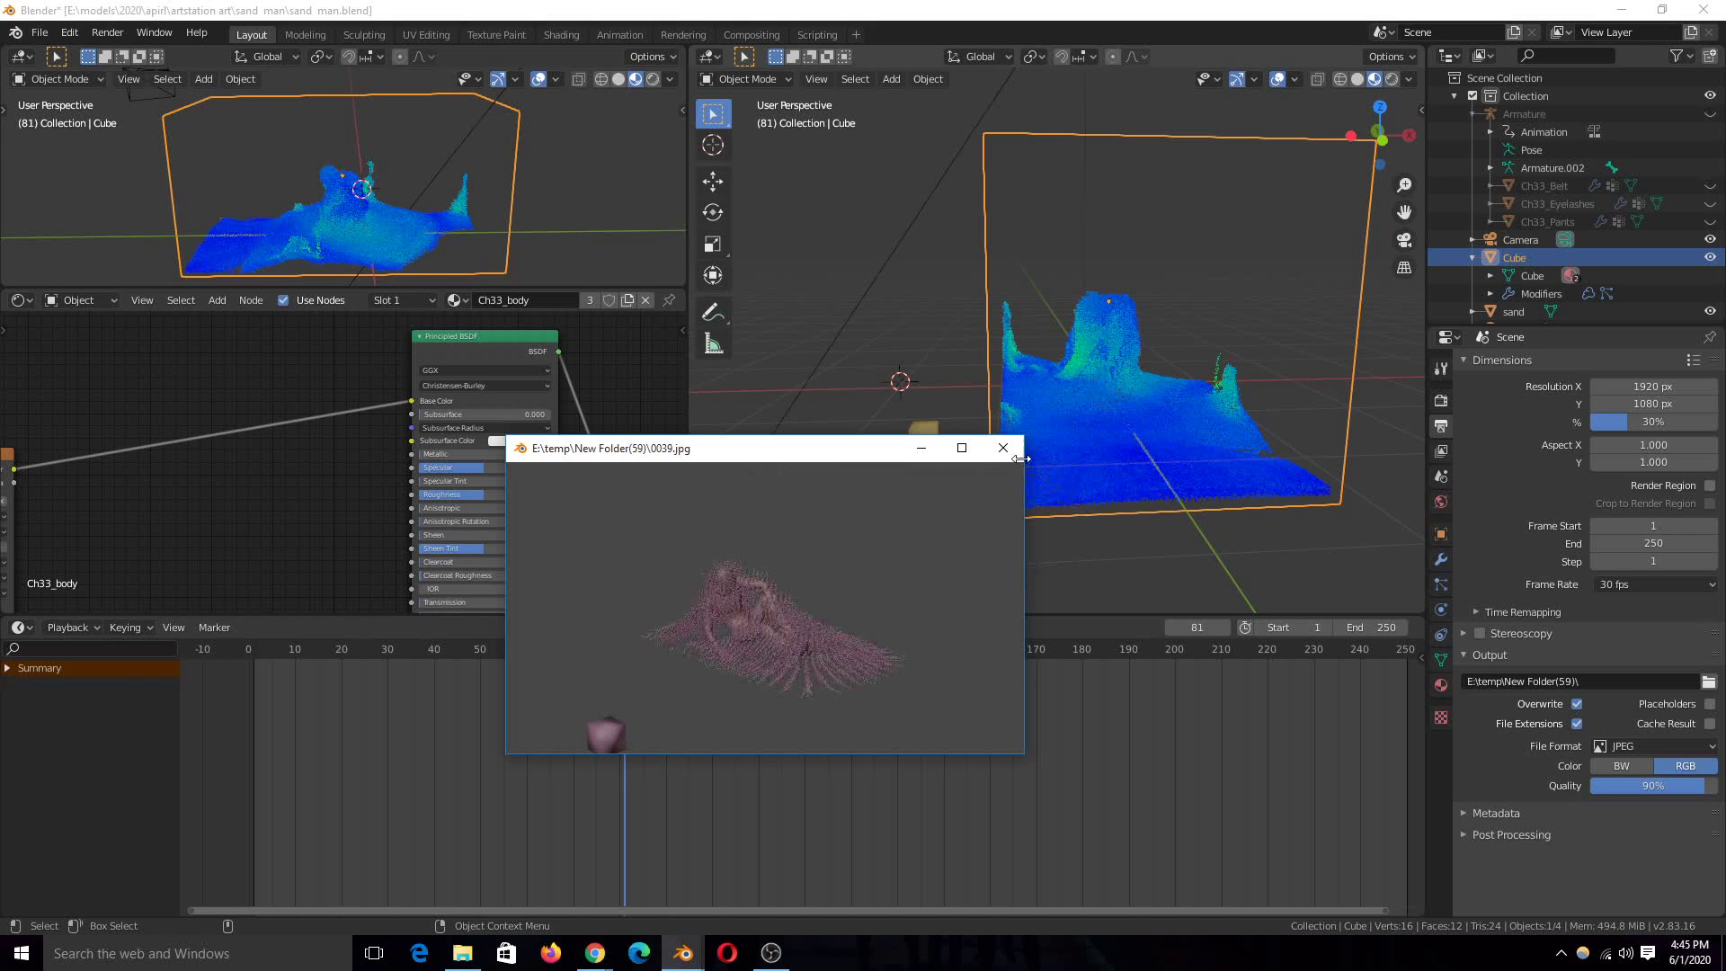
left_click(1002, 448)
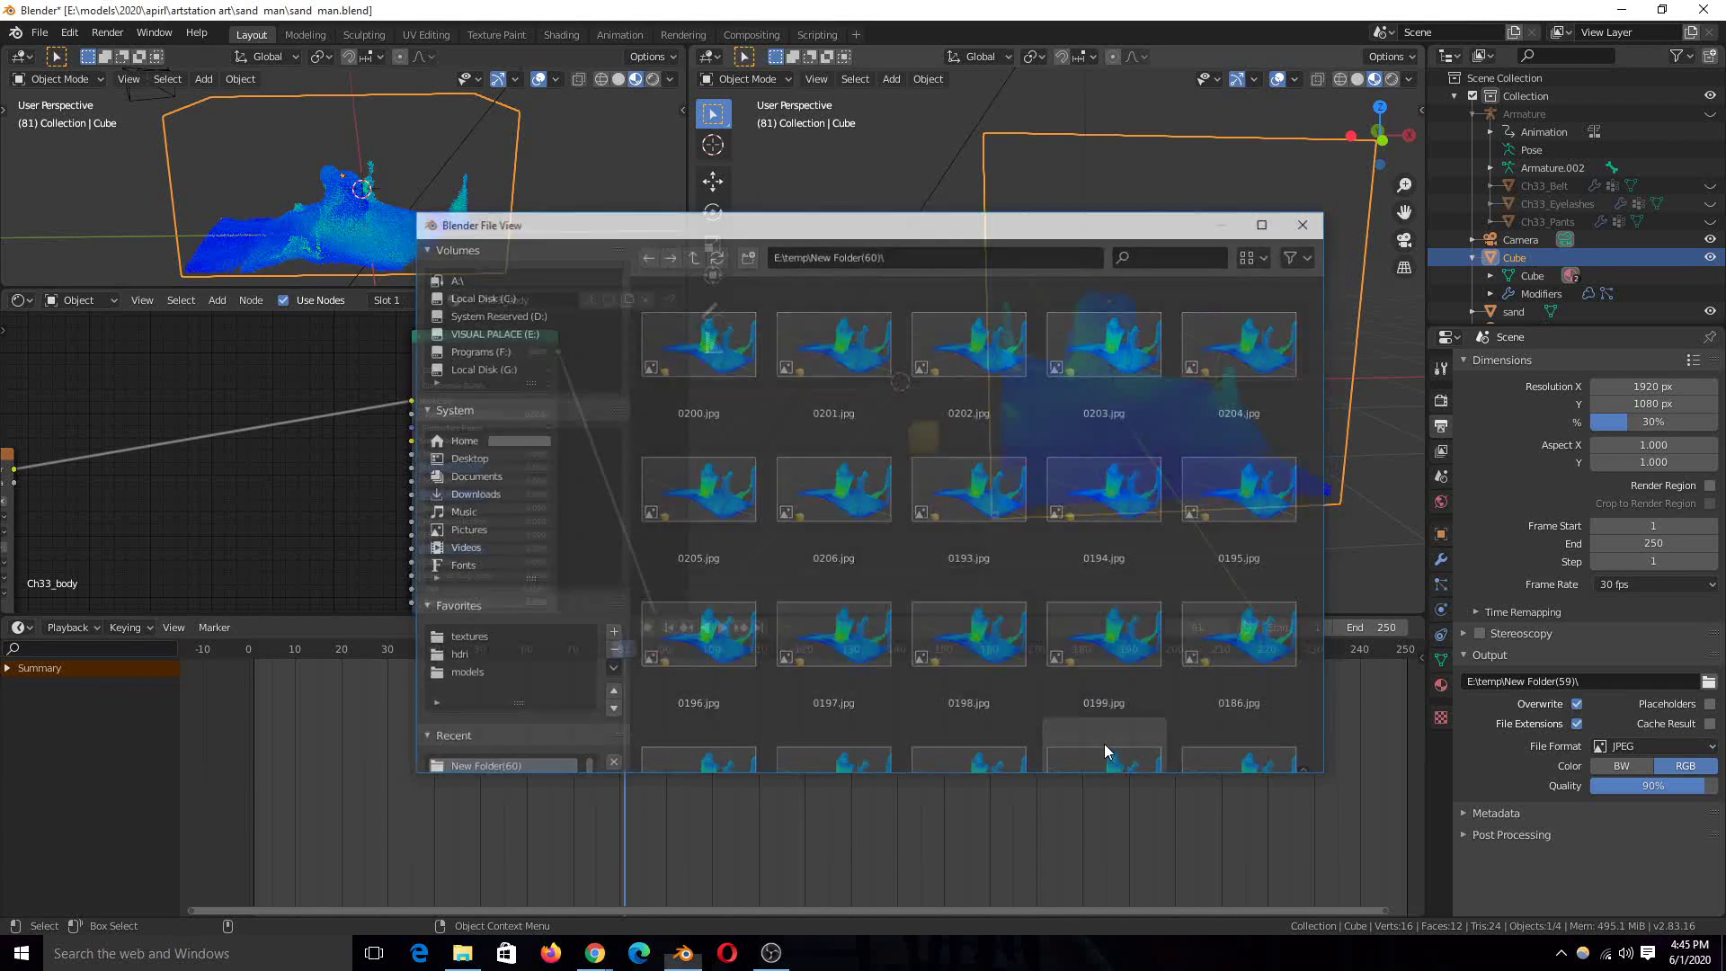
Revert output to New Folder(60) and play back its rendered frames in the player.
left_click(106, 32)
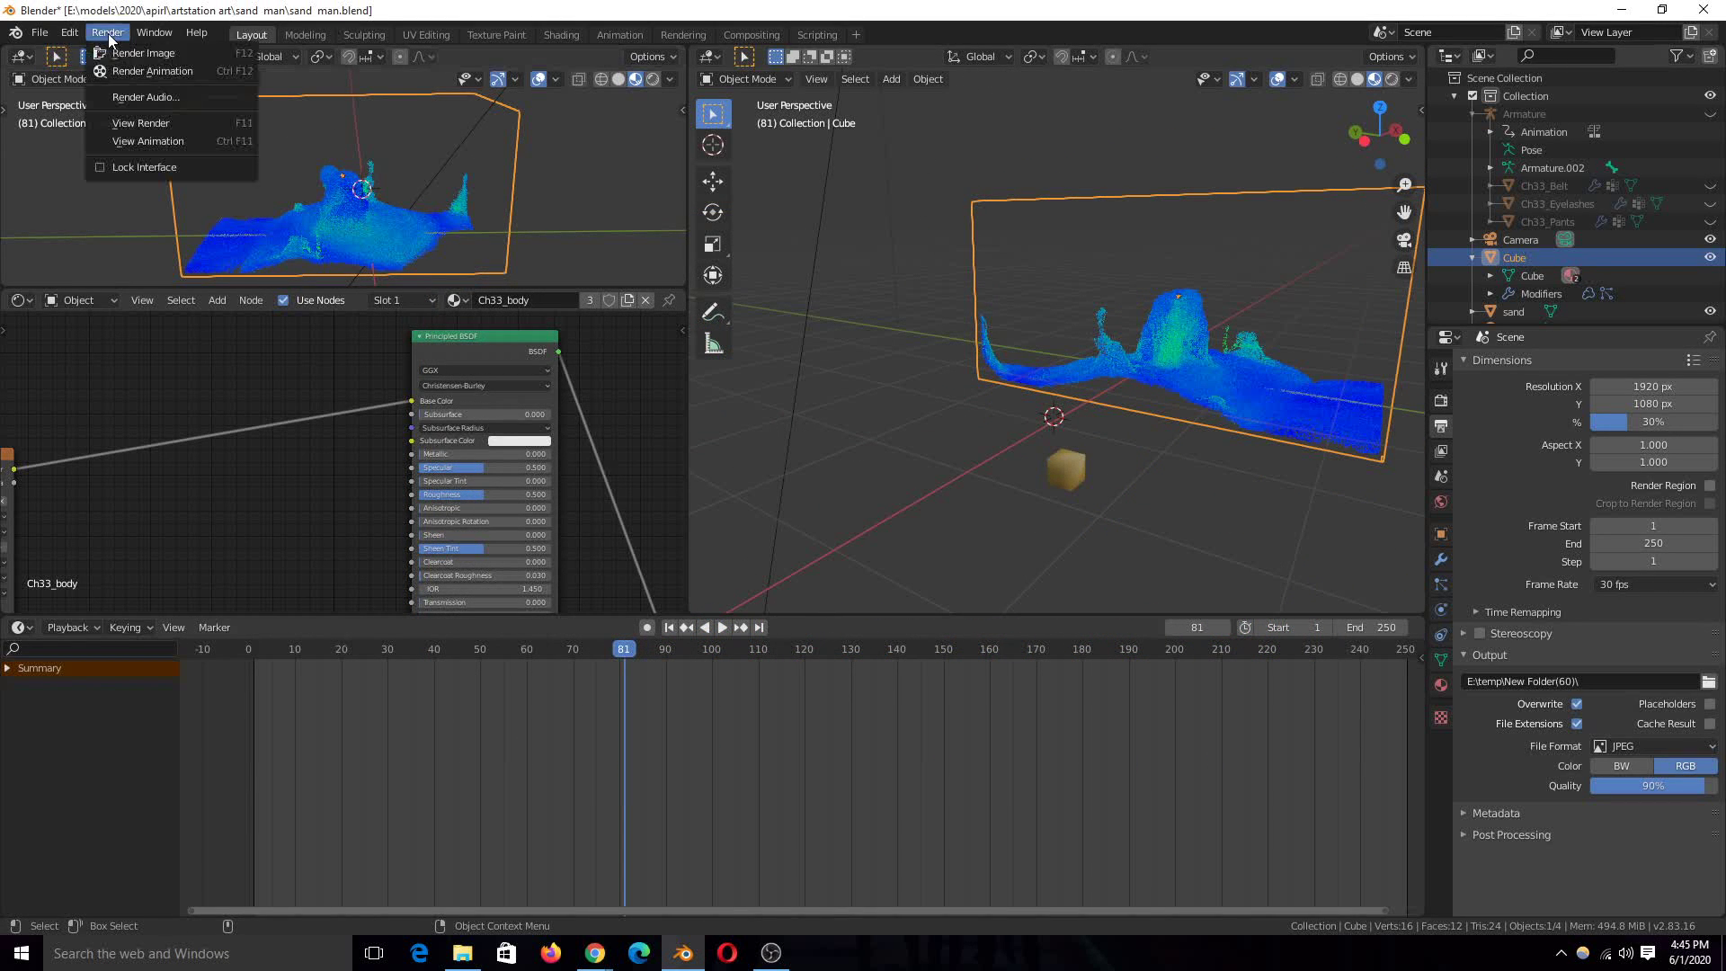
mouse_move(149, 141)
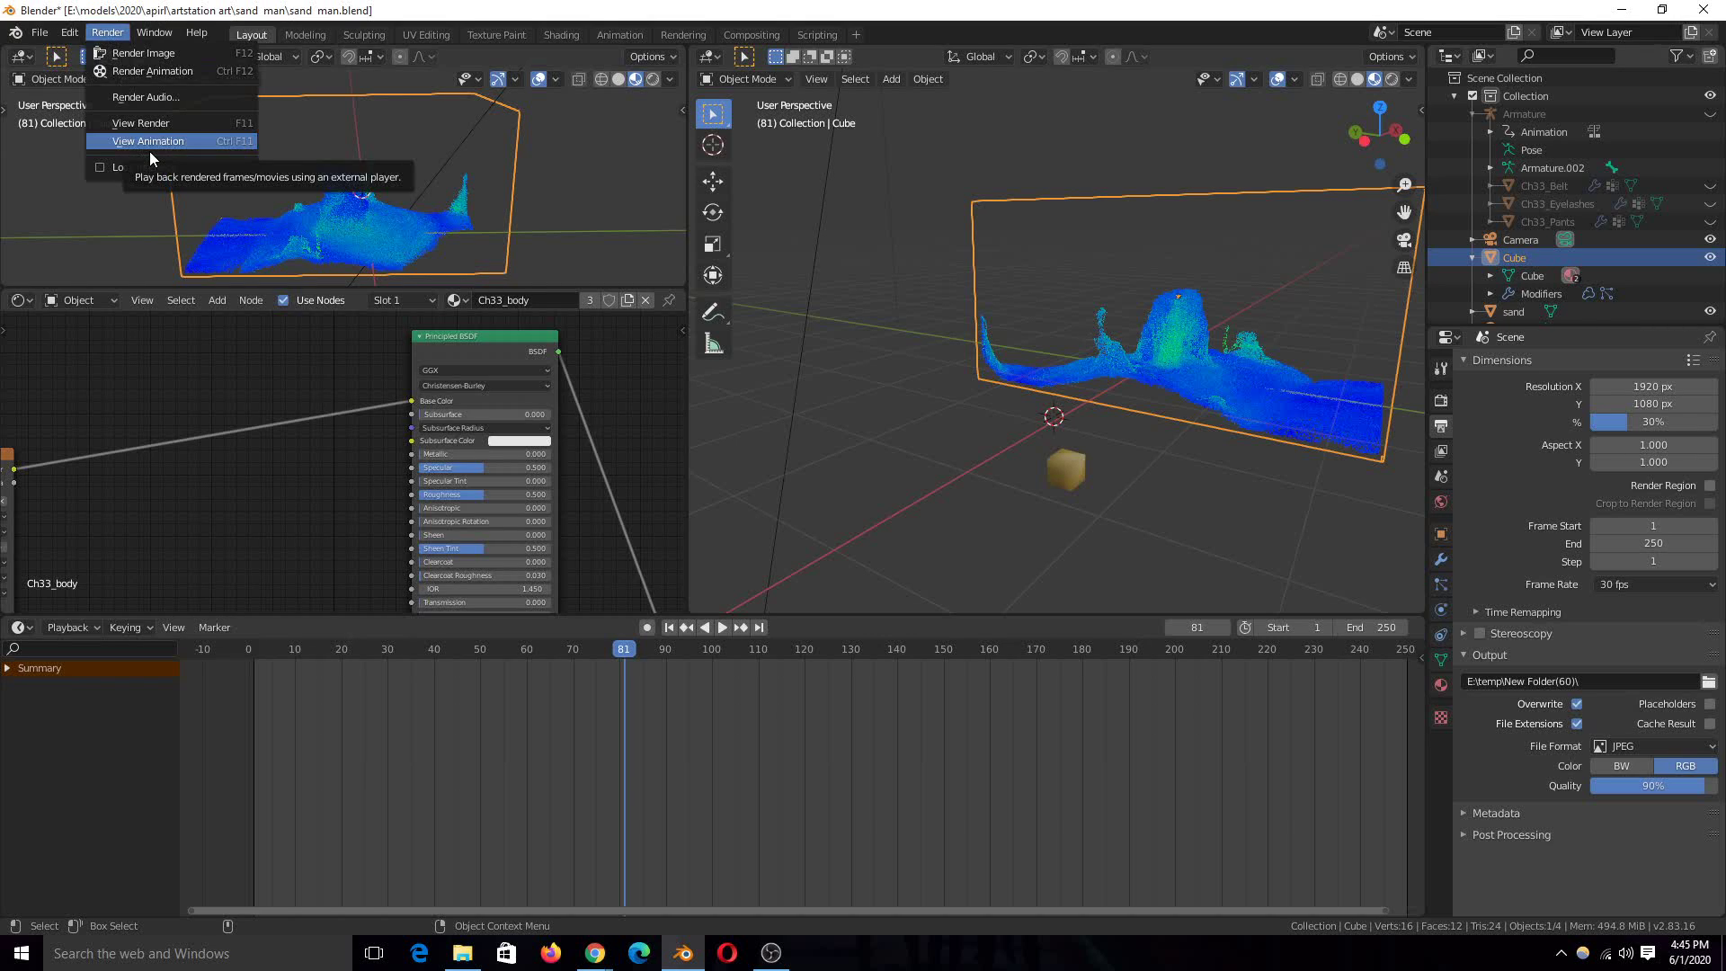
left_click(146, 140)
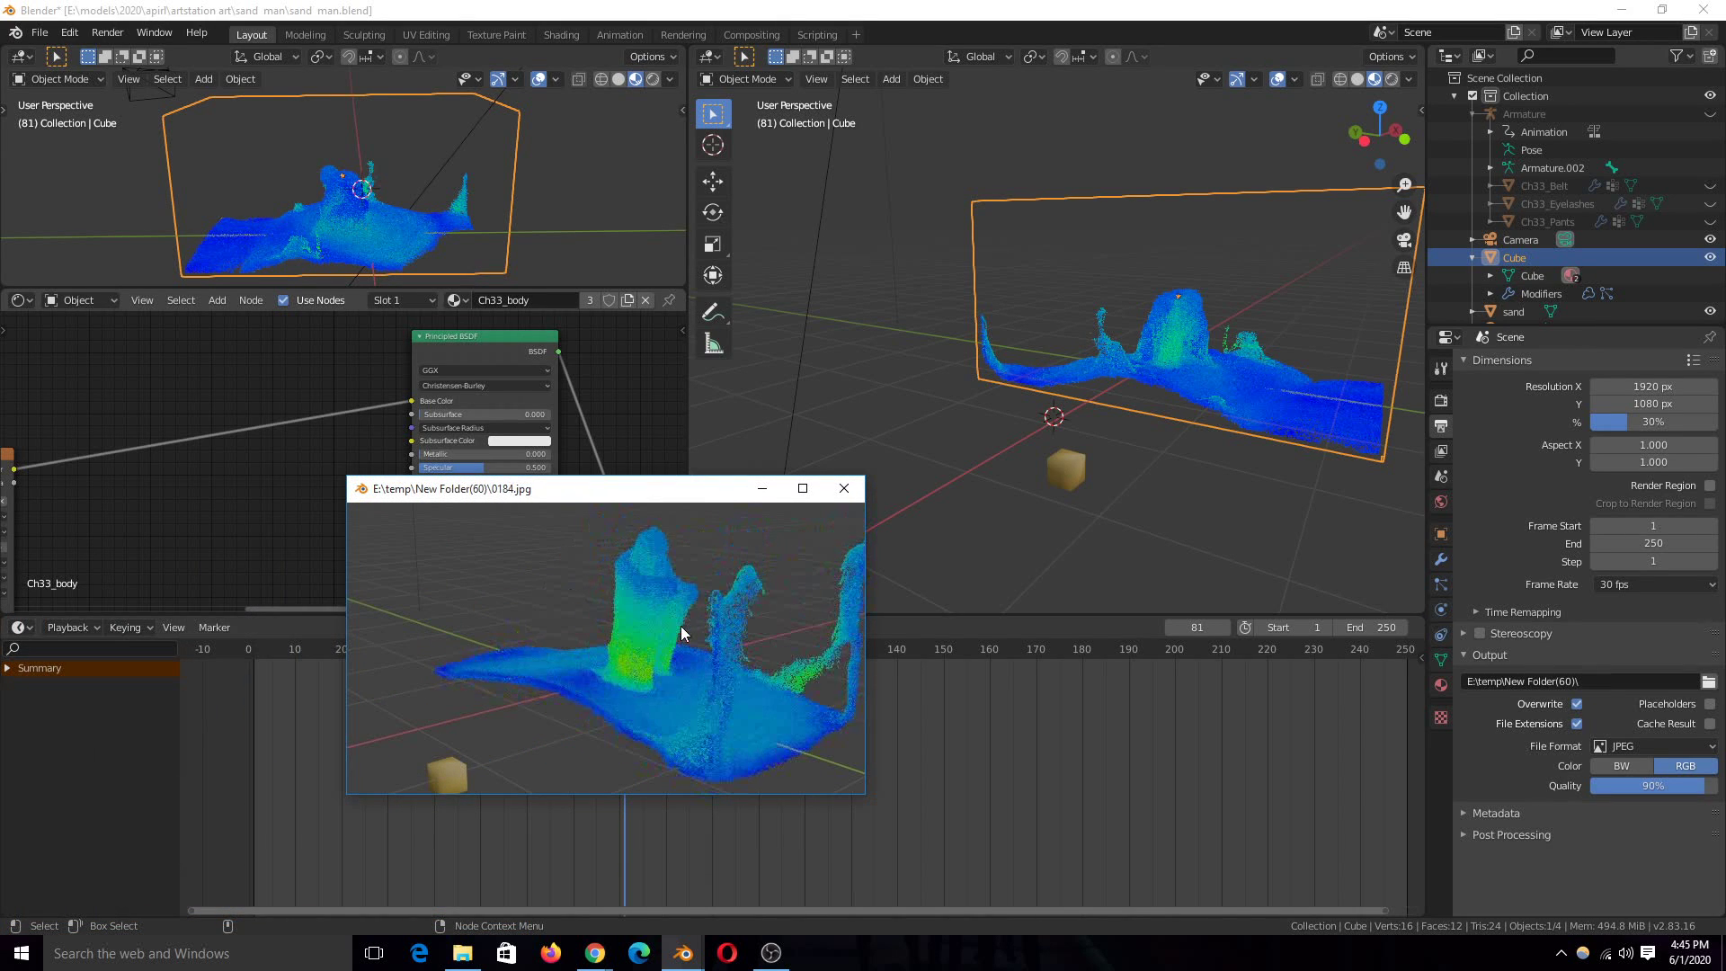
left_click(843, 488)
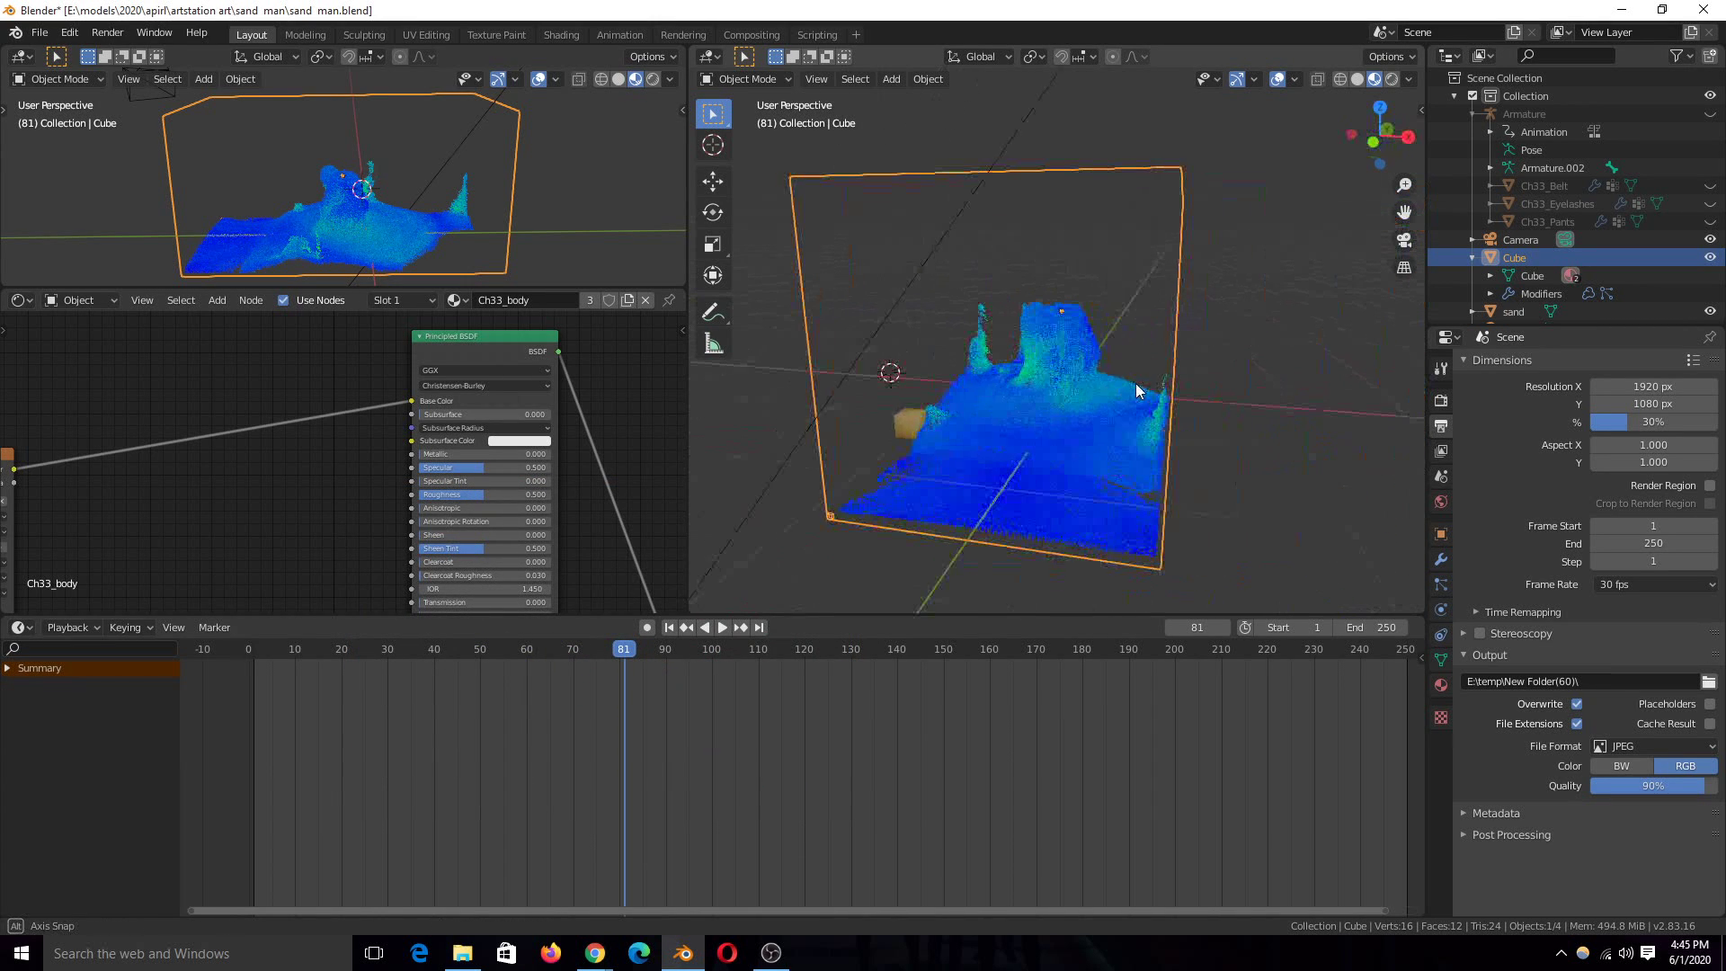
Review the domain's fluid physics Time Scale and liquid settings, jumping to an earlier frame.
left_click(1440, 585)
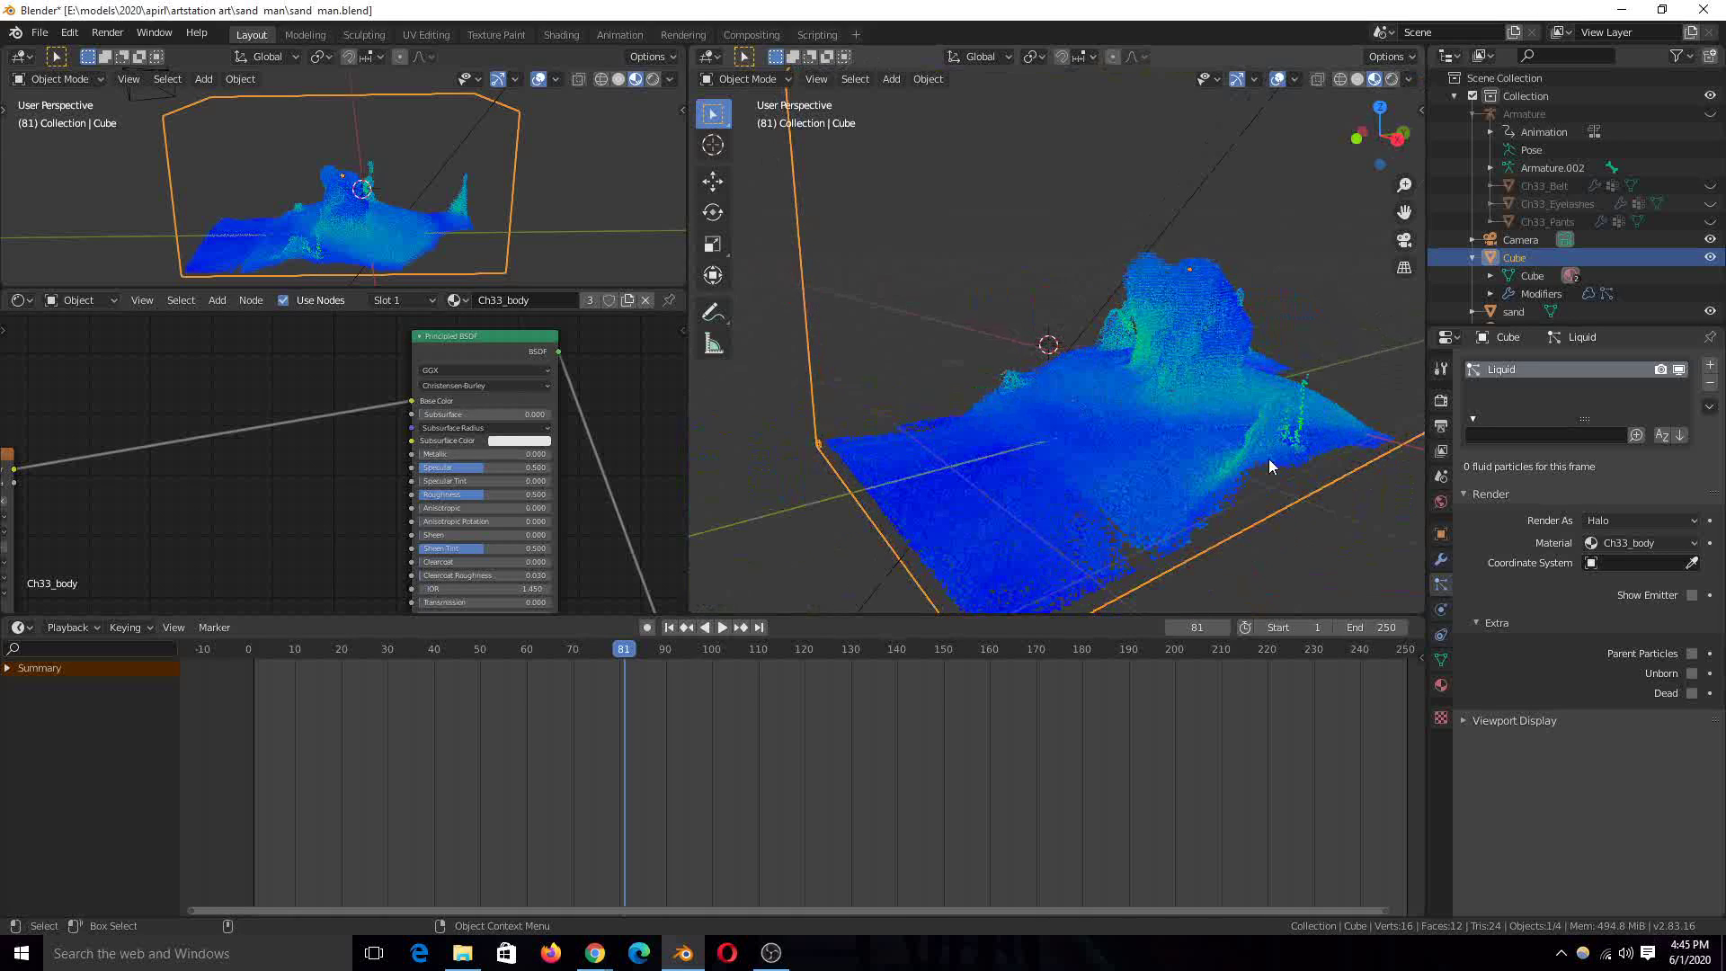
mouse_move(1451, 552)
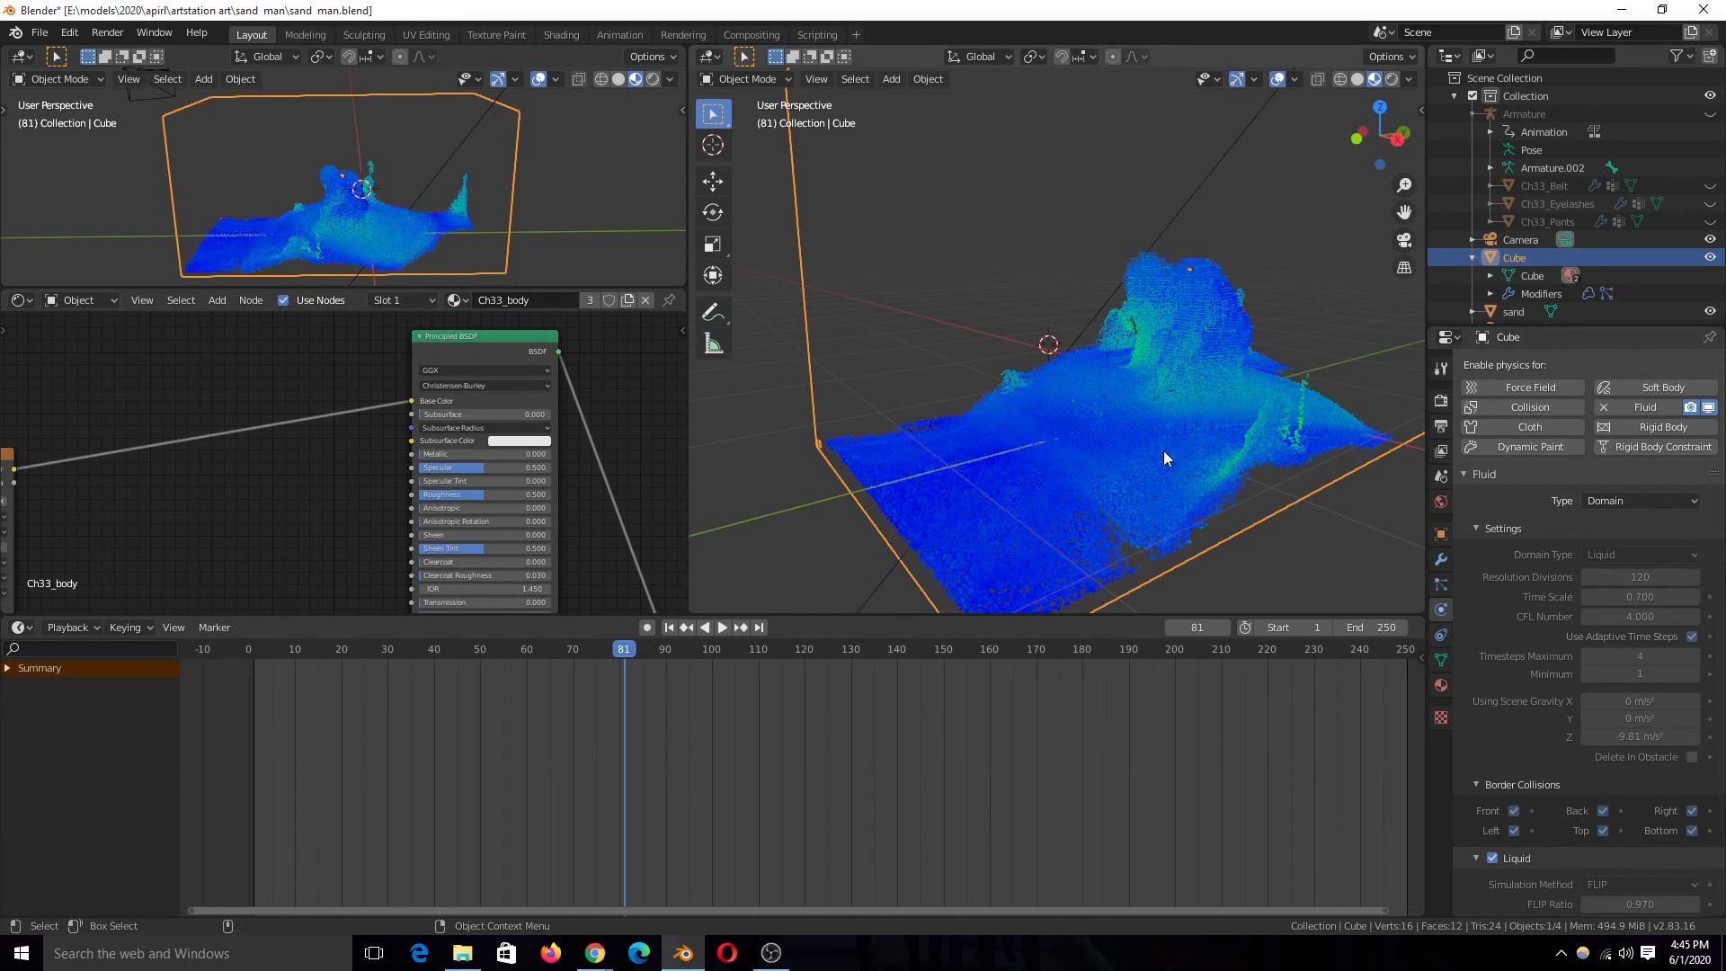
mouse_move(1651, 613)
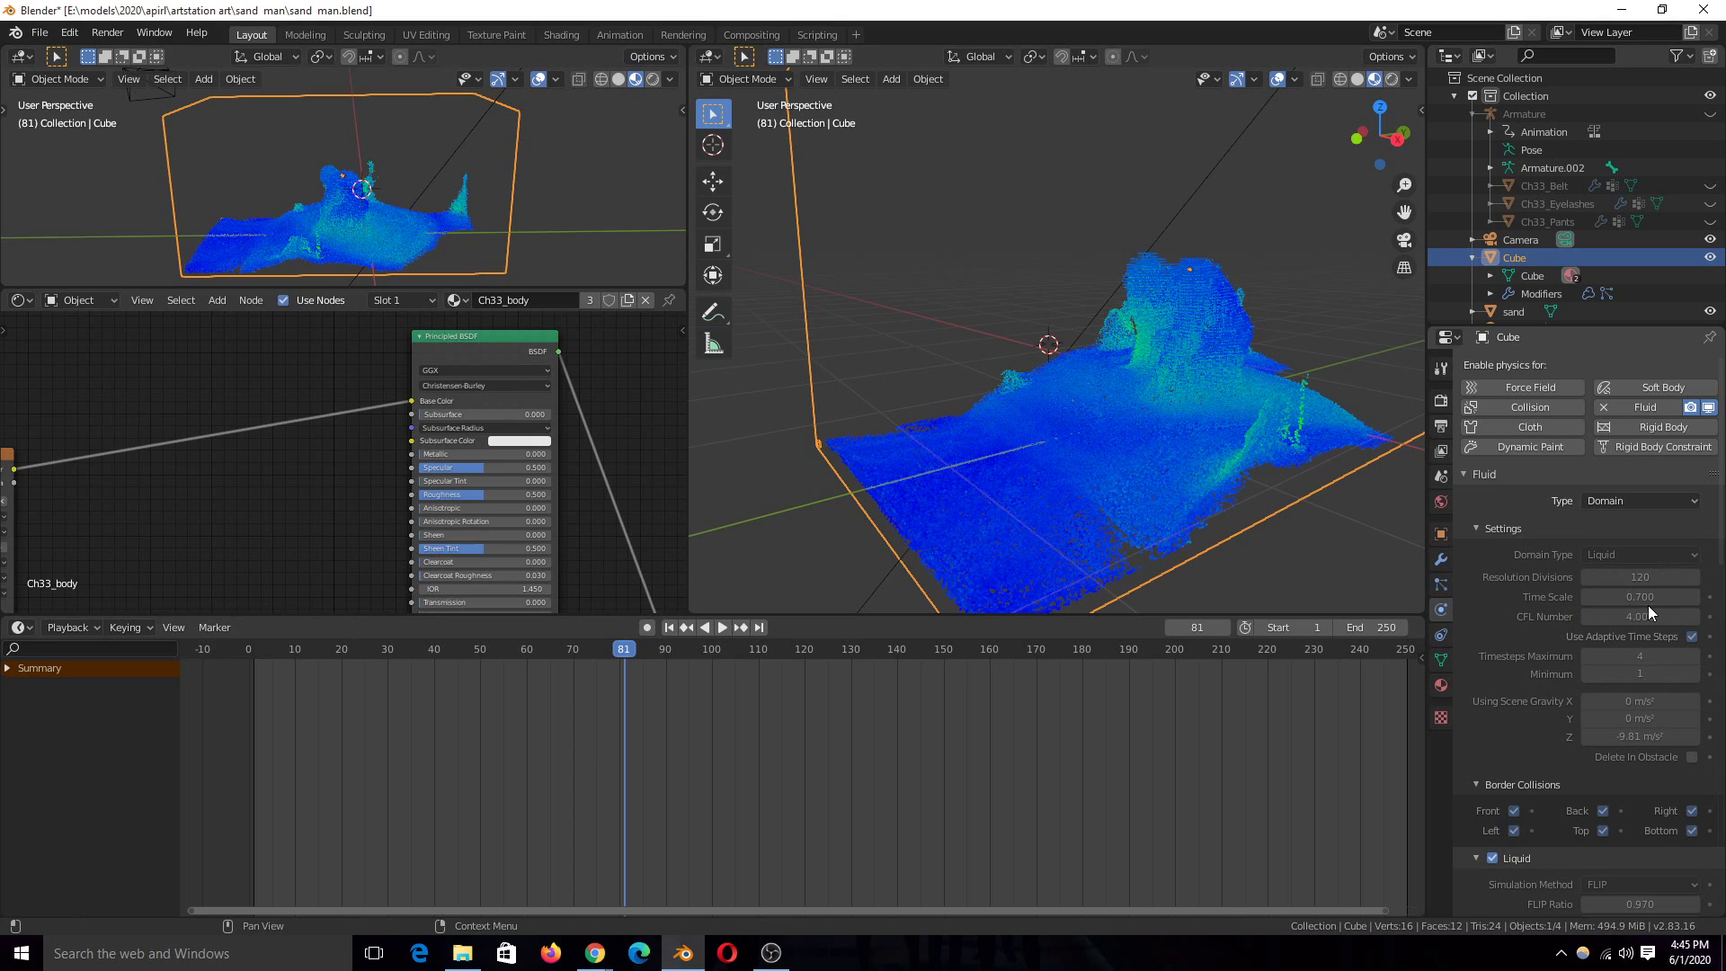
left_click(1640, 597)
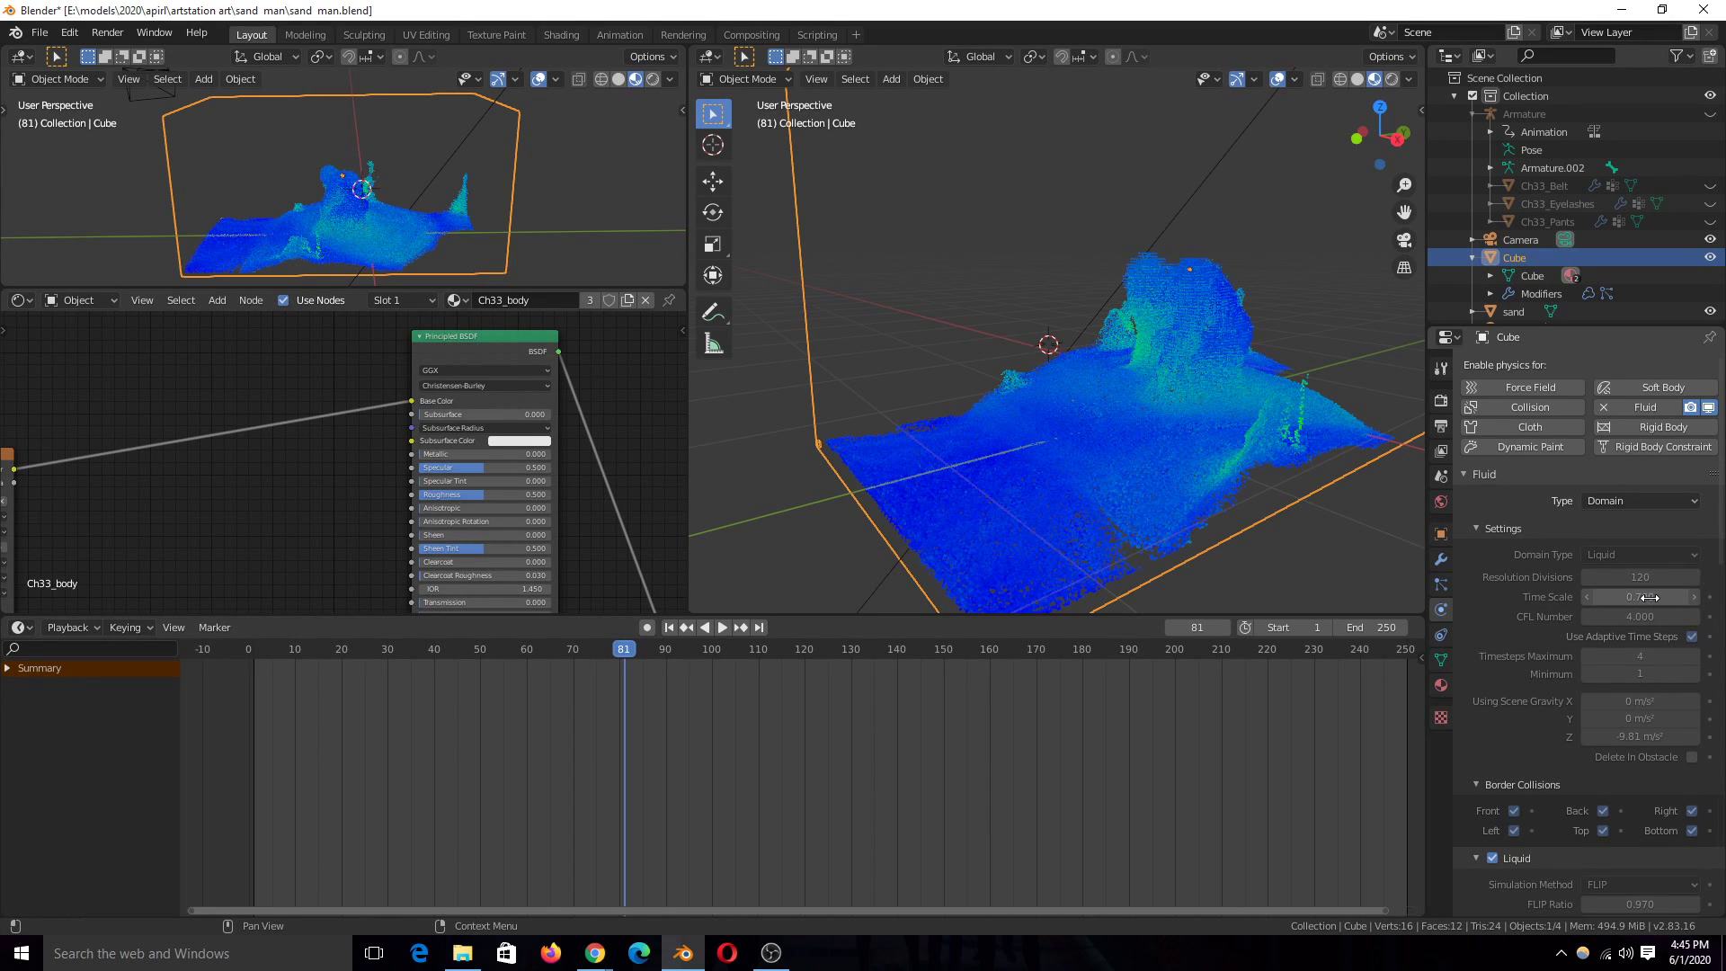
left_click(1640, 597)
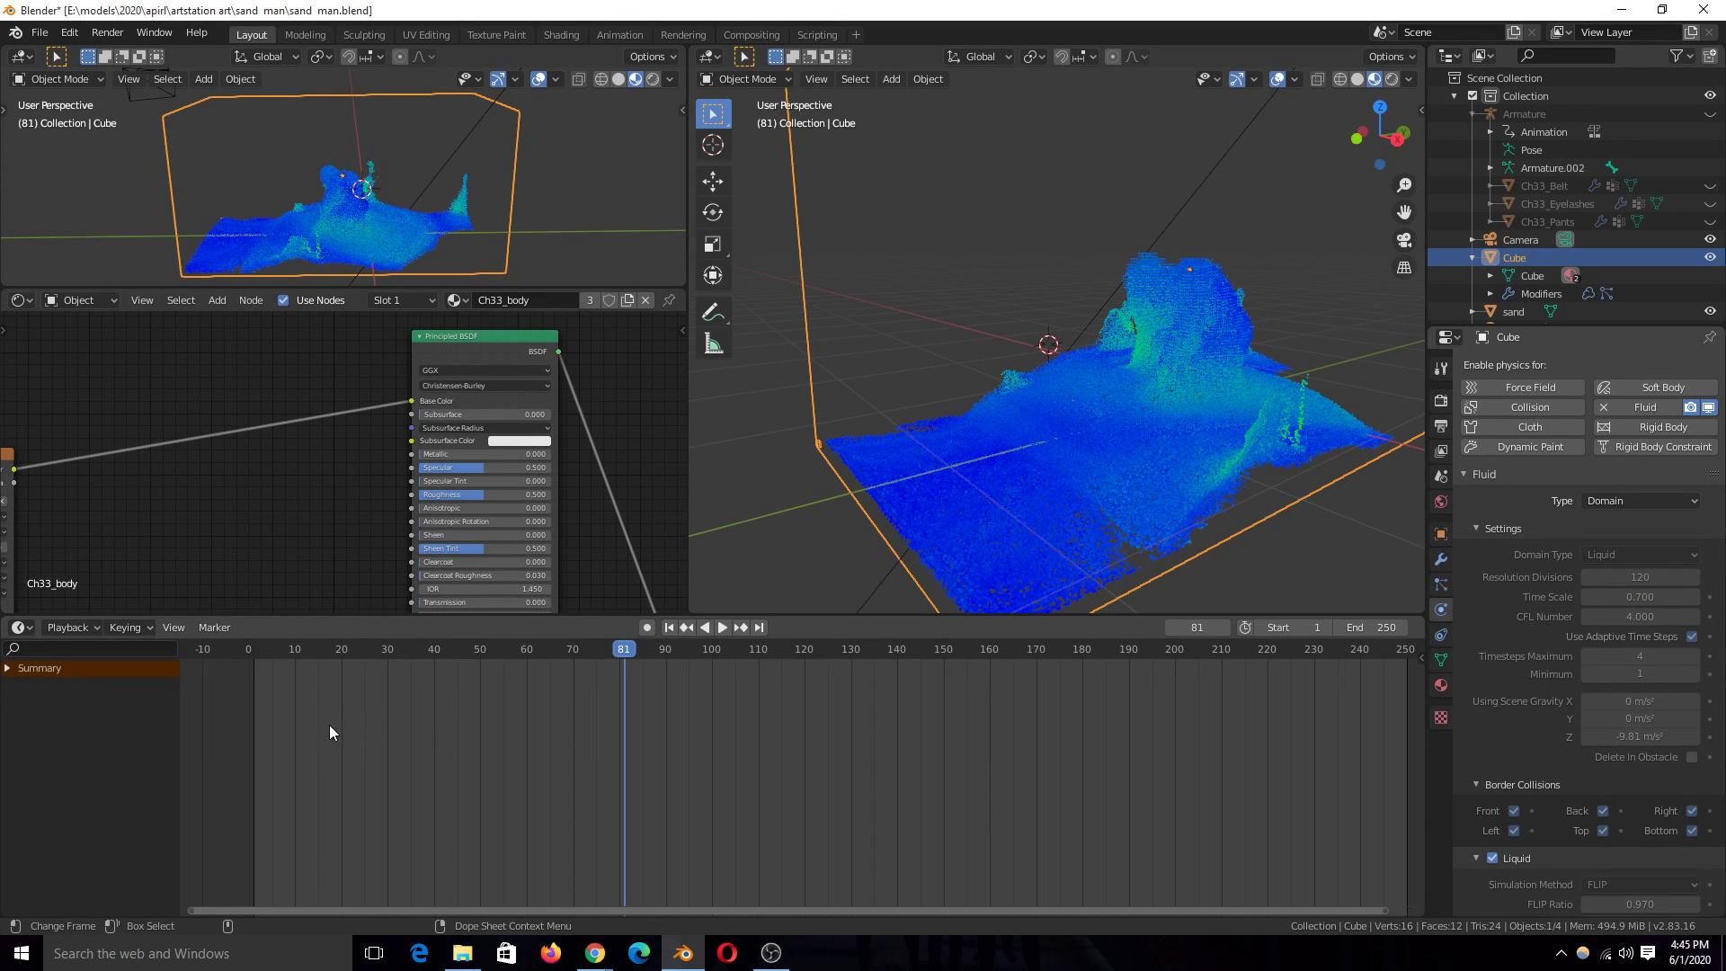
left_click(723, 627)
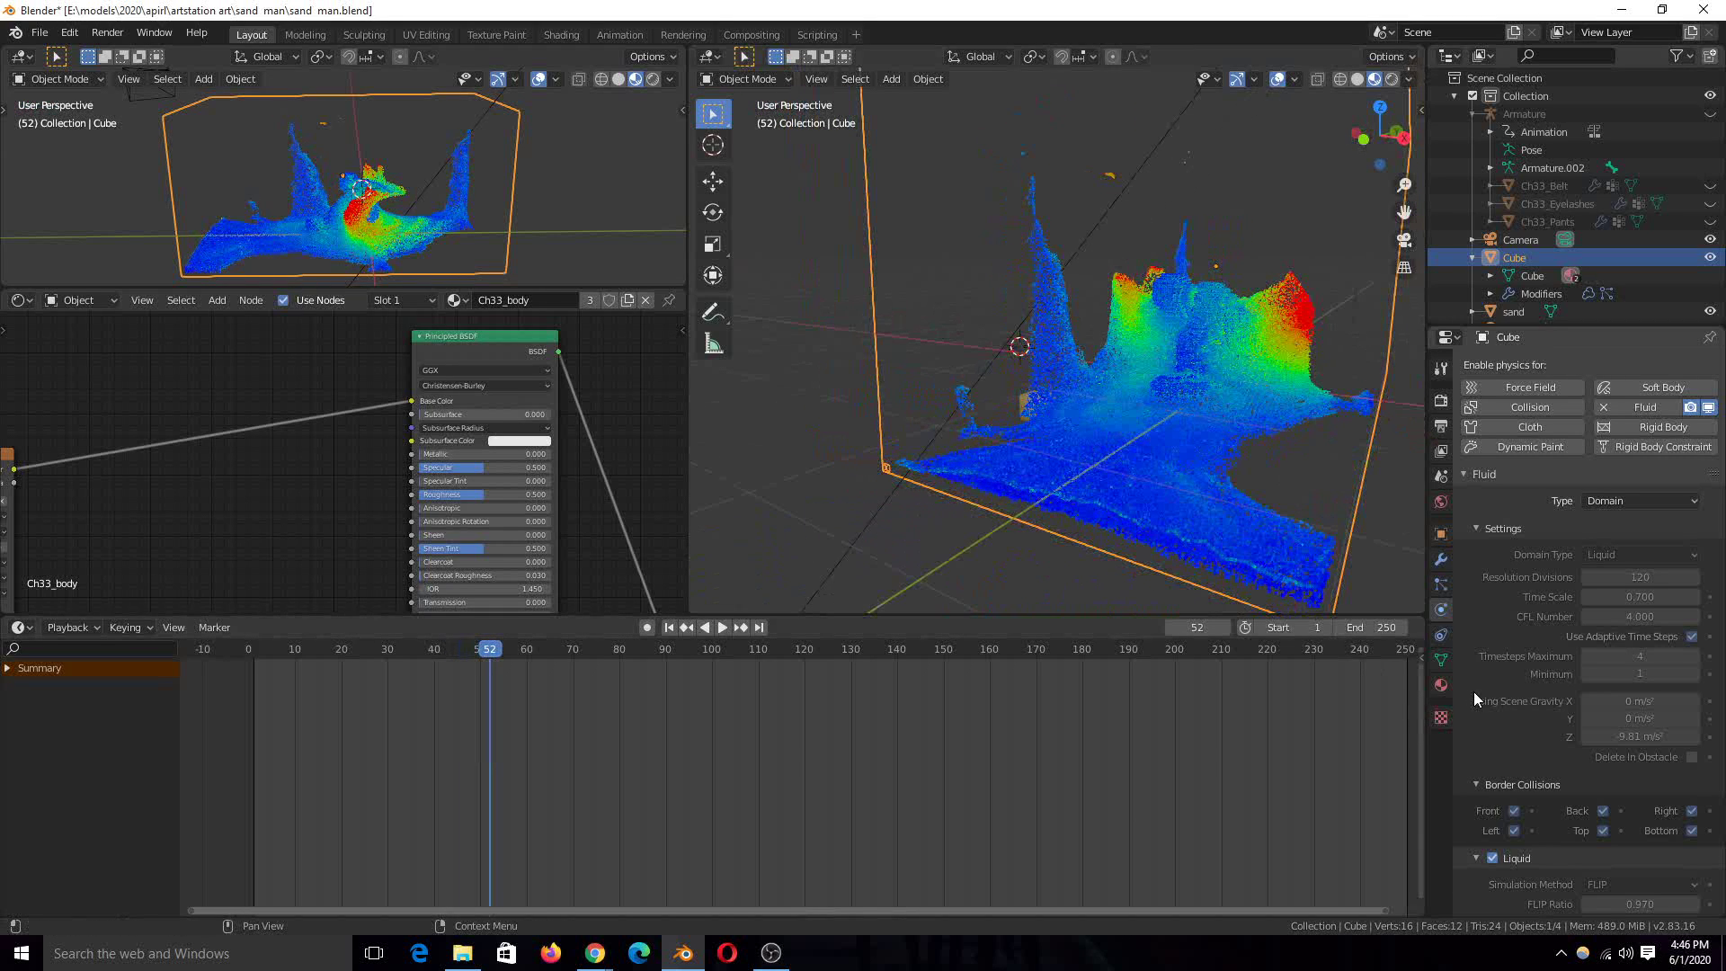
Replay the sand simulation in the viewport and pause it at frame 91.
scroll("down", 3)
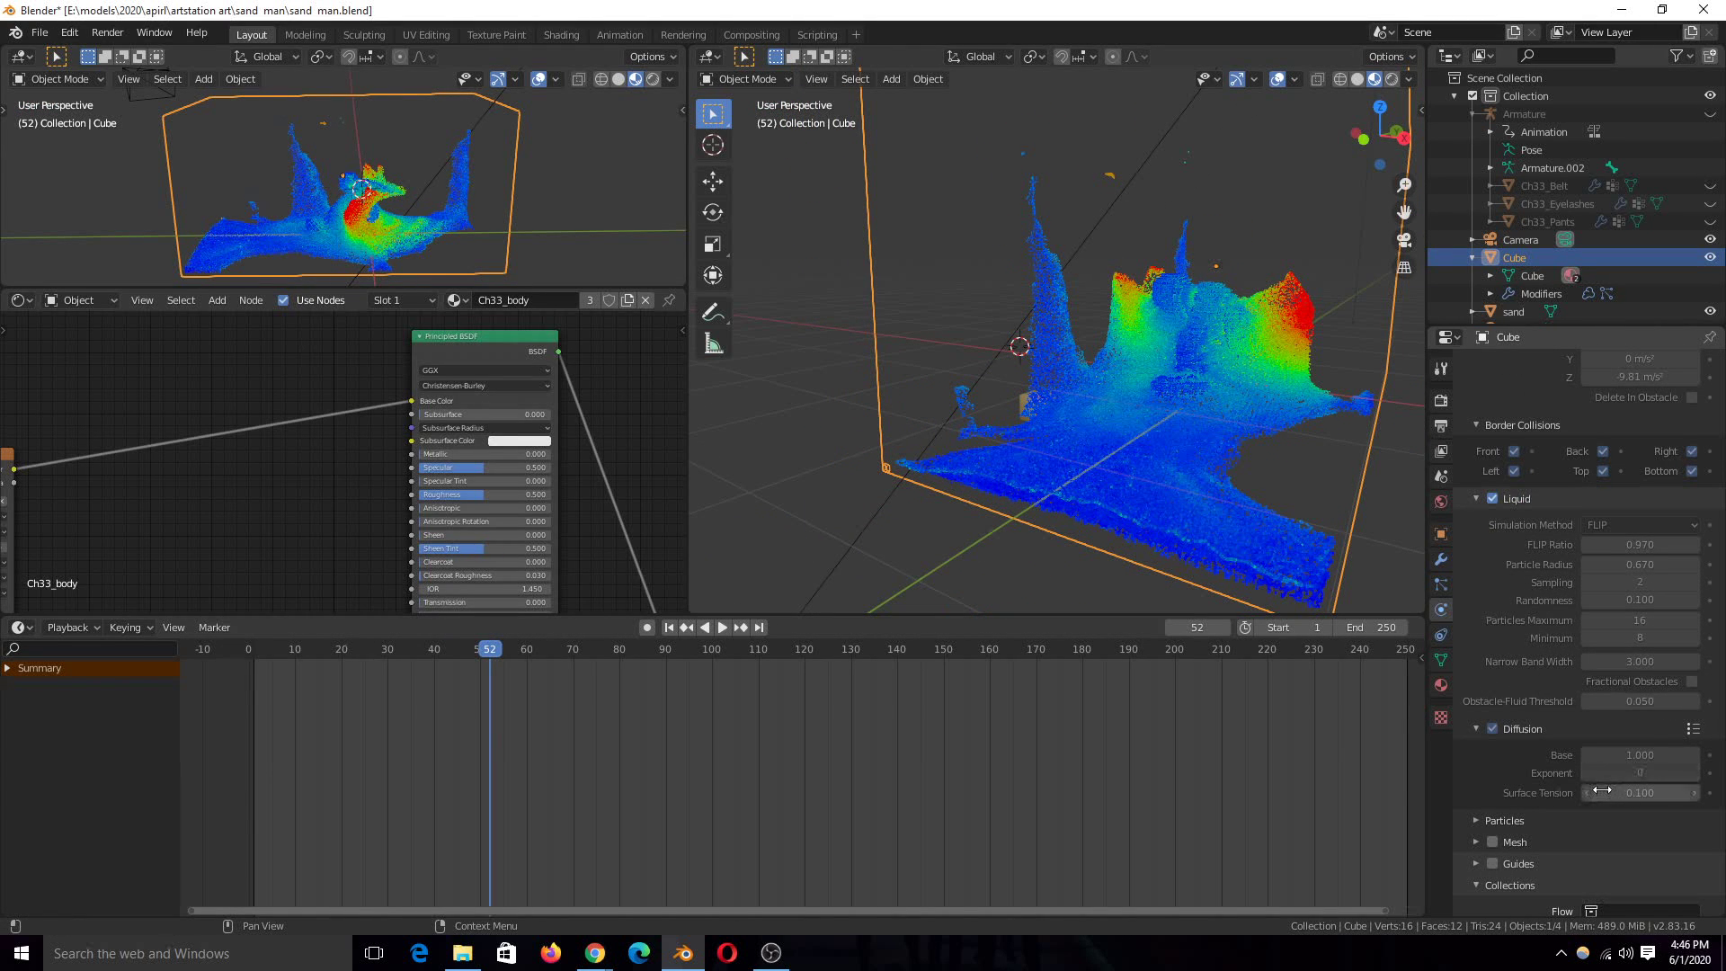
left_click(723, 627)
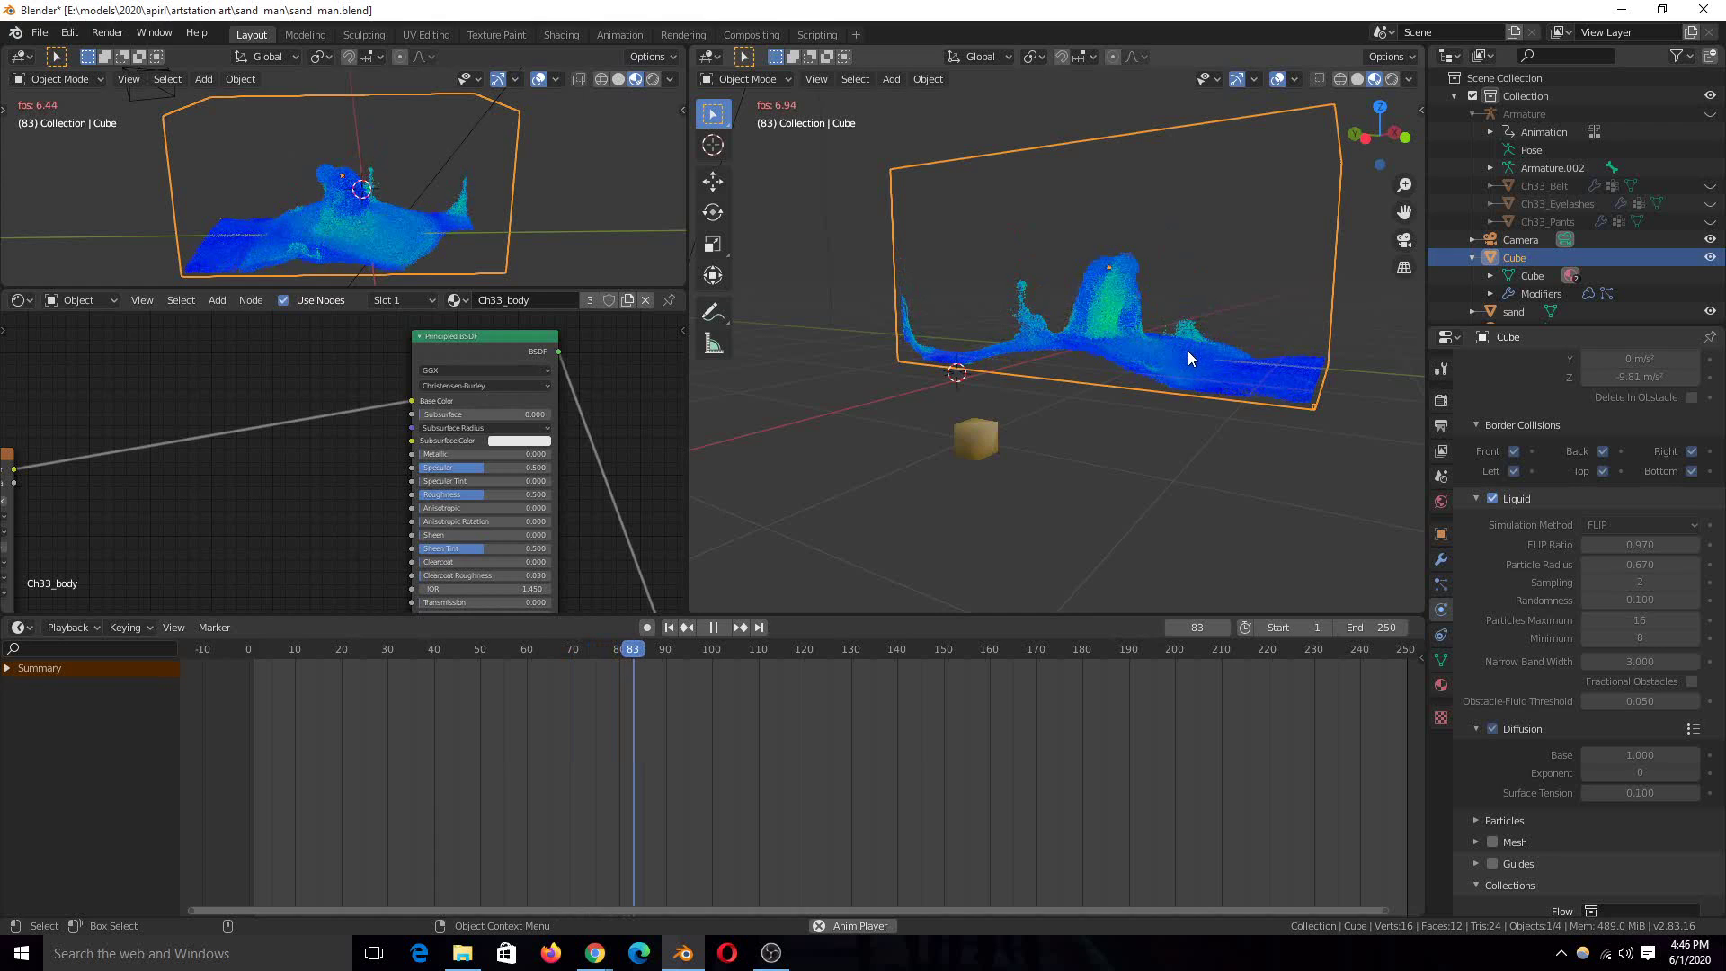
left_click(723, 626)
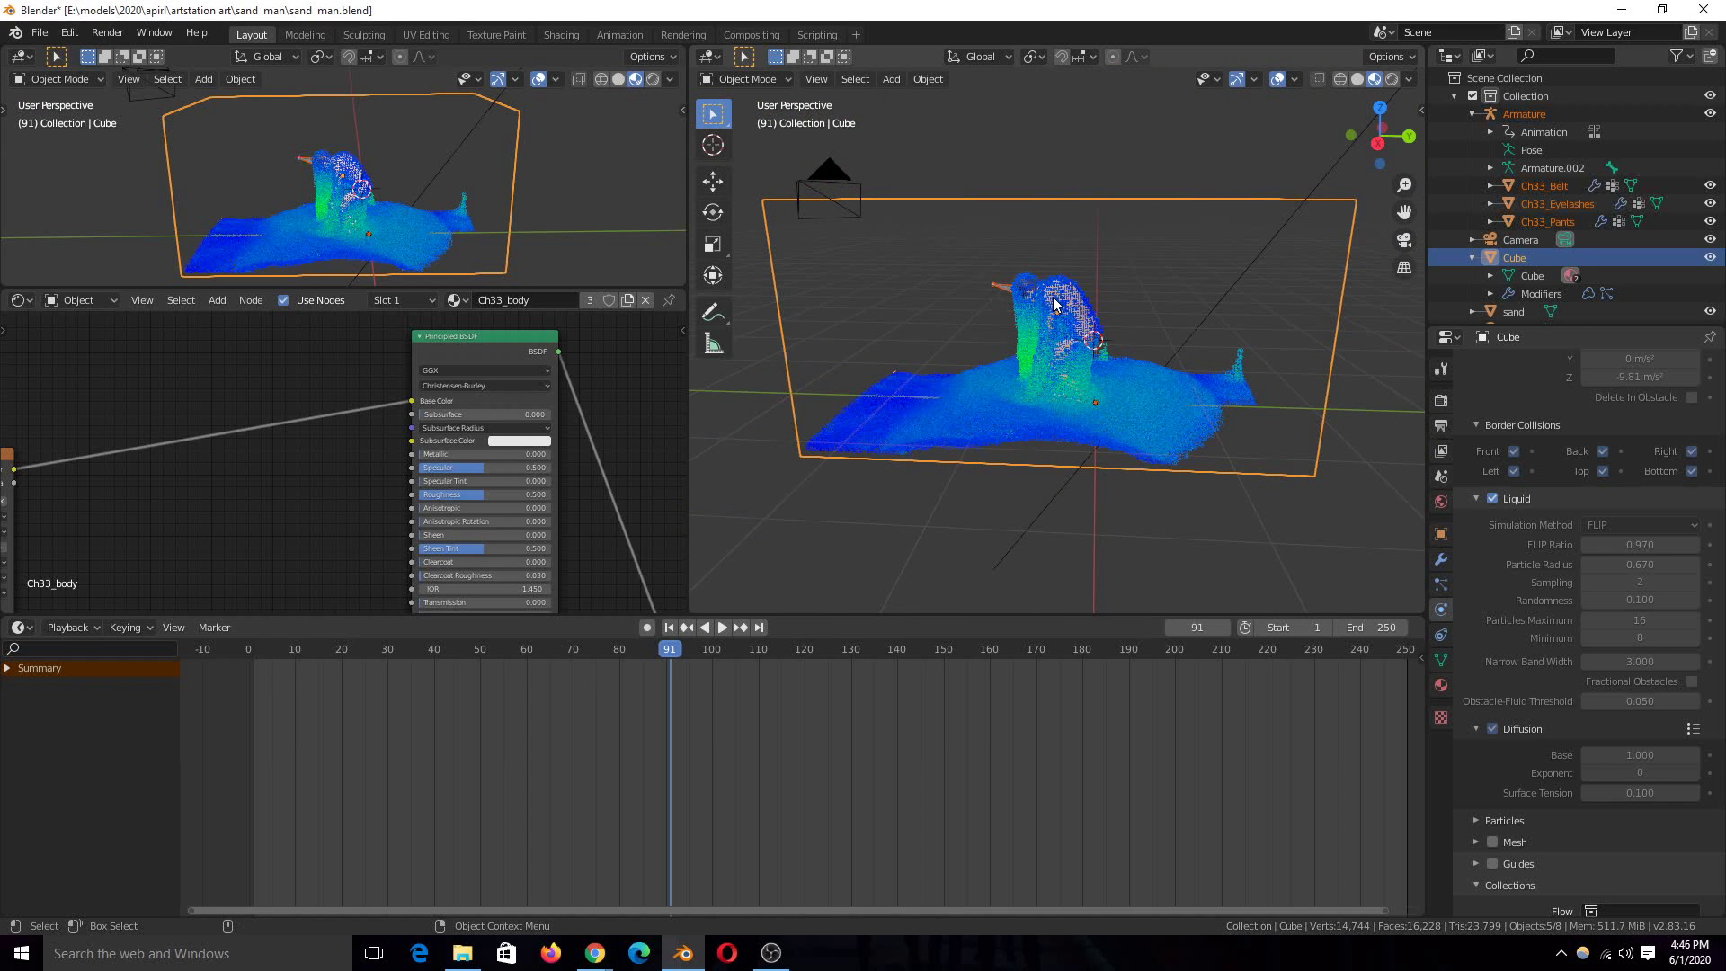
Hide the domain and review the Ch33_Pants Fluid Flow settings: Liquid inflow from Mesh source.
left_click(1523, 113)
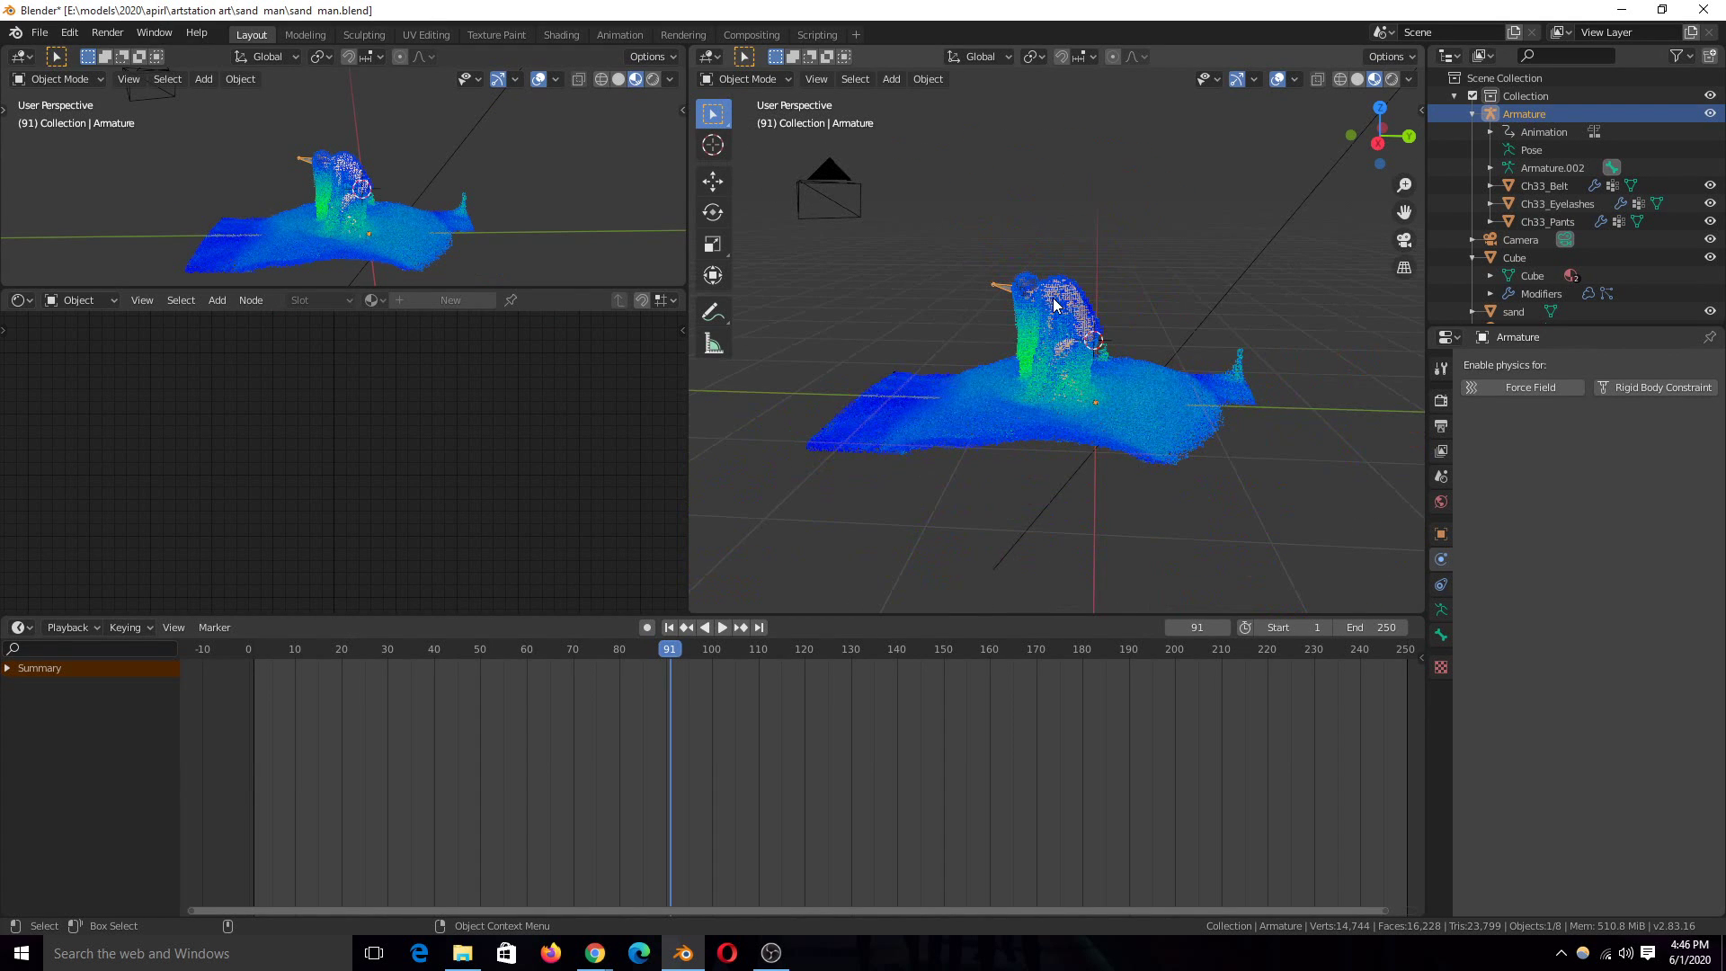
left_click(1514, 257)
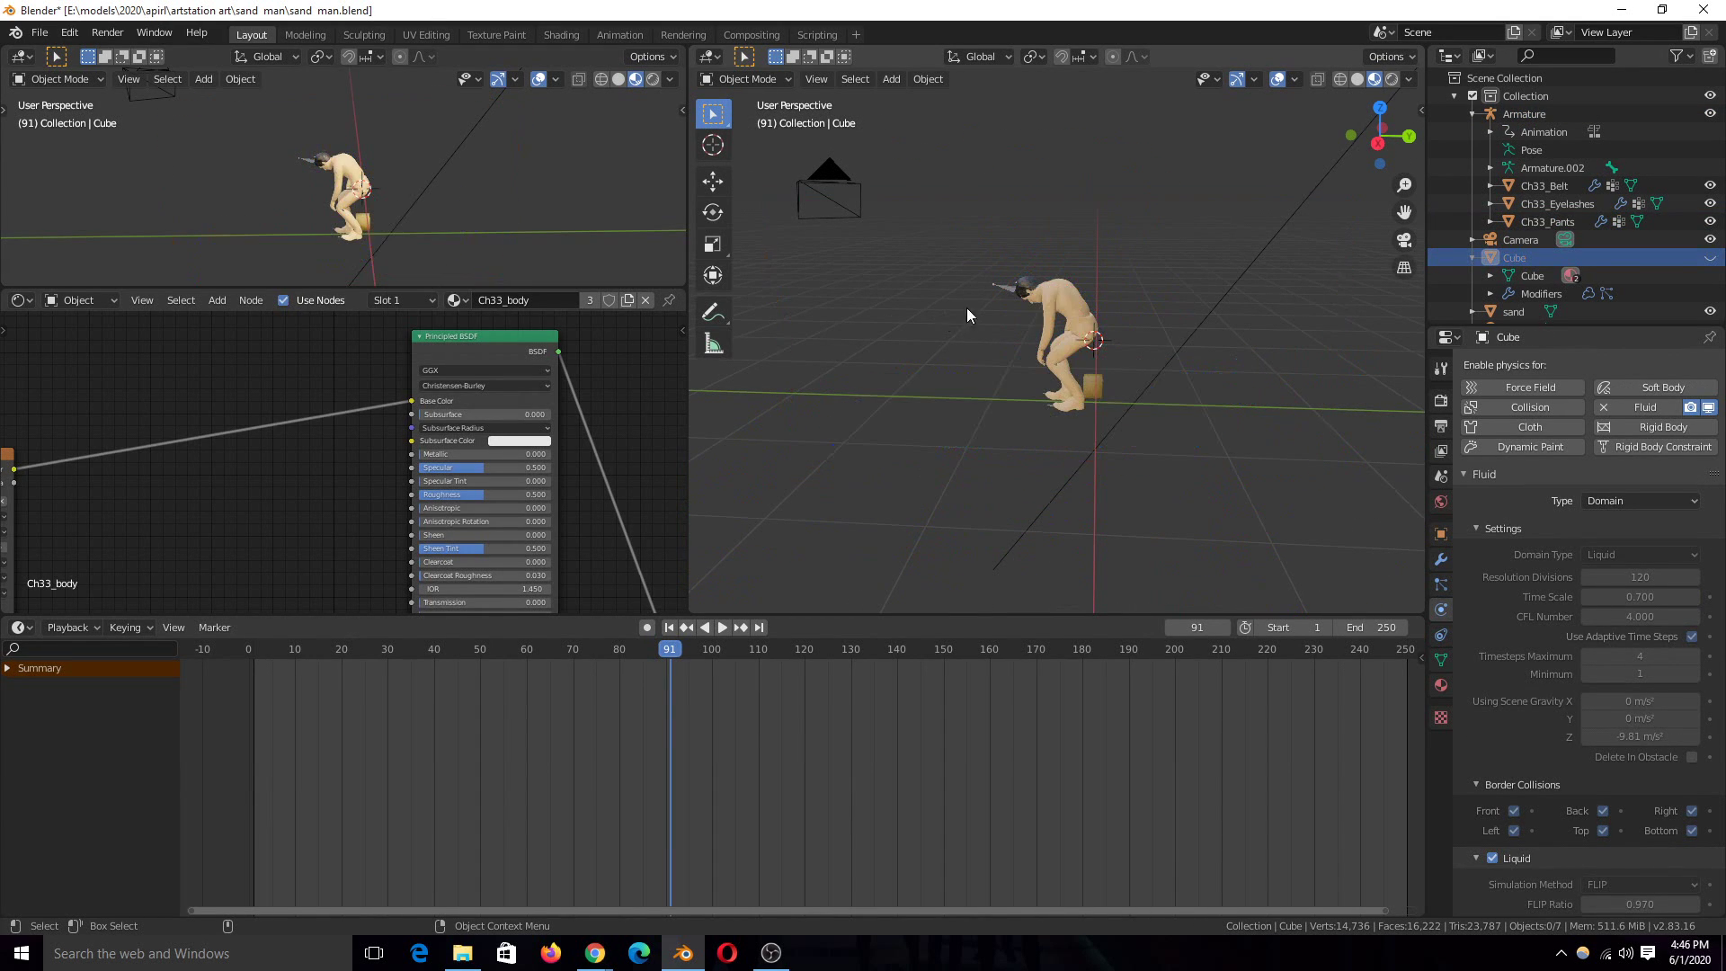
left_click(1547, 221)
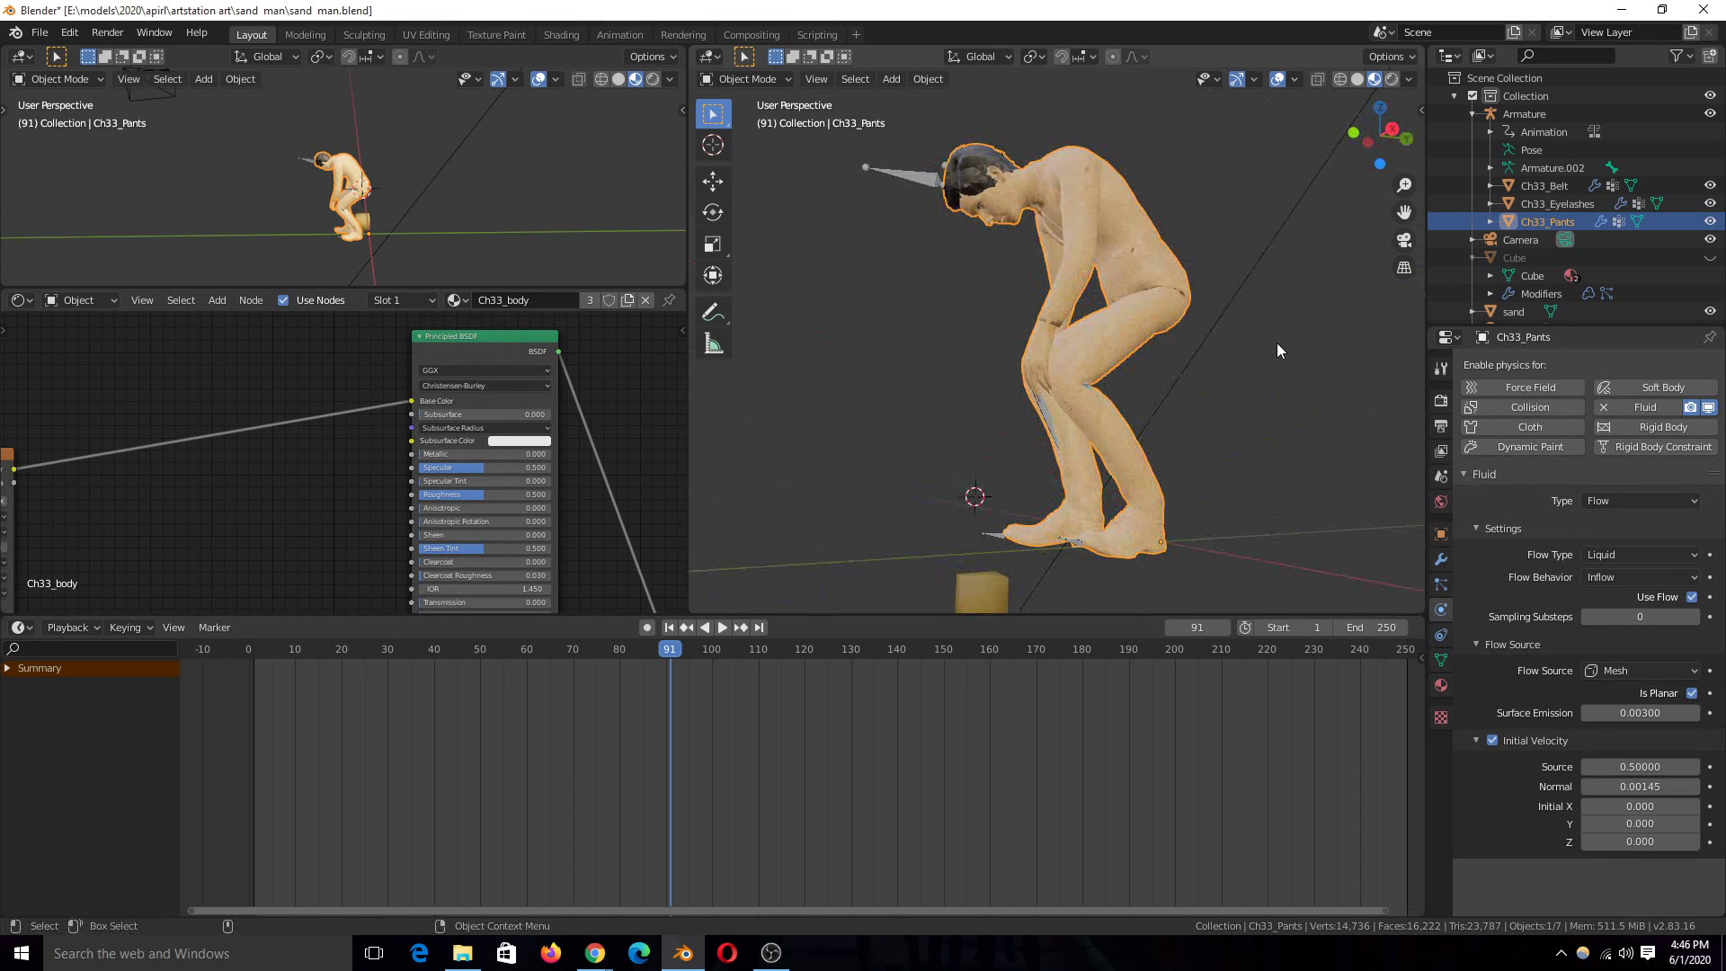
mouse_move(1523, 597)
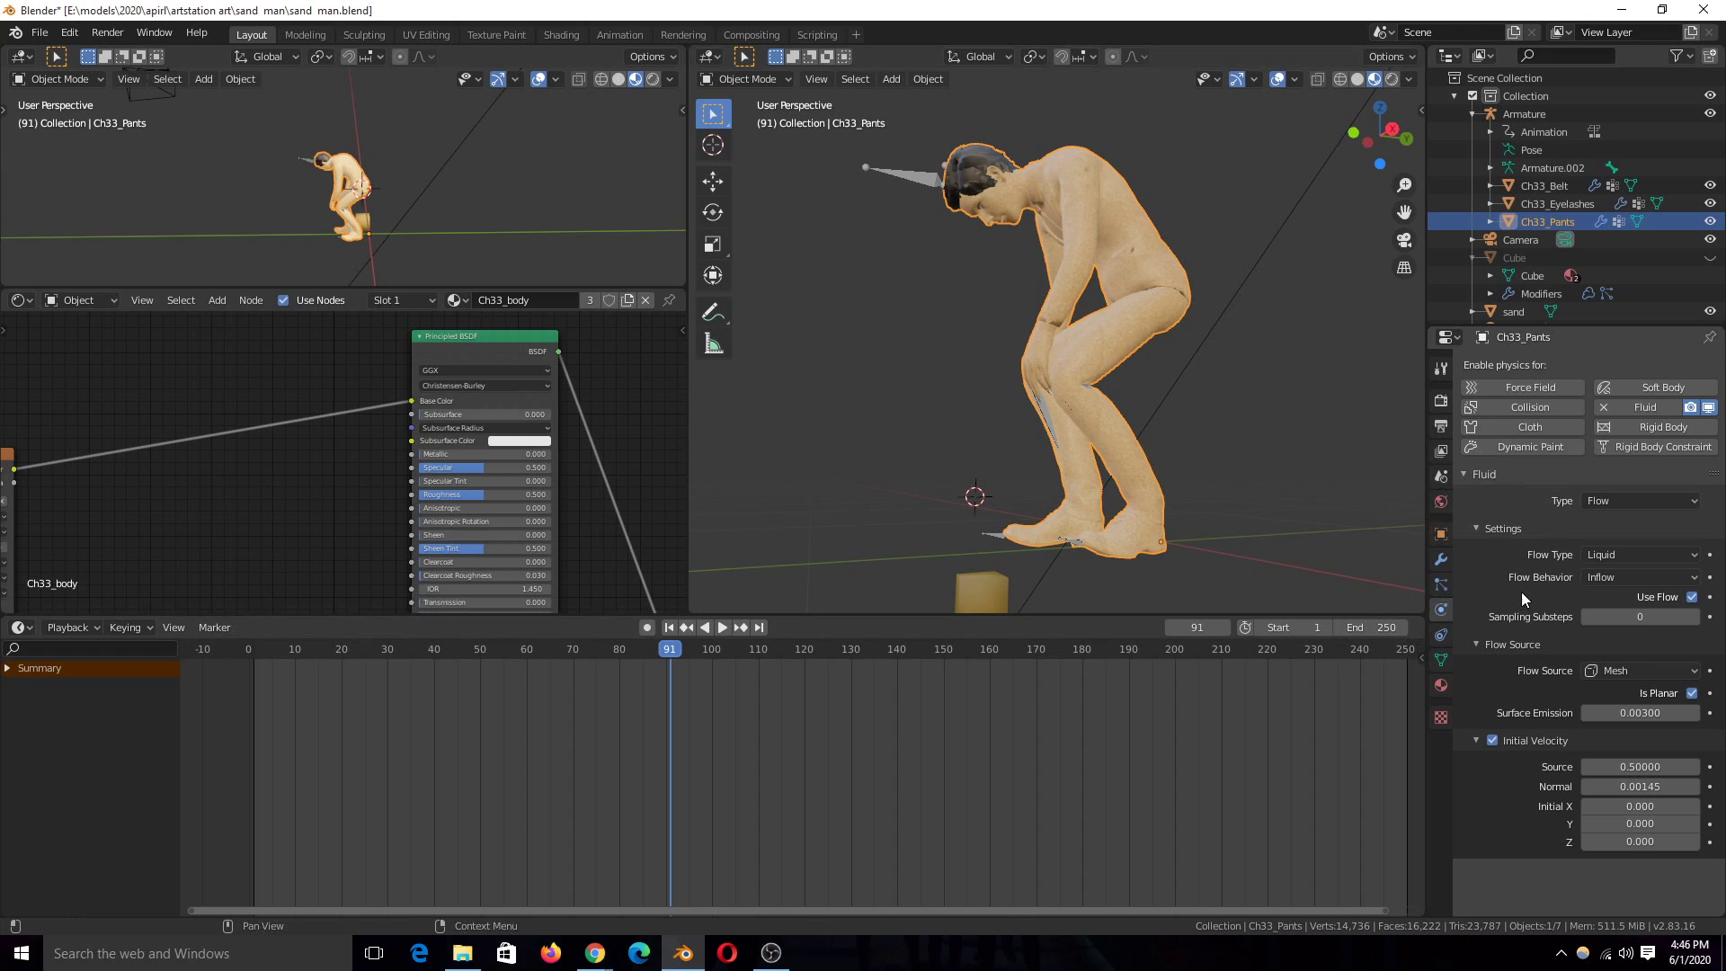
mouse_move(1586, 538)
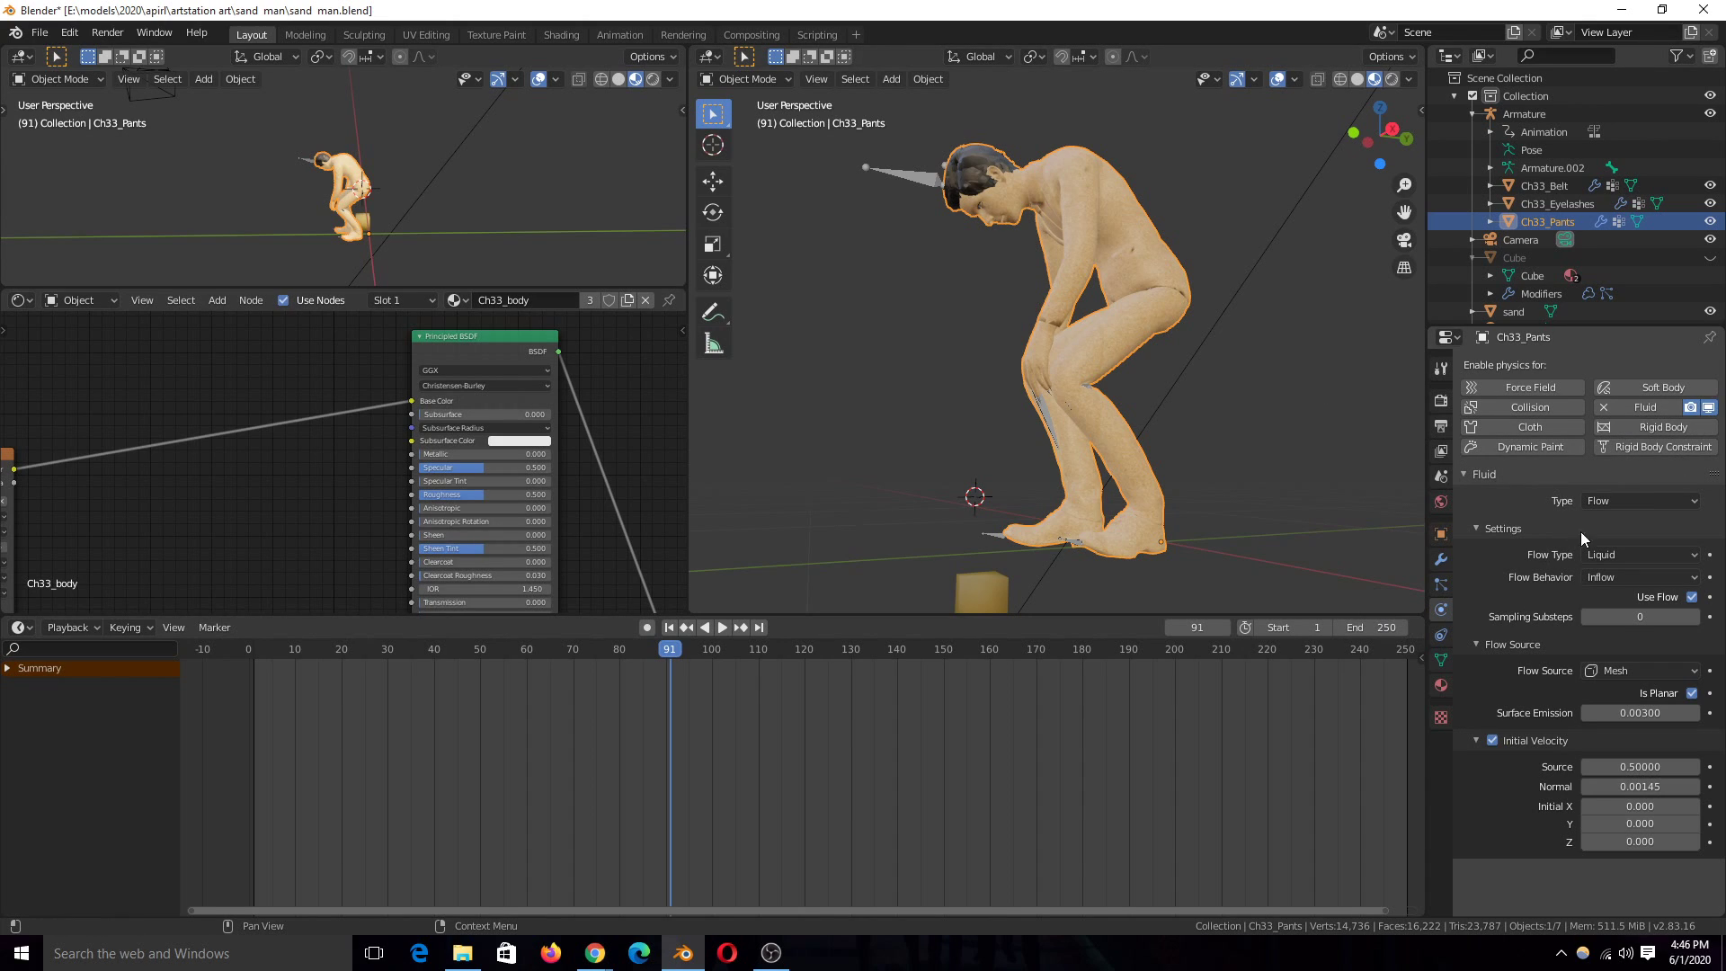
mouse_move(1640, 554)
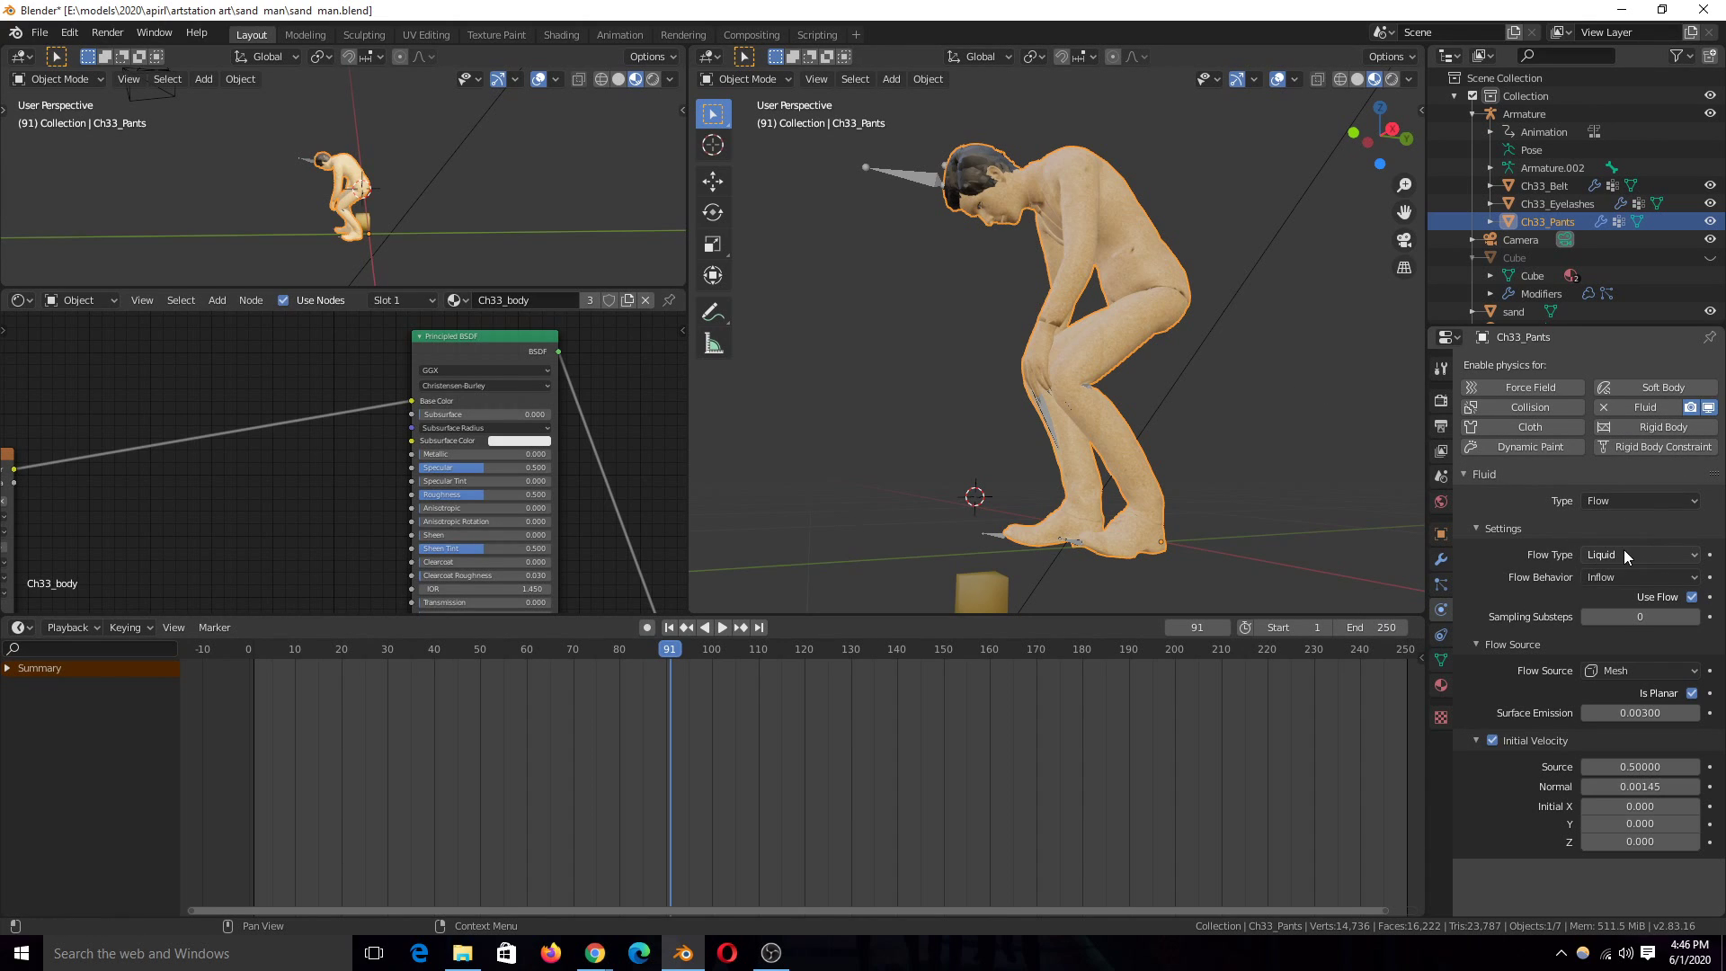
mouse_move(1564, 622)
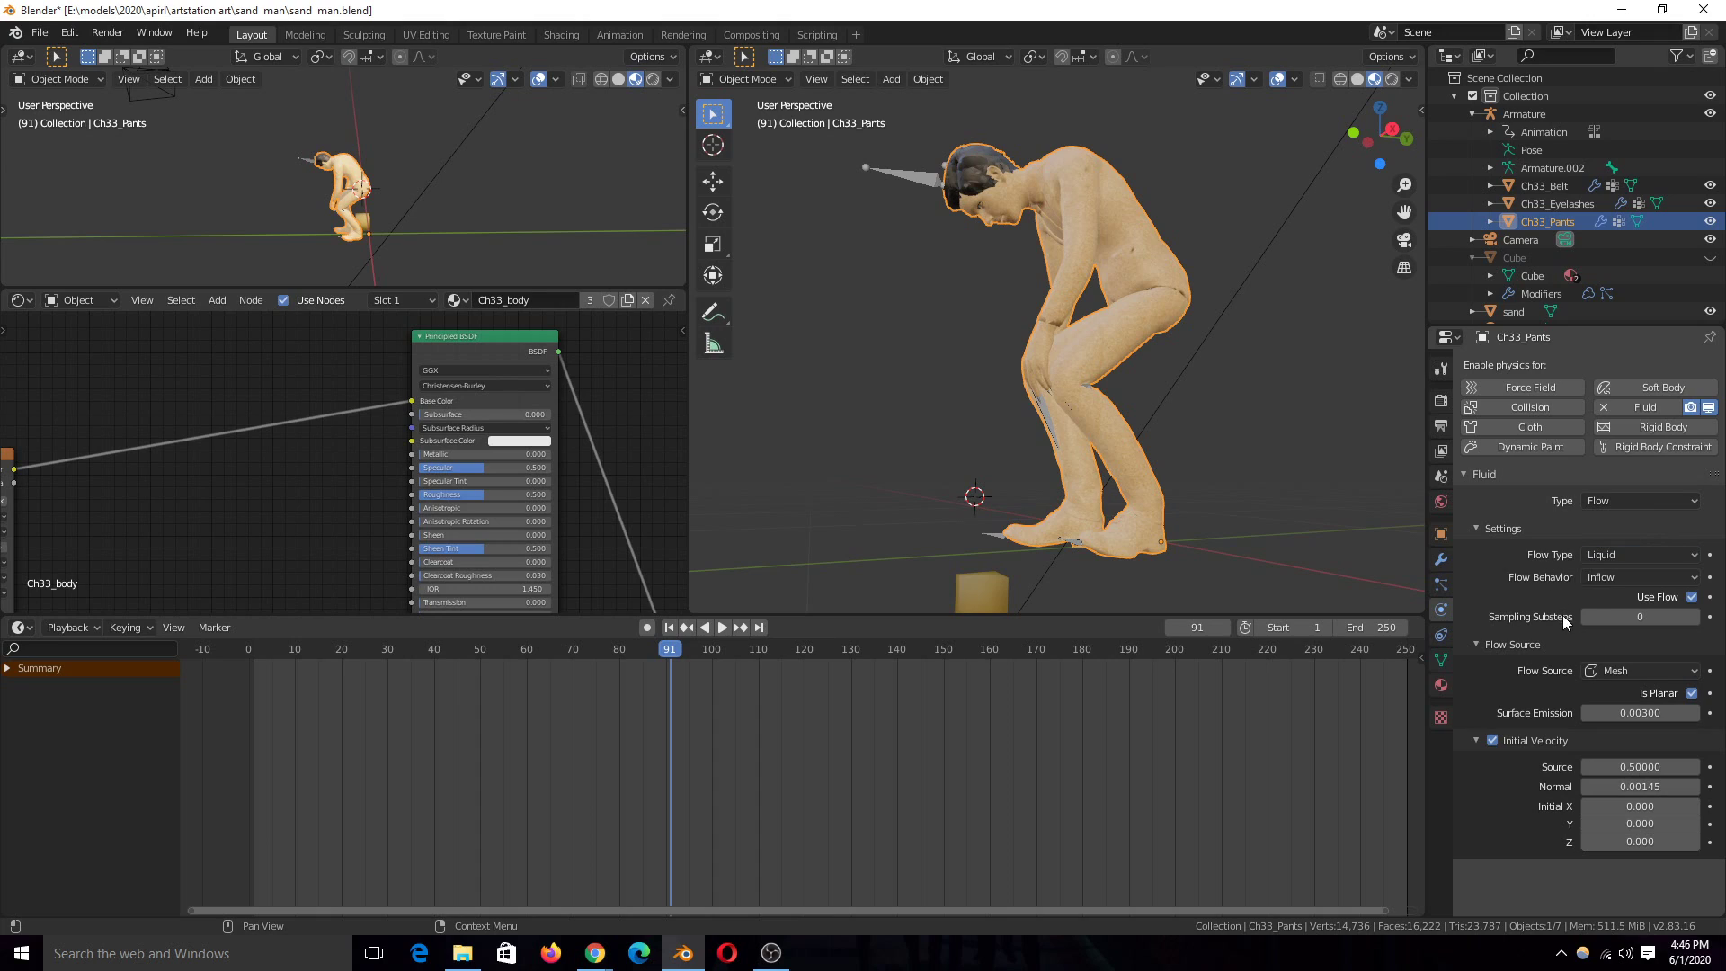
left_click(1640, 577)
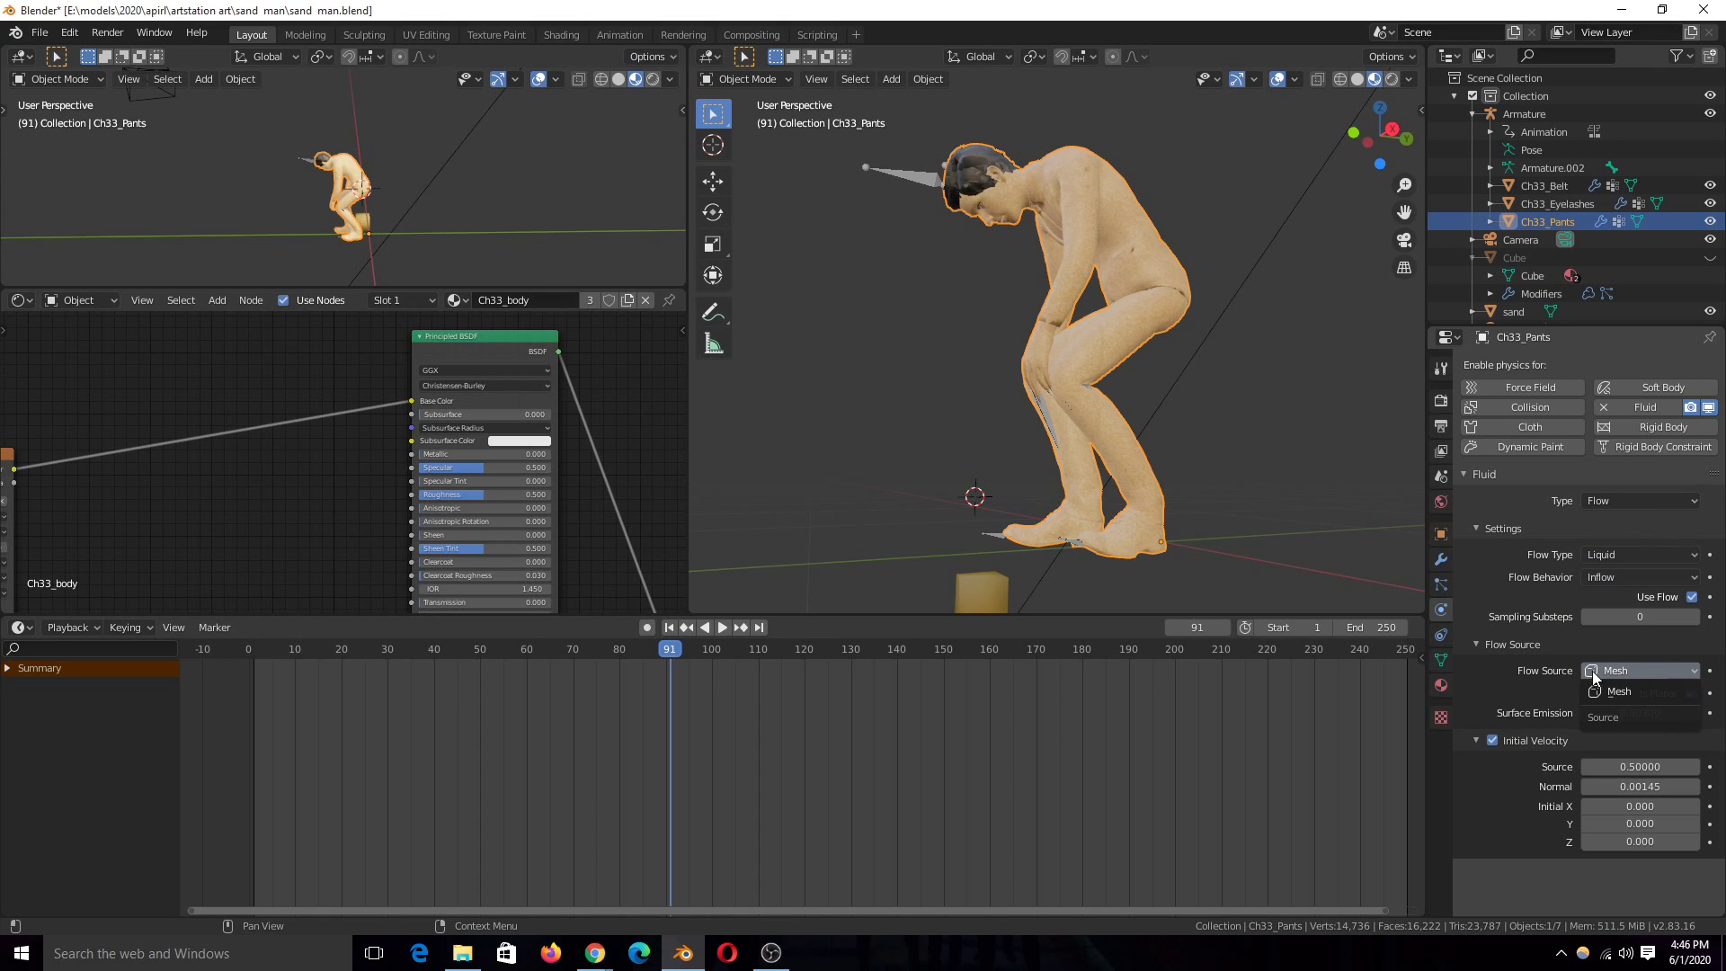
left_click(1619, 690)
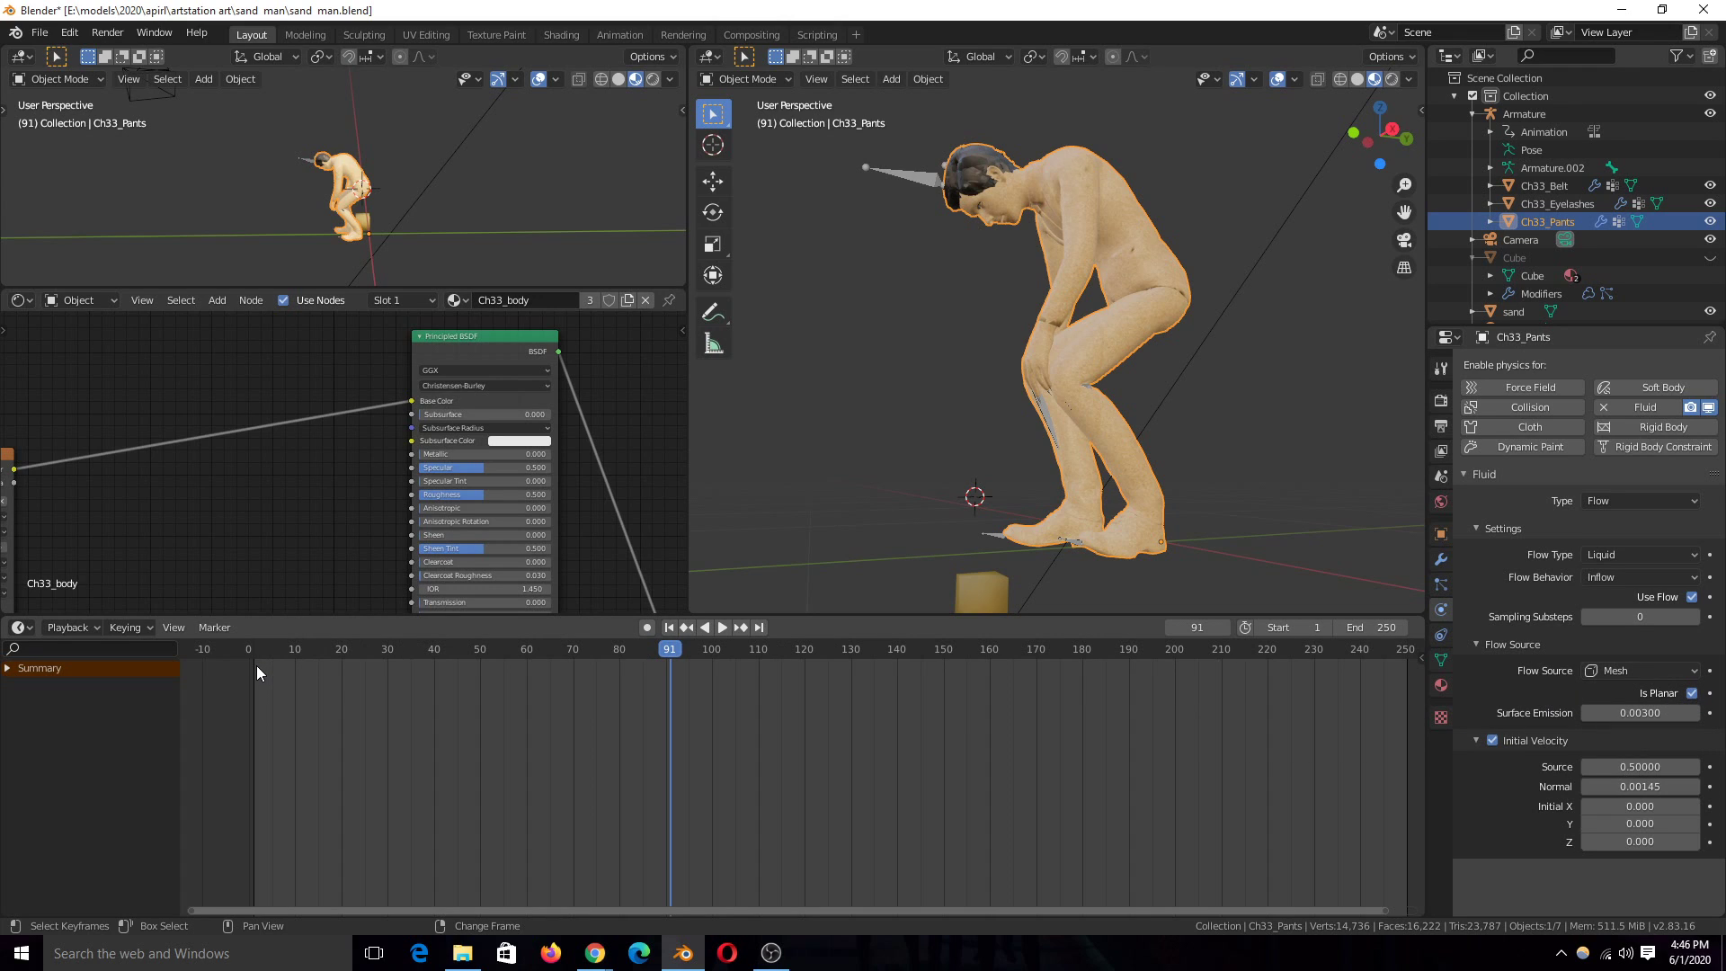
Jump to an early frame and play the simulation as particles spill from the seated character.
left_click(291, 649)
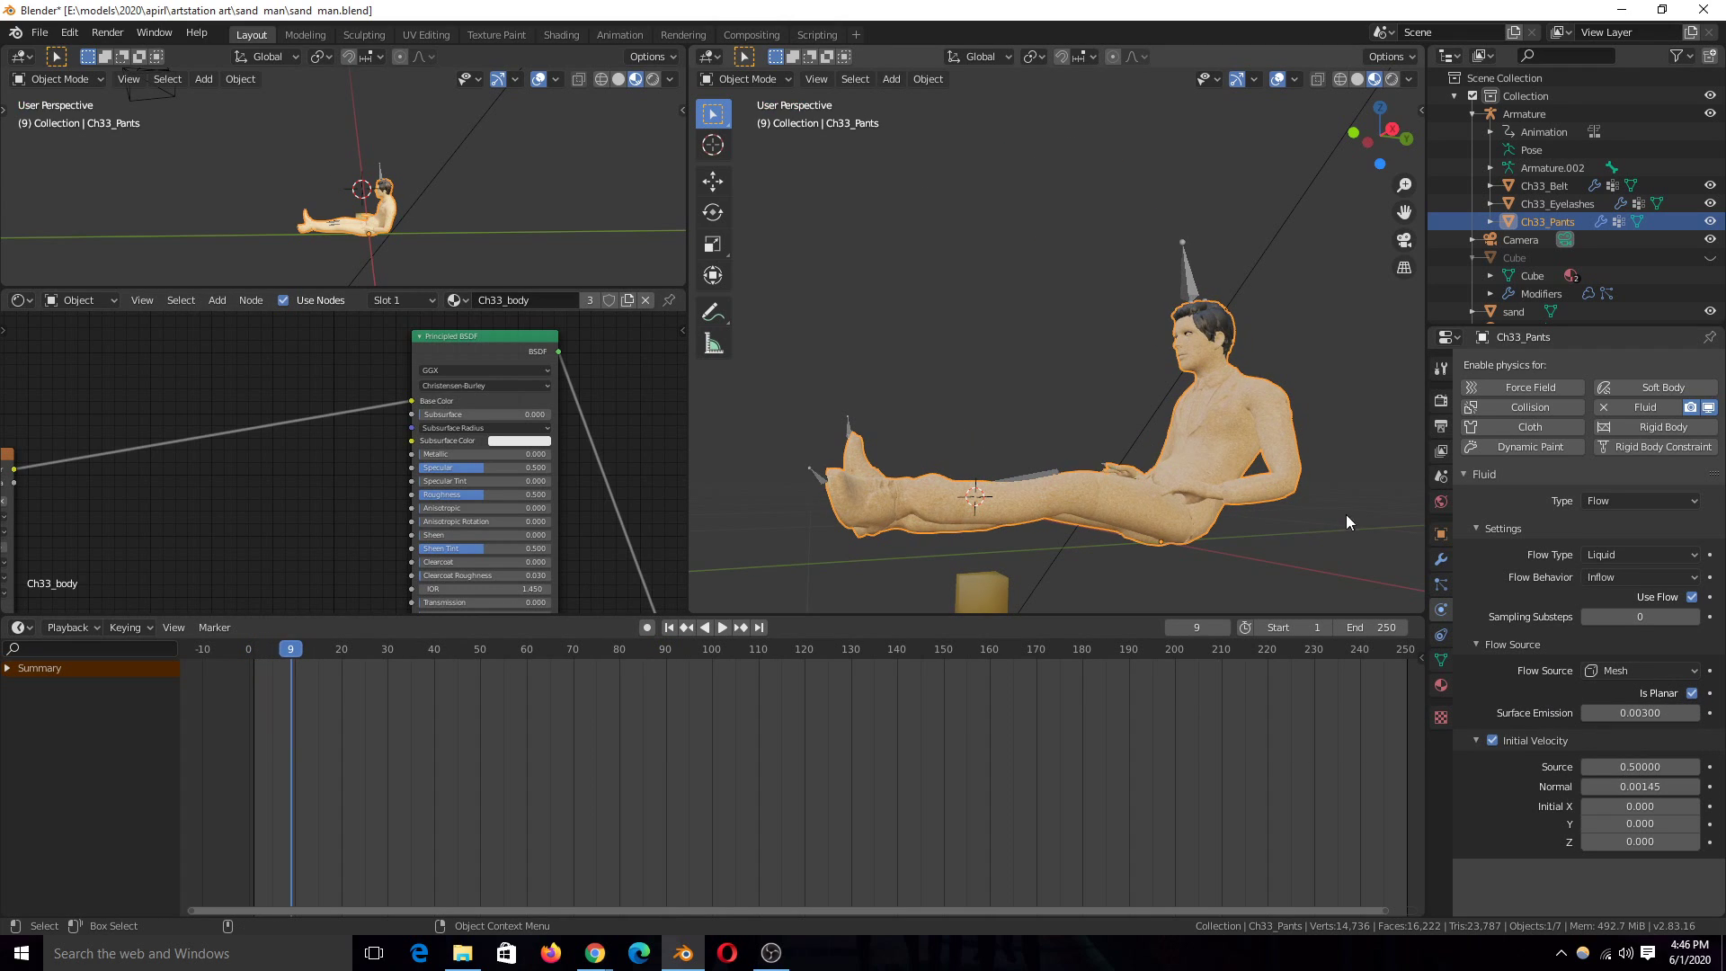
mouse_move(1210, 347)
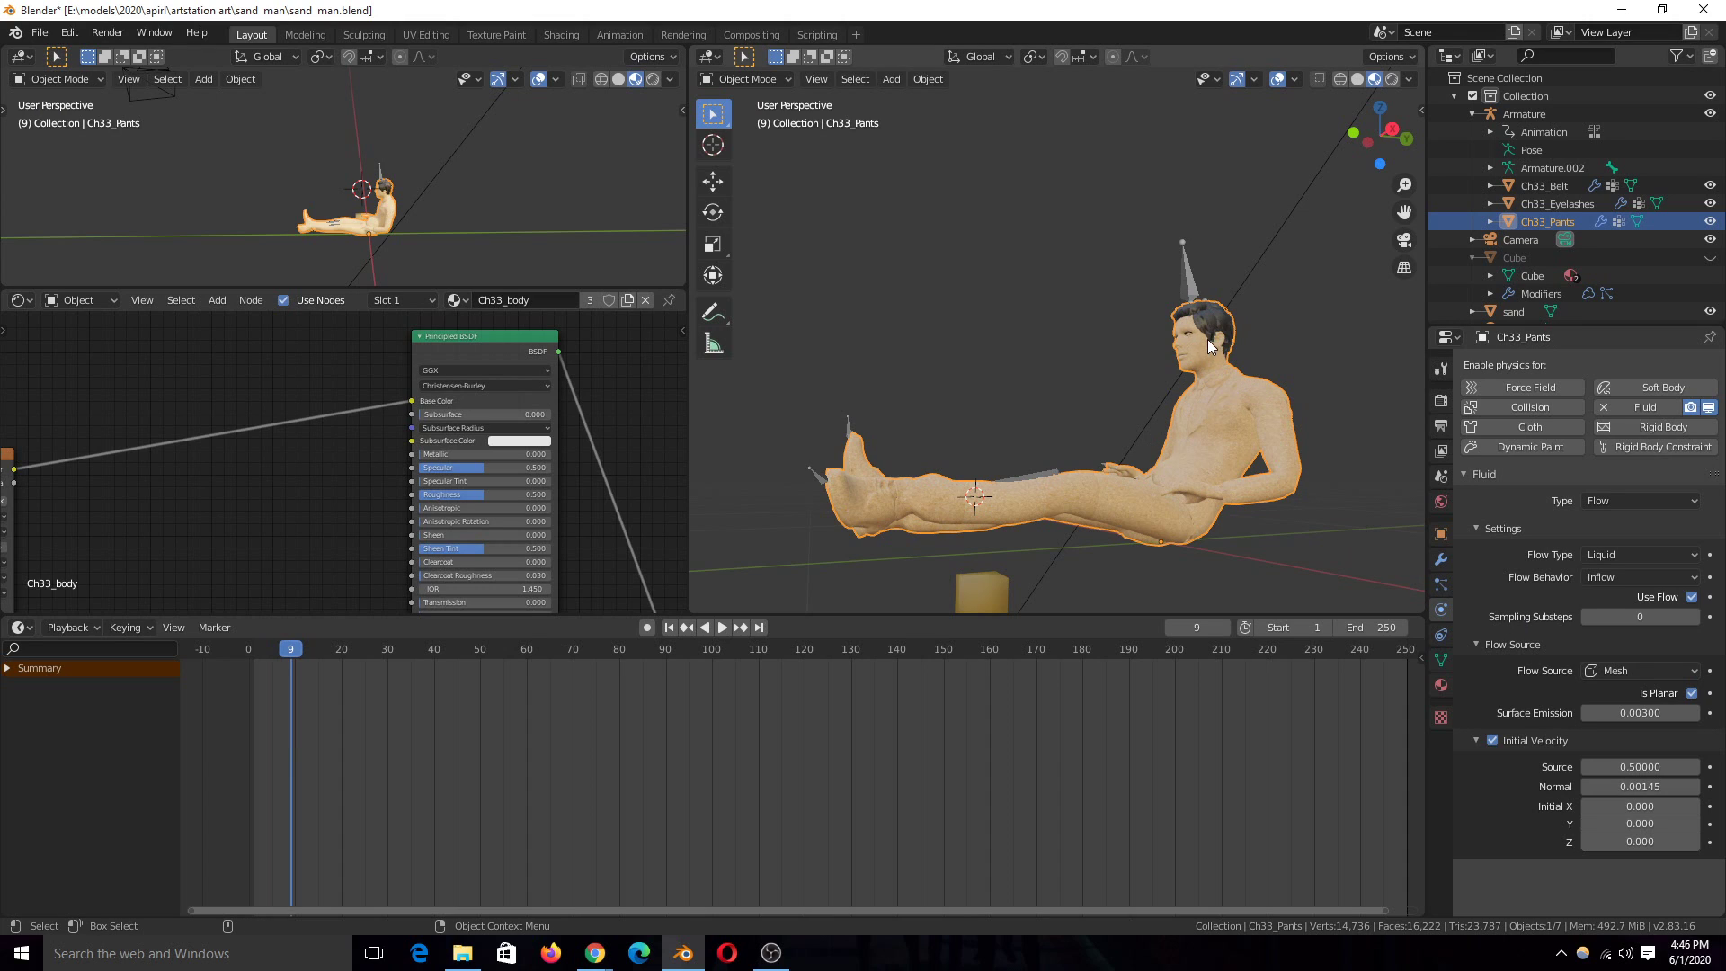
left_click(719, 626)
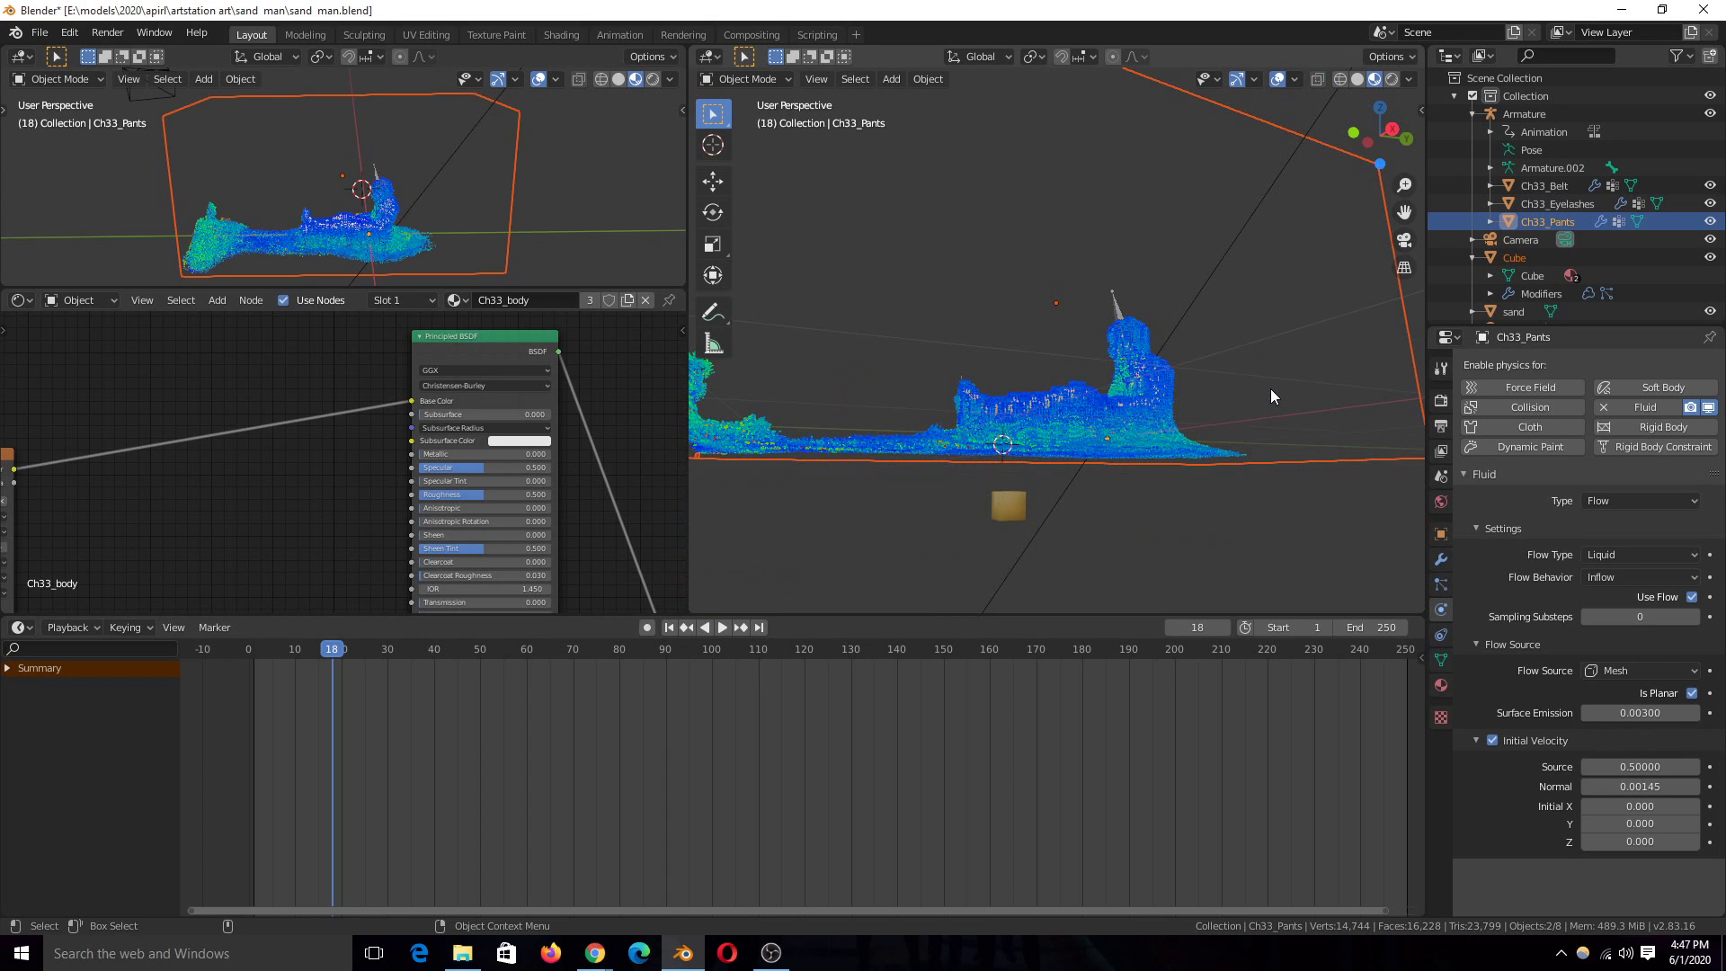
Select the Cube domain and review its liquid, diffusion and cache settings.
left_click(1514, 257)
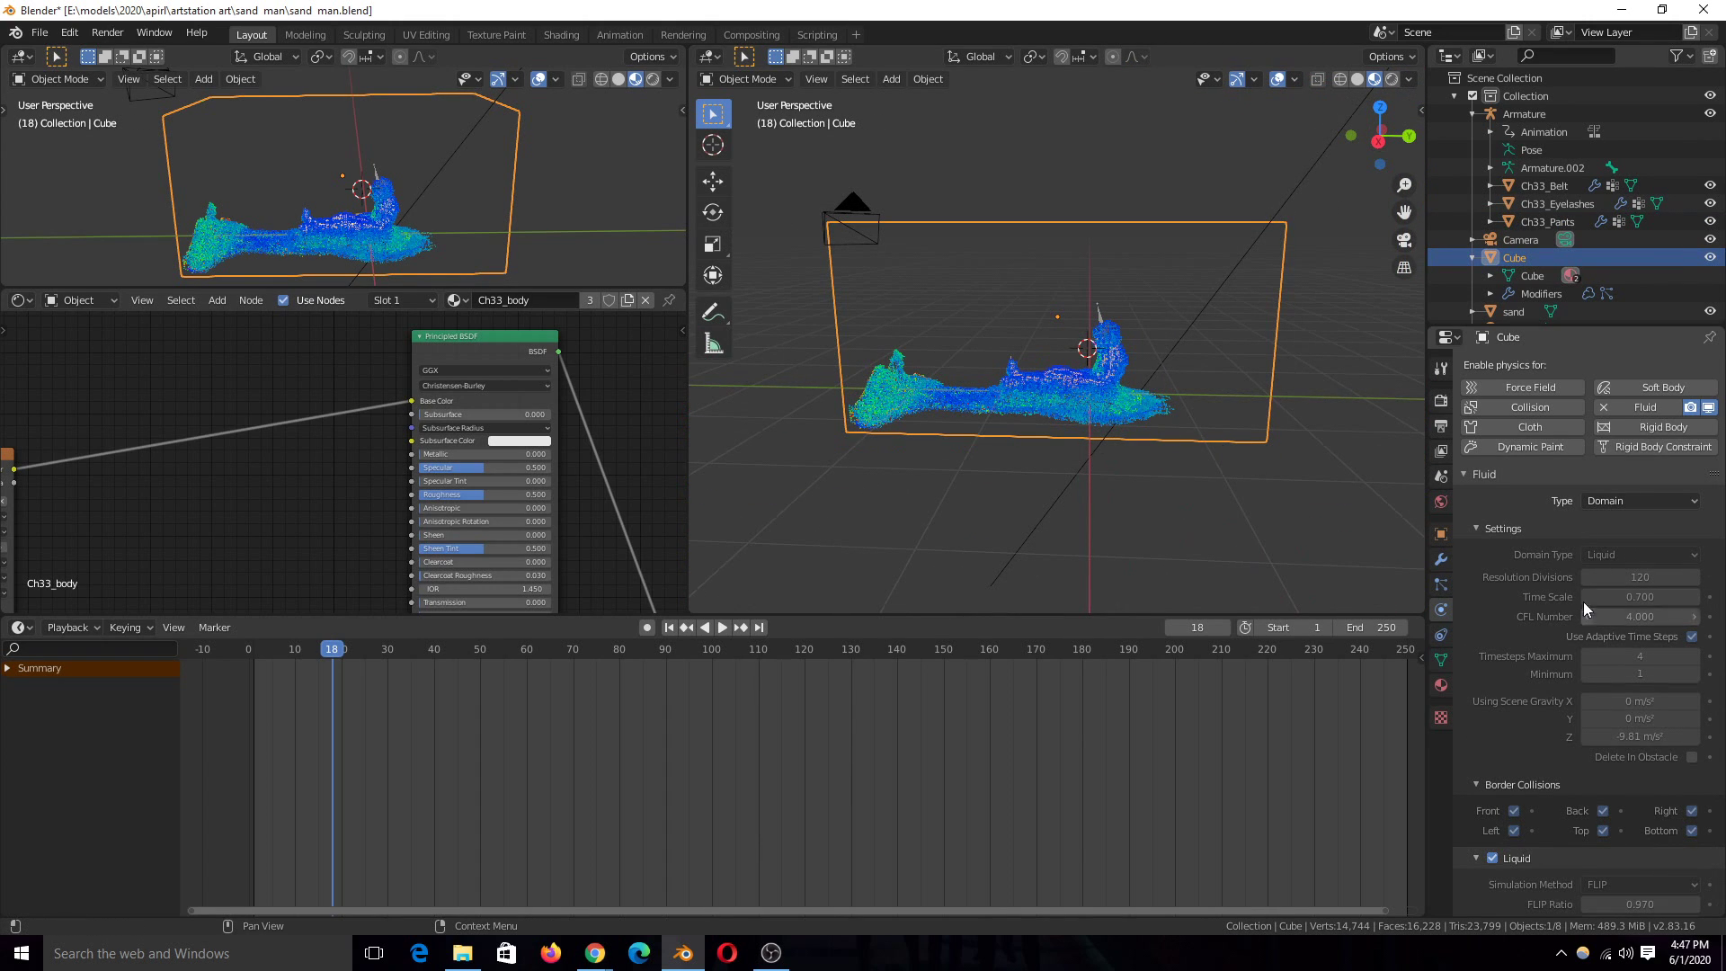
scroll("down", 3)
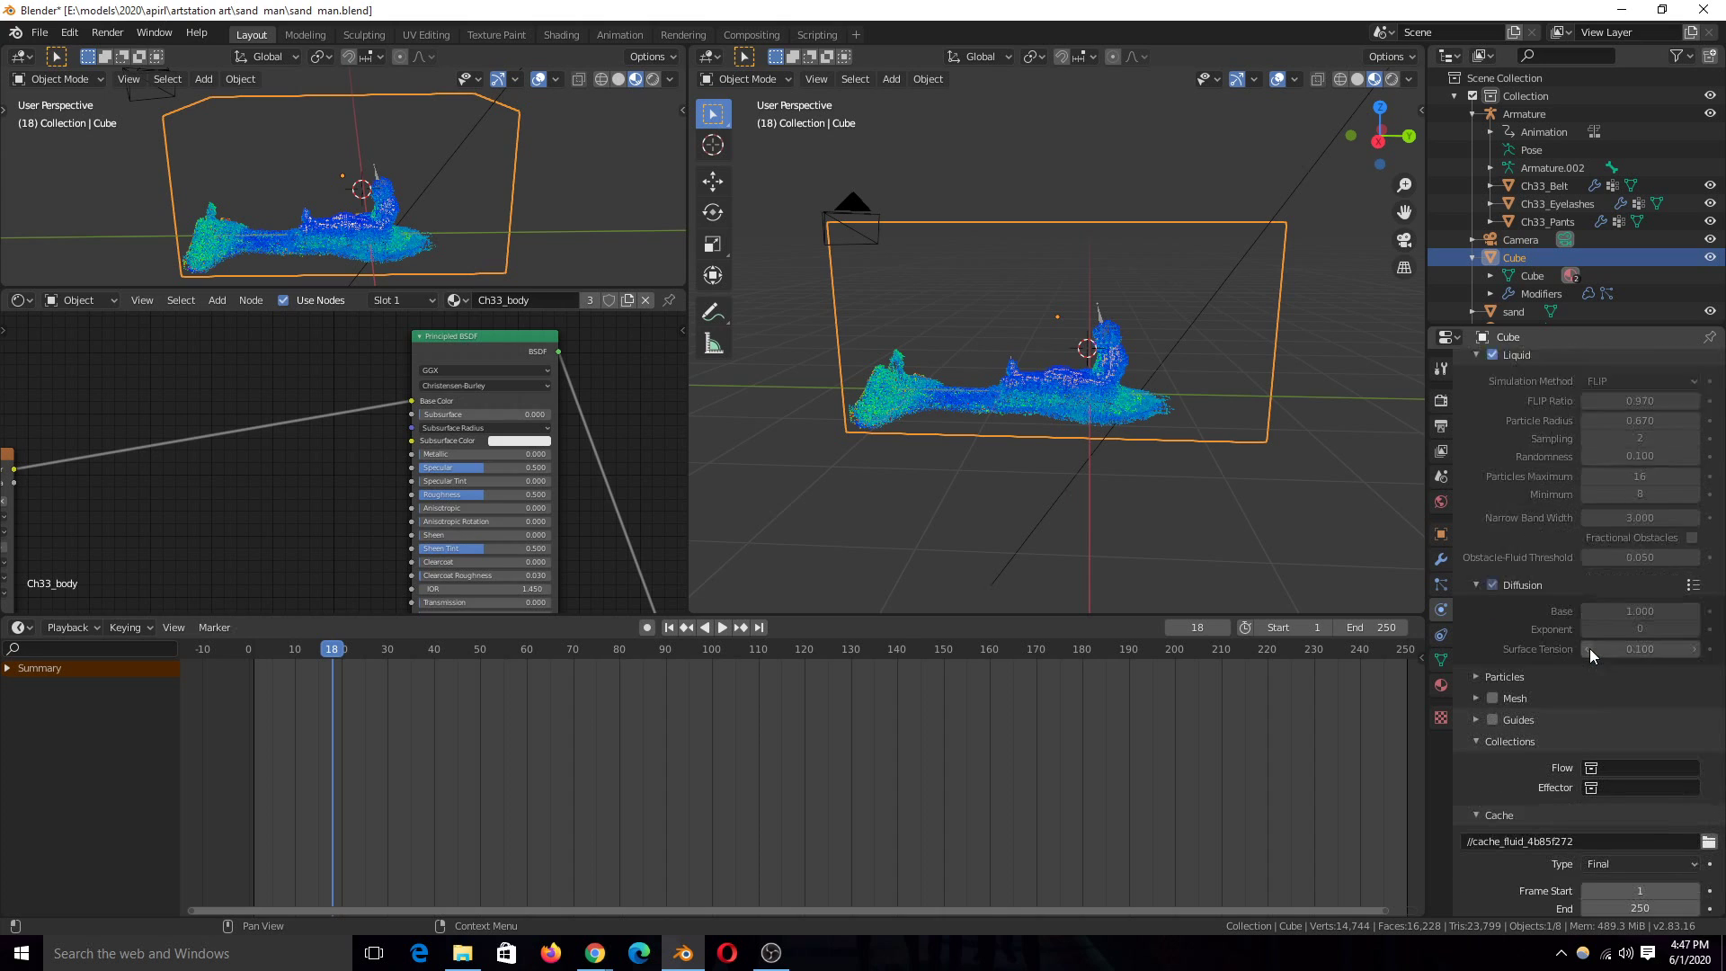
scroll("down", 3)
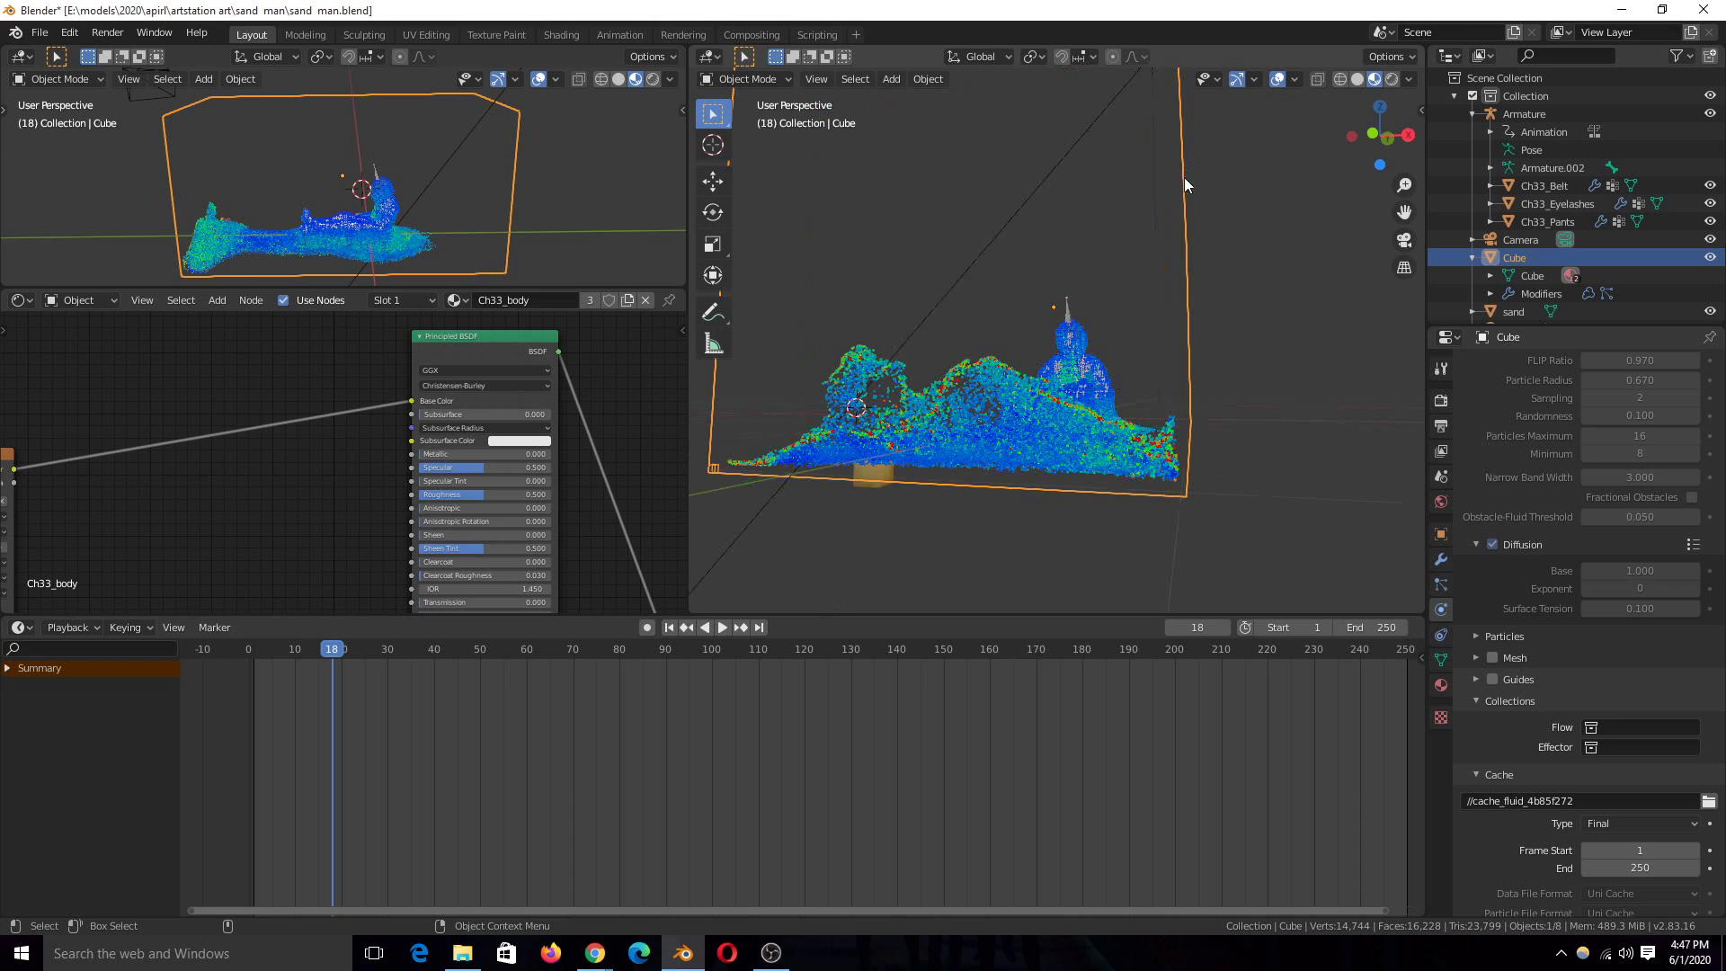
mouse_move(1243, 451)
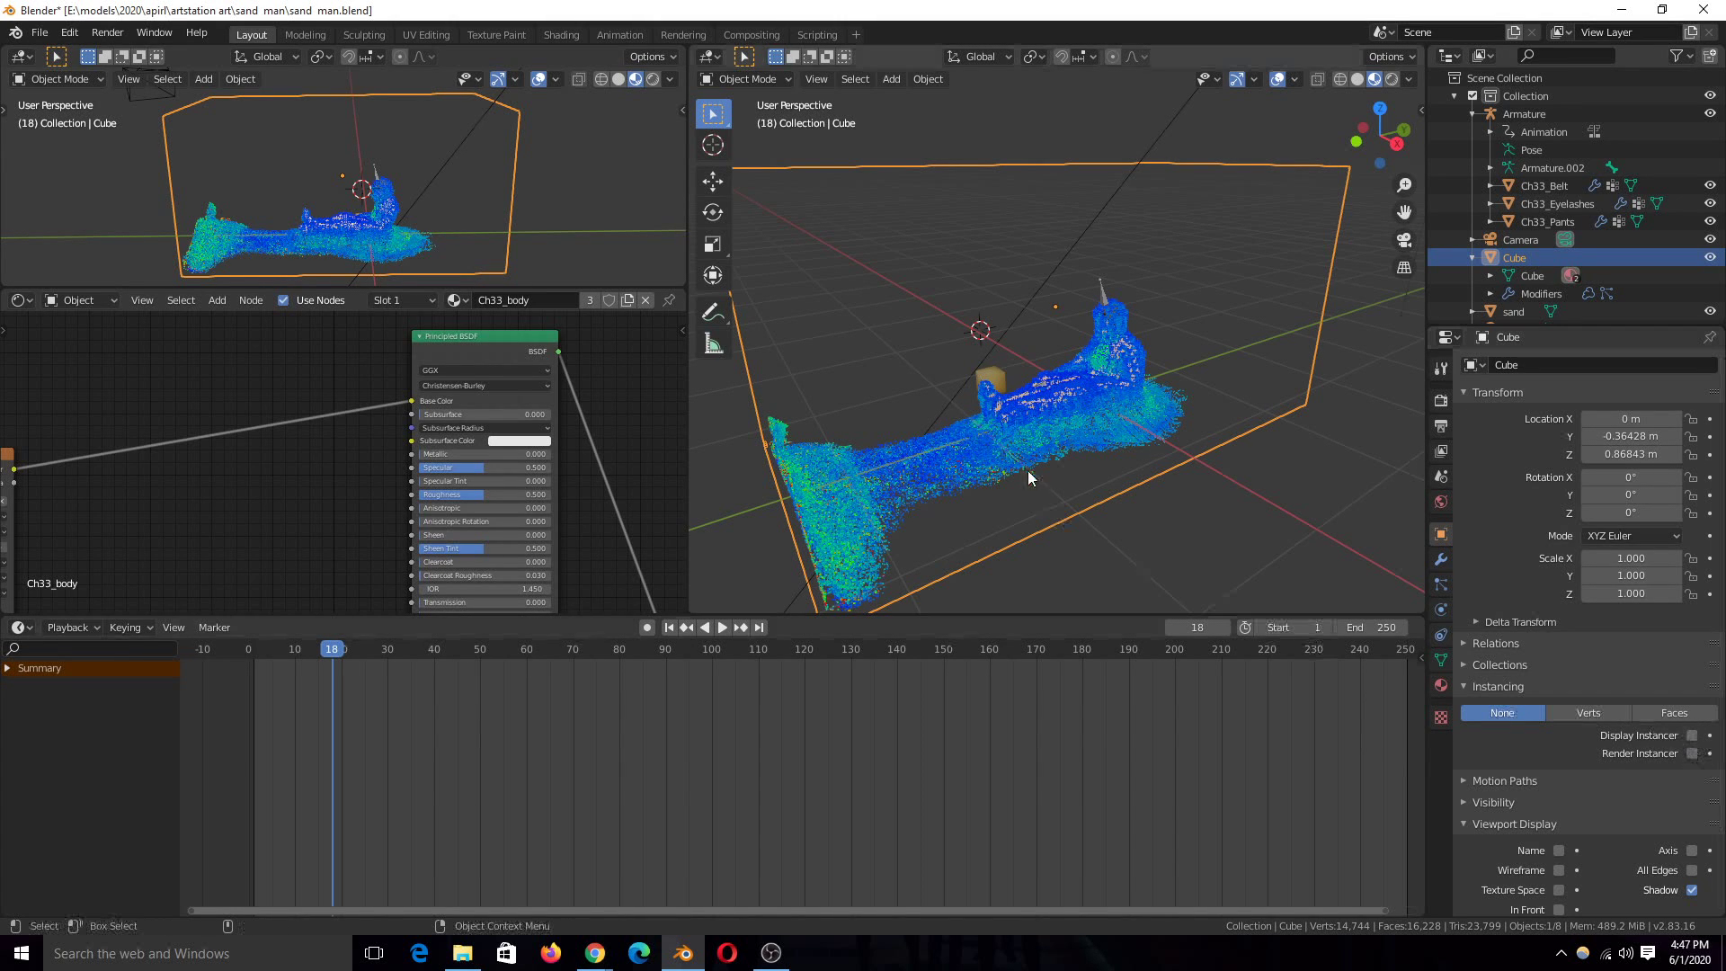
mouse_move(1194, 473)
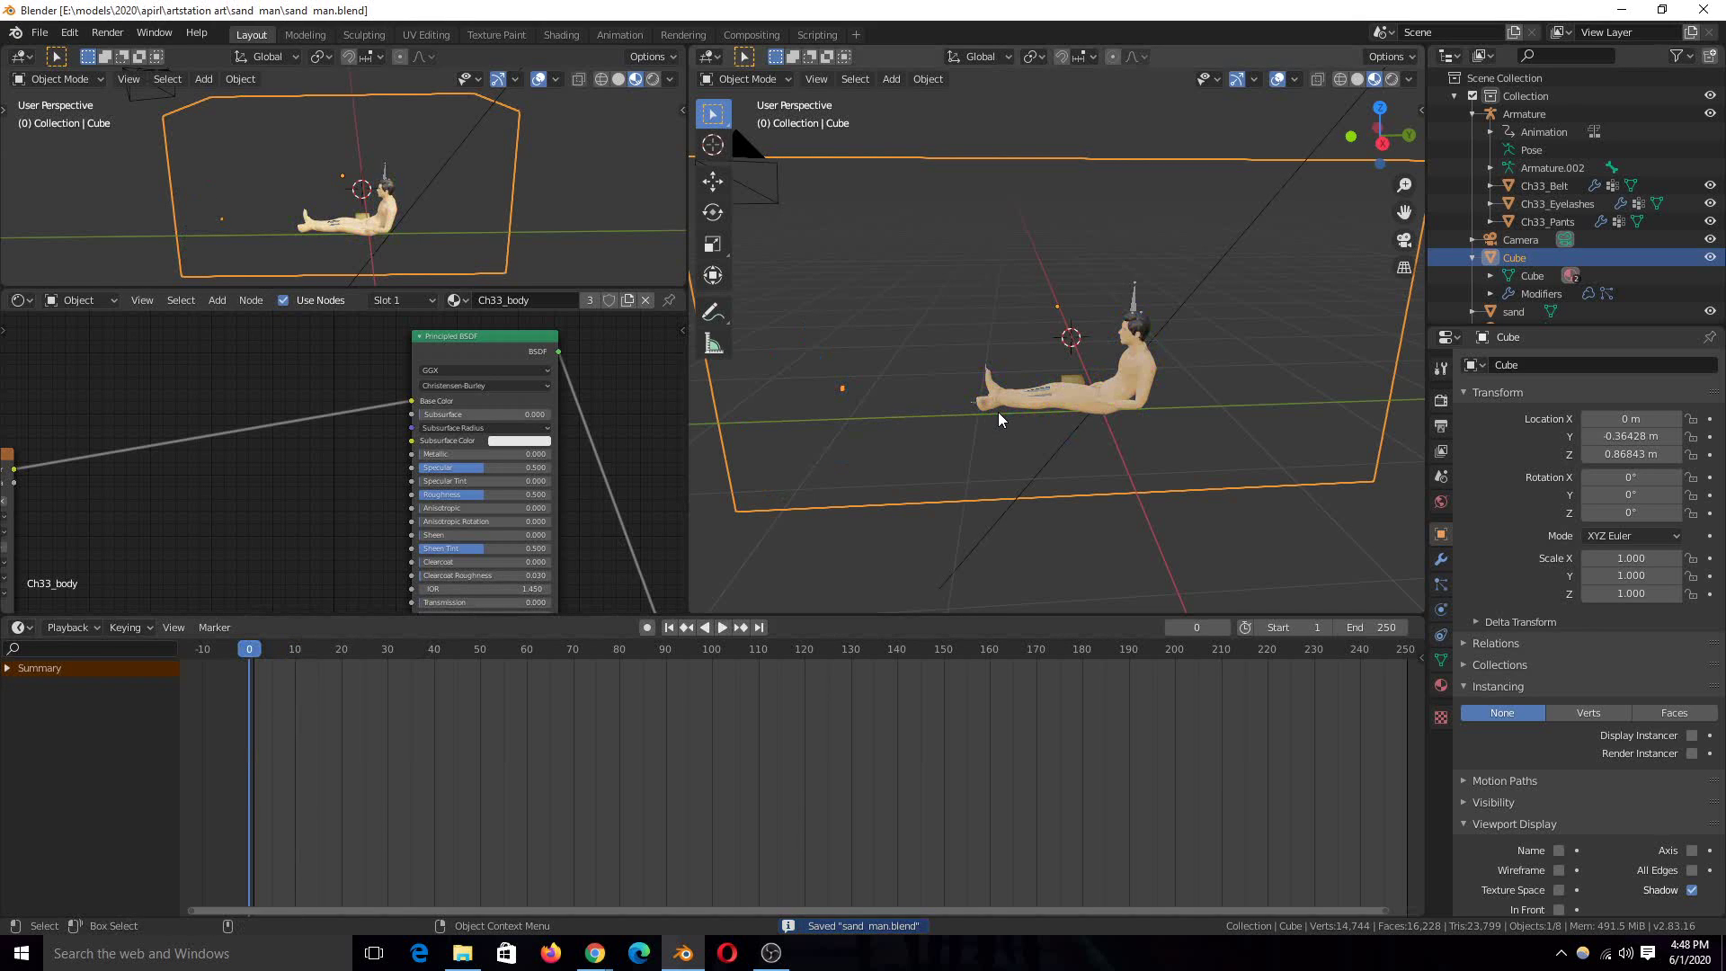
Play the sand simulation to frame 73, inspecting the splash against the domain walls.
left_click(723, 625)
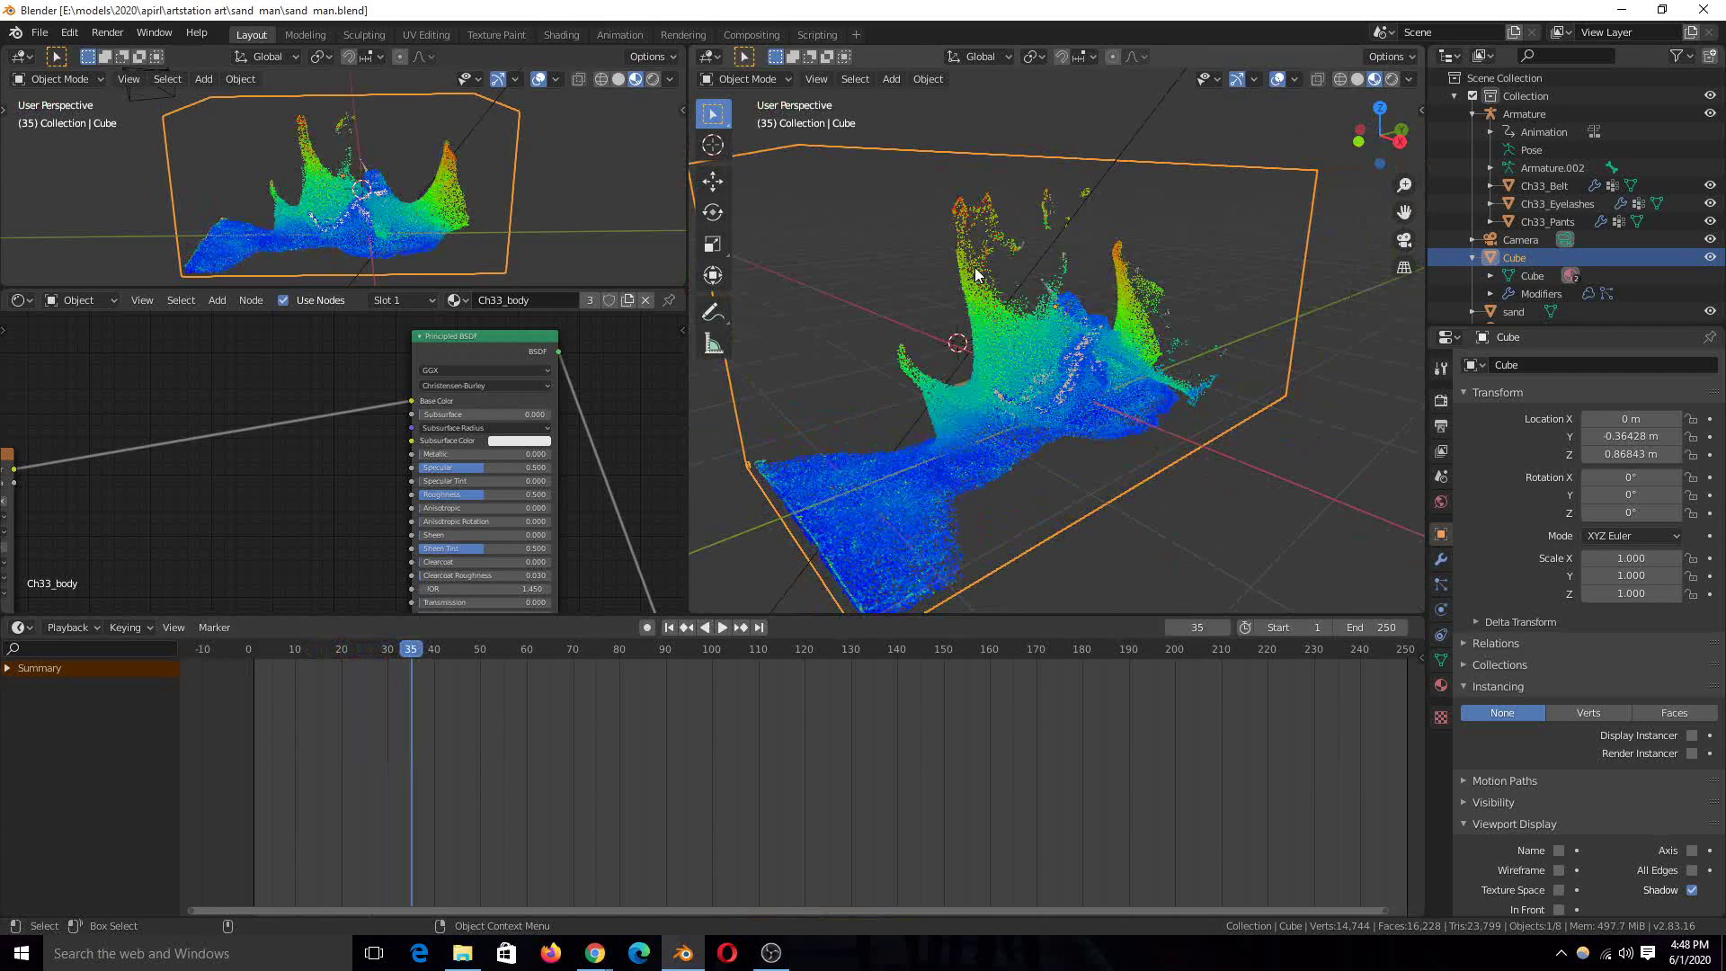
left_click(721, 626)
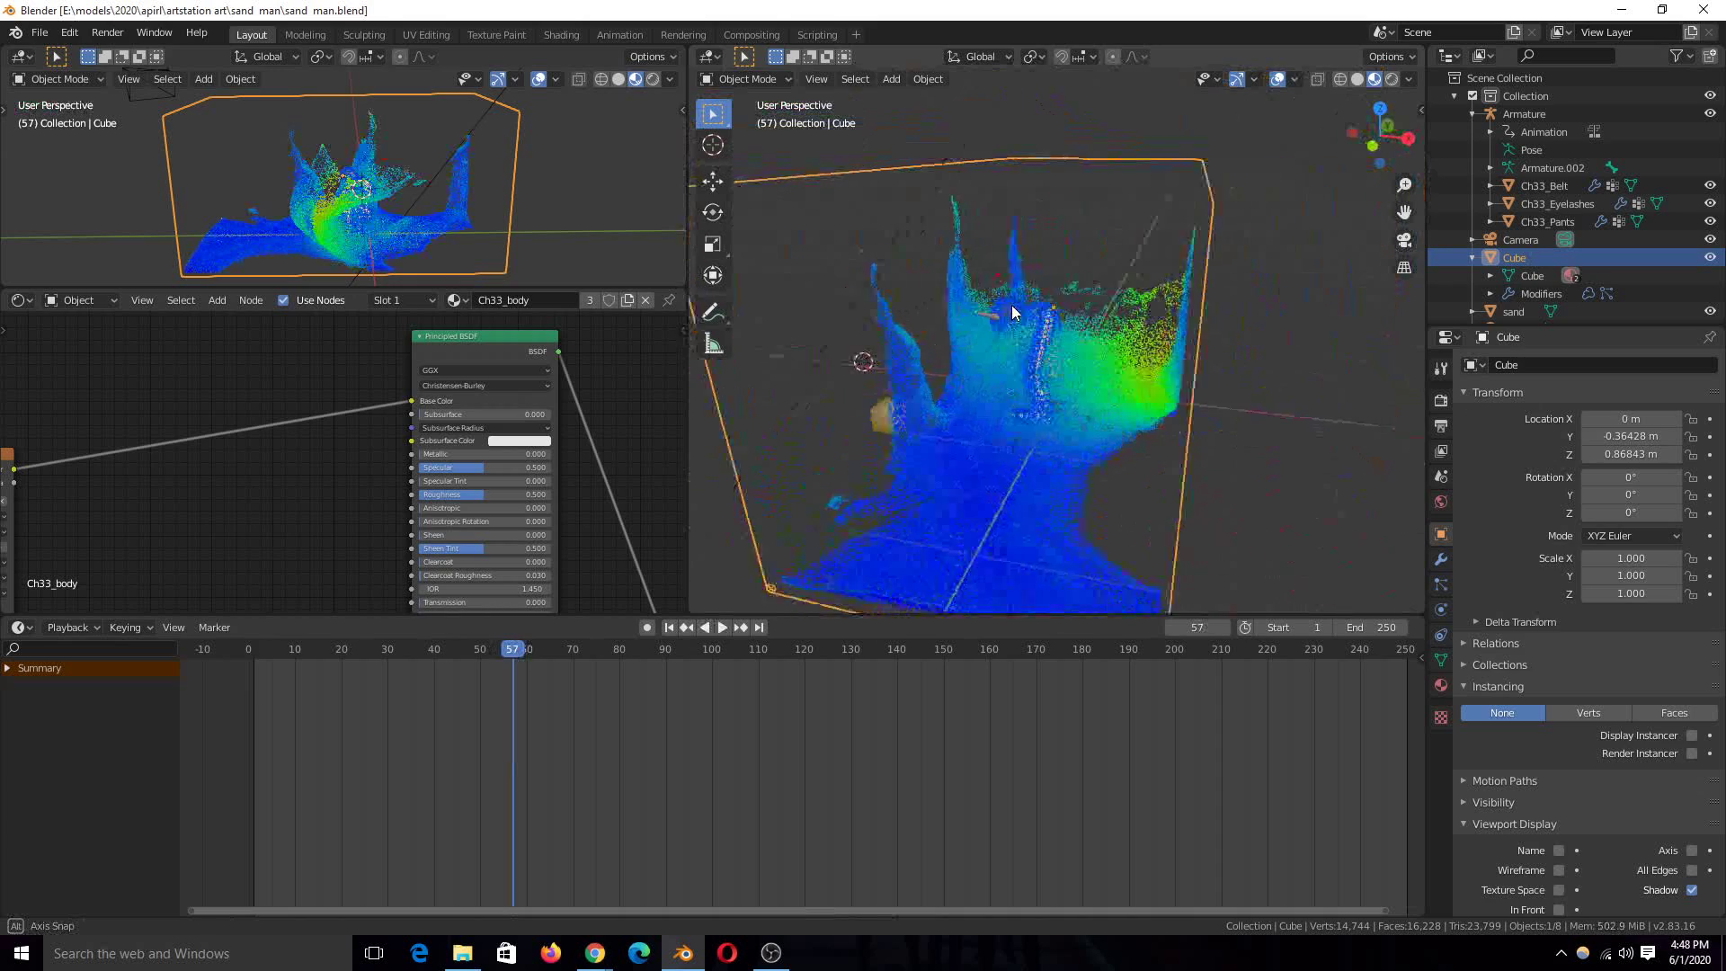
left_click(721, 627)
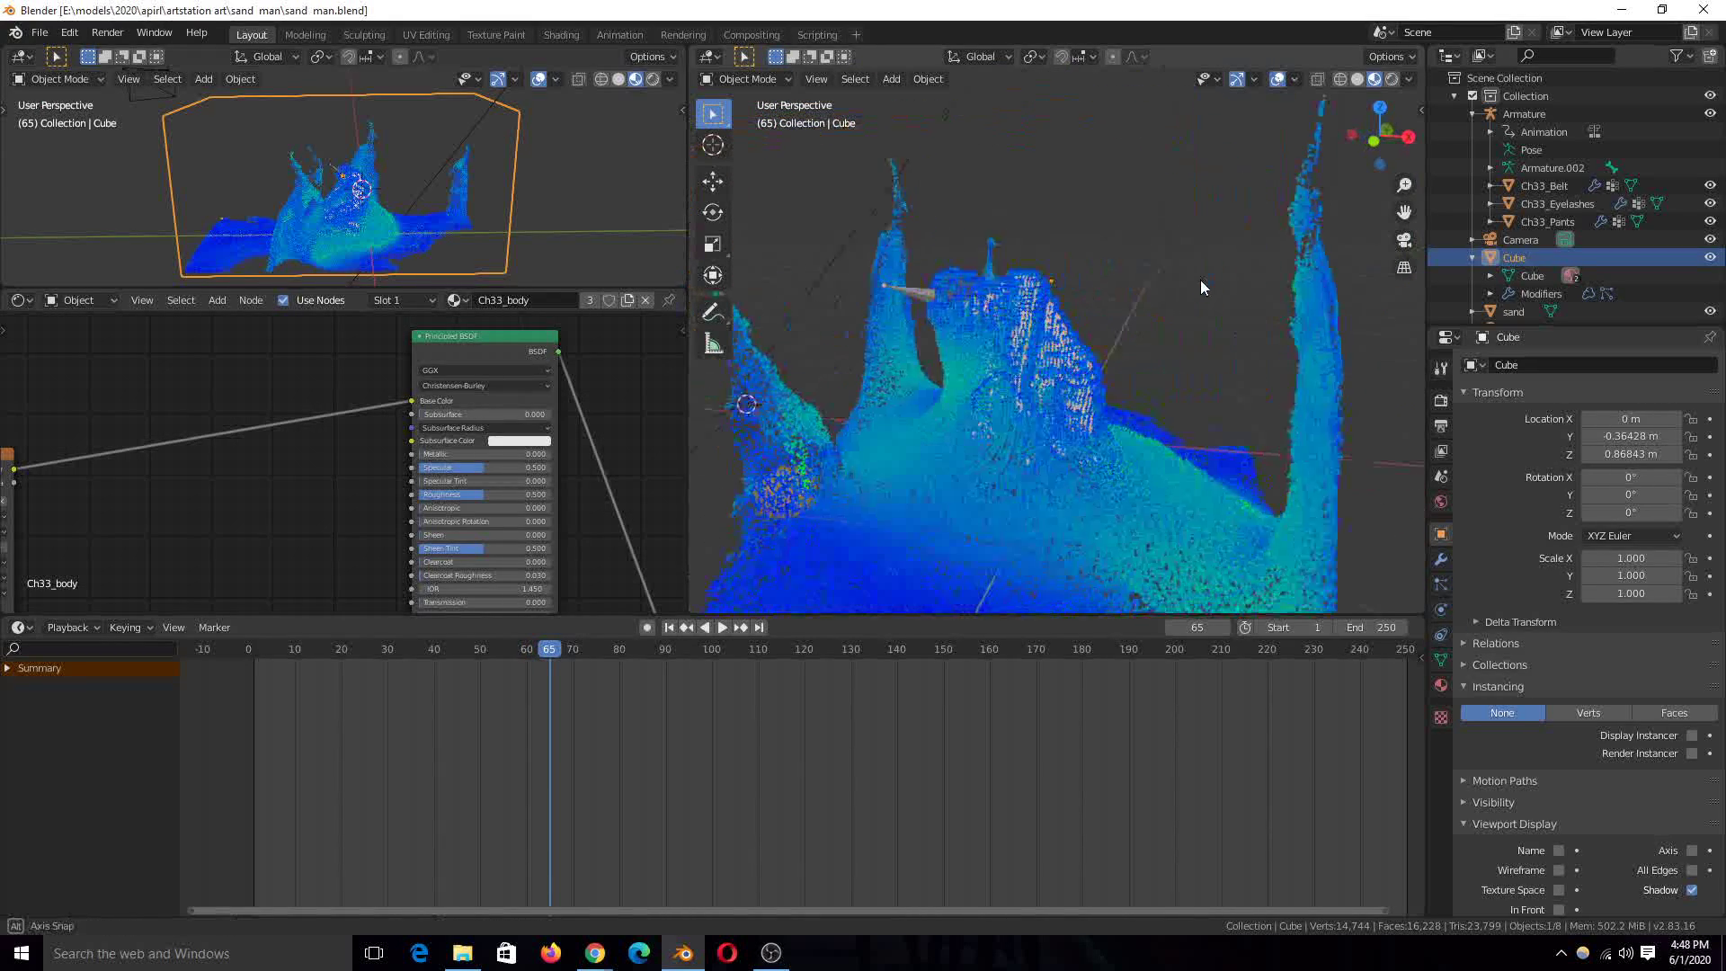
left_click(723, 626)
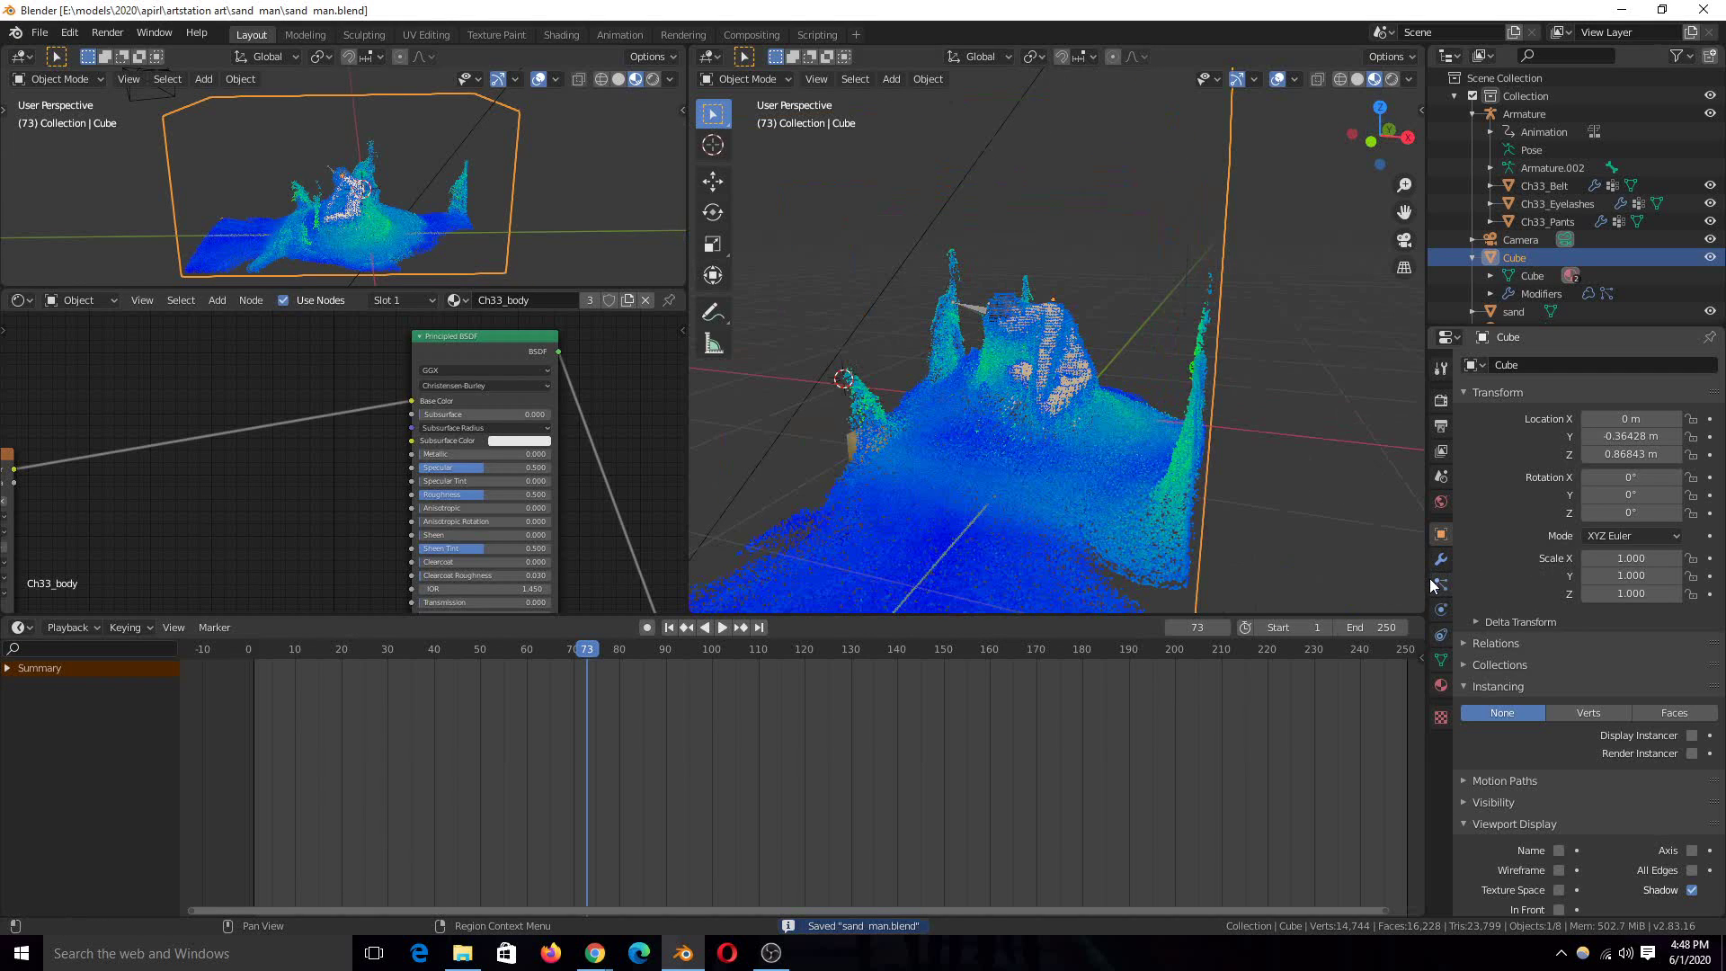
left_click(890, 77)
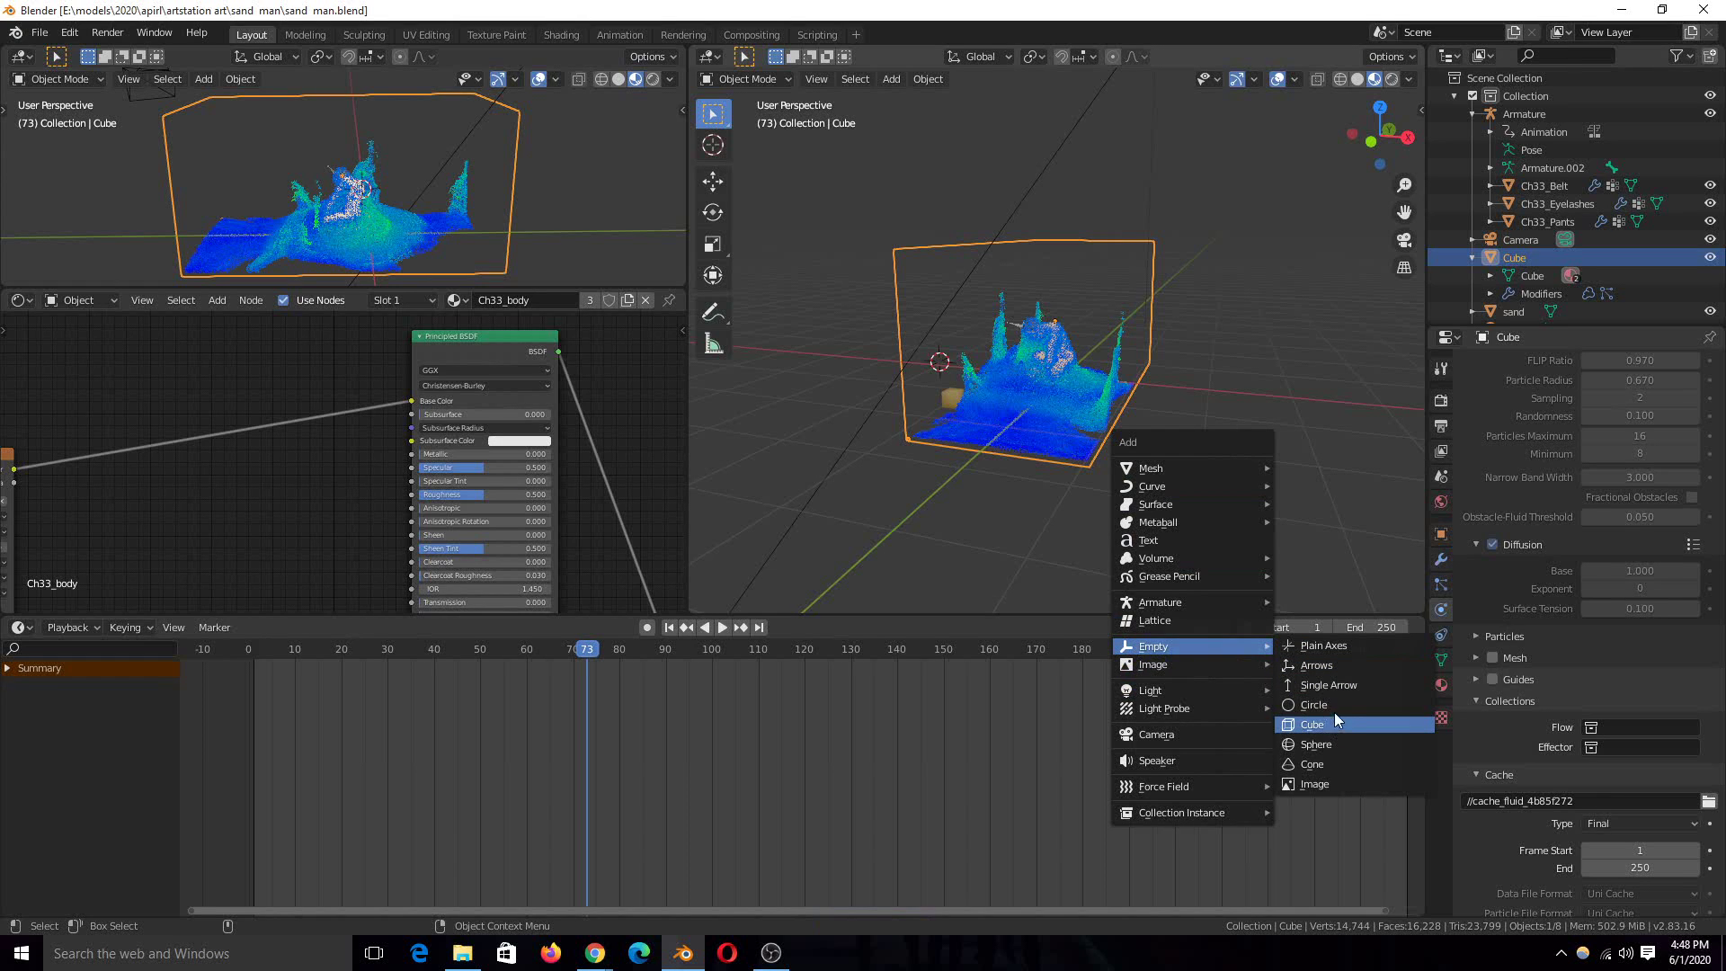
left_click(1324, 646)
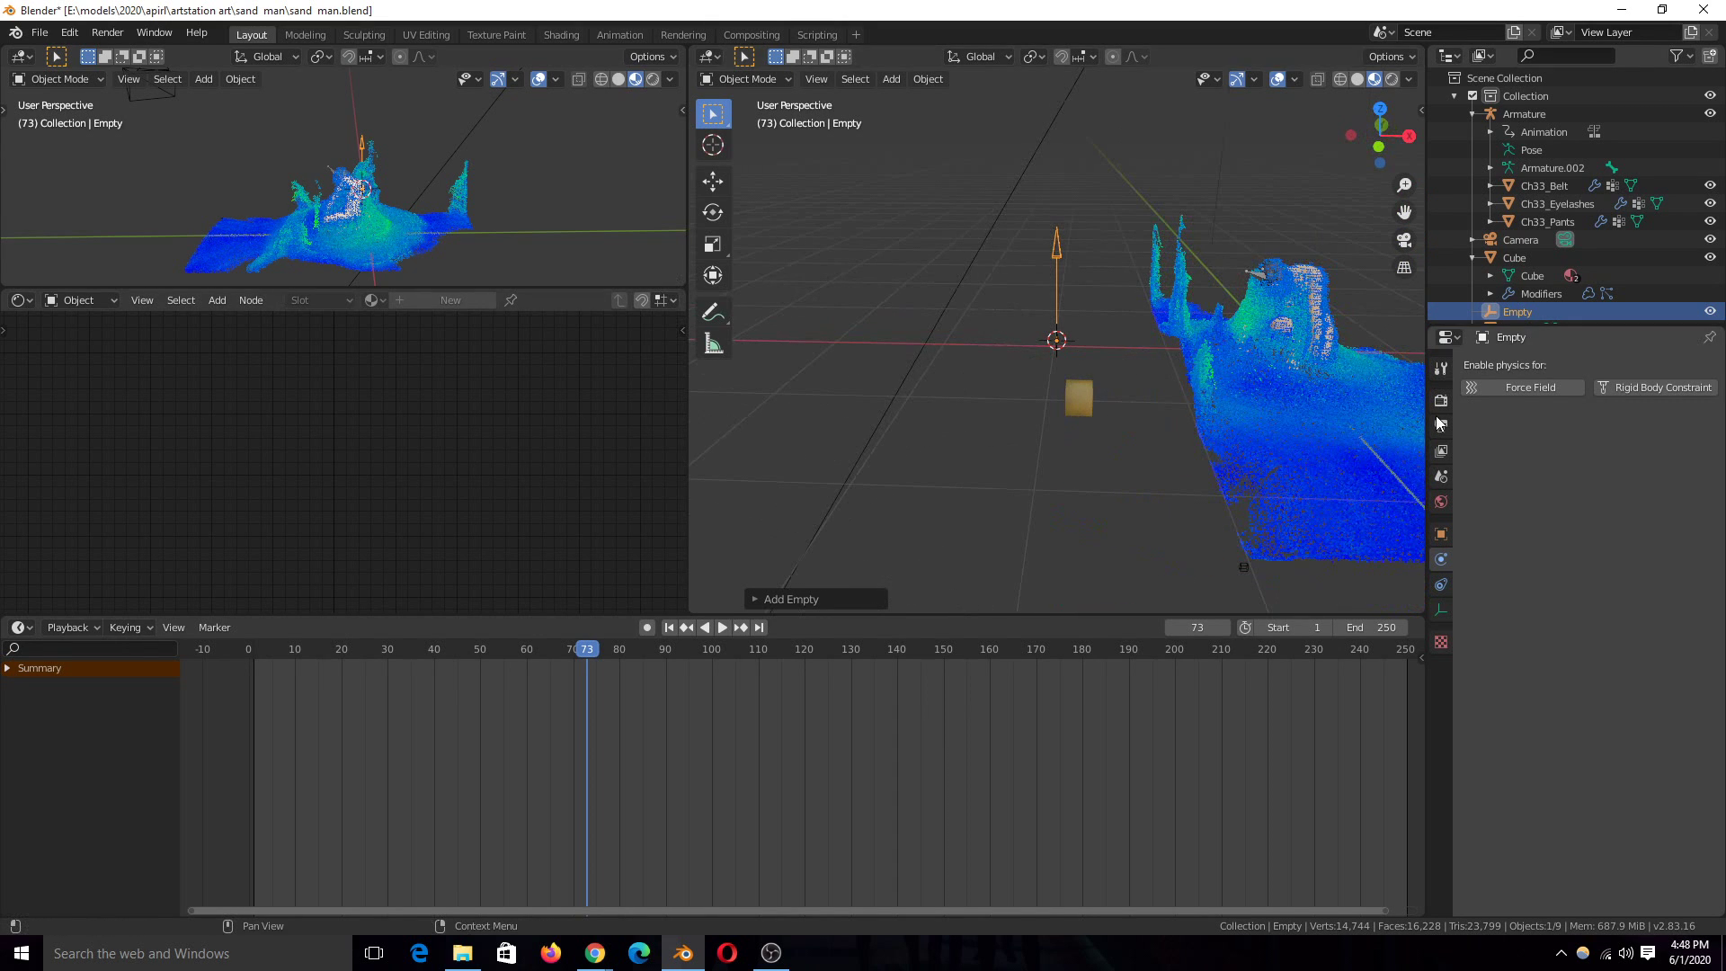
mouse_move(1692, 403)
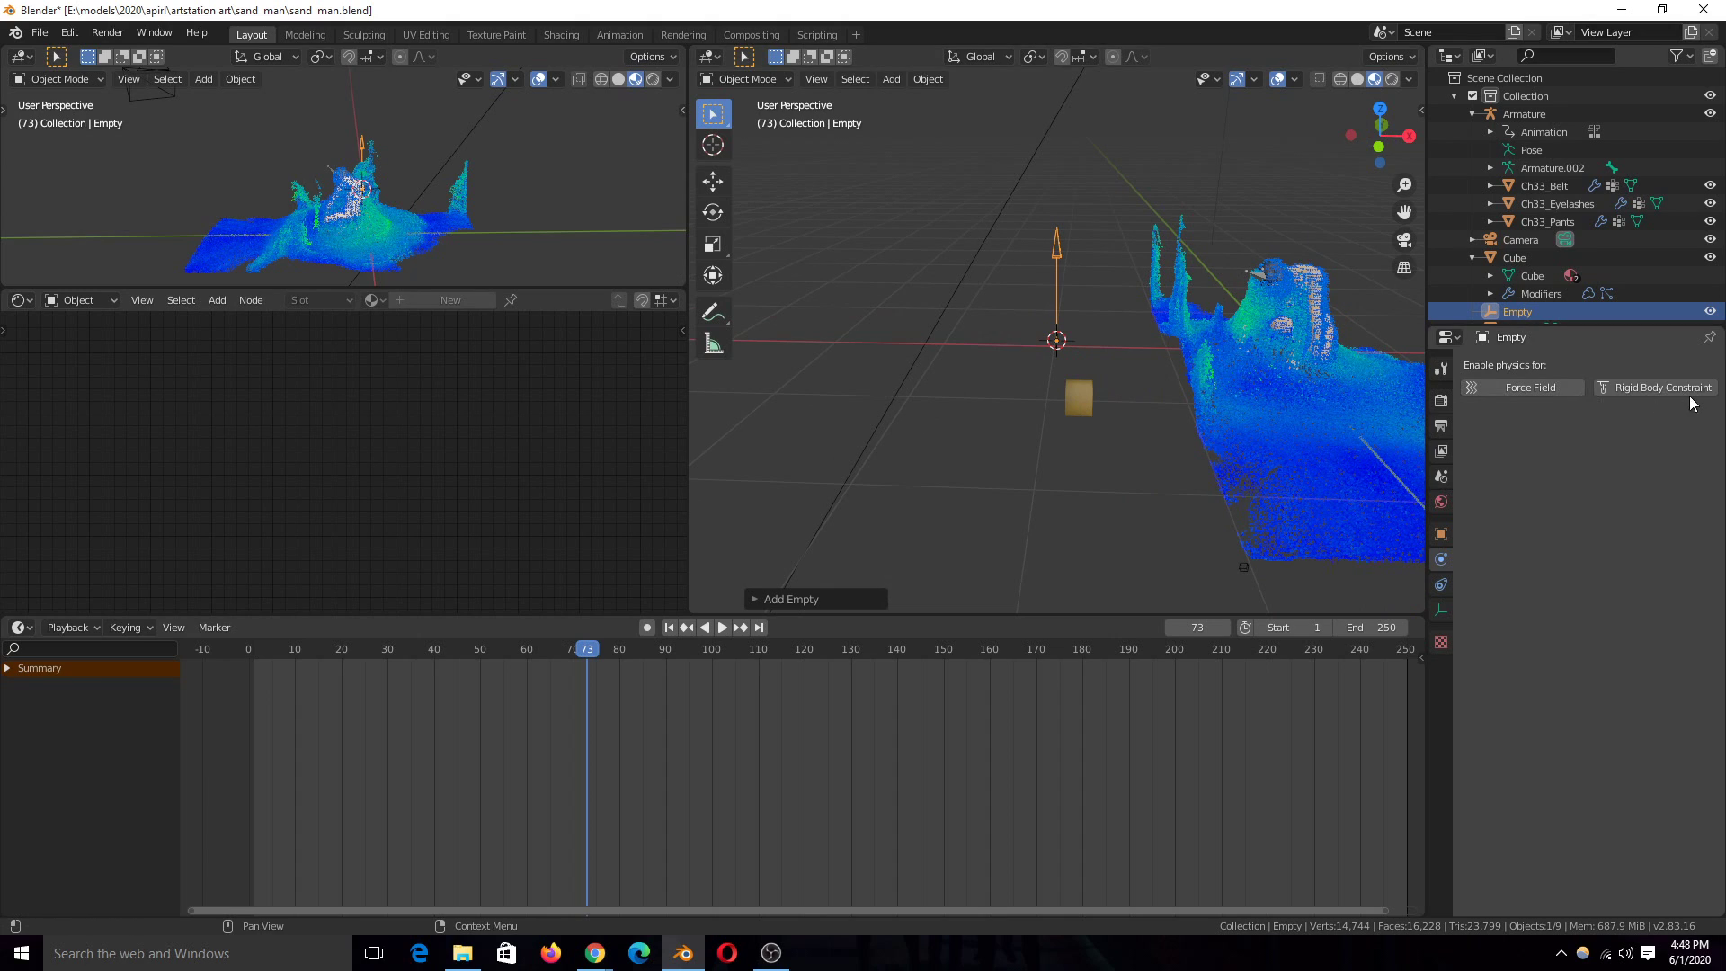
left_click(1530, 387)
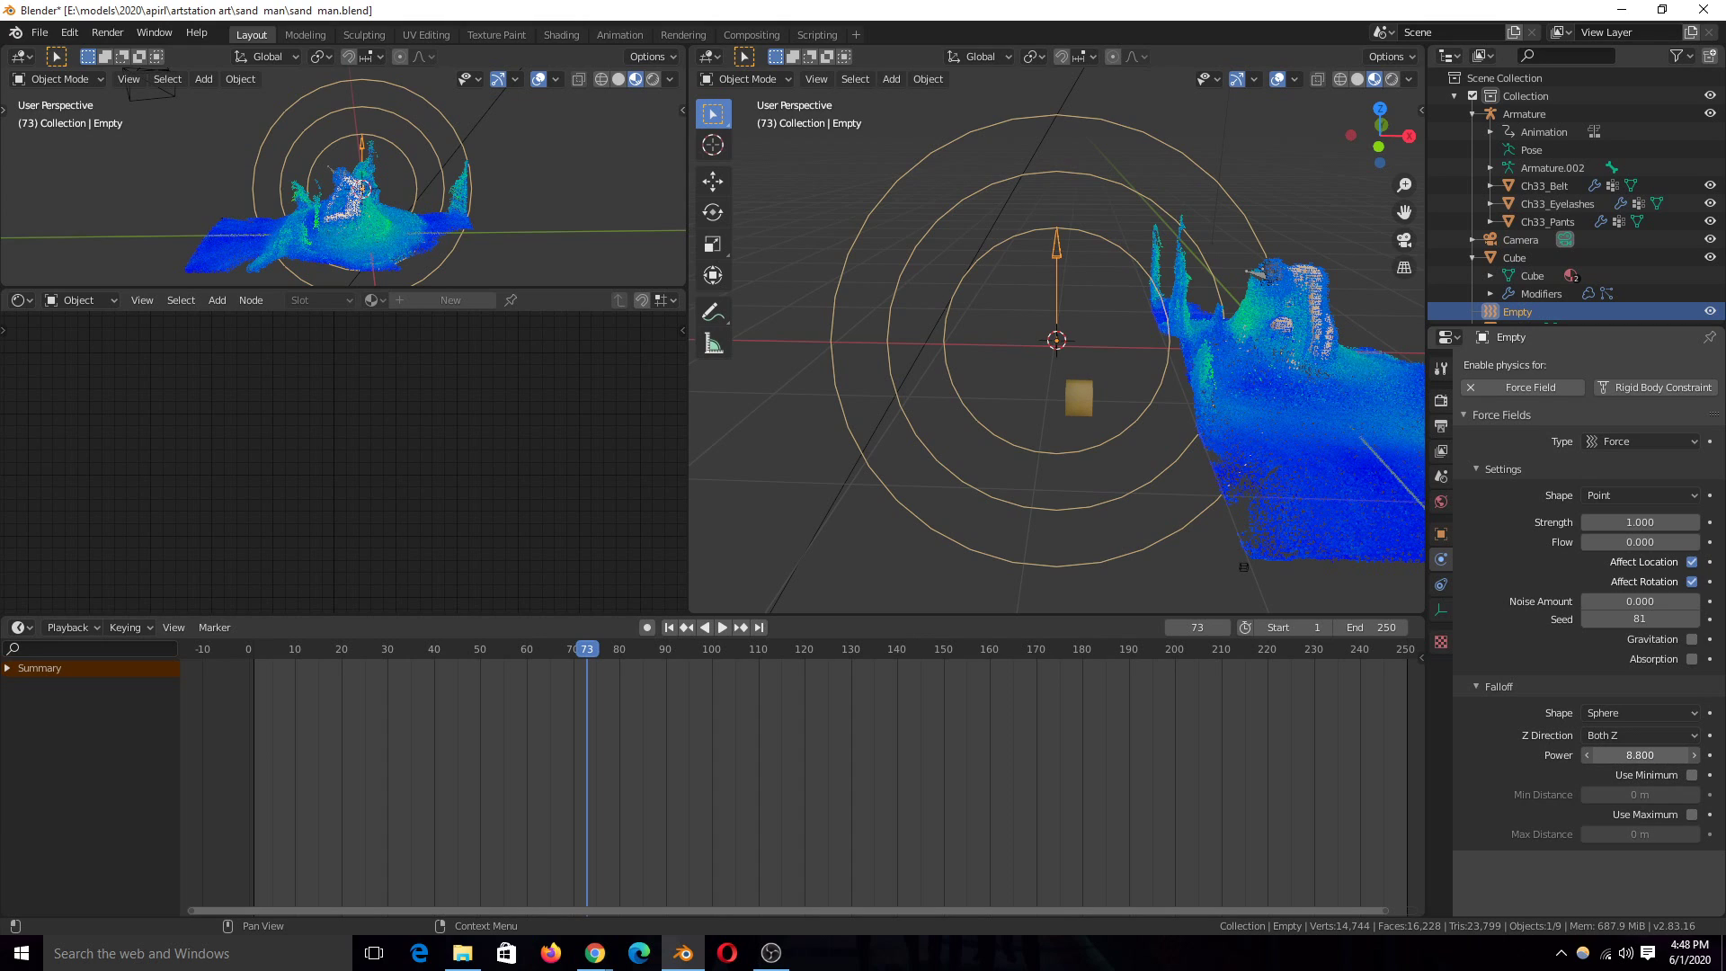
left_click(1691, 775)
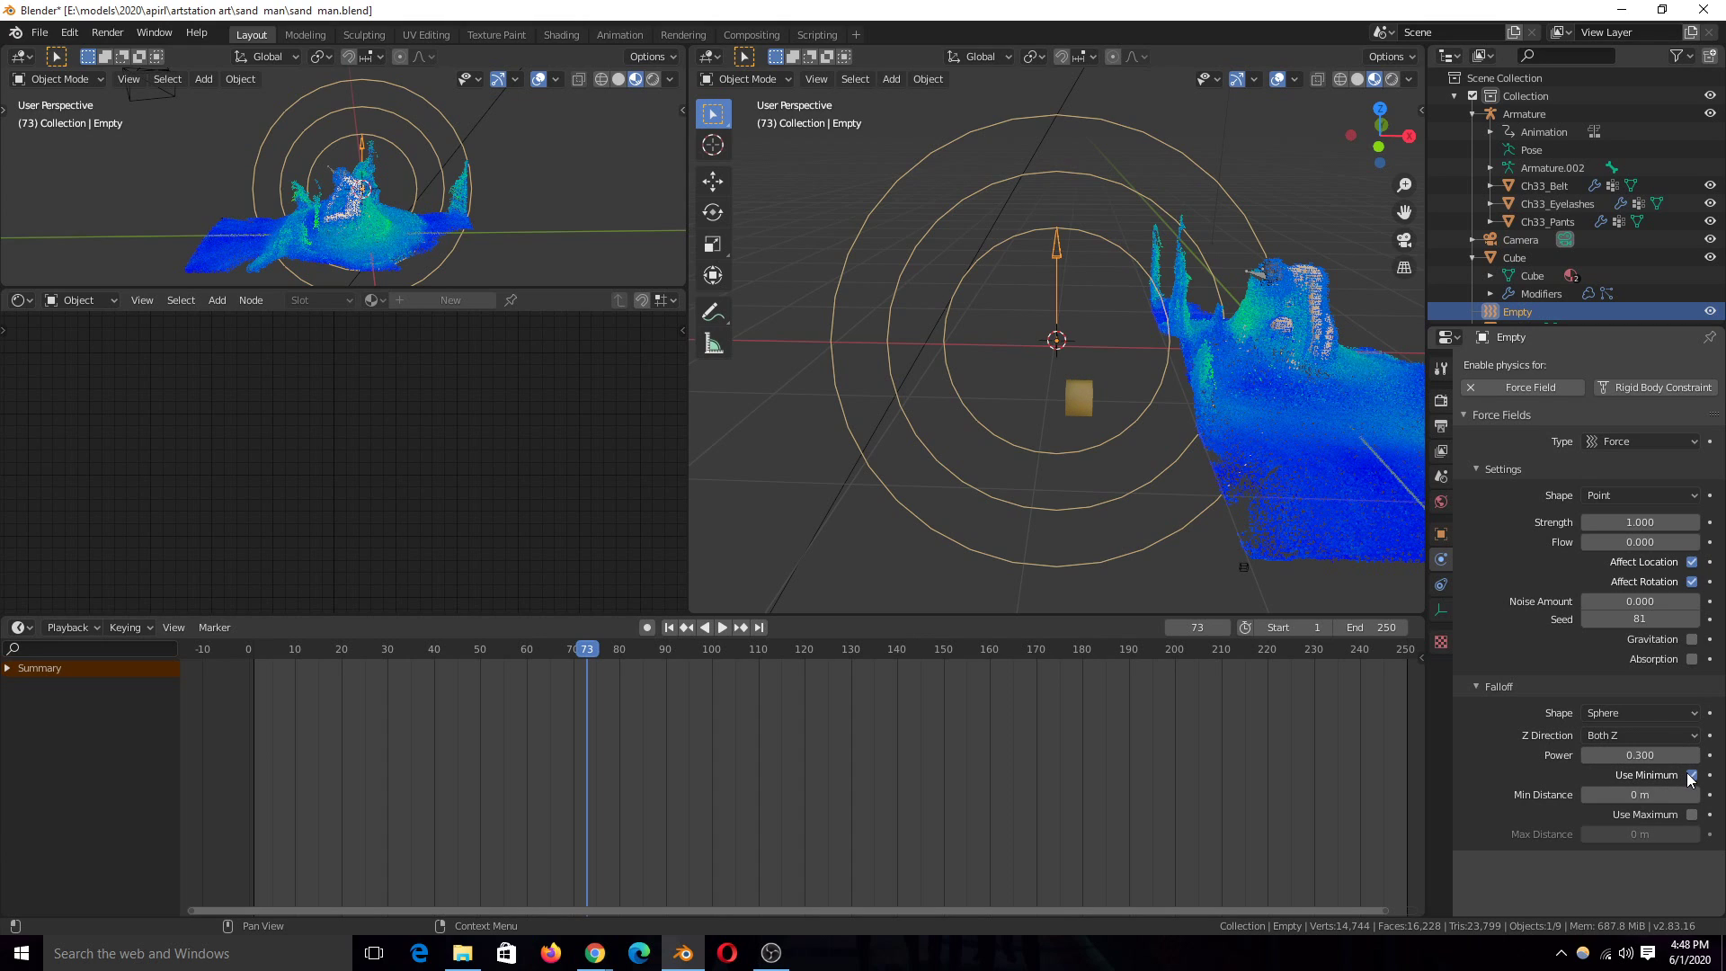
left_click(1690, 773)
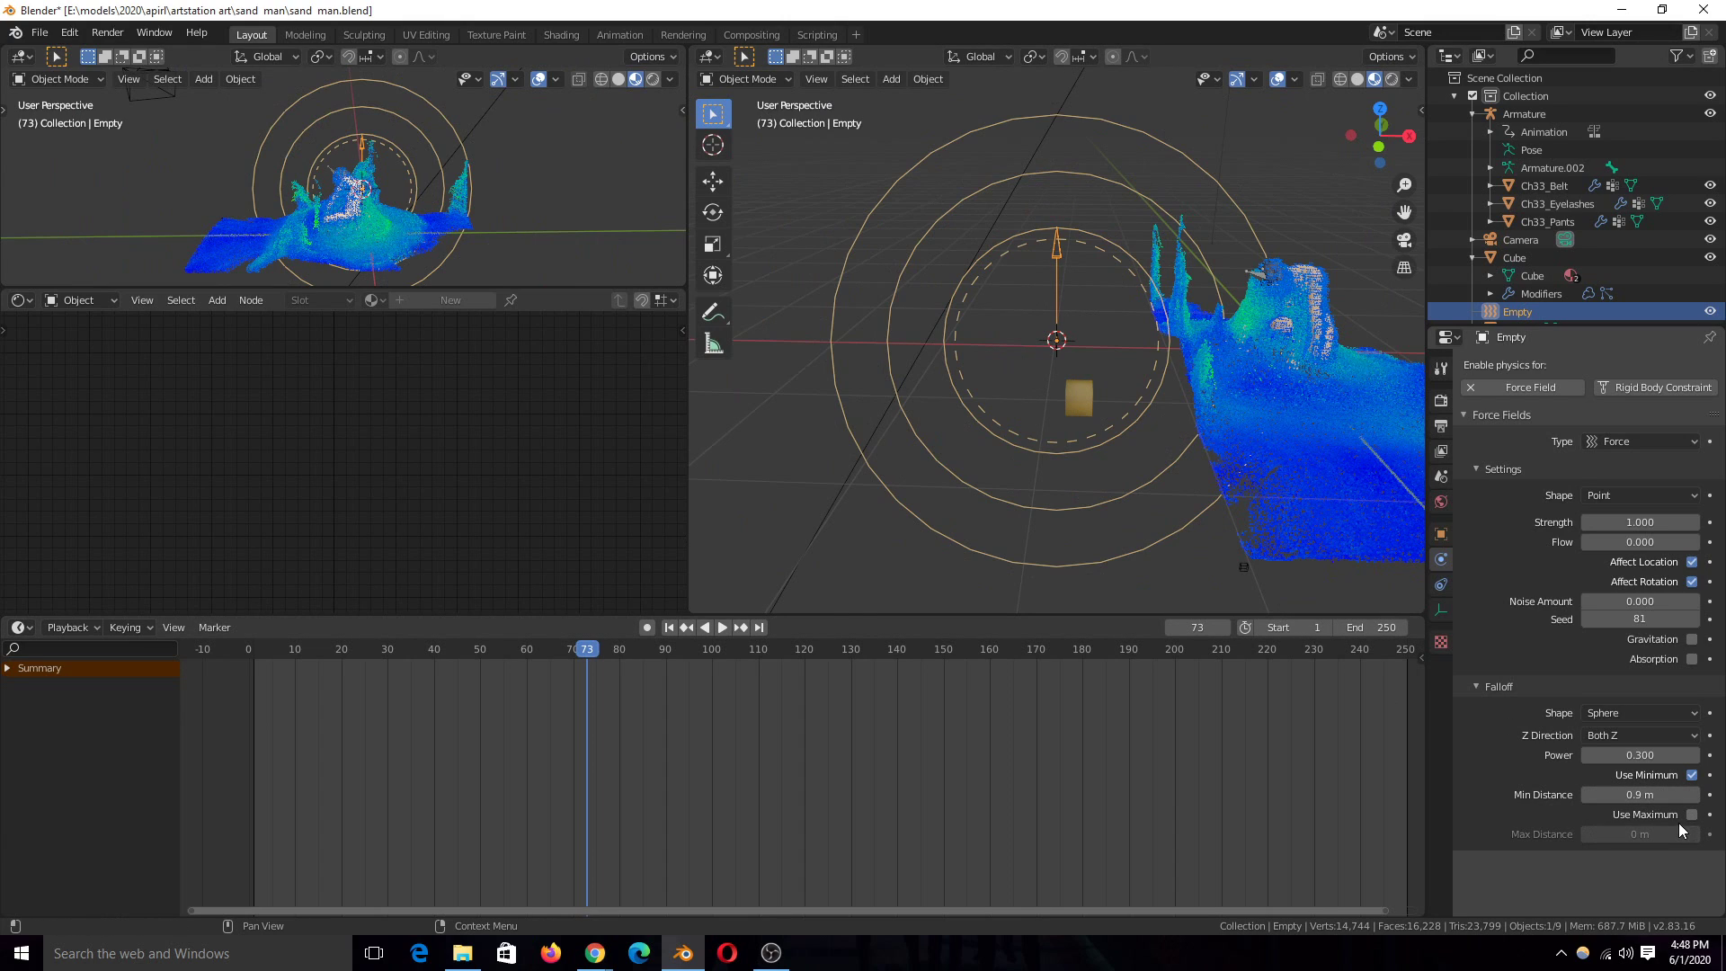
left_click(1097, 400)
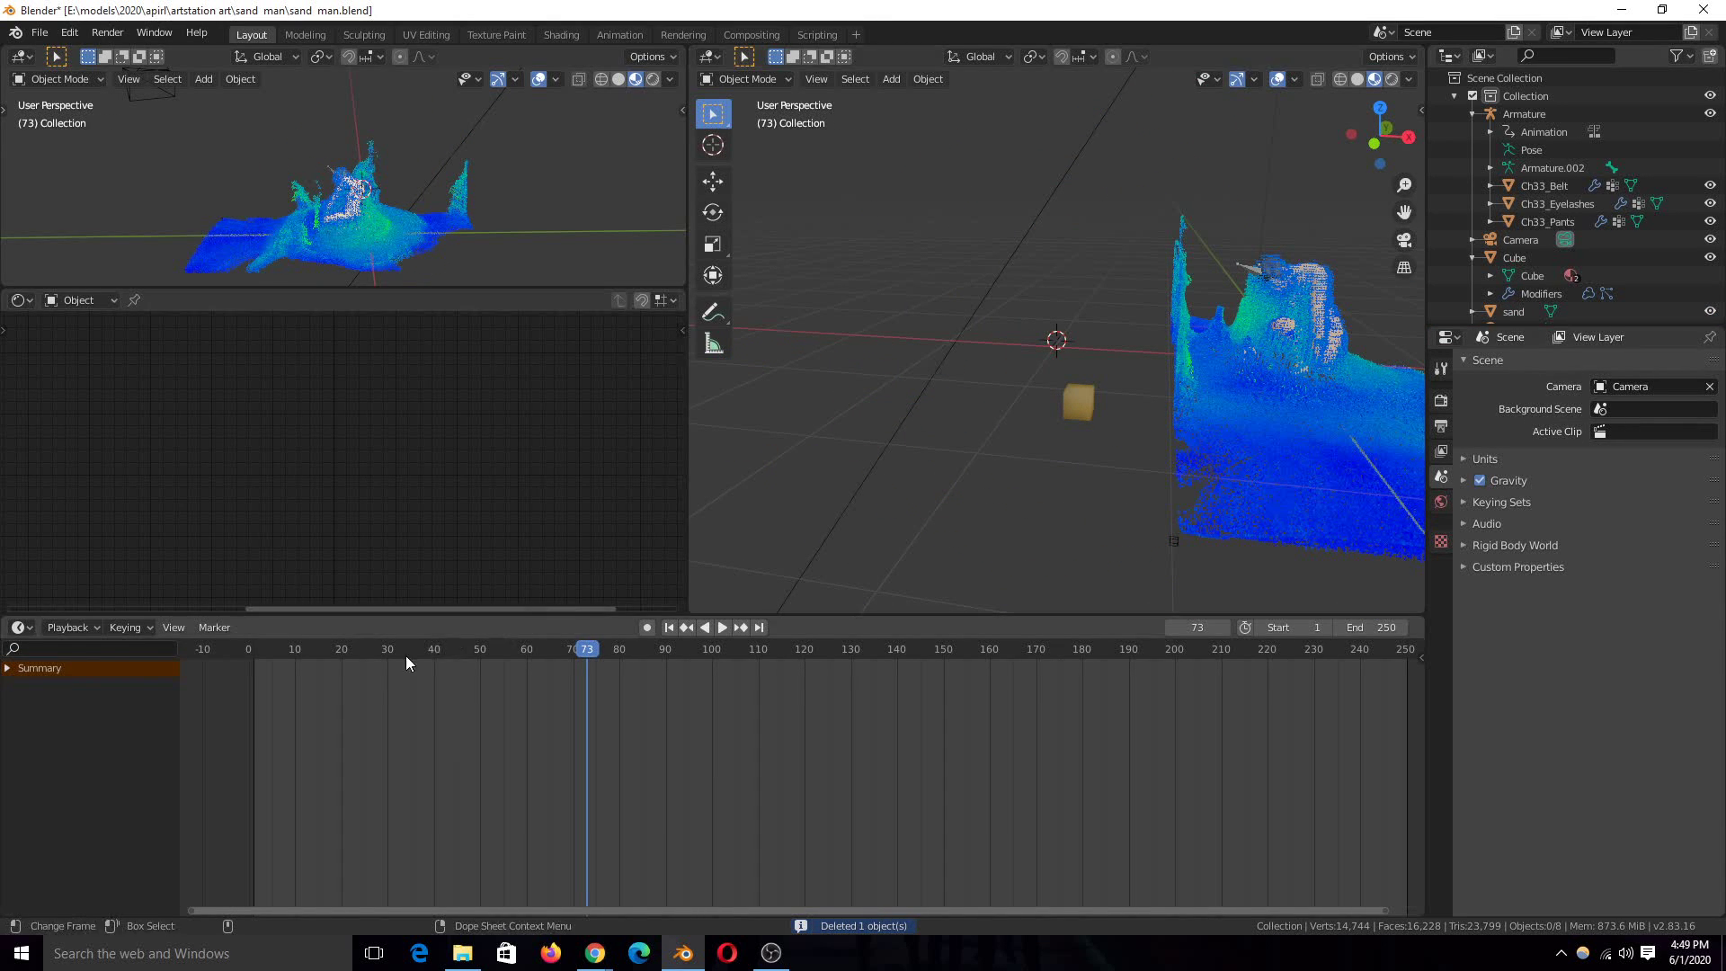
Return the animation to frame 0, then switch over to the web browser.
left_click(667, 626)
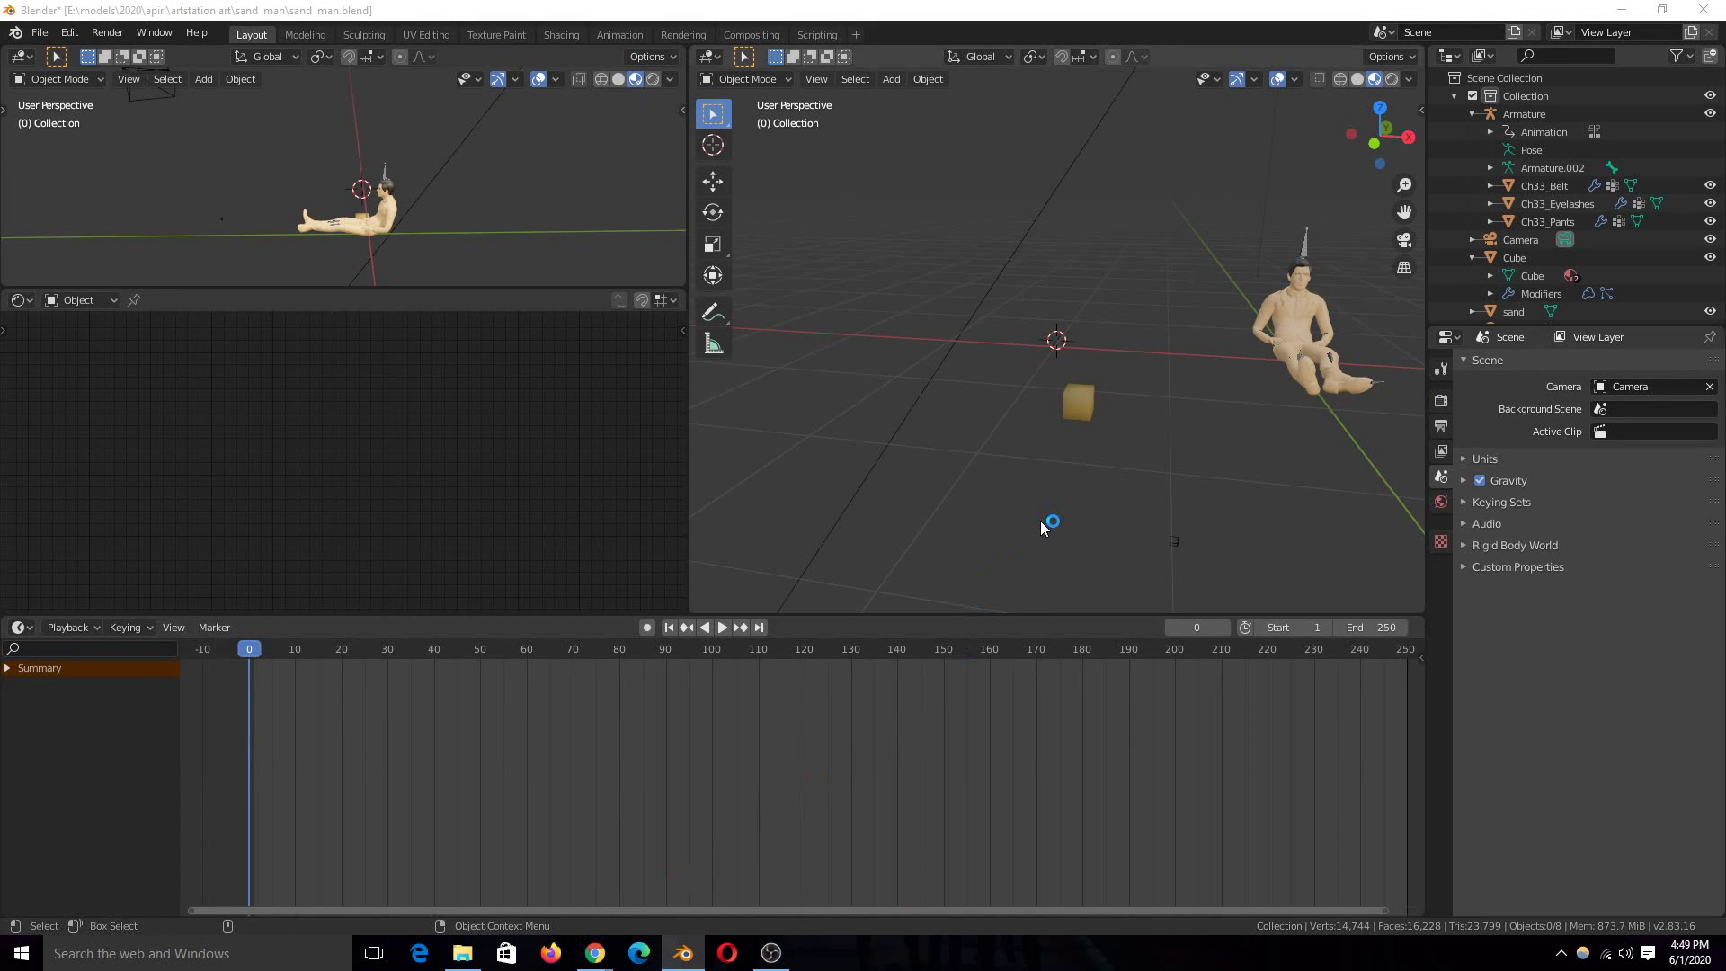
left_click(548, 953)
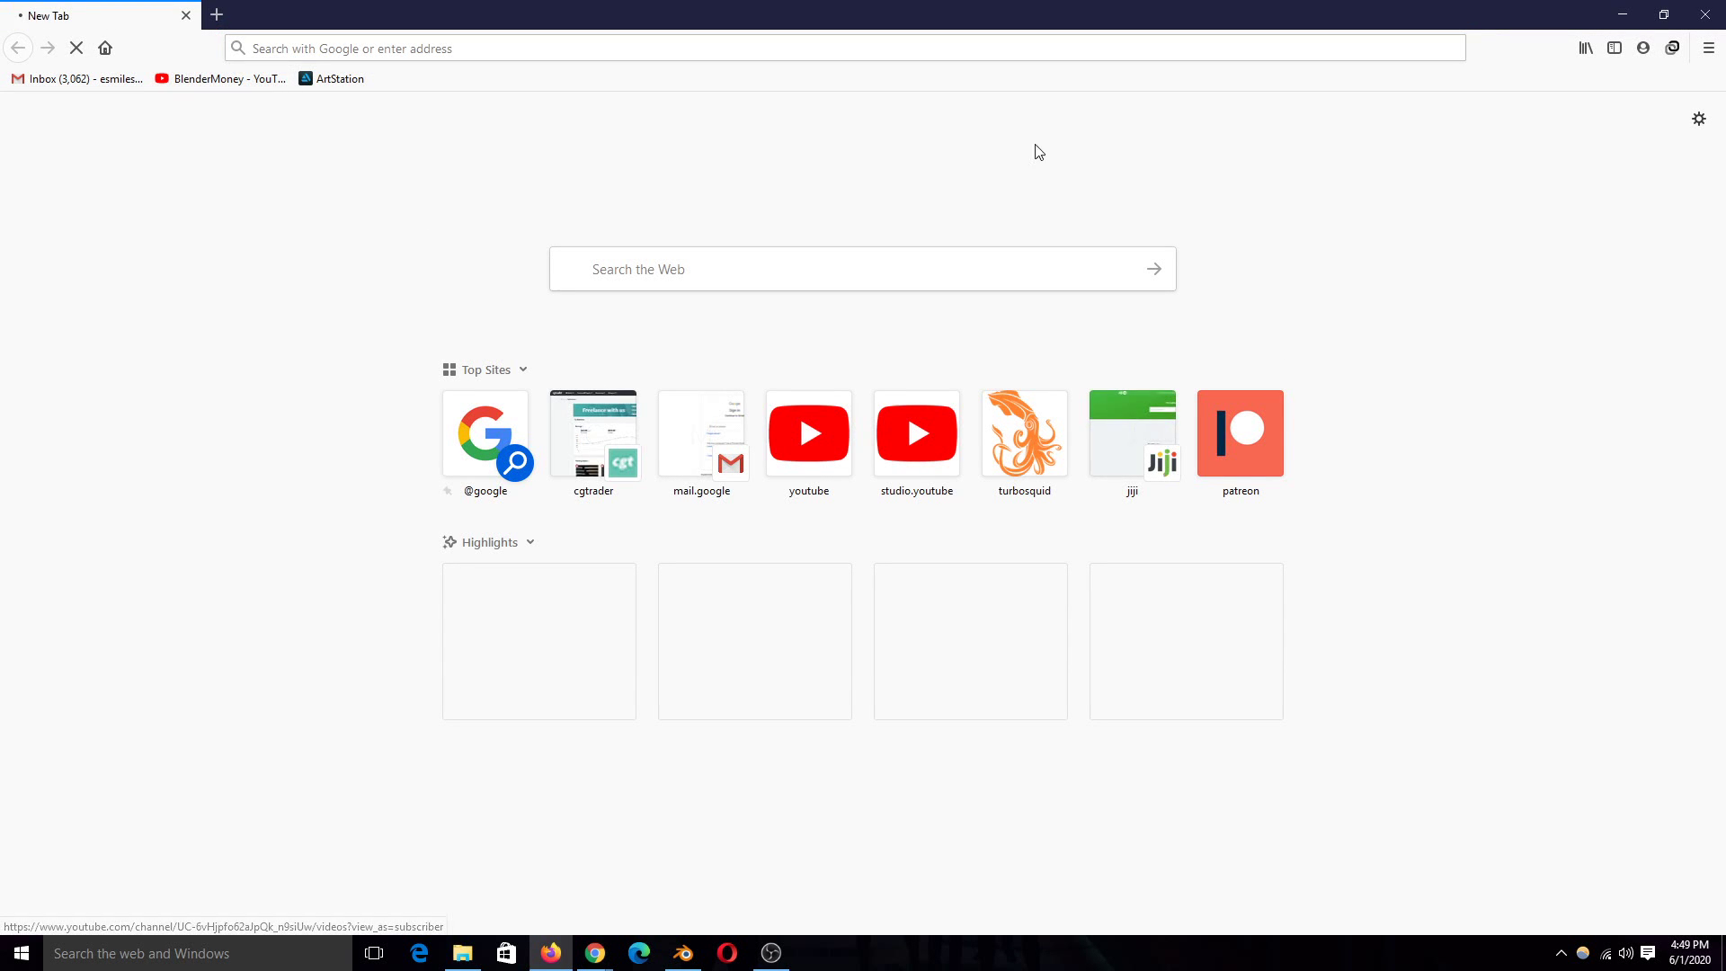
mouse_move(1587, 9)
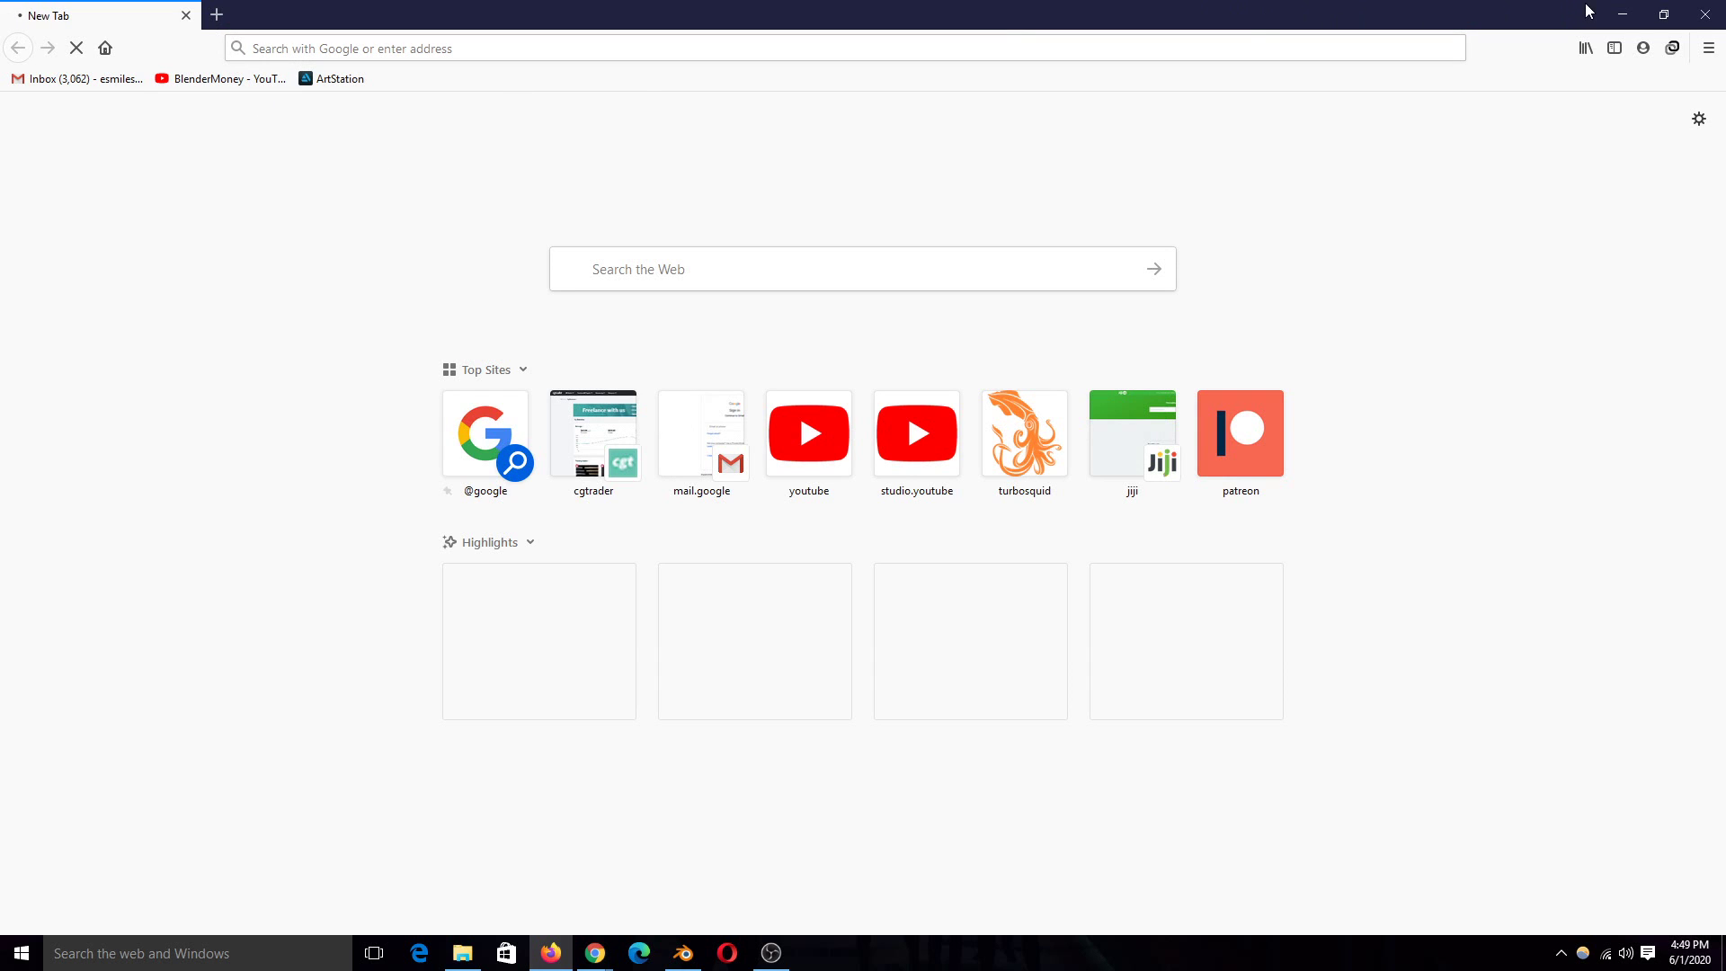